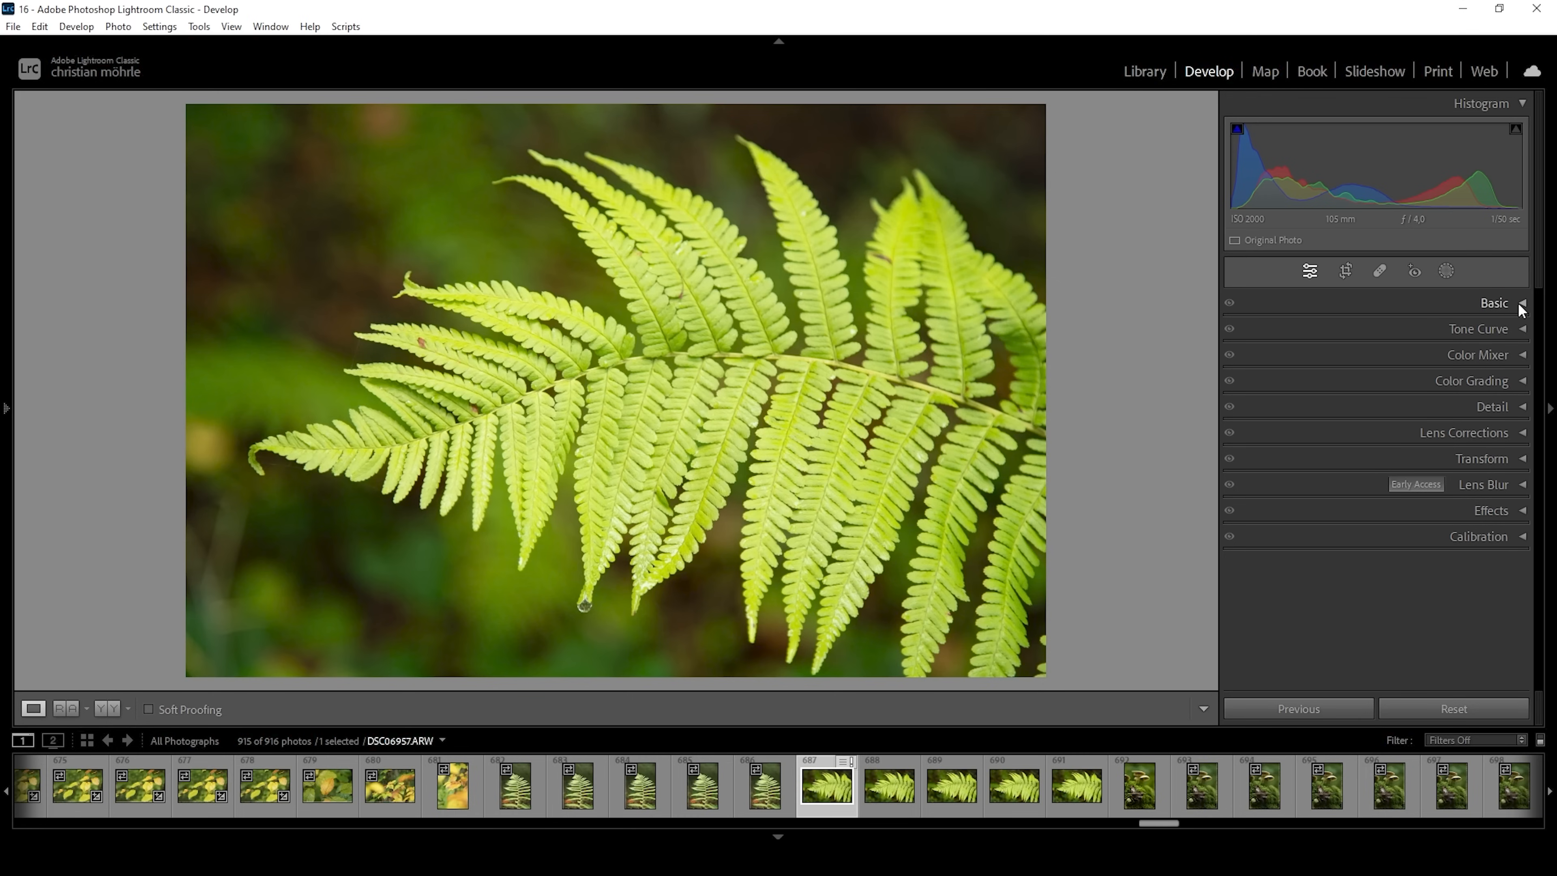
Cool the white balance temperature down to 3550 in the Basic panel
left_click(1493, 302)
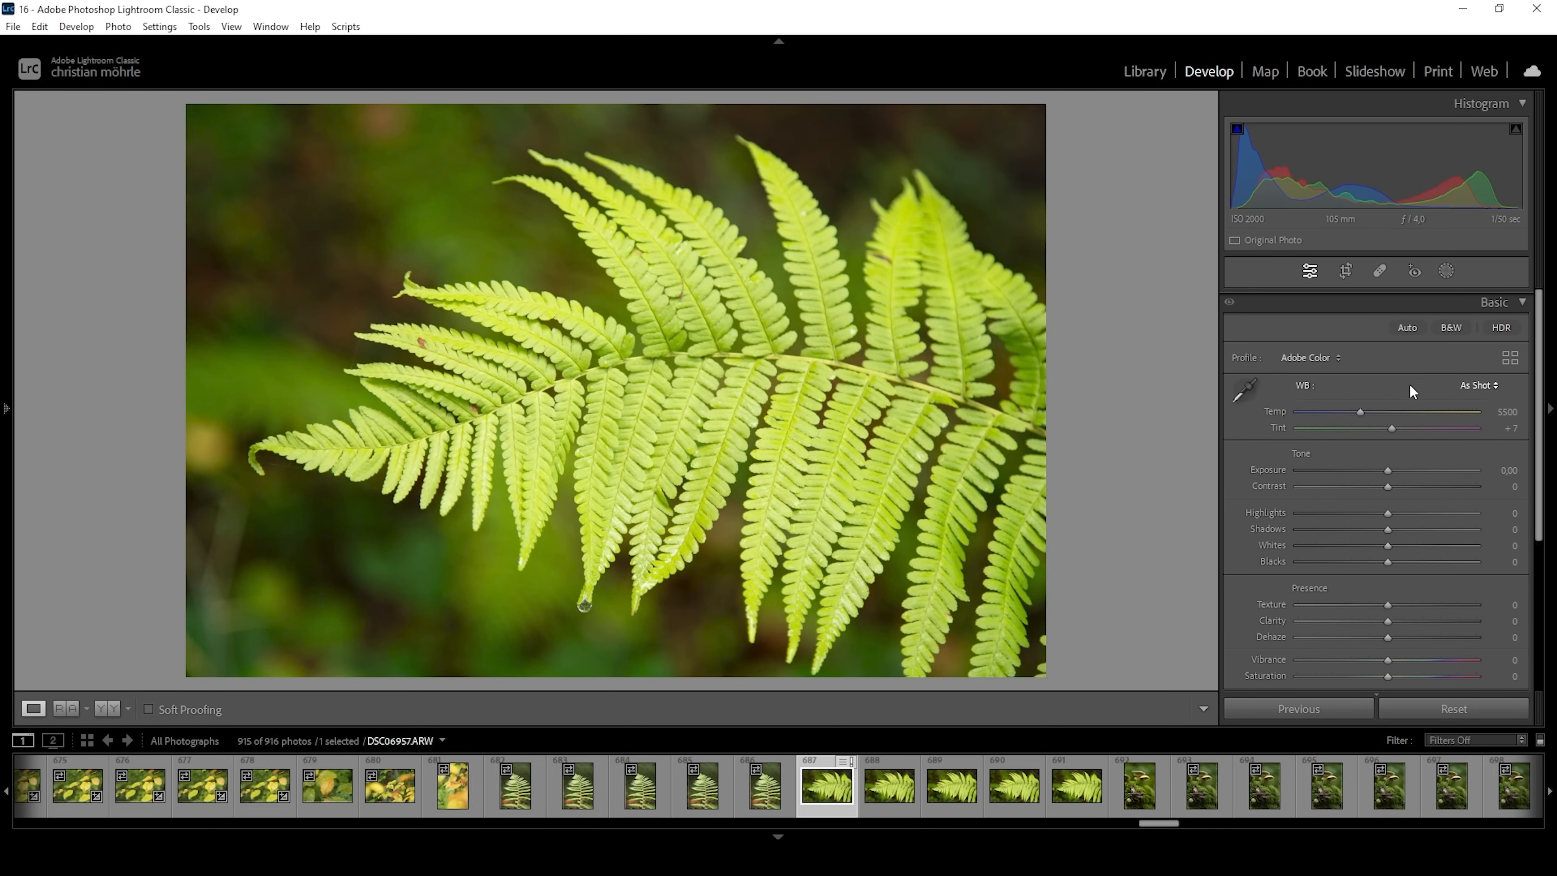
mouse_move(415, 424)
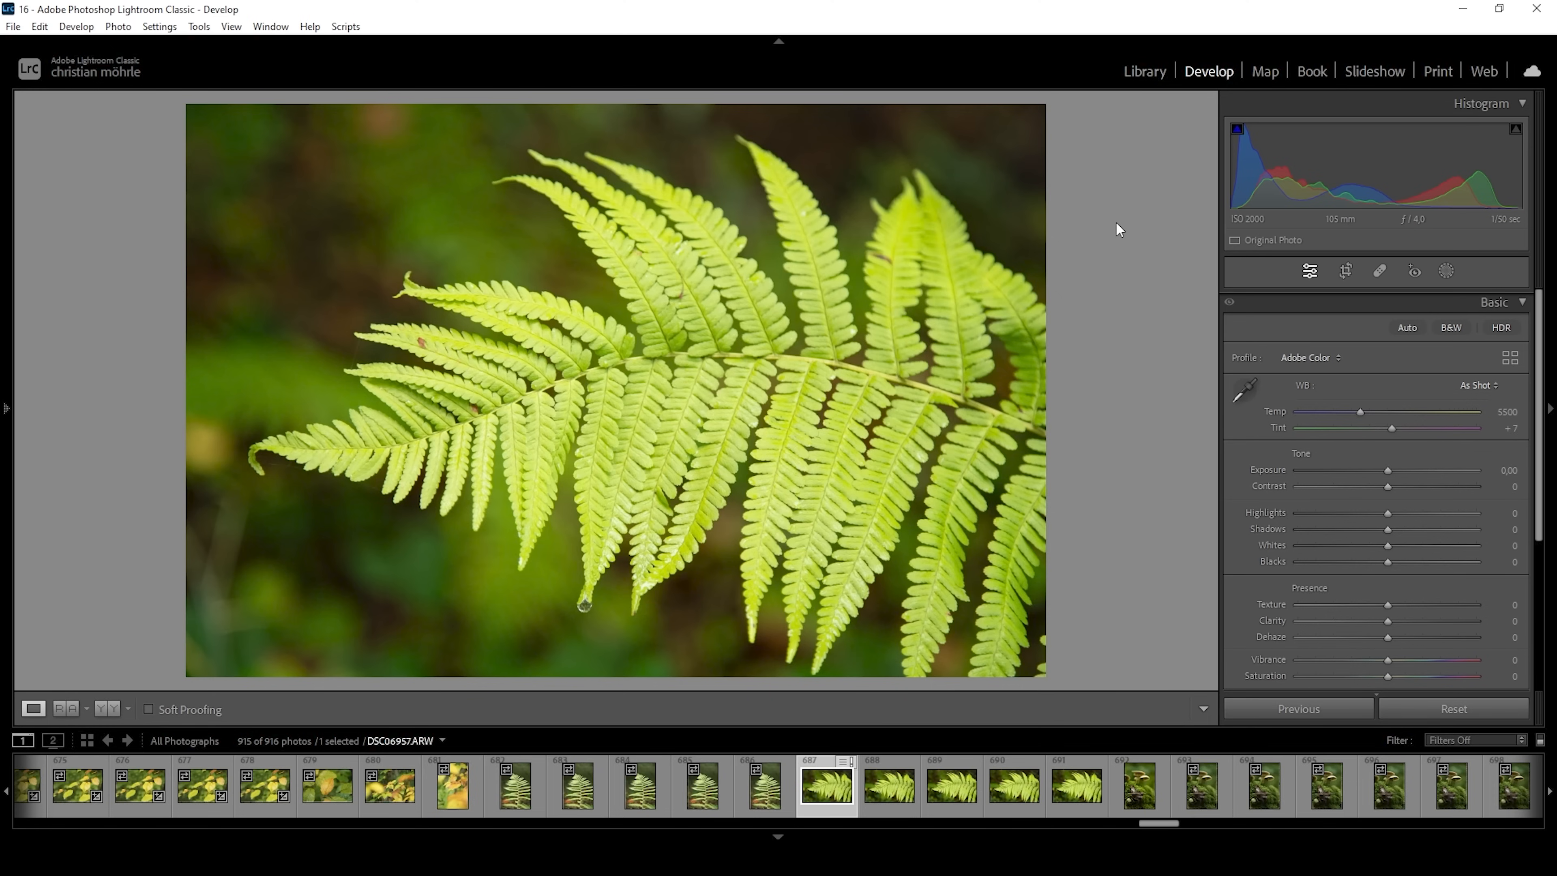
mouse_move(1362, 414)
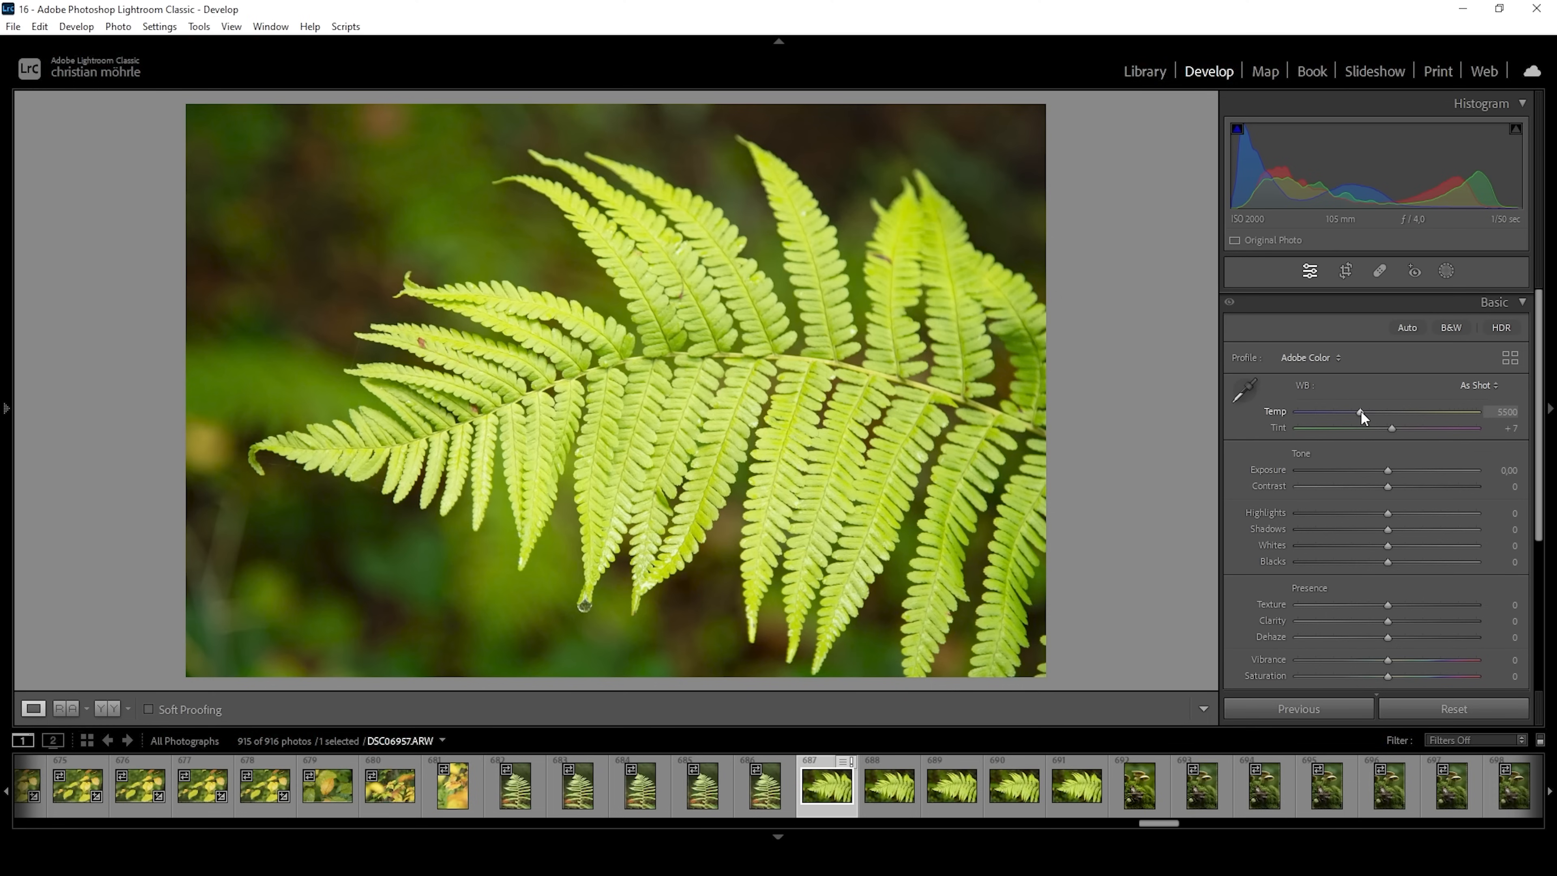
left_click_drag(1361, 411, 1352, 411)
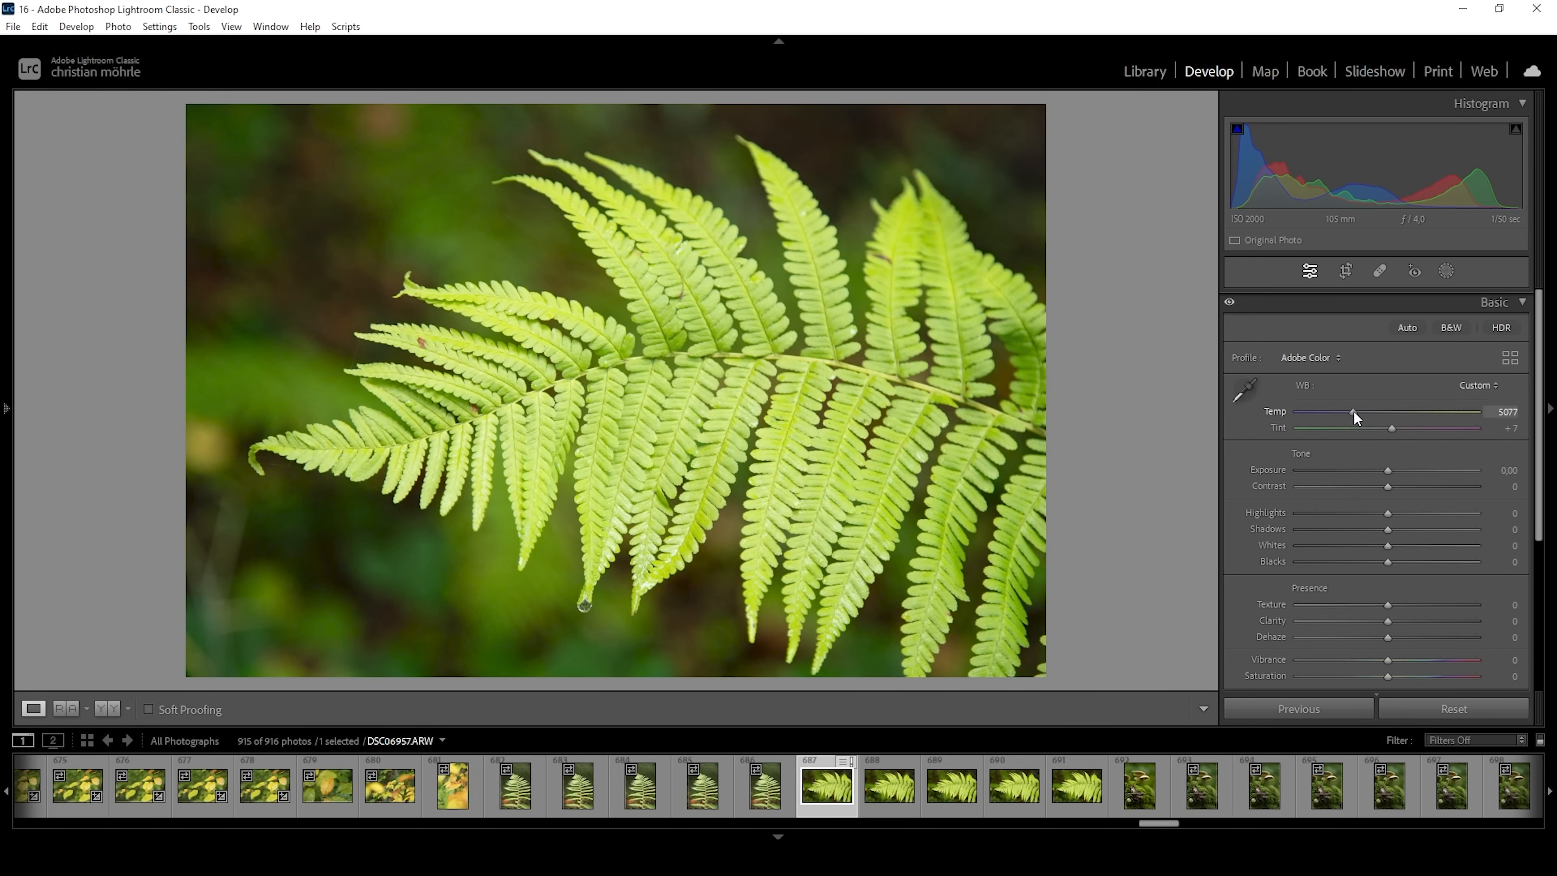
left_click_drag(1352, 411, 1323, 411)
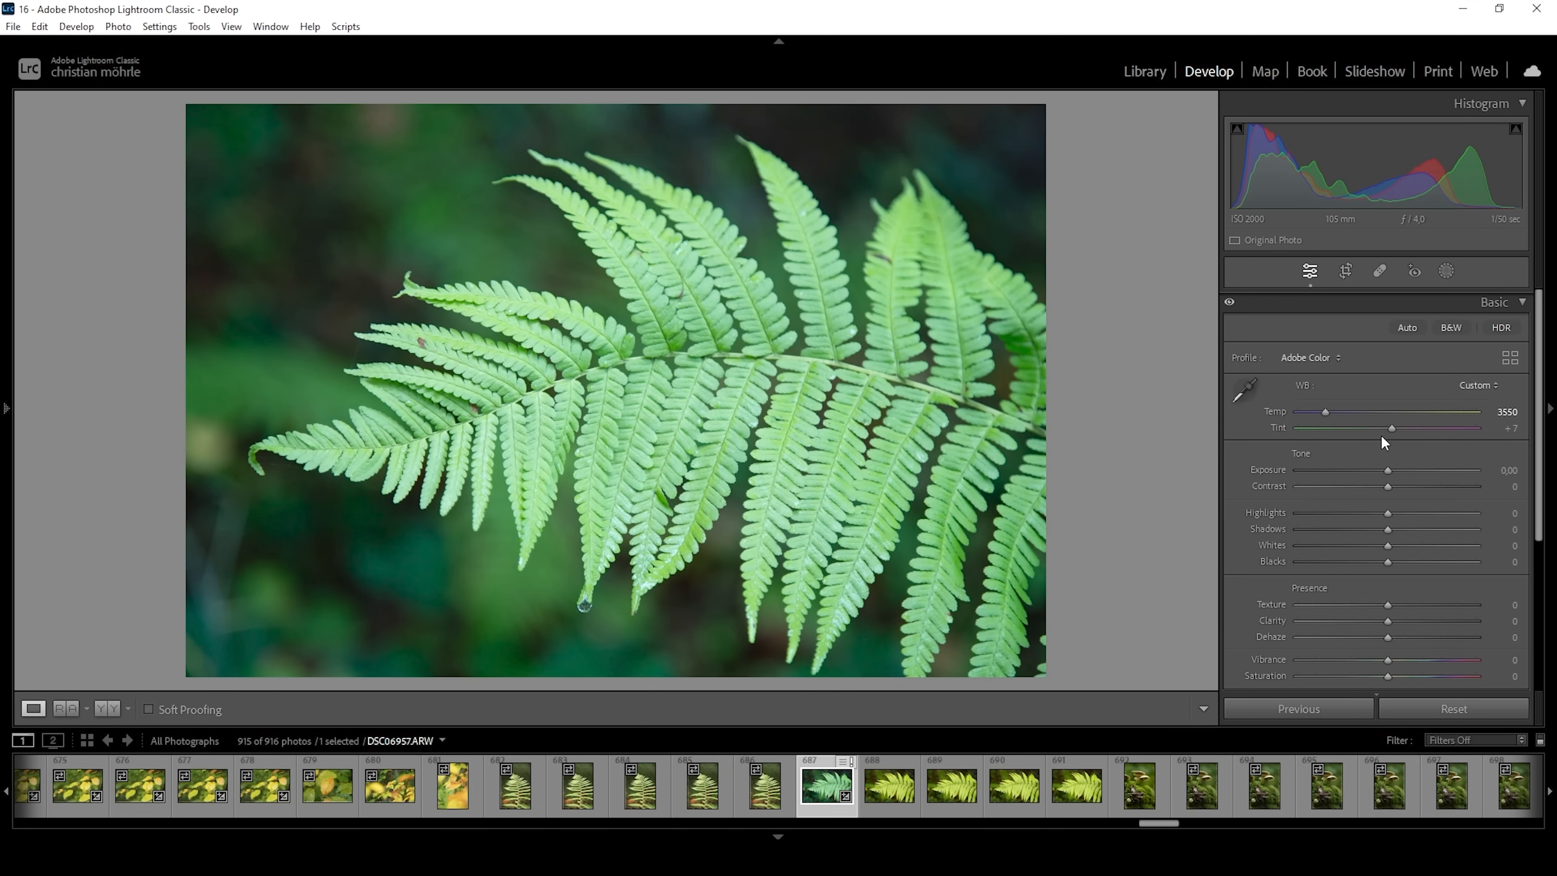
mouse_move(891, 386)
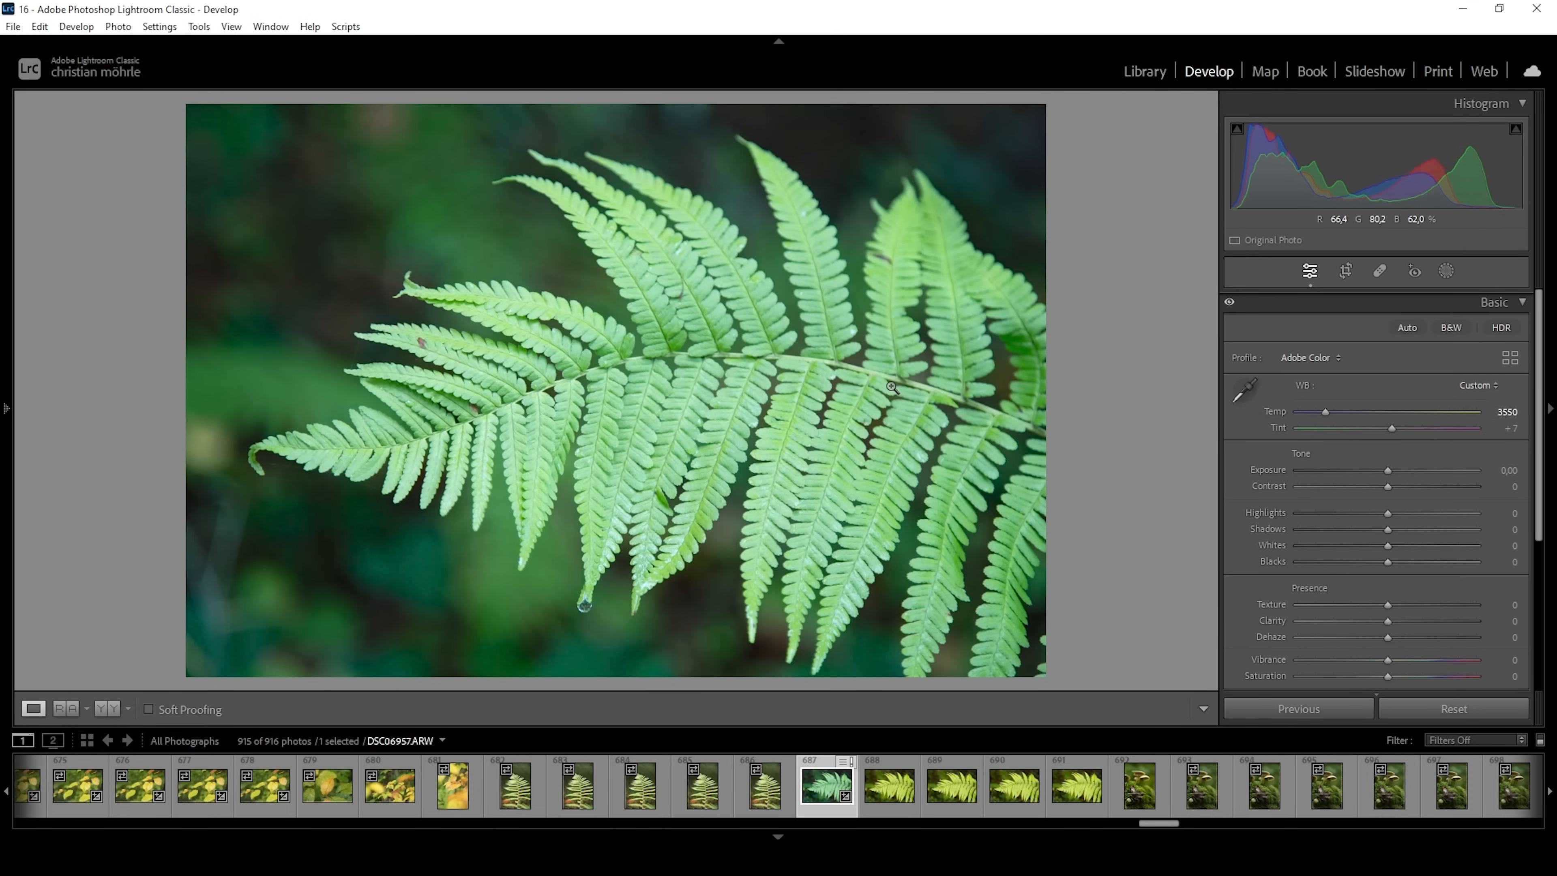
Shift the tint slightly toward green, settling at about -7
left_click_drag(1389, 427, 1389, 427)
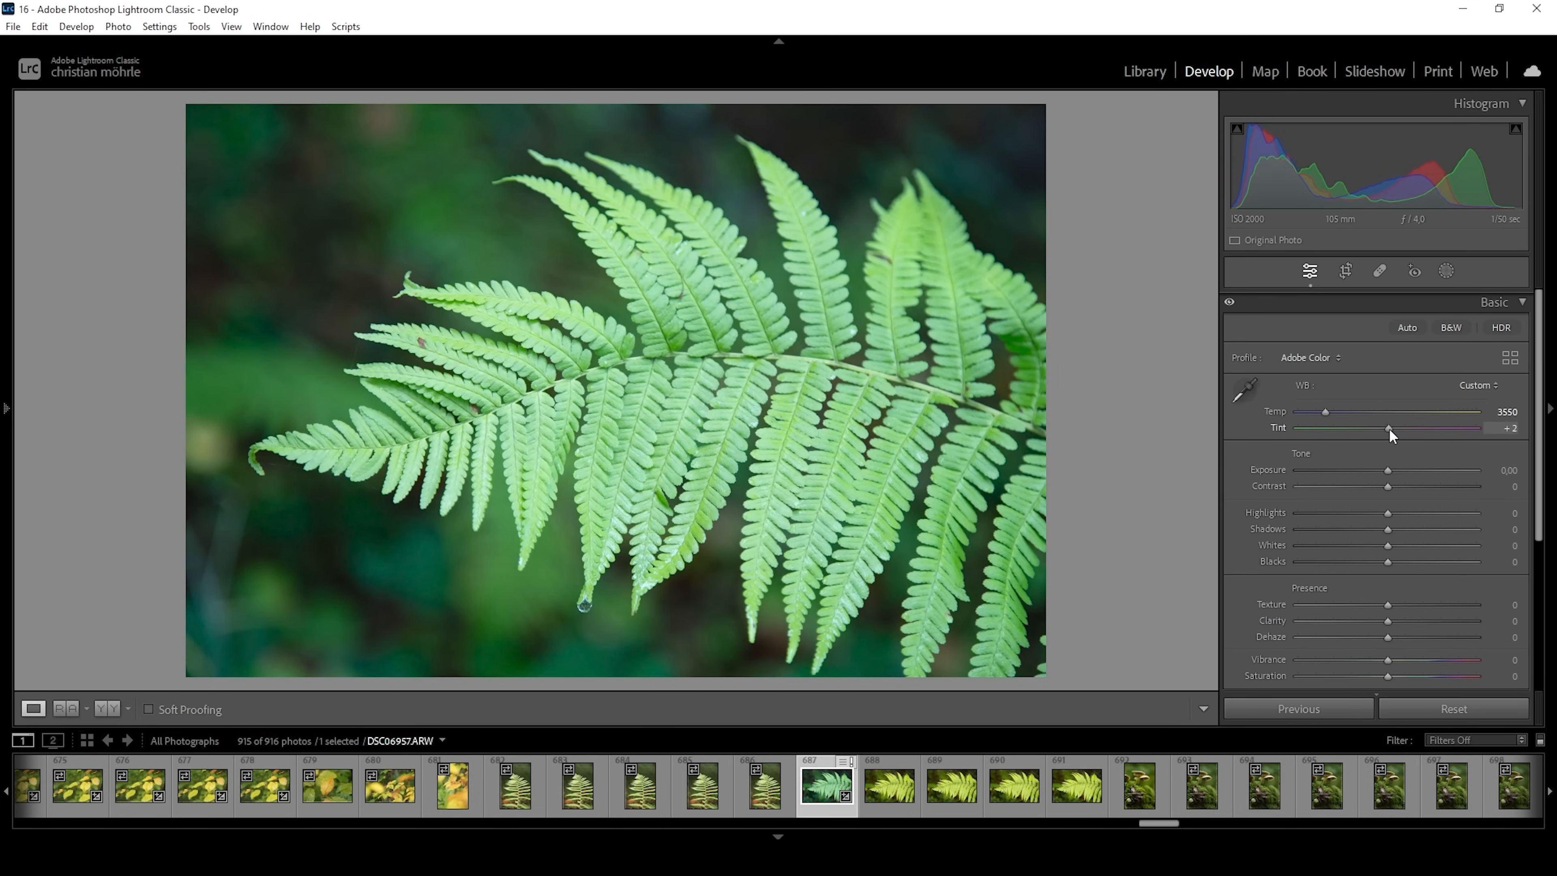
left_click_drag(1389, 428, 1380, 428)
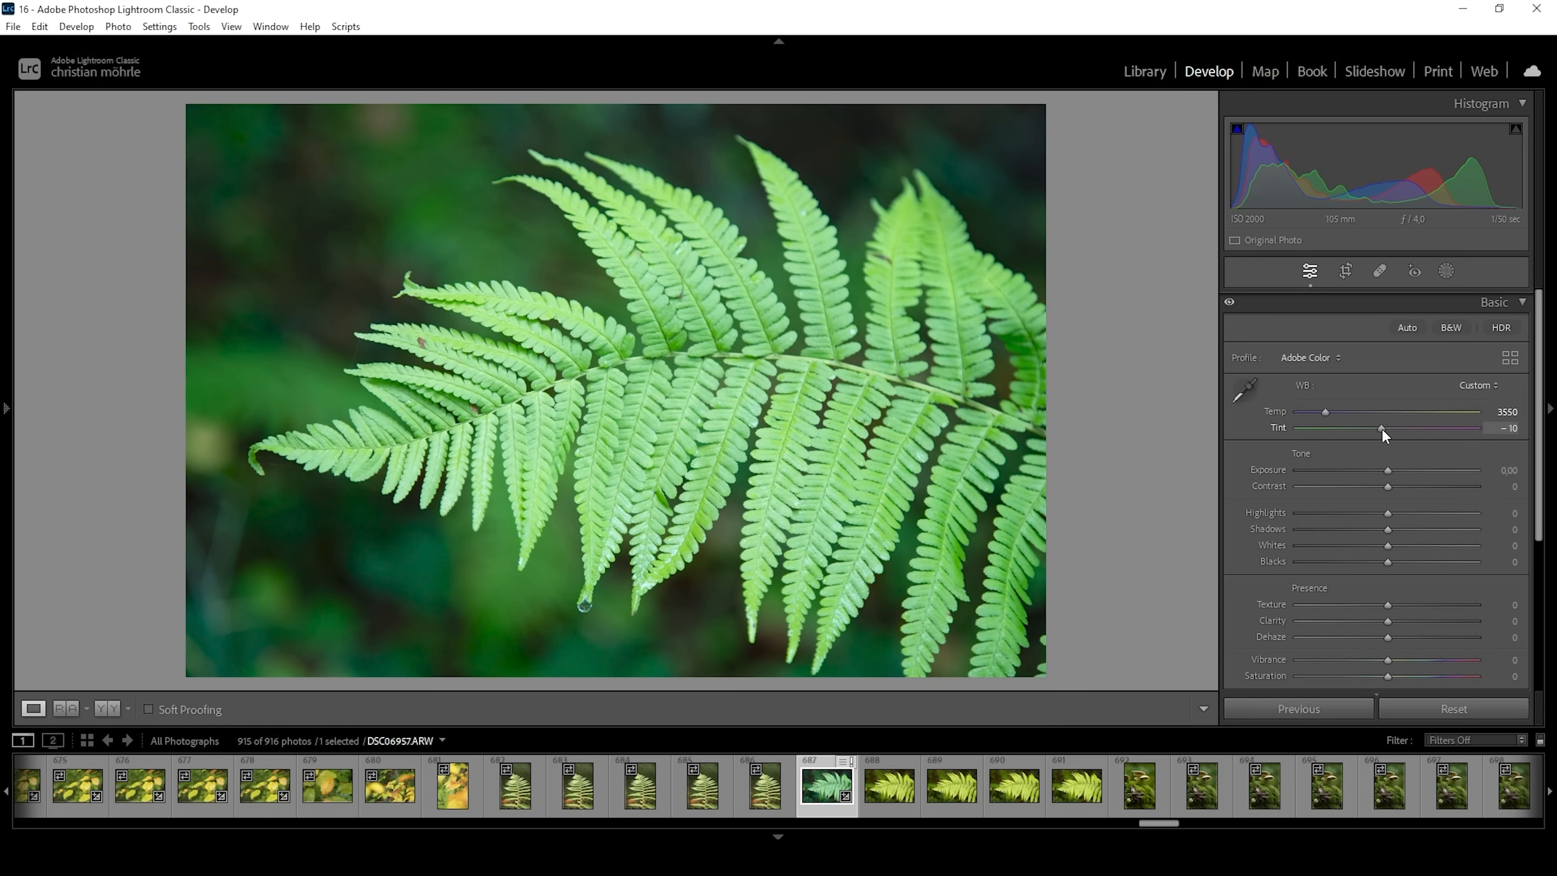
left_click_drag(1379, 428, 1383, 427)
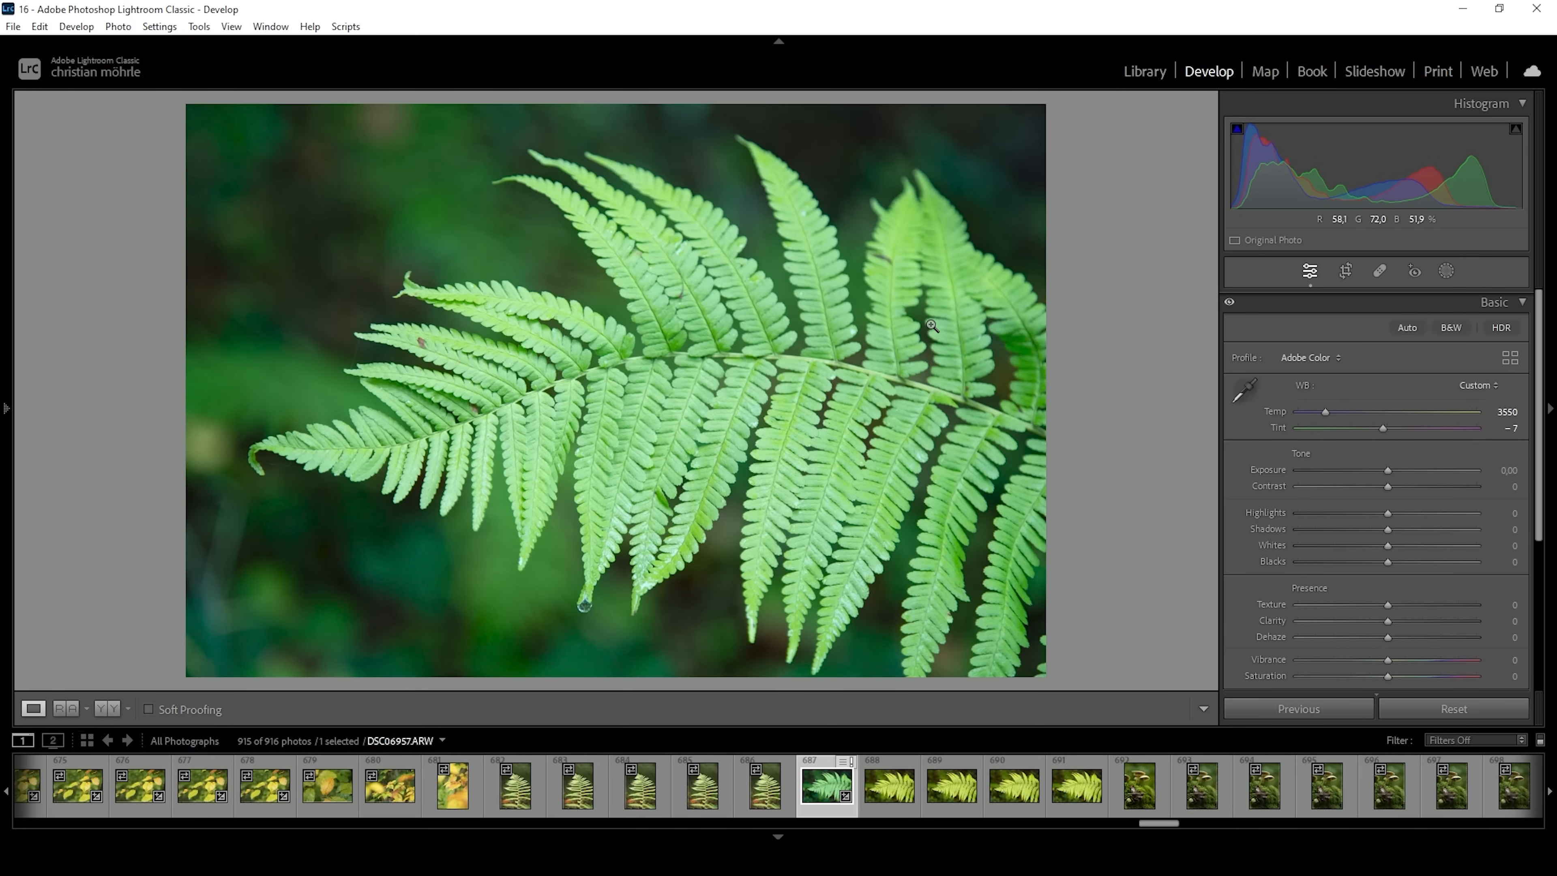
mouse_move(1378, 470)
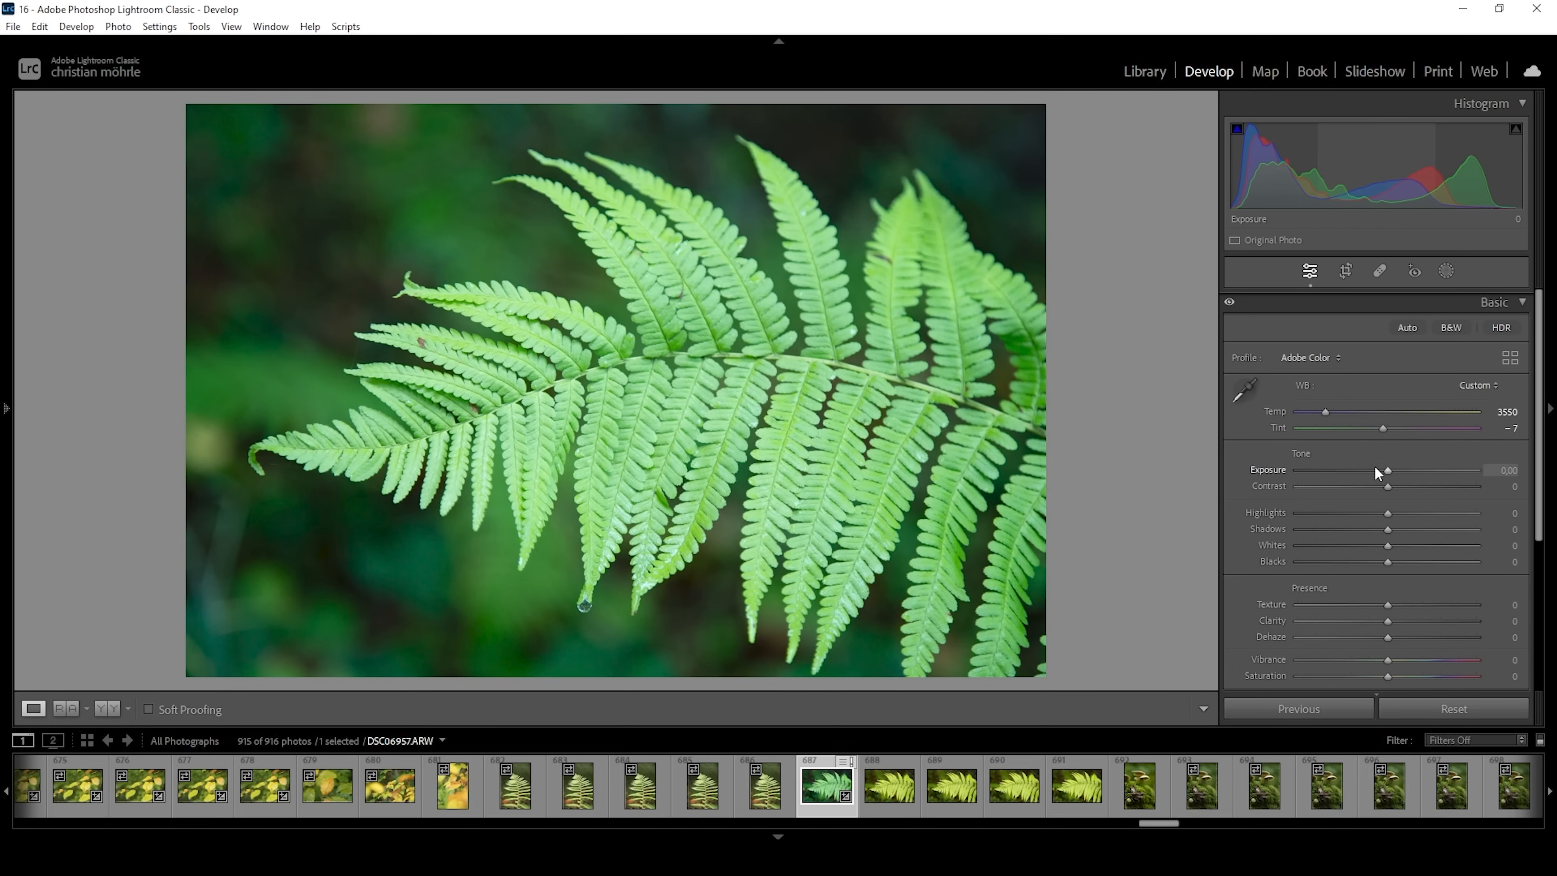
Darken the overall exposure to about -1.06
left_click_drag(1388, 470, 1377, 470)
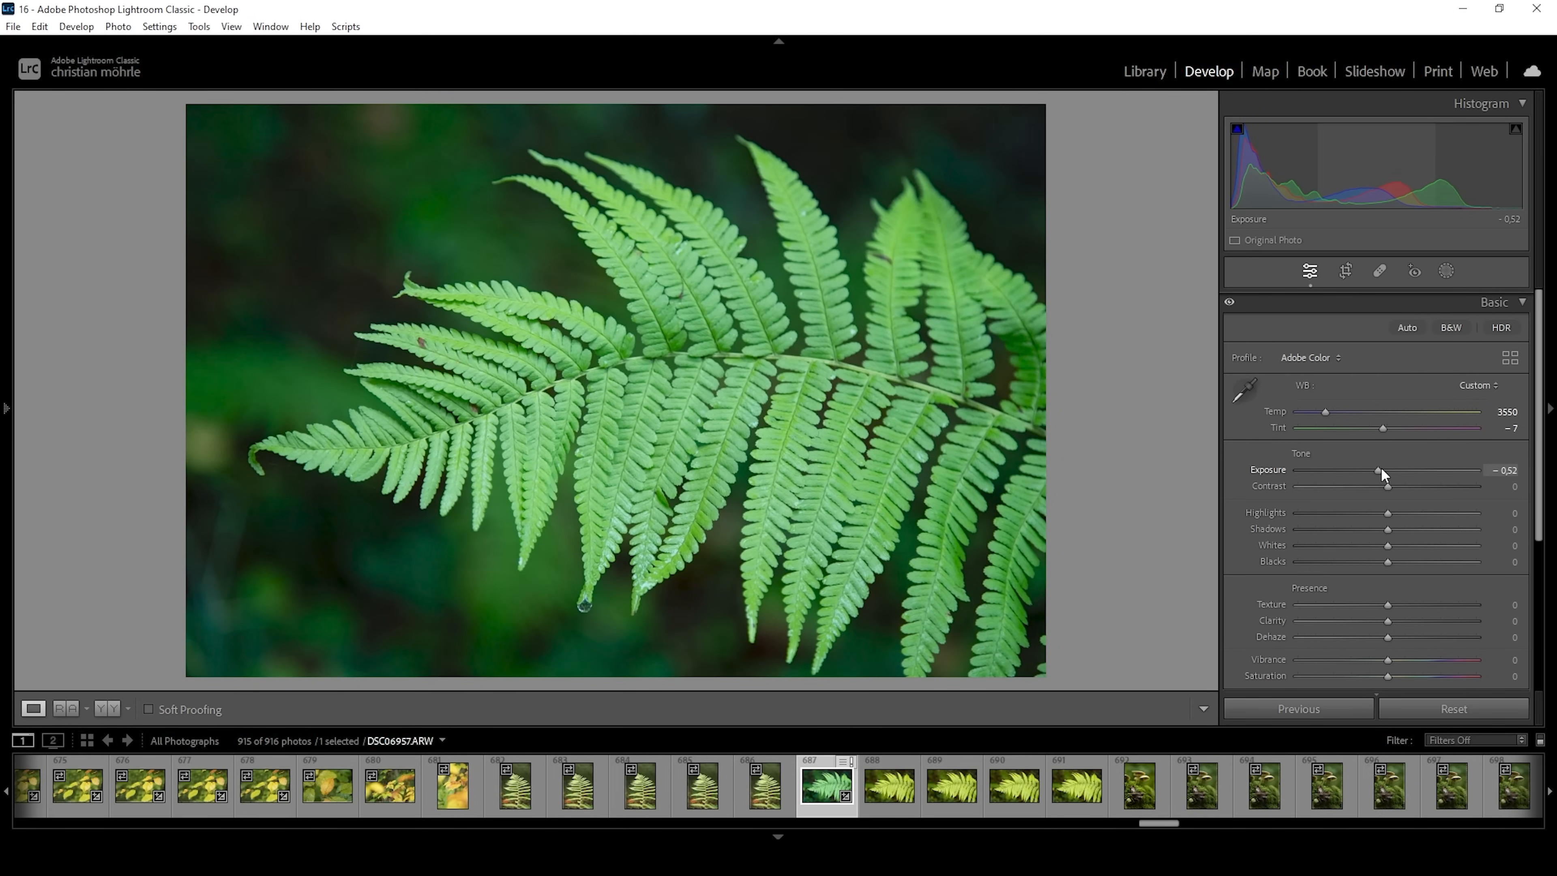
left_click_drag(1376, 472, 1366, 472)
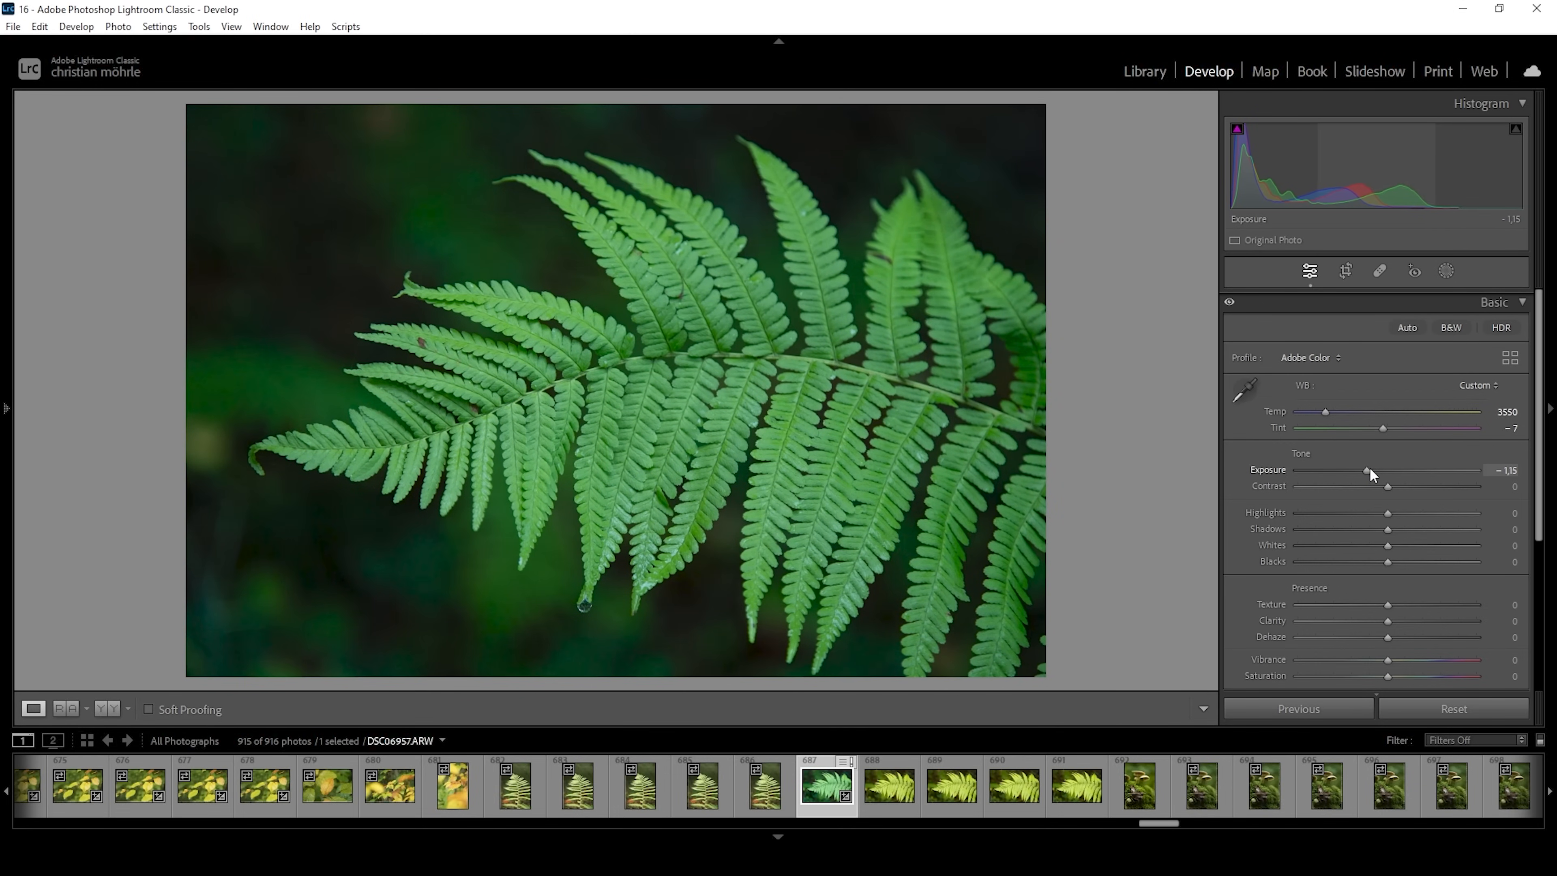
left_click_drag(1364, 469, 1372, 469)
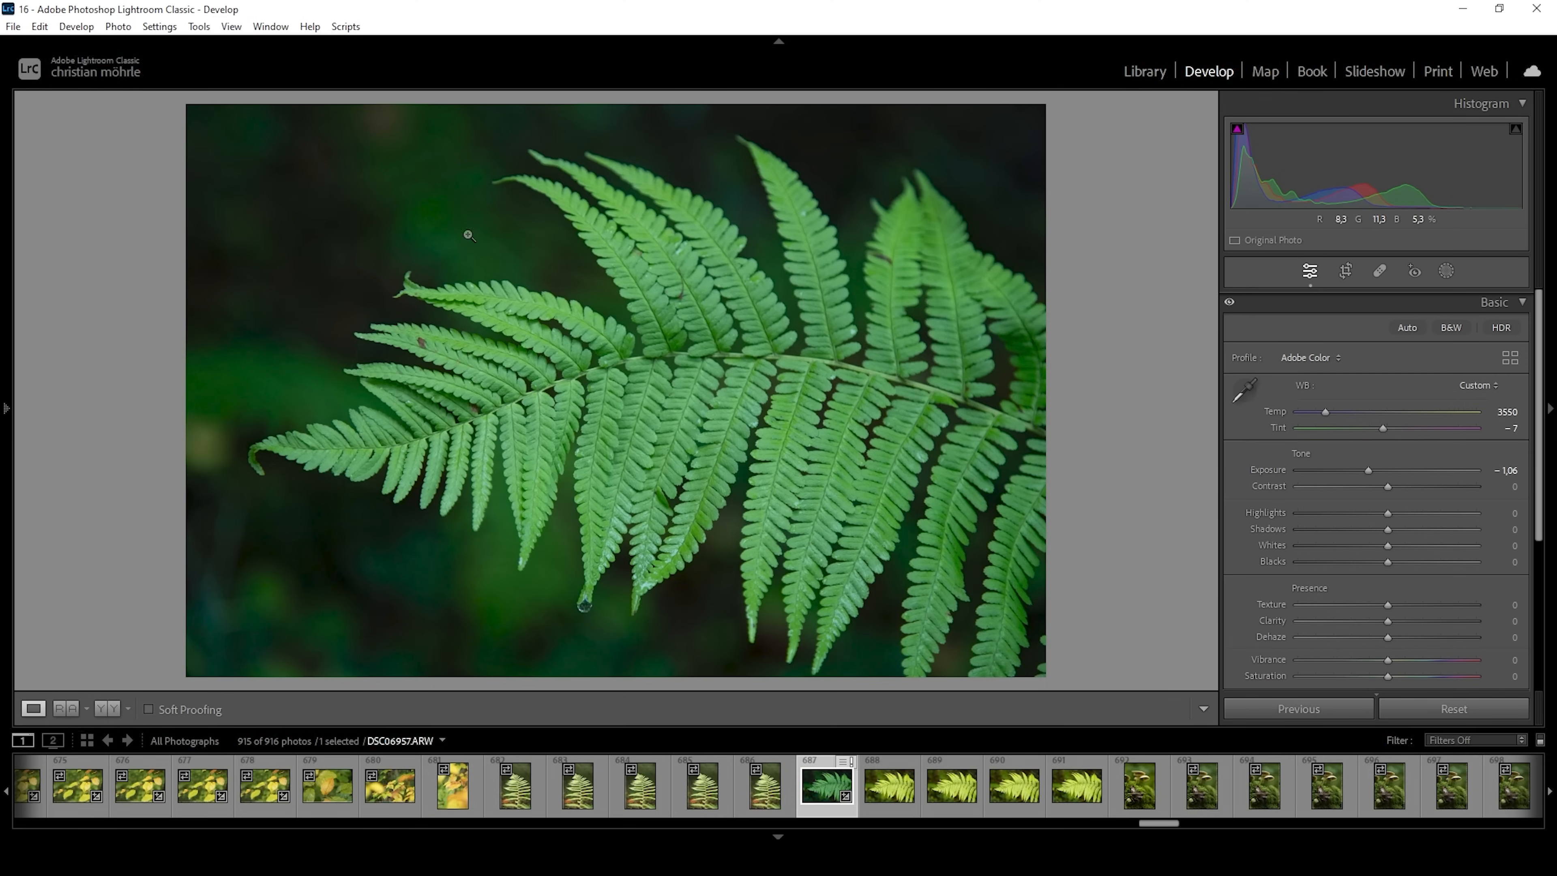
mouse_move(689, 330)
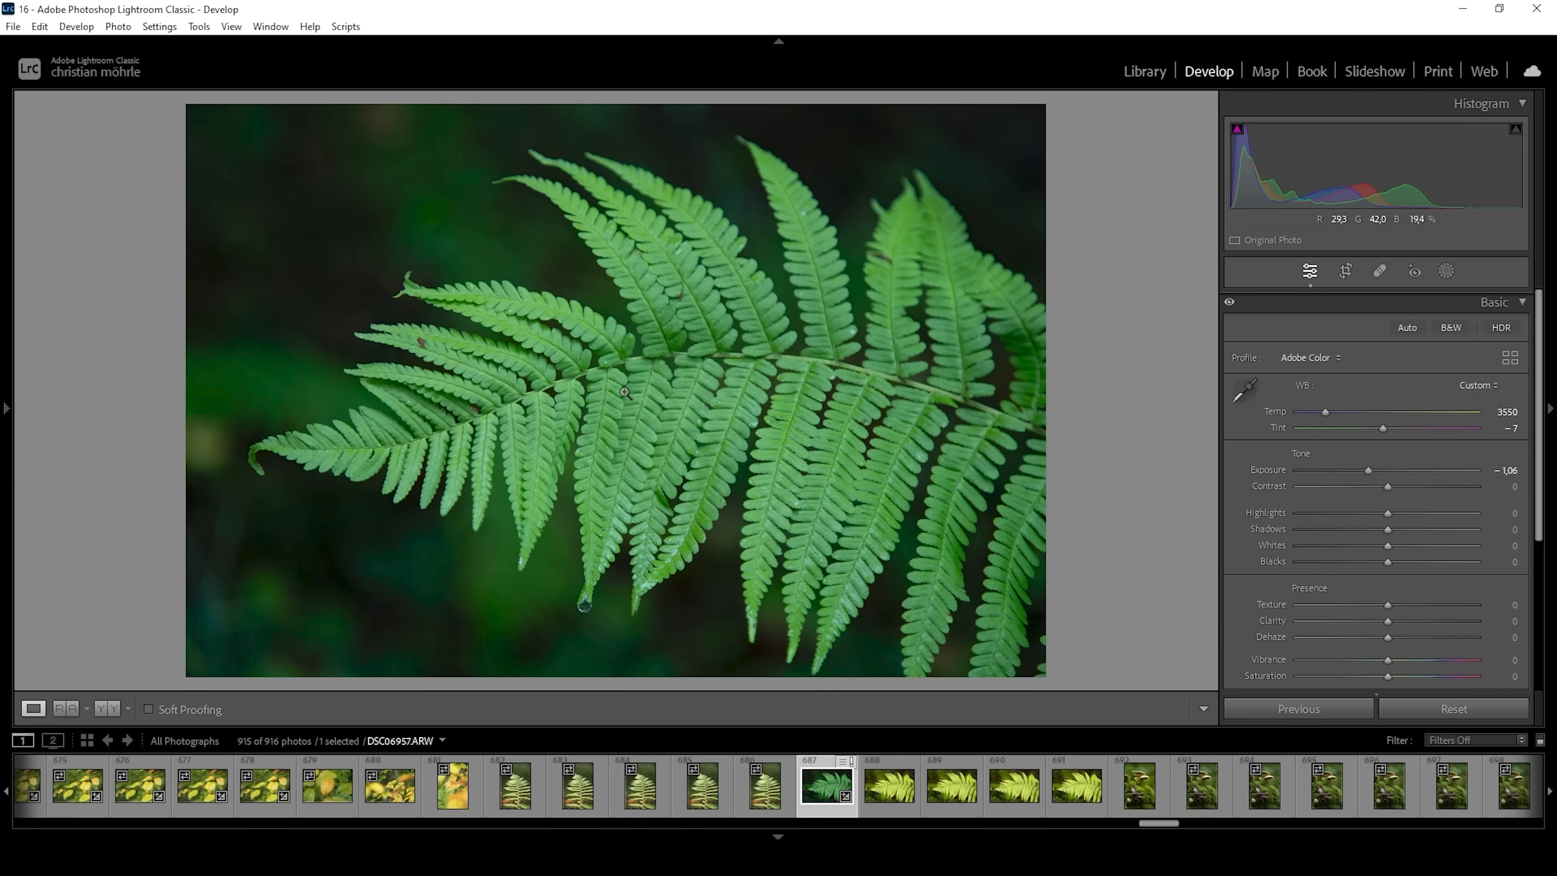
mouse_move(669, 429)
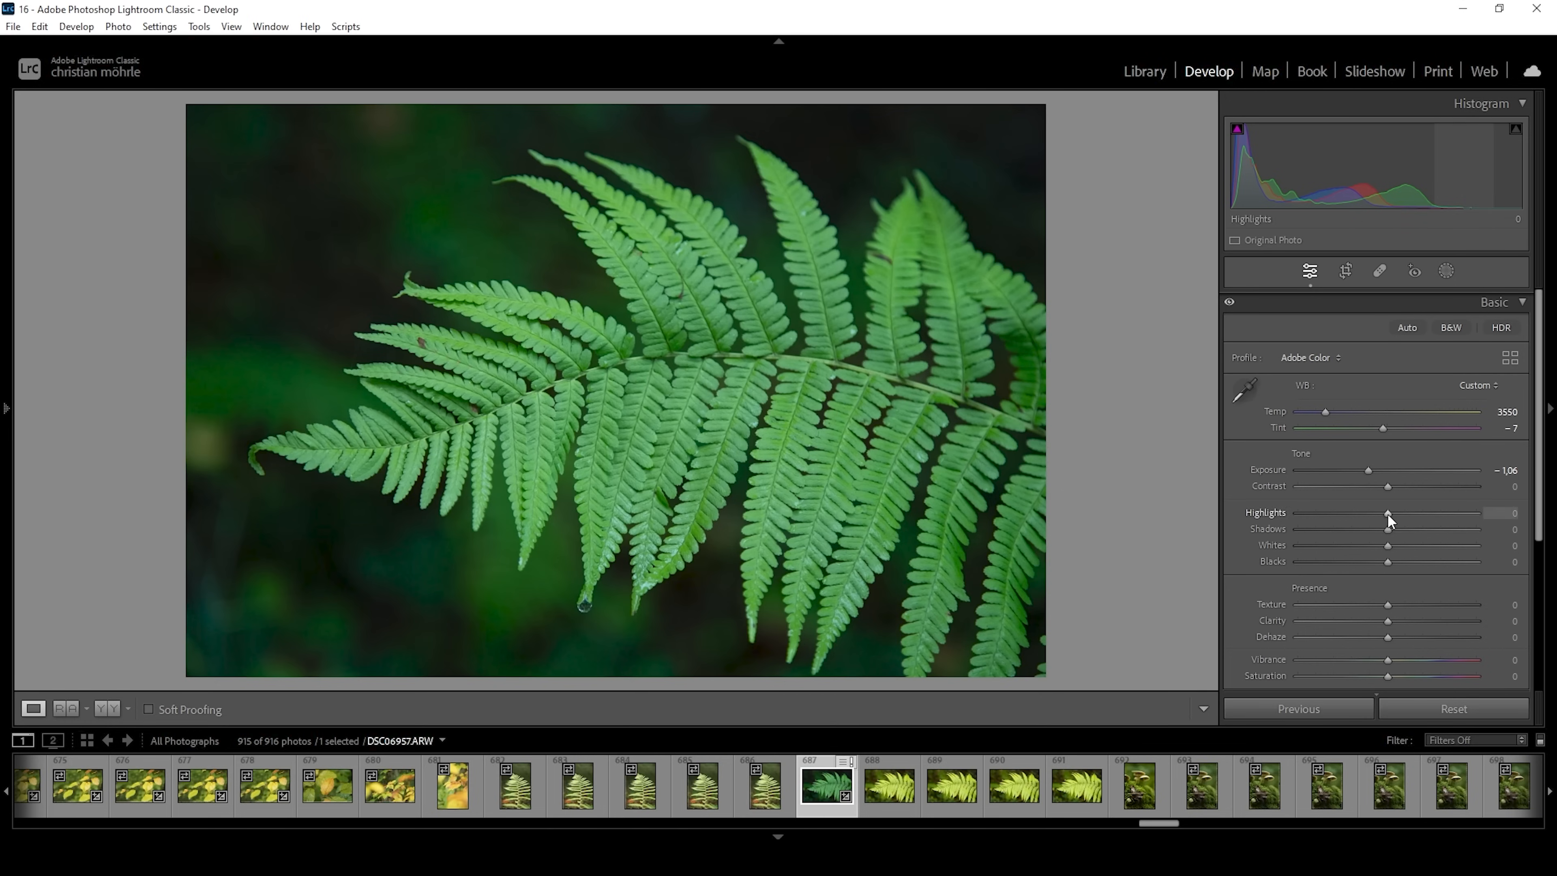
Pull the highlights strongly down to about -73
left_click_drag(1389, 520, 1348, 517)
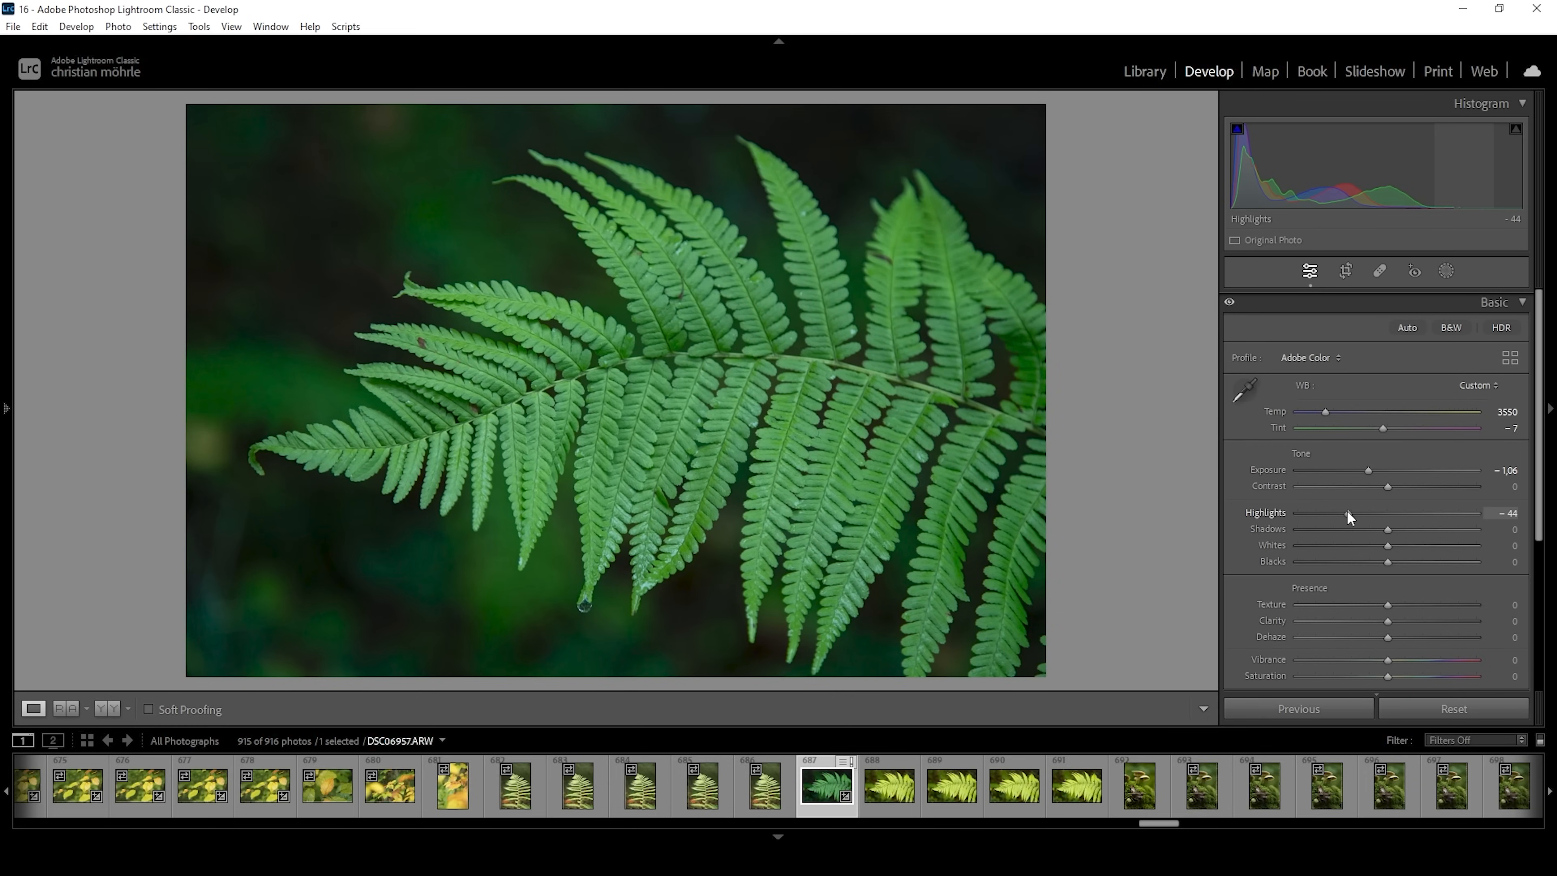
left_click_drag(1388, 512, 1378, 512)
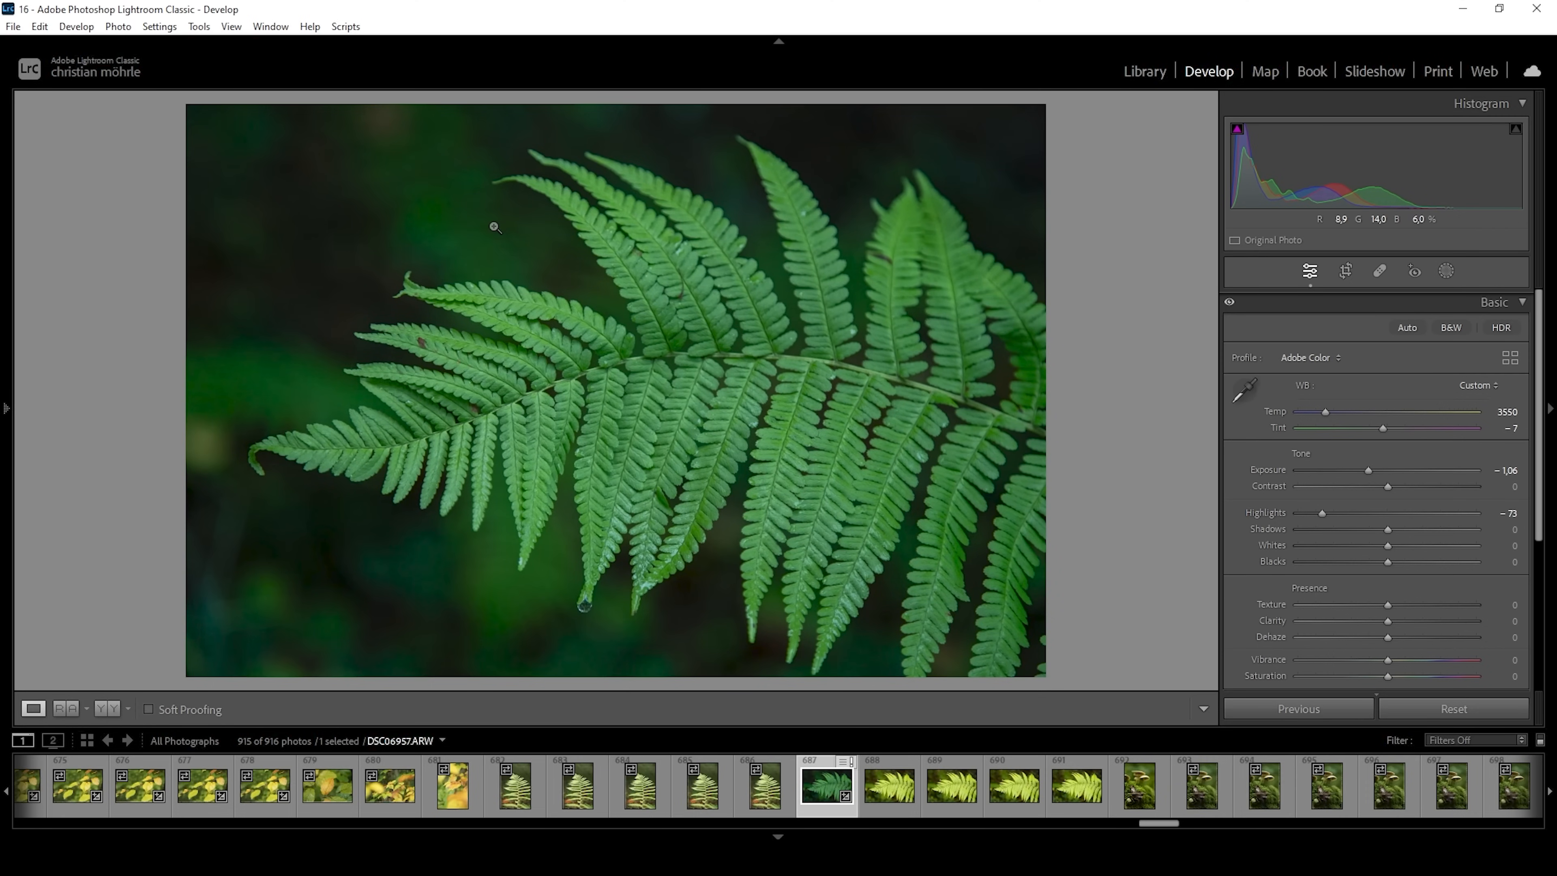
mouse_move(1388, 544)
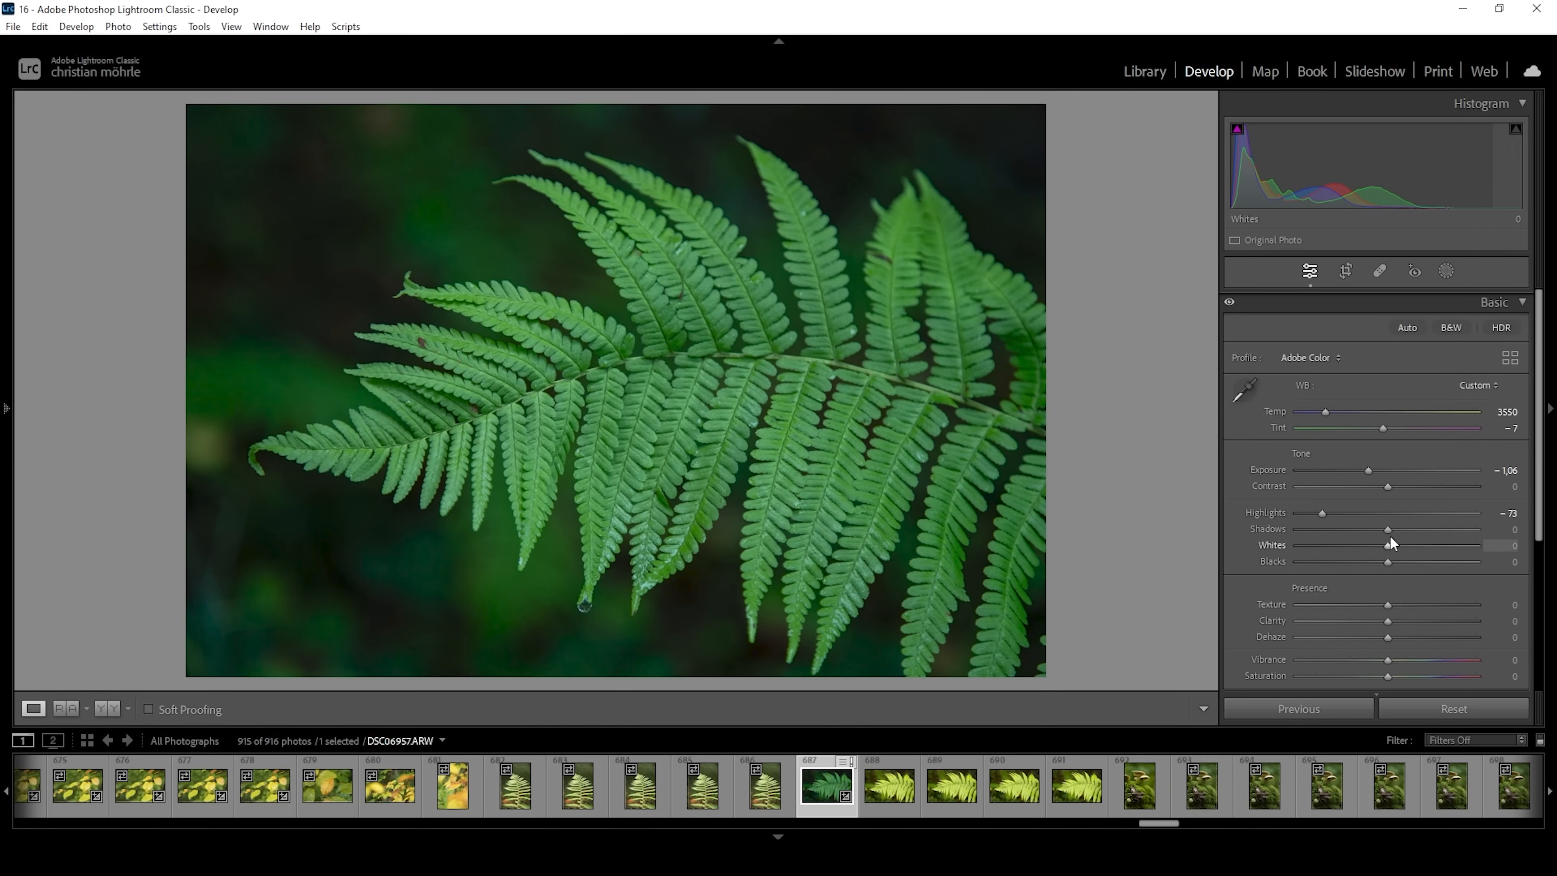
Drop shadows to -100 and lift blacks to +19 while previewing clipping
left_click_drag(1388, 530, 1296, 529)
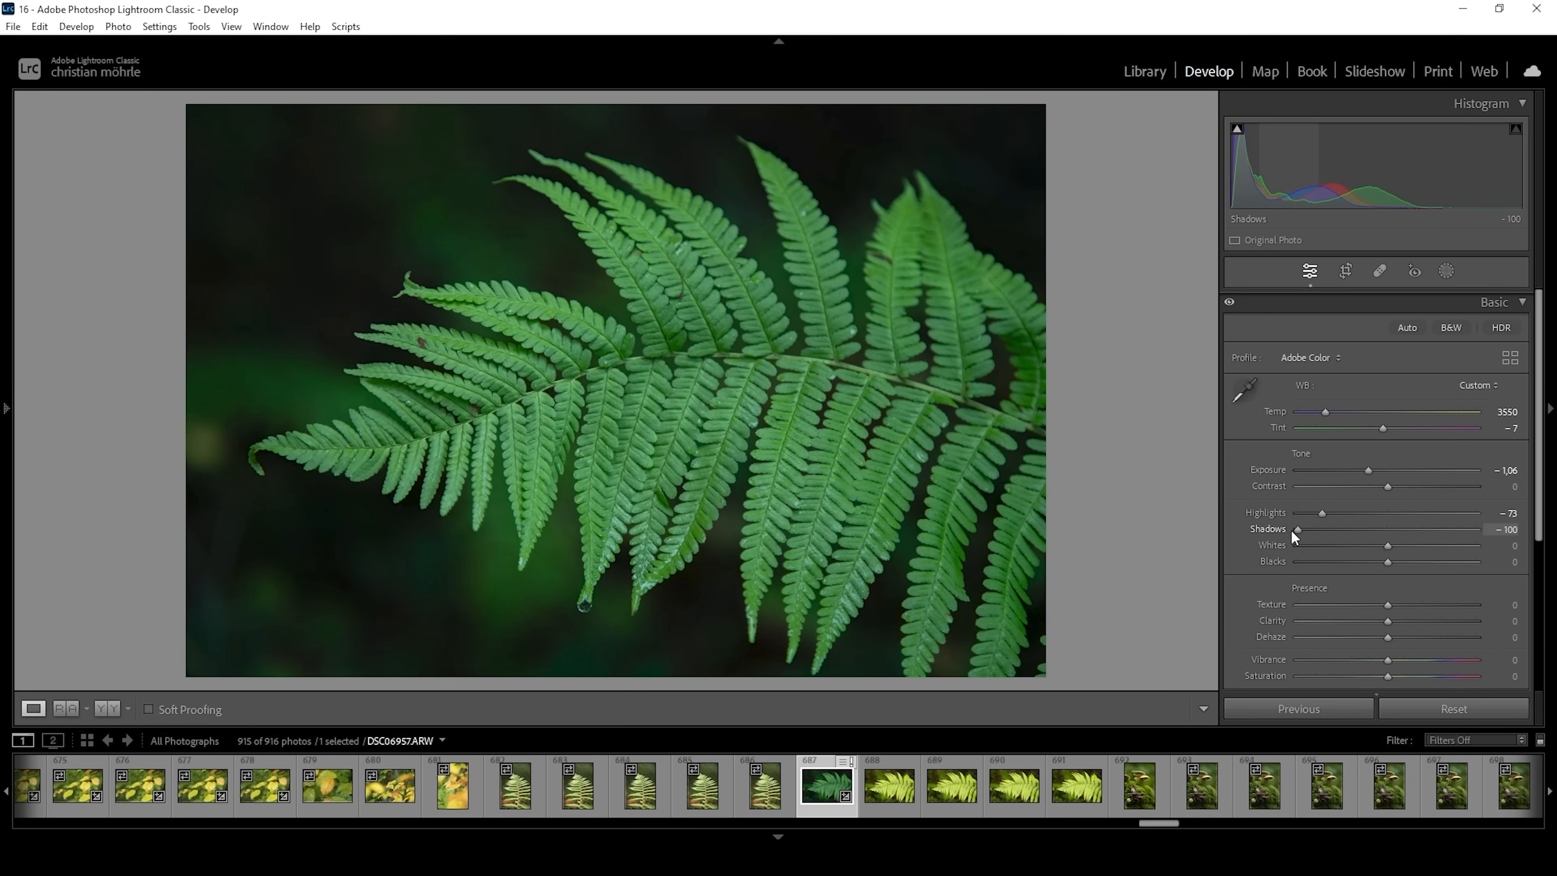
mouse_move(1229, 499)
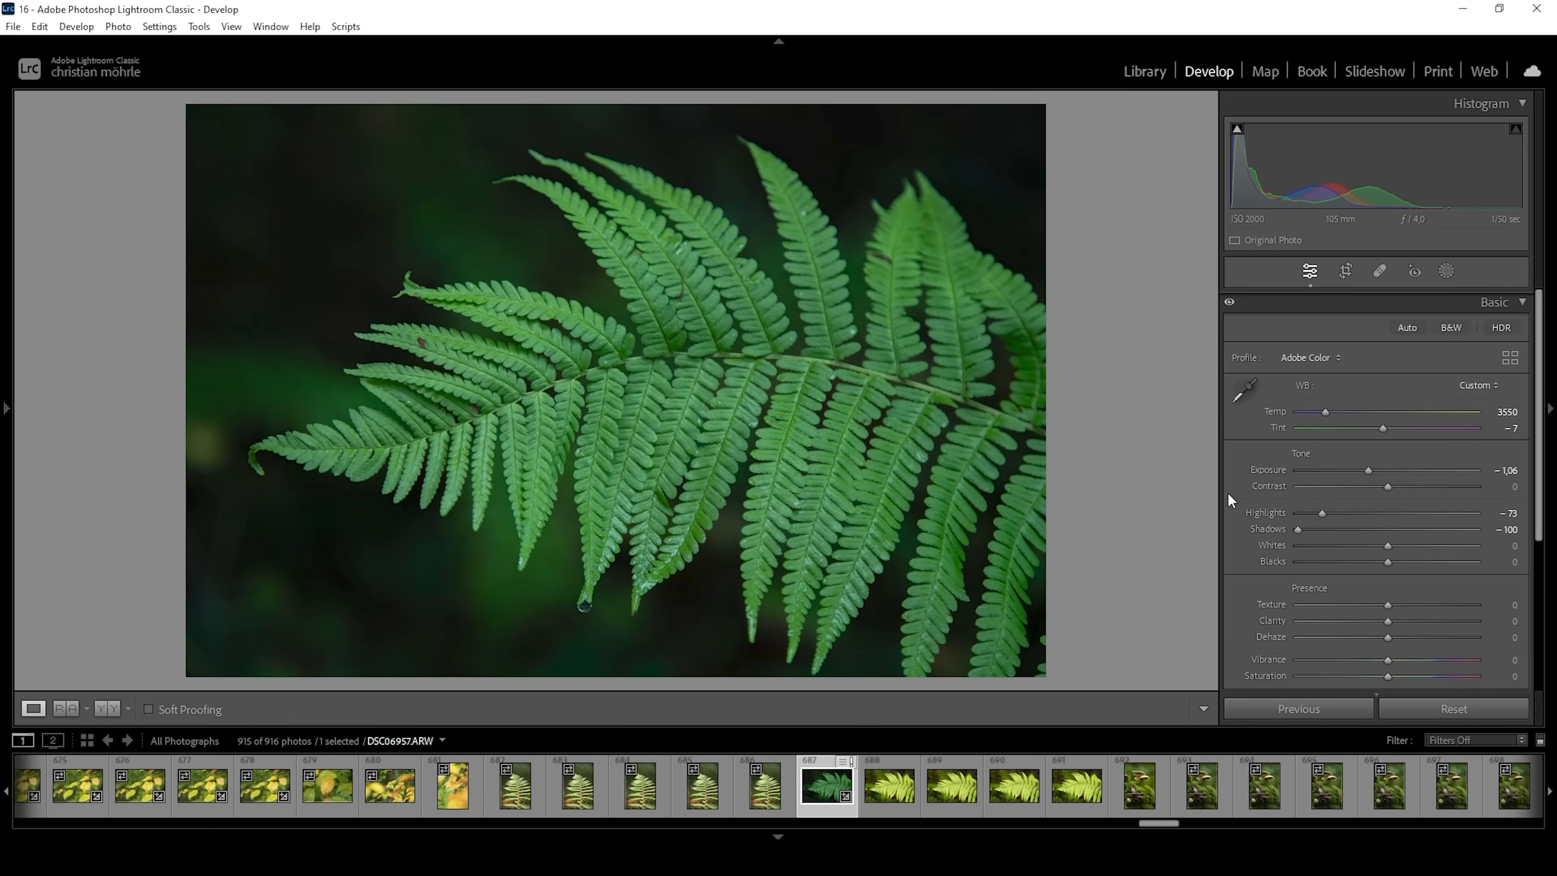
mouse_move(1283, 537)
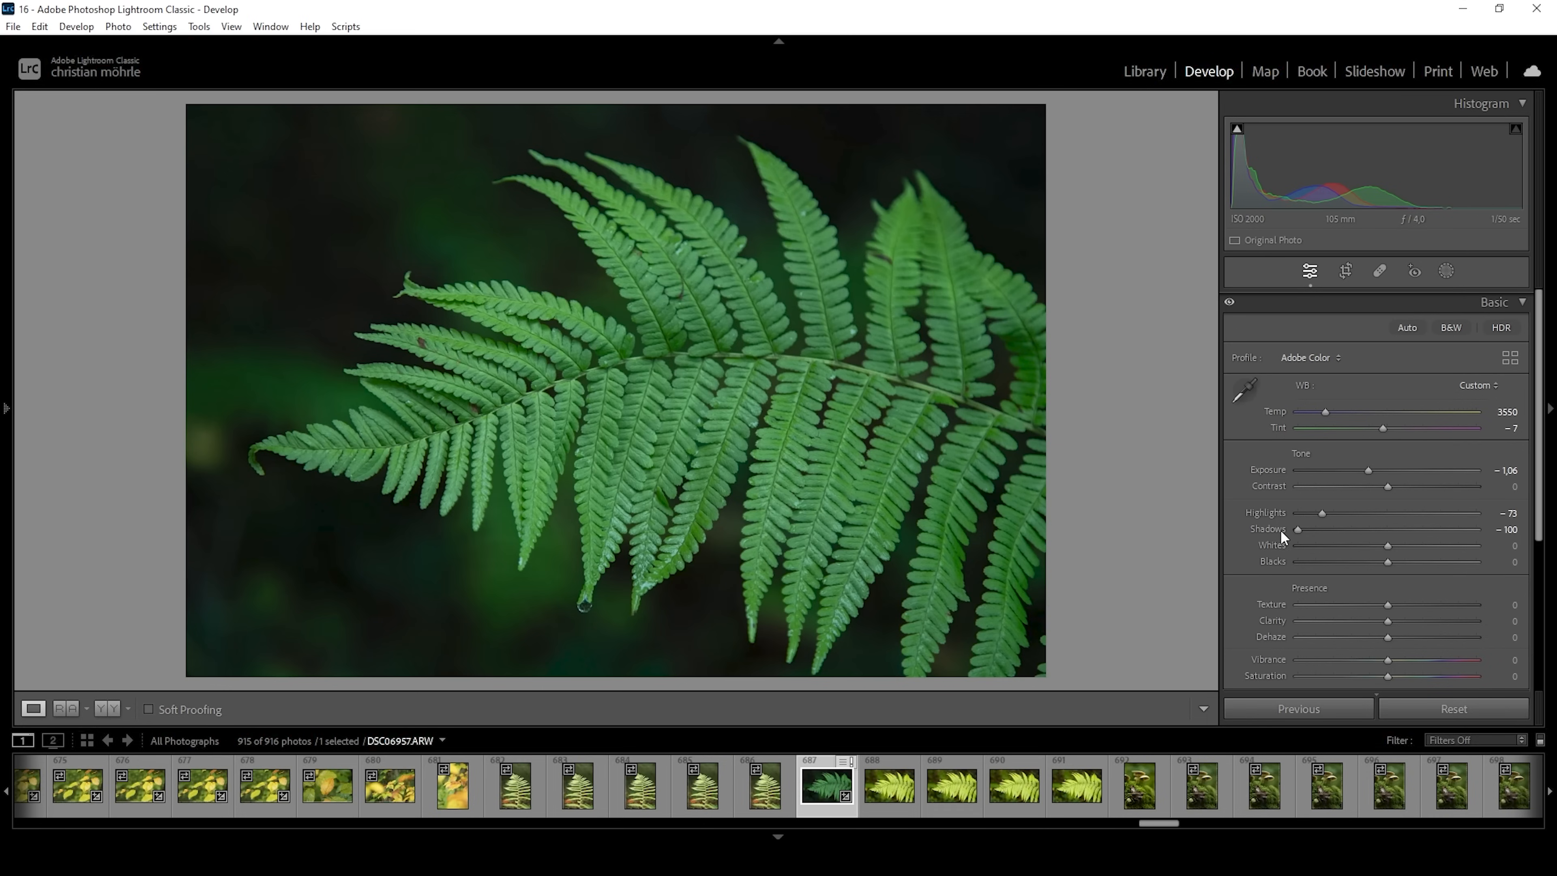
mouse_move(1281, 525)
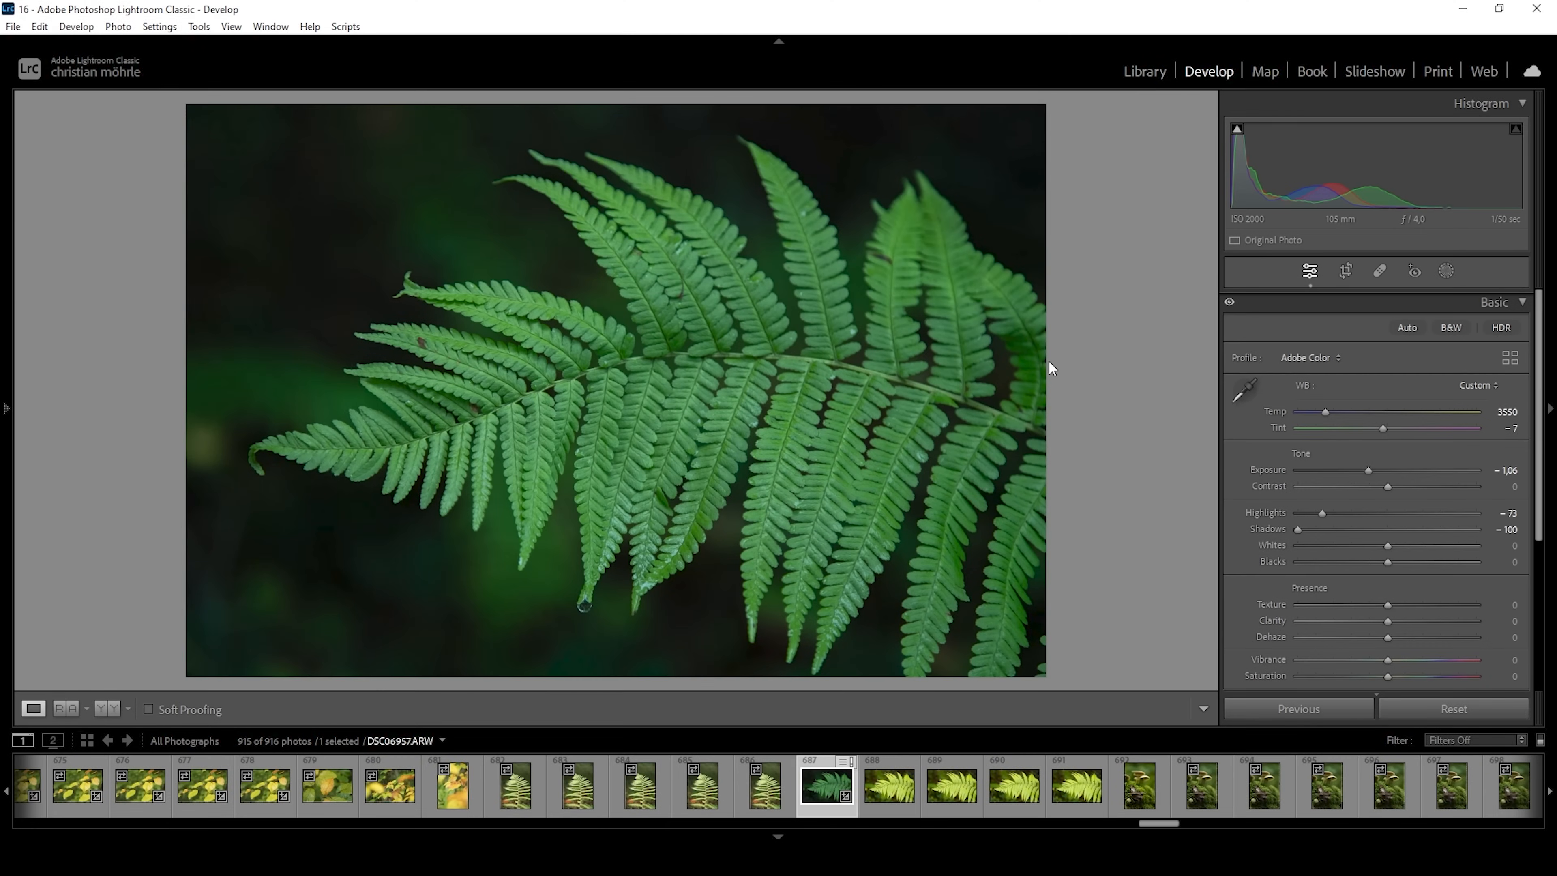
mouse_move(1143, 372)
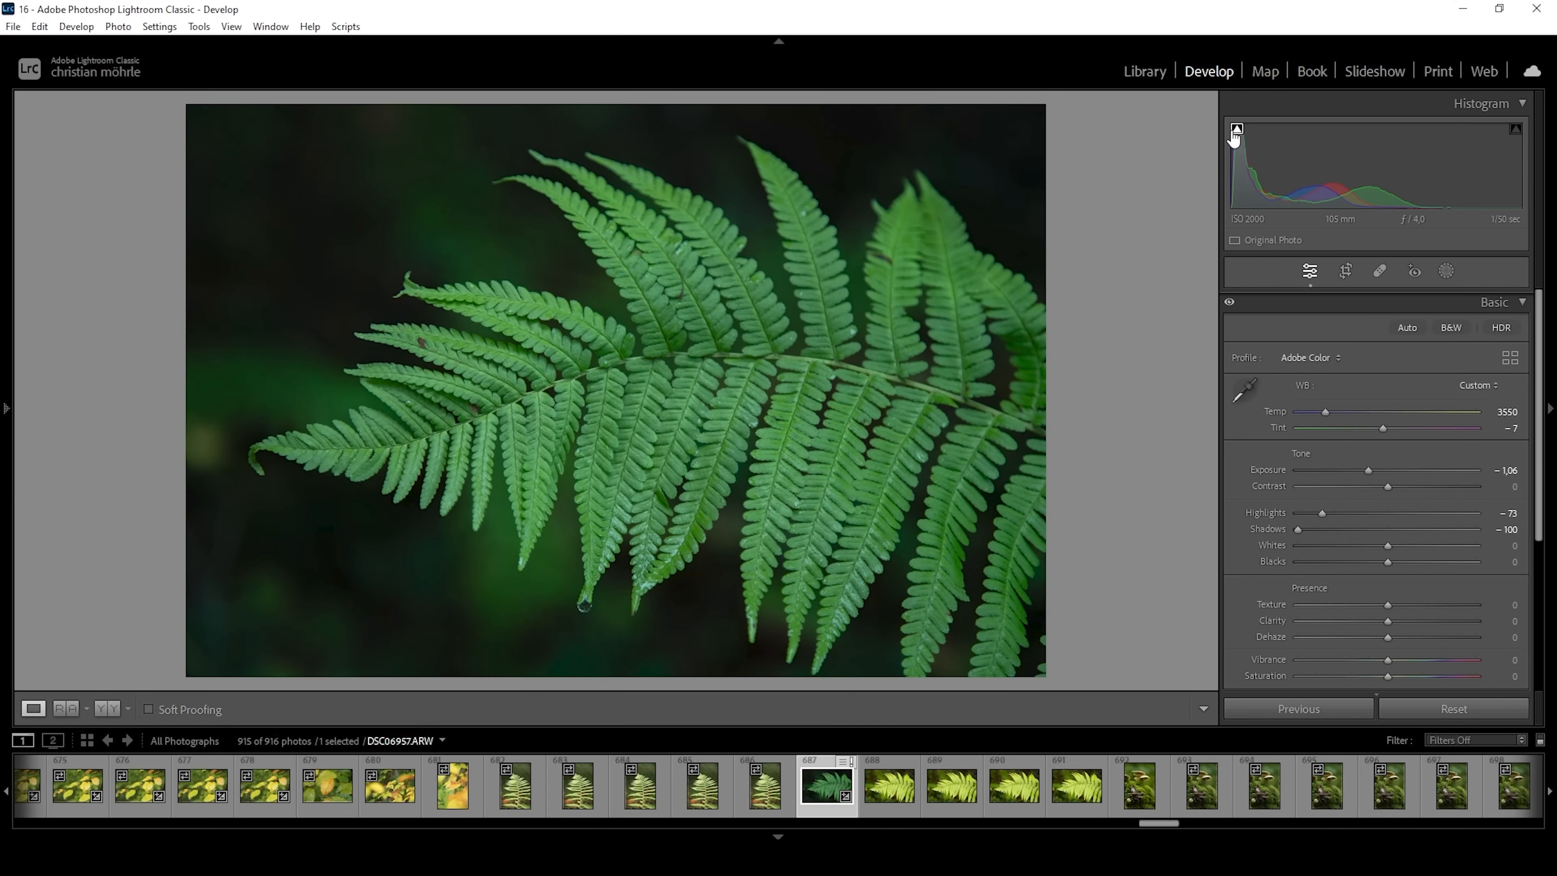
mouse_move(1235, 130)
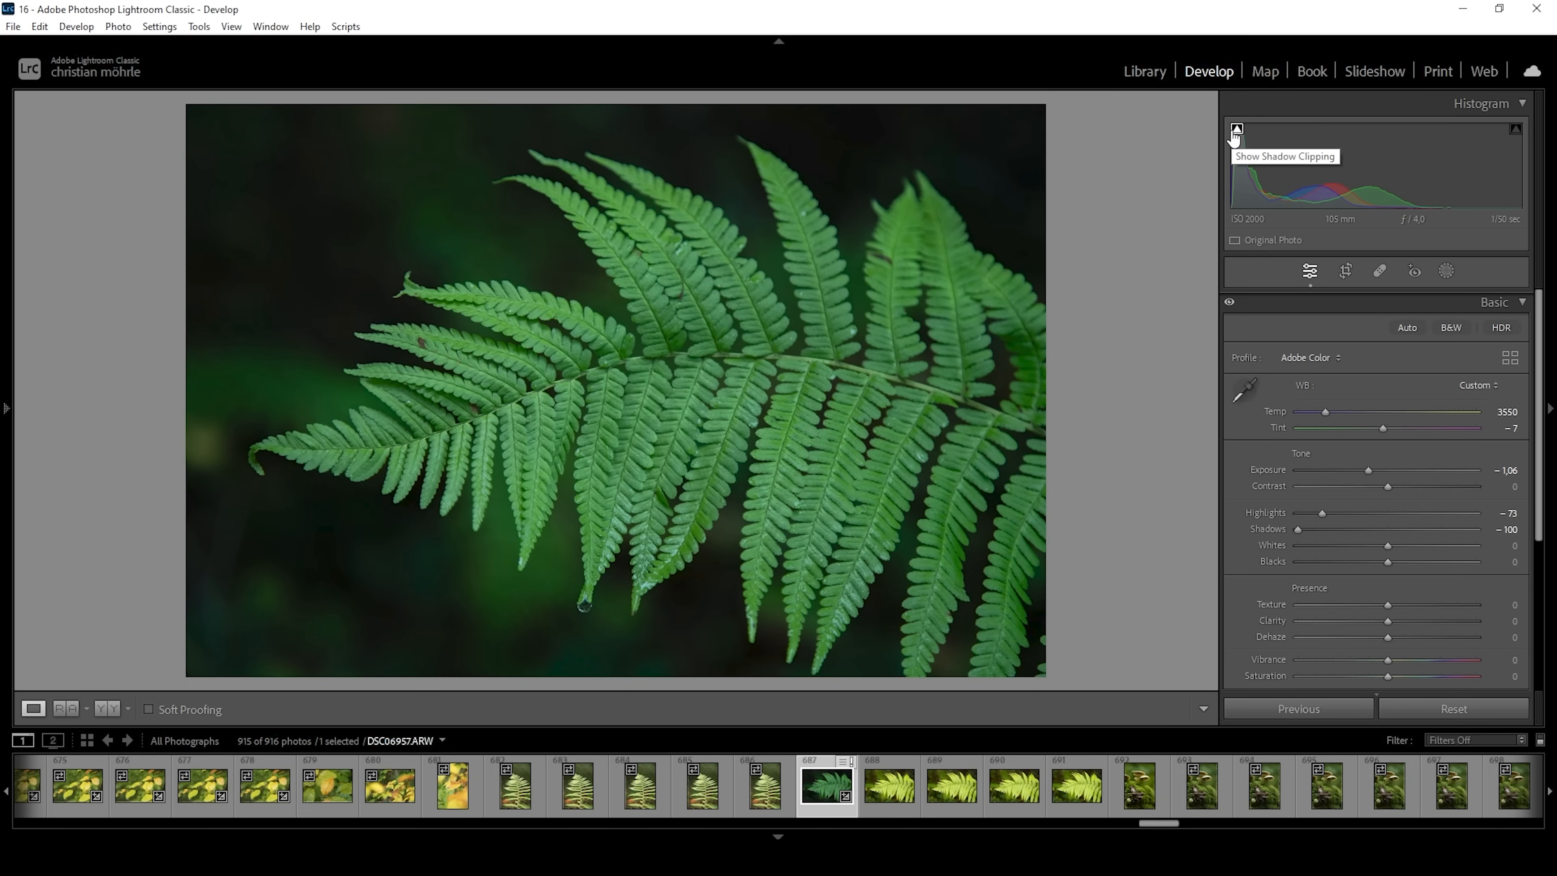
mouse_move(1040, 385)
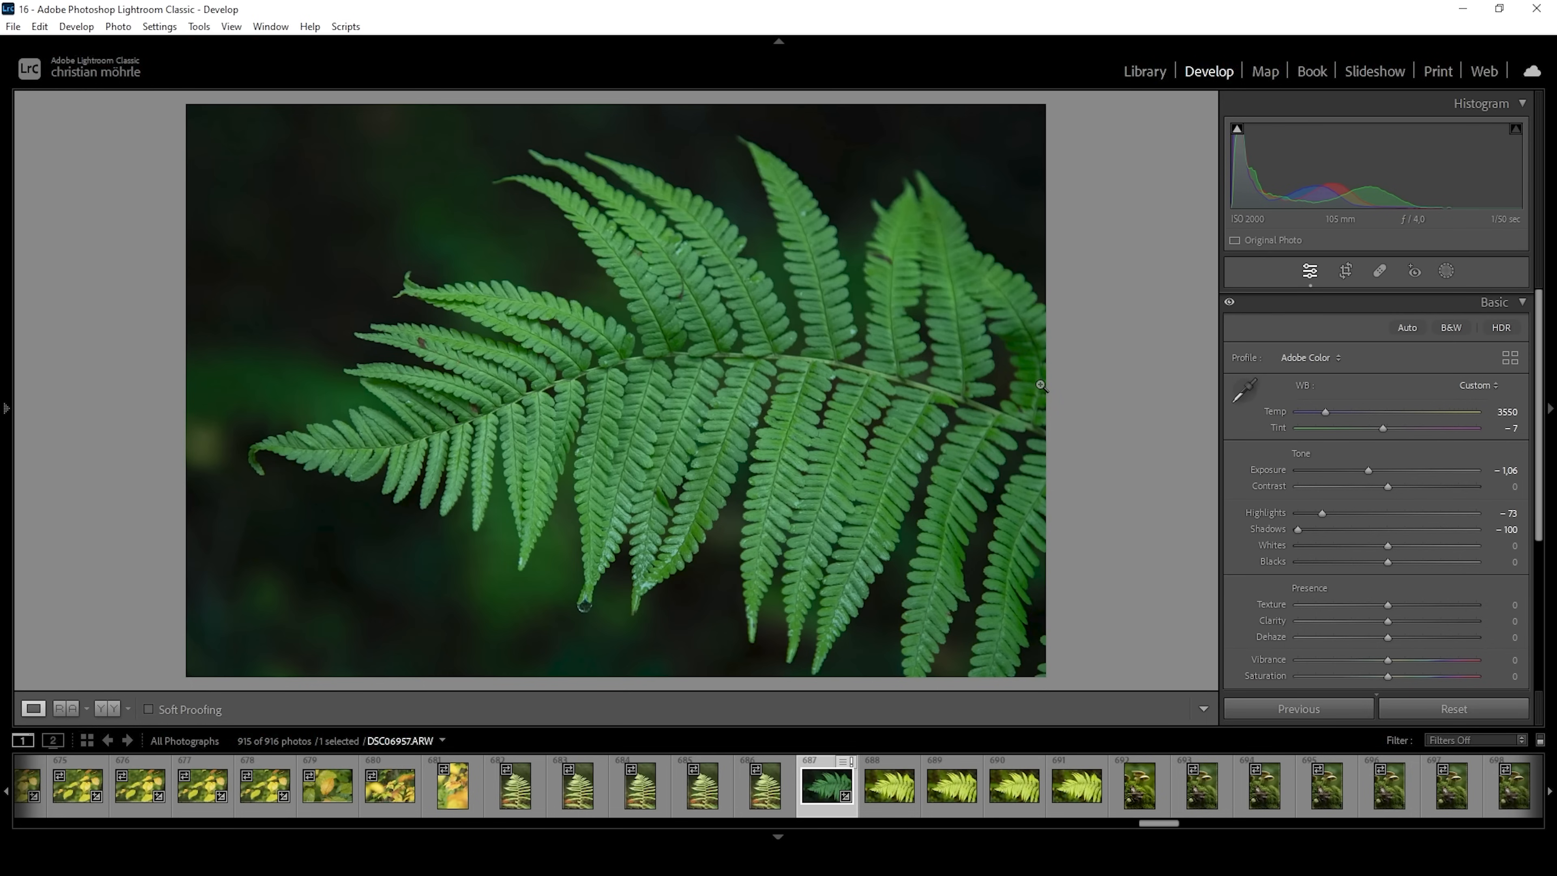
mouse_move(1061, 462)
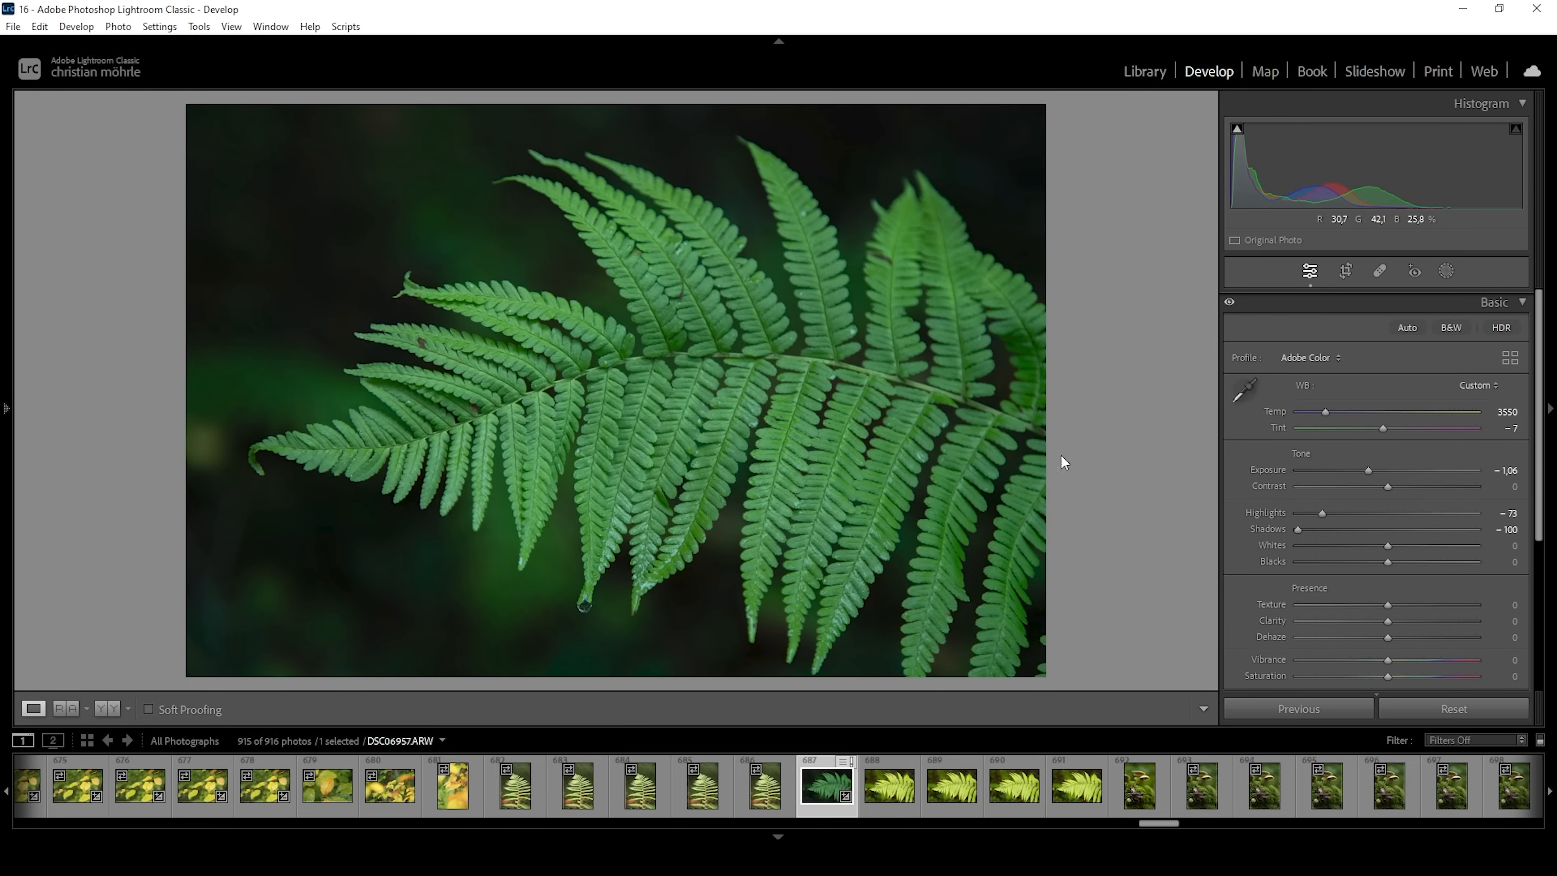
mouse_move(1388, 562)
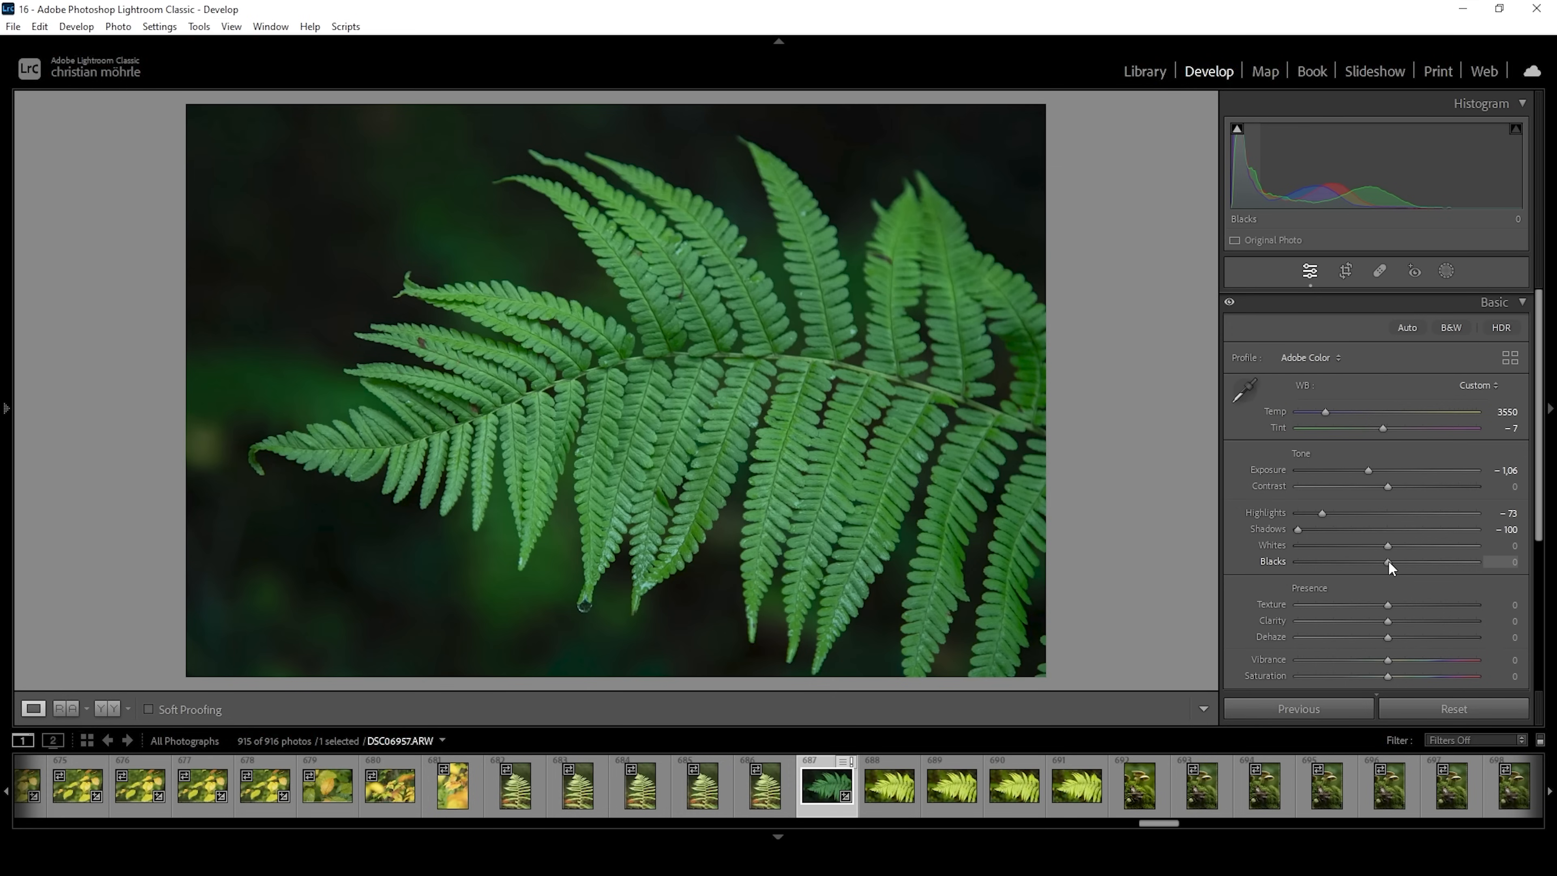
left_click_drag(1387, 562, 1402, 562)
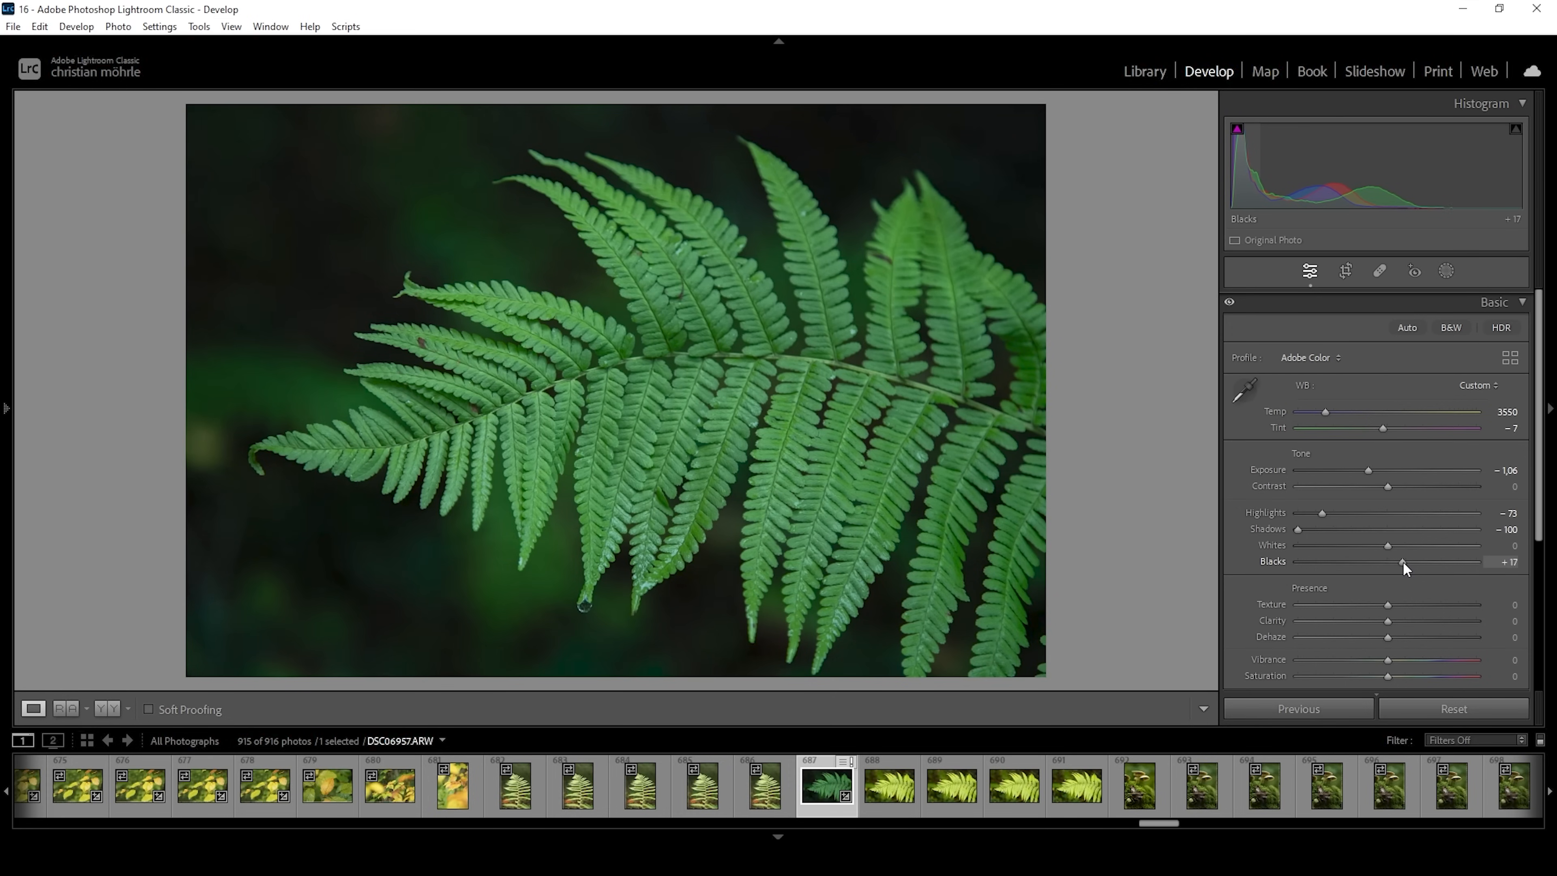
left_click_drag(1401, 561, 1405, 561)
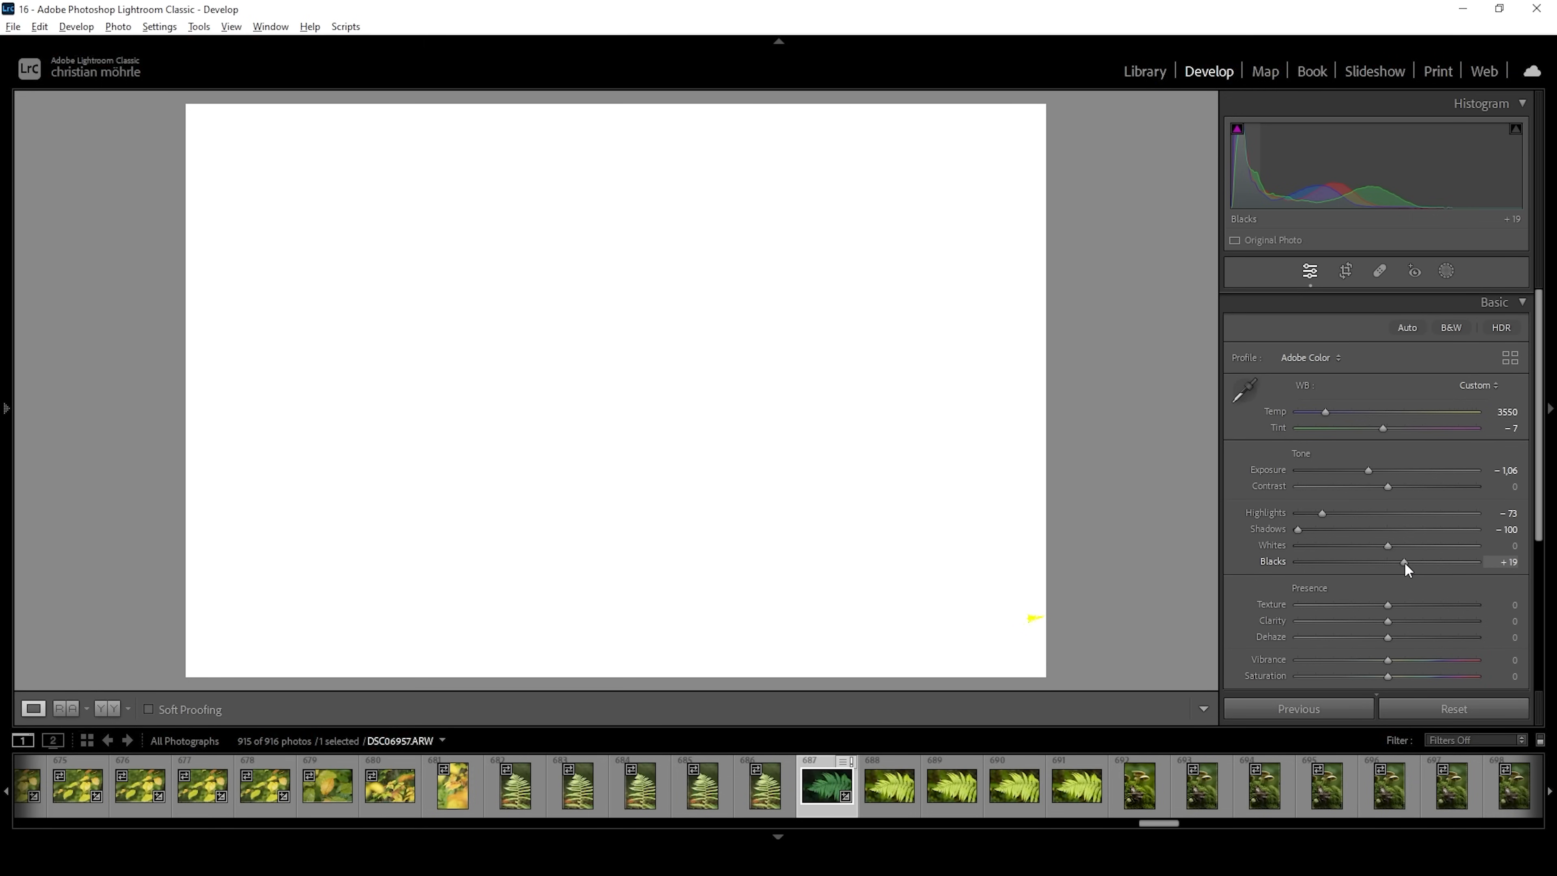
left_click(1402, 561)
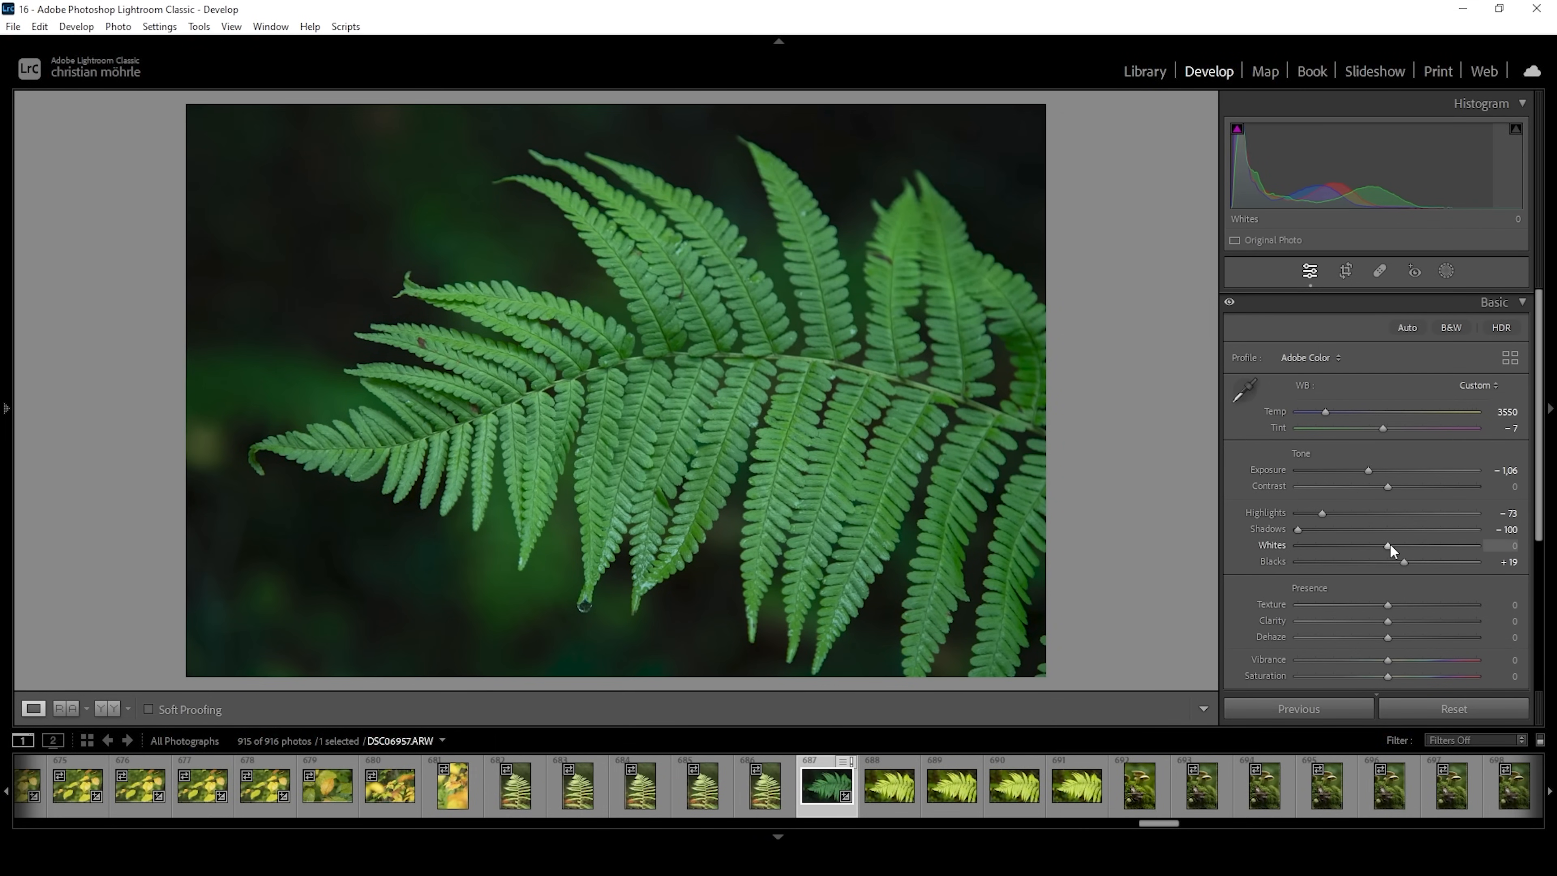
Raise the whites of the photo to +36
left_click_drag(1388, 547, 1393, 547)
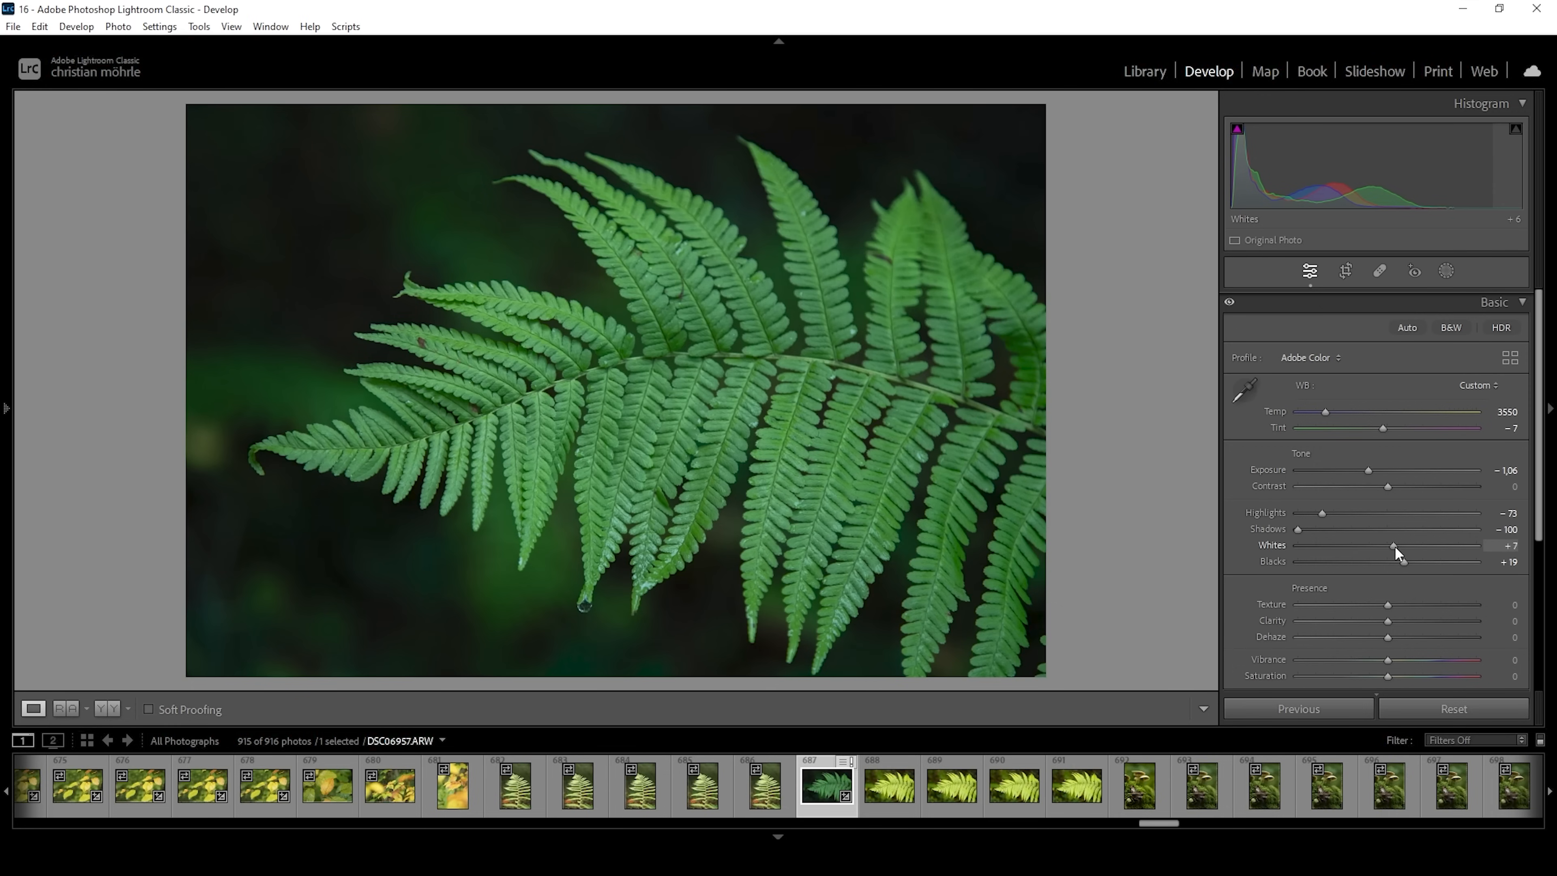
left_click_drag(1392, 545, 1412, 544)
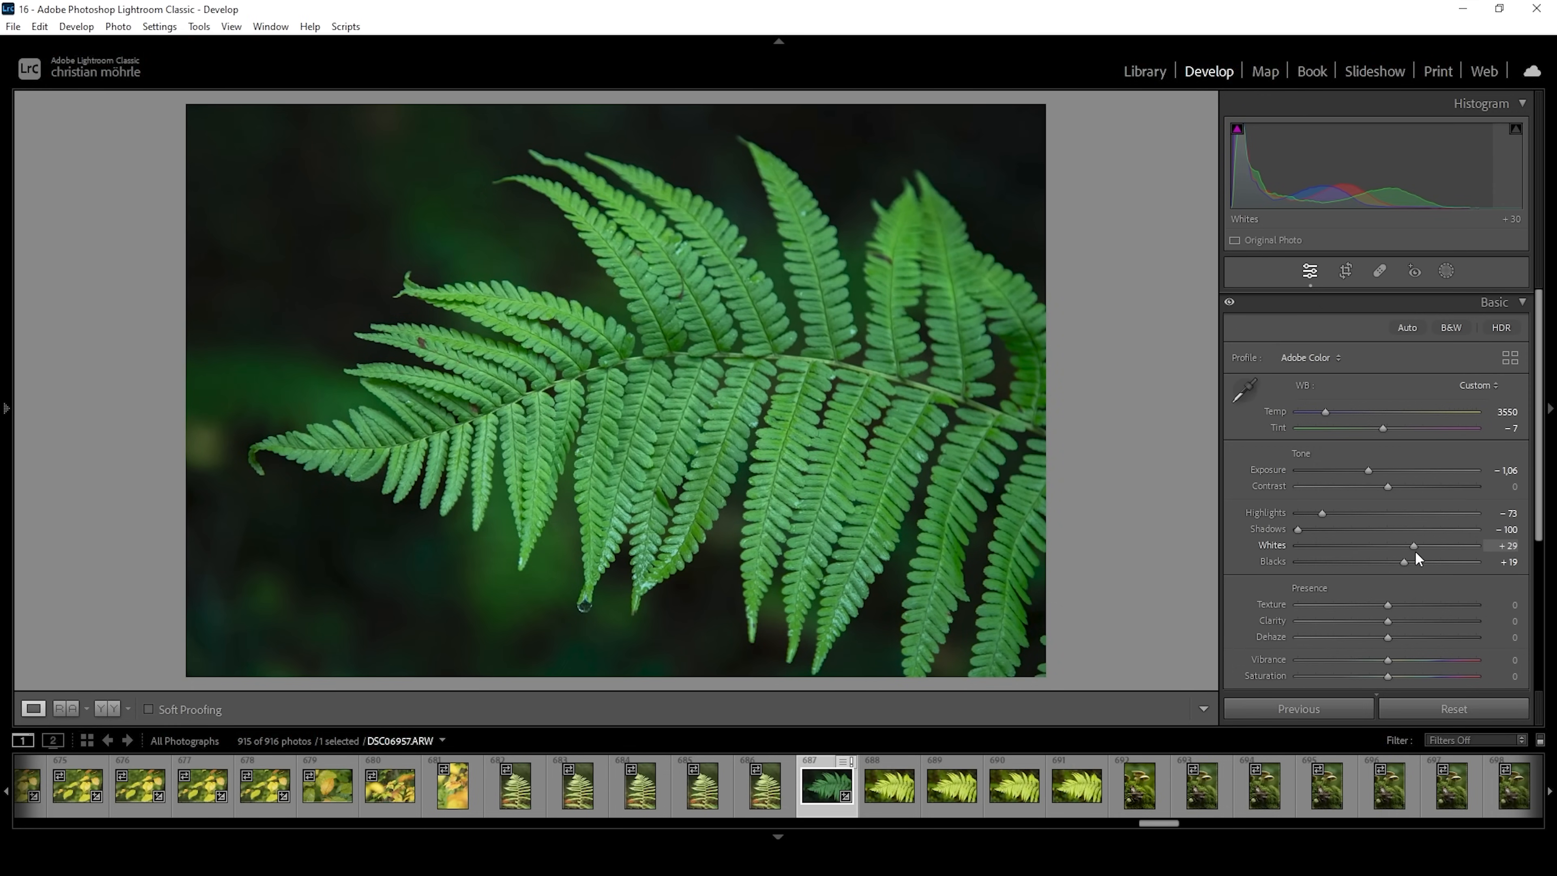
left_click_drag(1412, 545, 1419, 545)
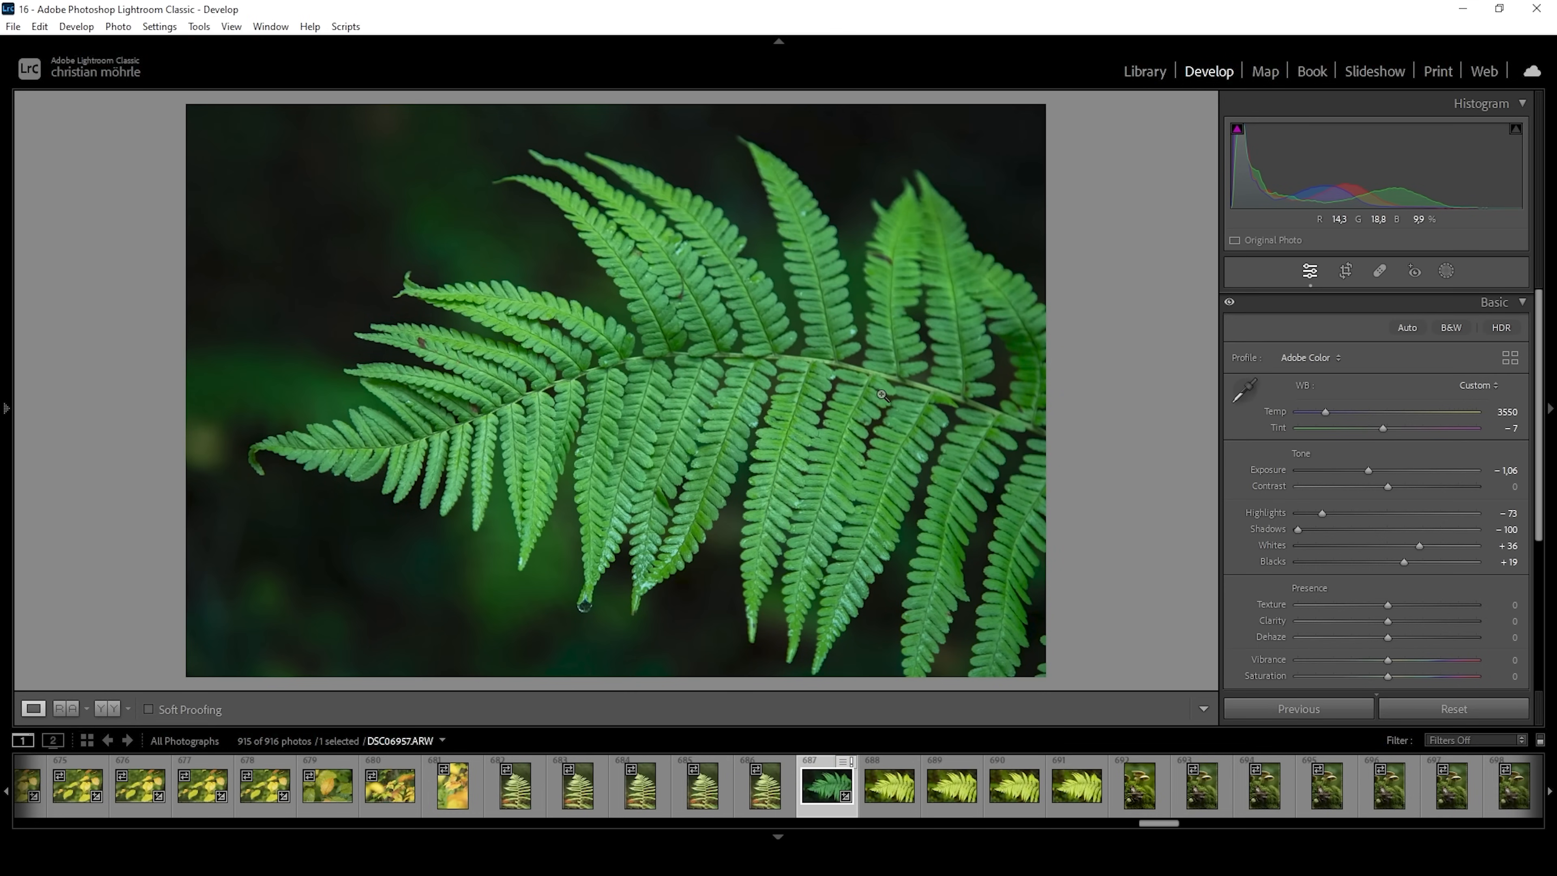
Compare the edit against the original, then return to the edited view
left_click(65, 707)
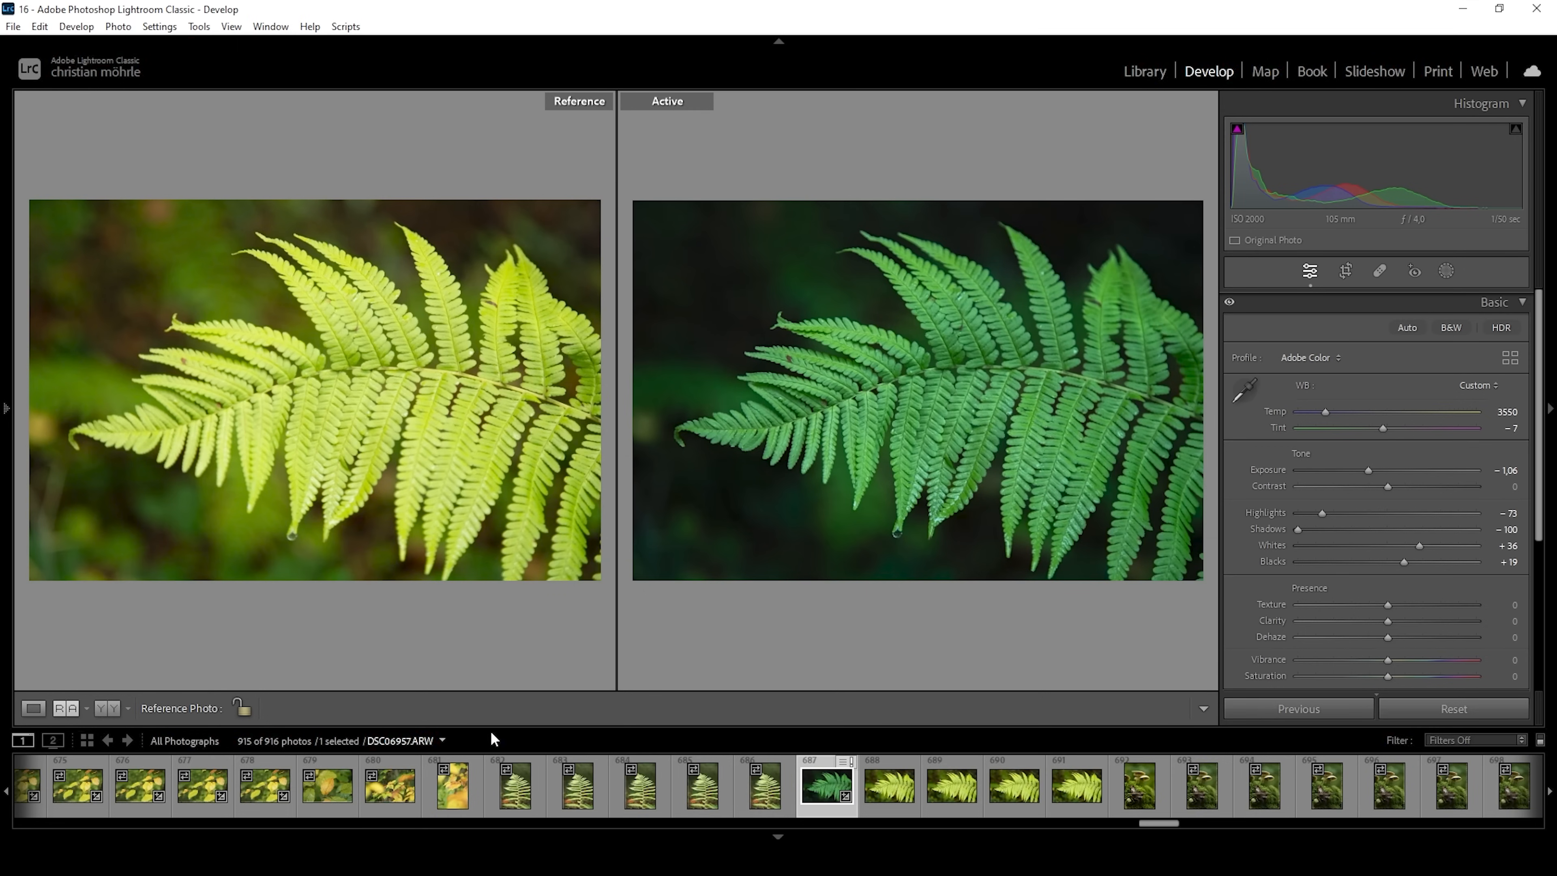
left_click(31, 708)
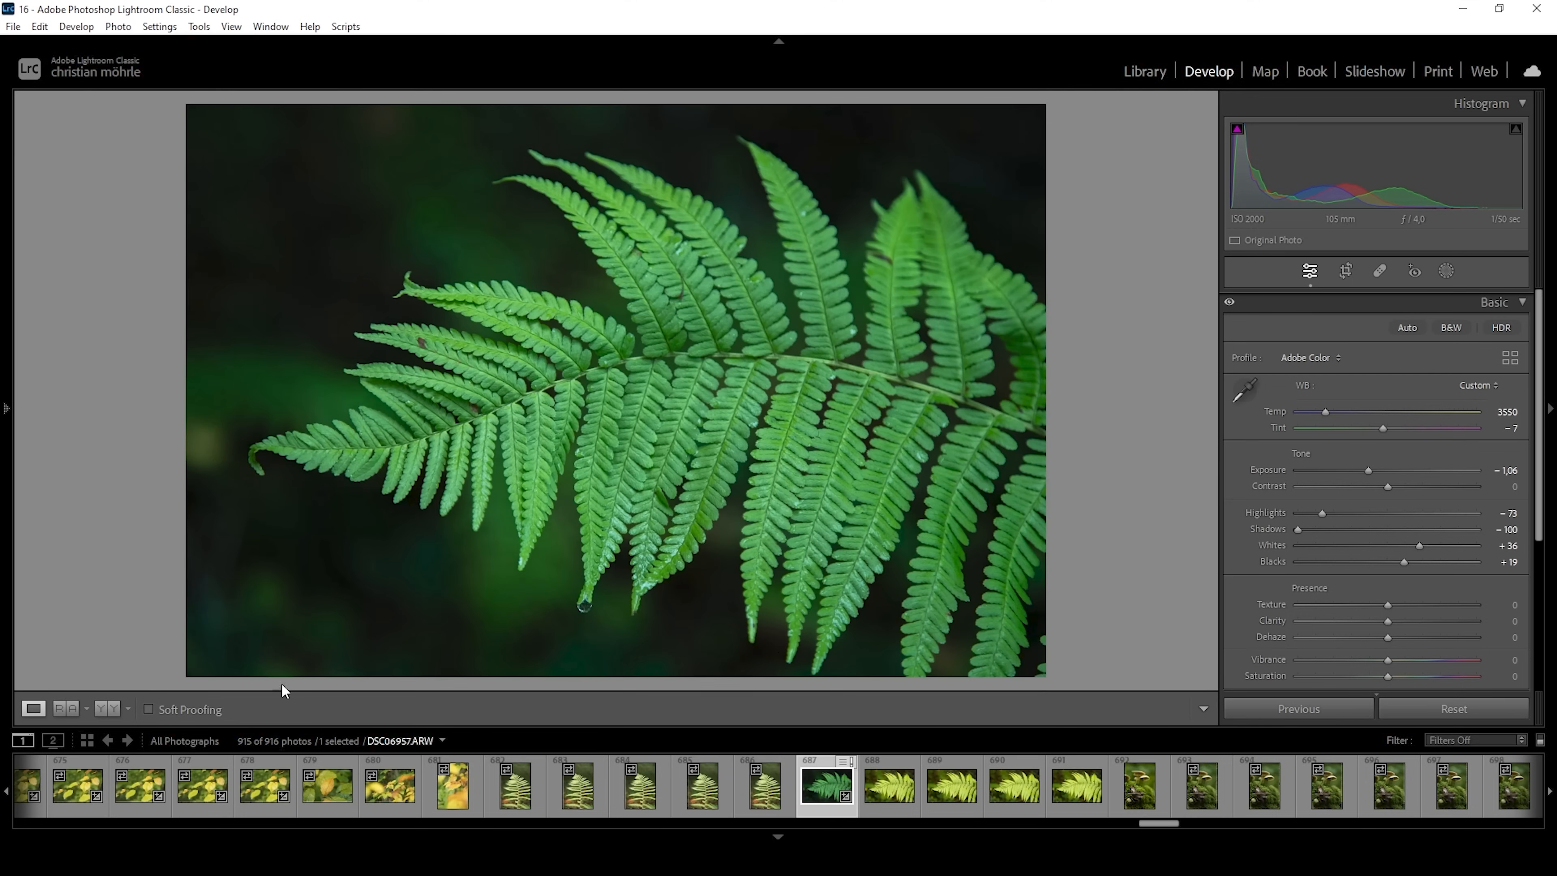
mouse_move(1390, 610)
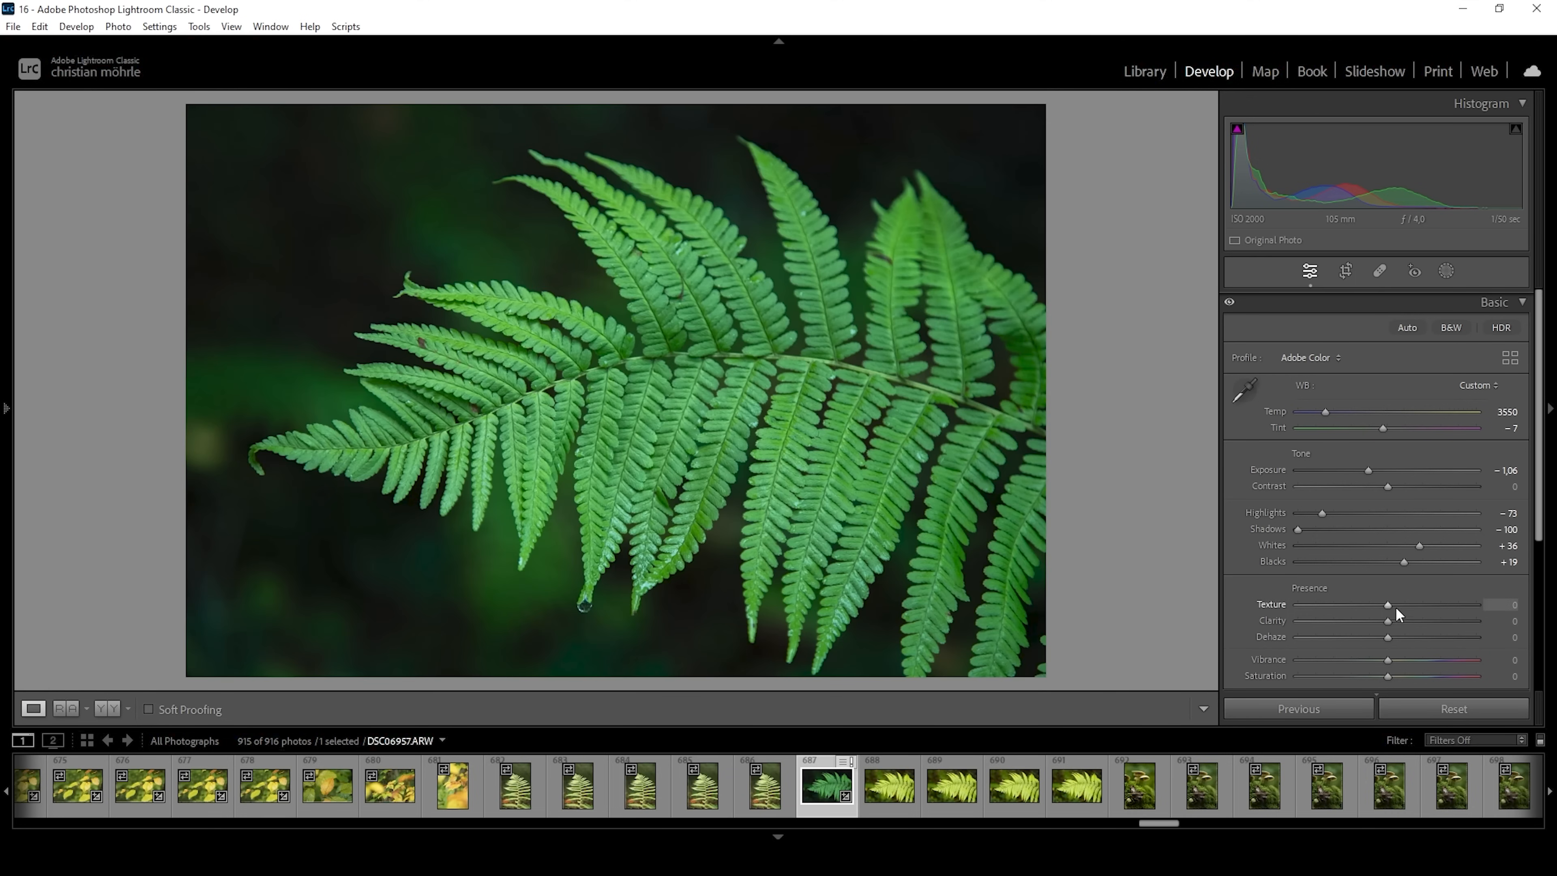
Set Texture to +13 and Clarity to -3 in the Presence section
left_click_drag(1387, 605, 1390, 605)
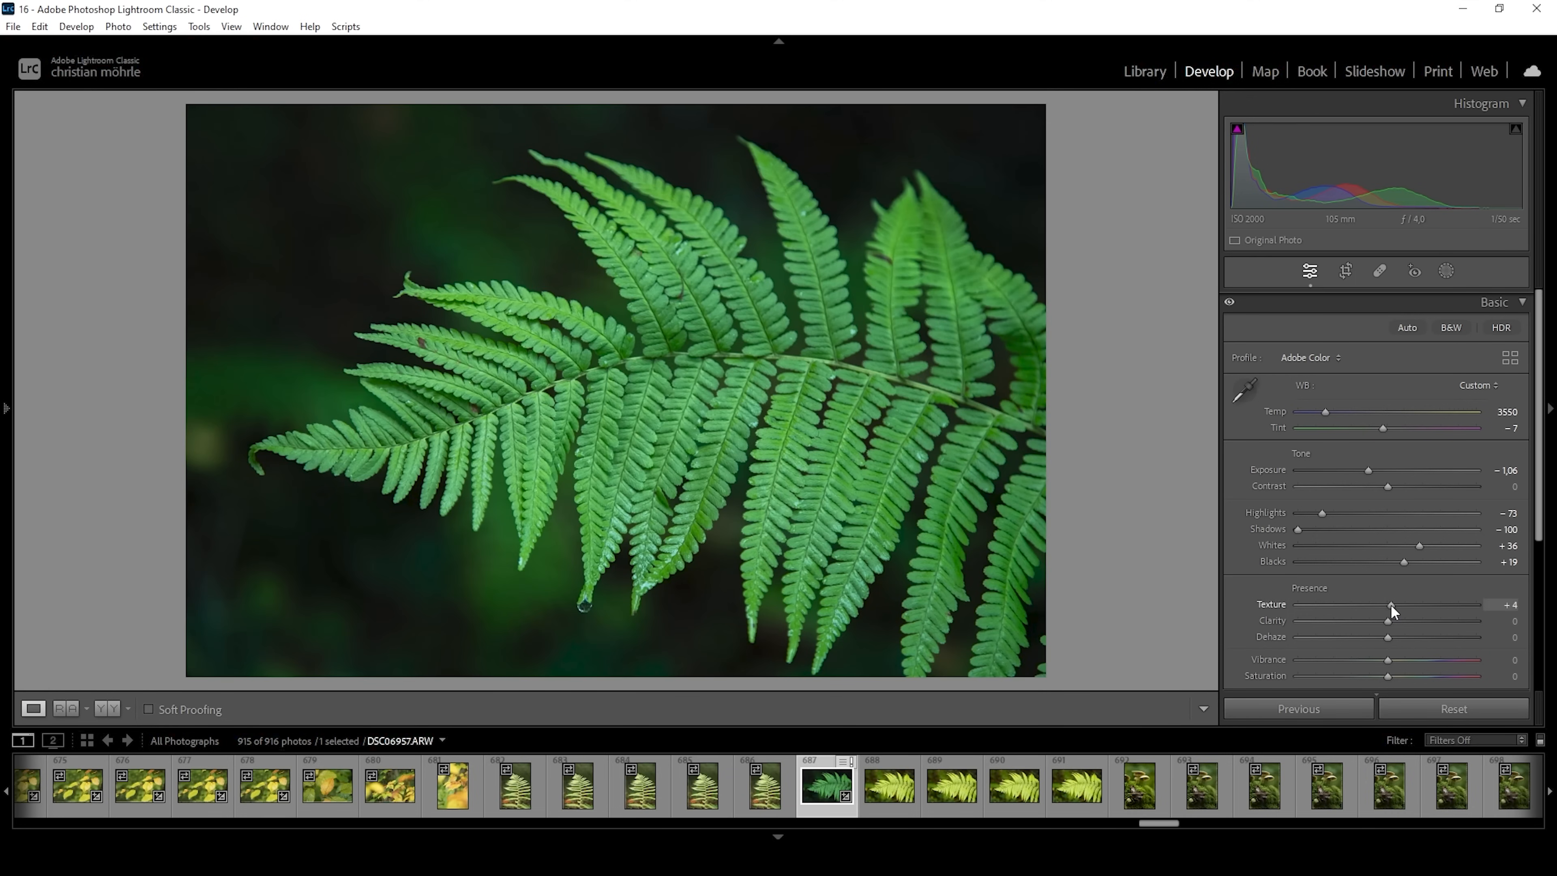
left_click_drag(1389, 605, 1396, 605)
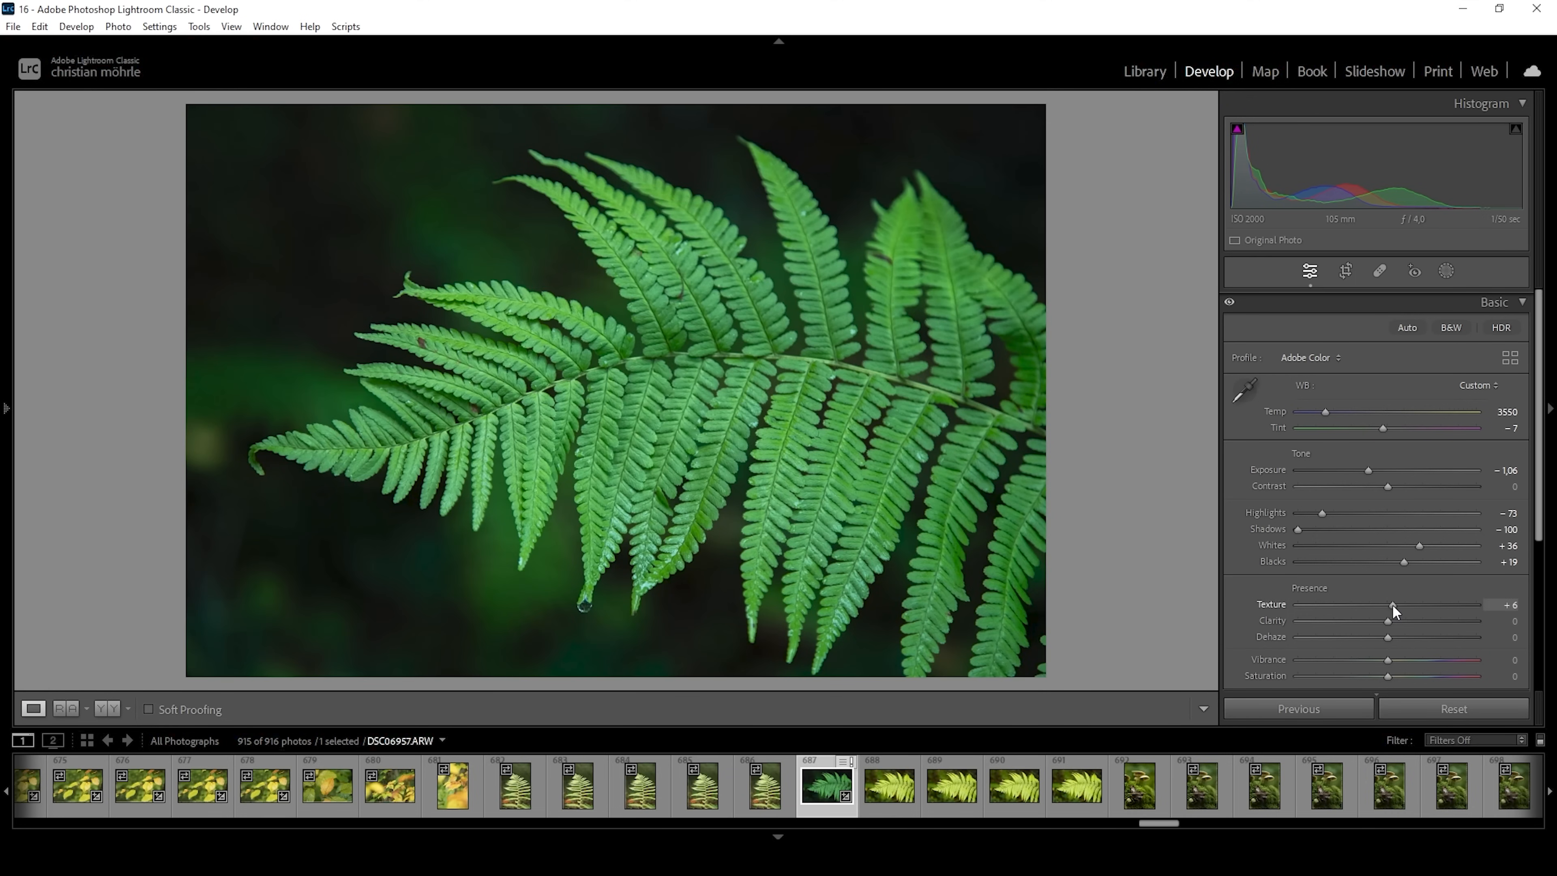
left_click_drag(1391, 605, 1403, 605)
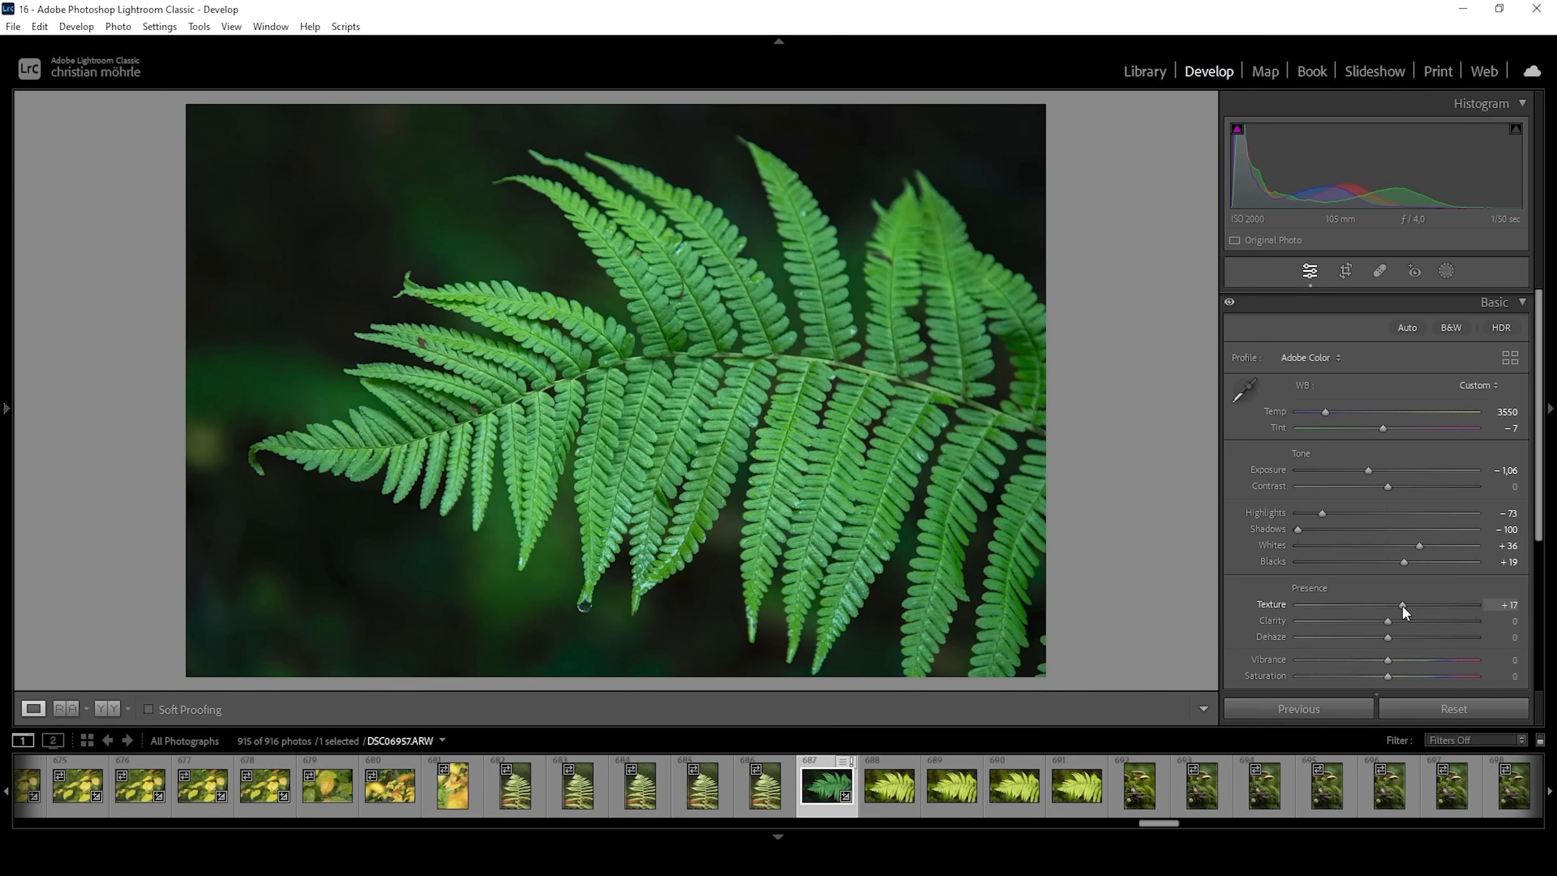
left_click_drag(1403, 605, 1397, 605)
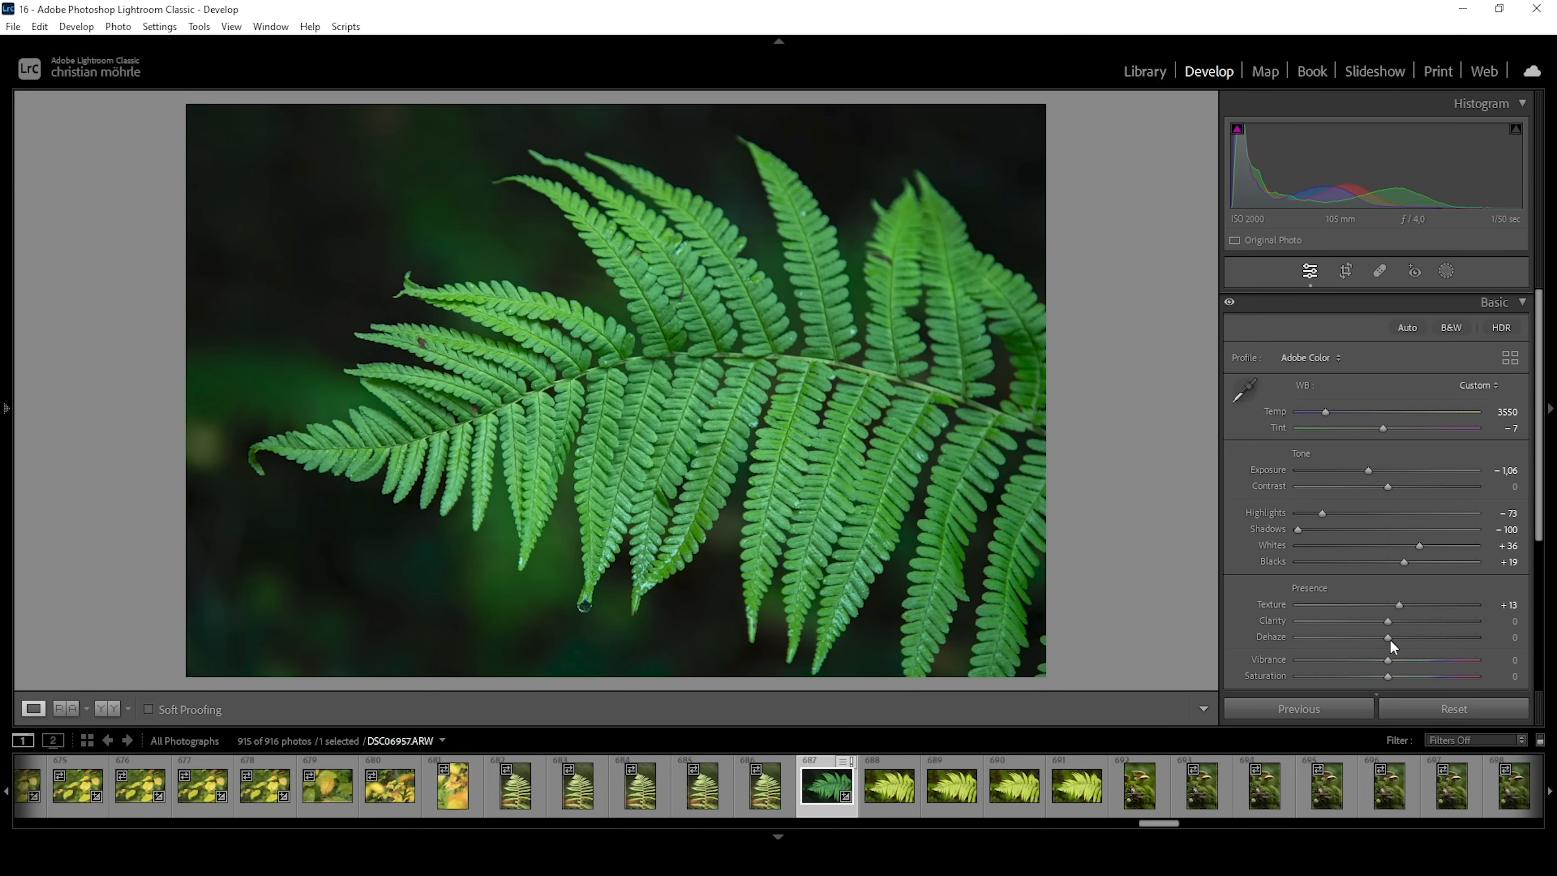
left_click_drag(1388, 619, 1380, 619)
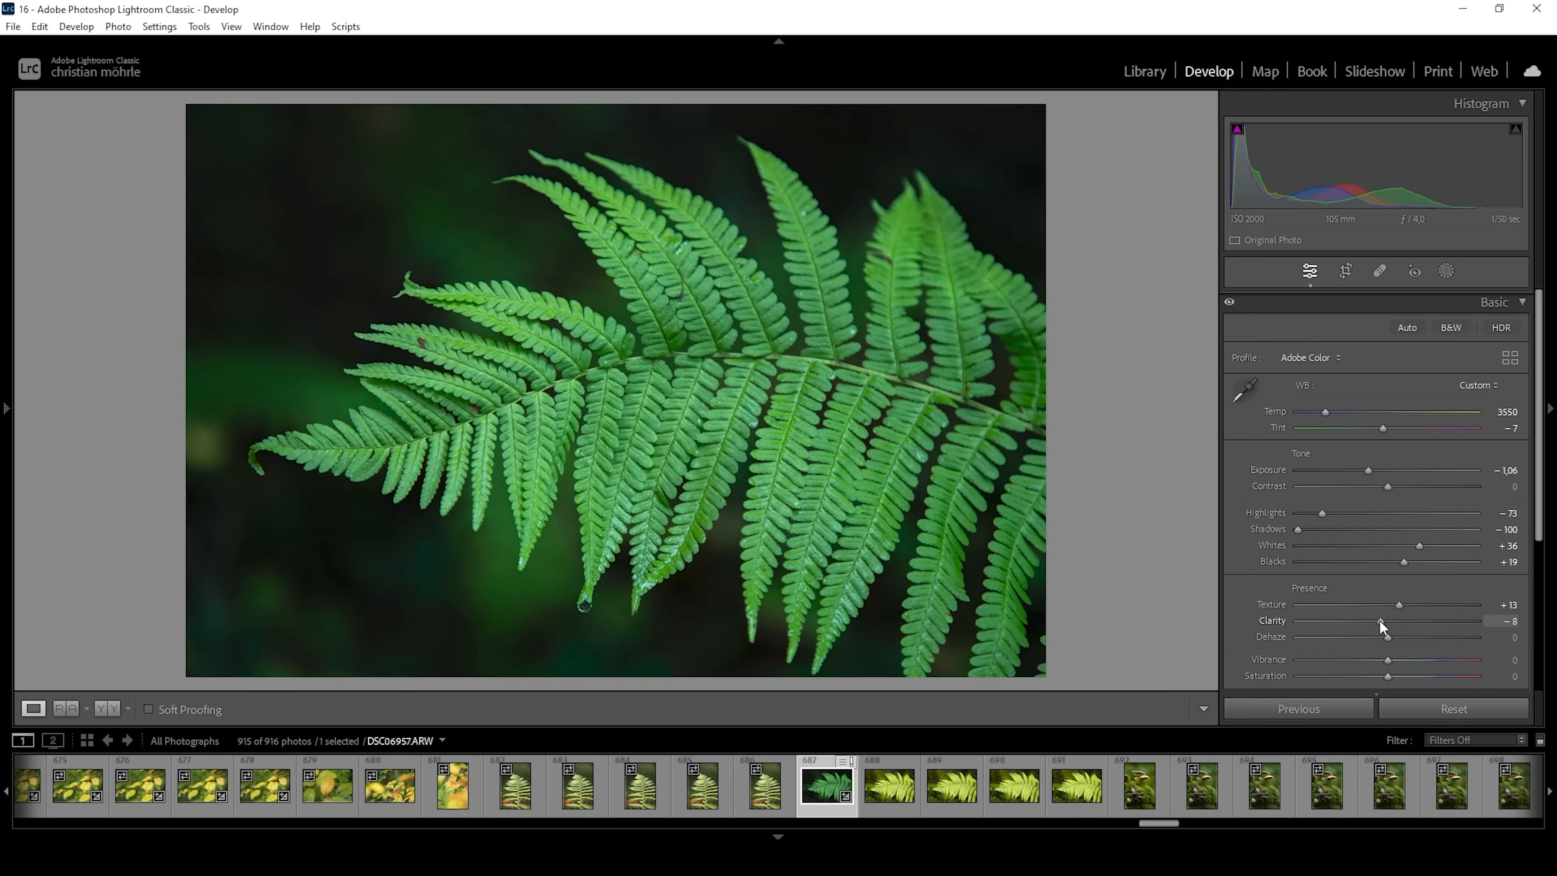
left_click_drag(1378, 629, 1388, 628)
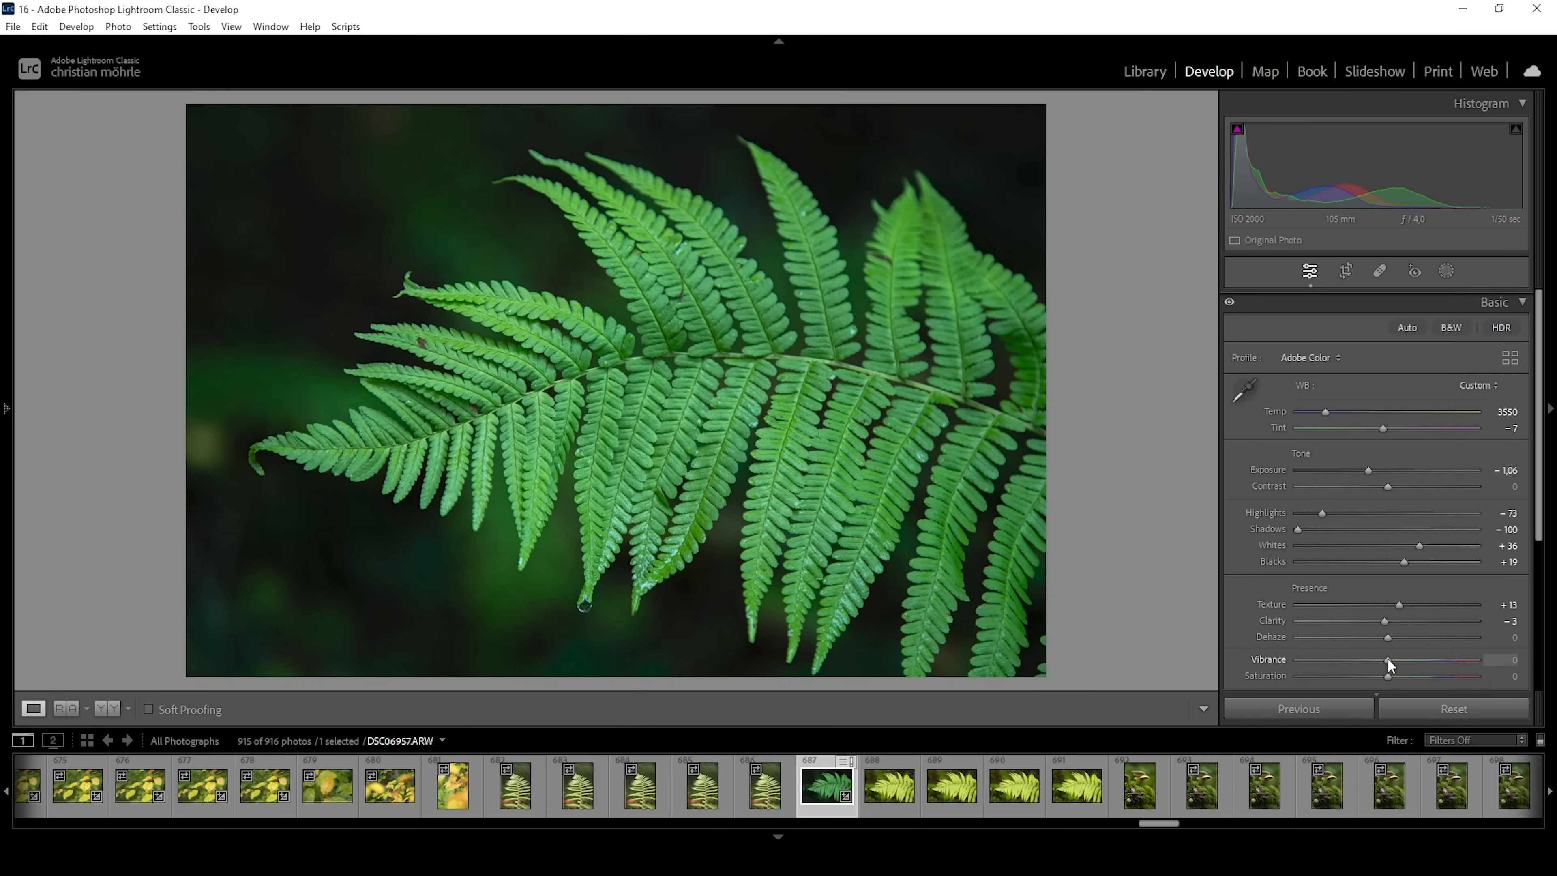
Boost Vibrance to +16 and lower Saturation to -16
left_click_drag(1389, 659, 1400, 659)
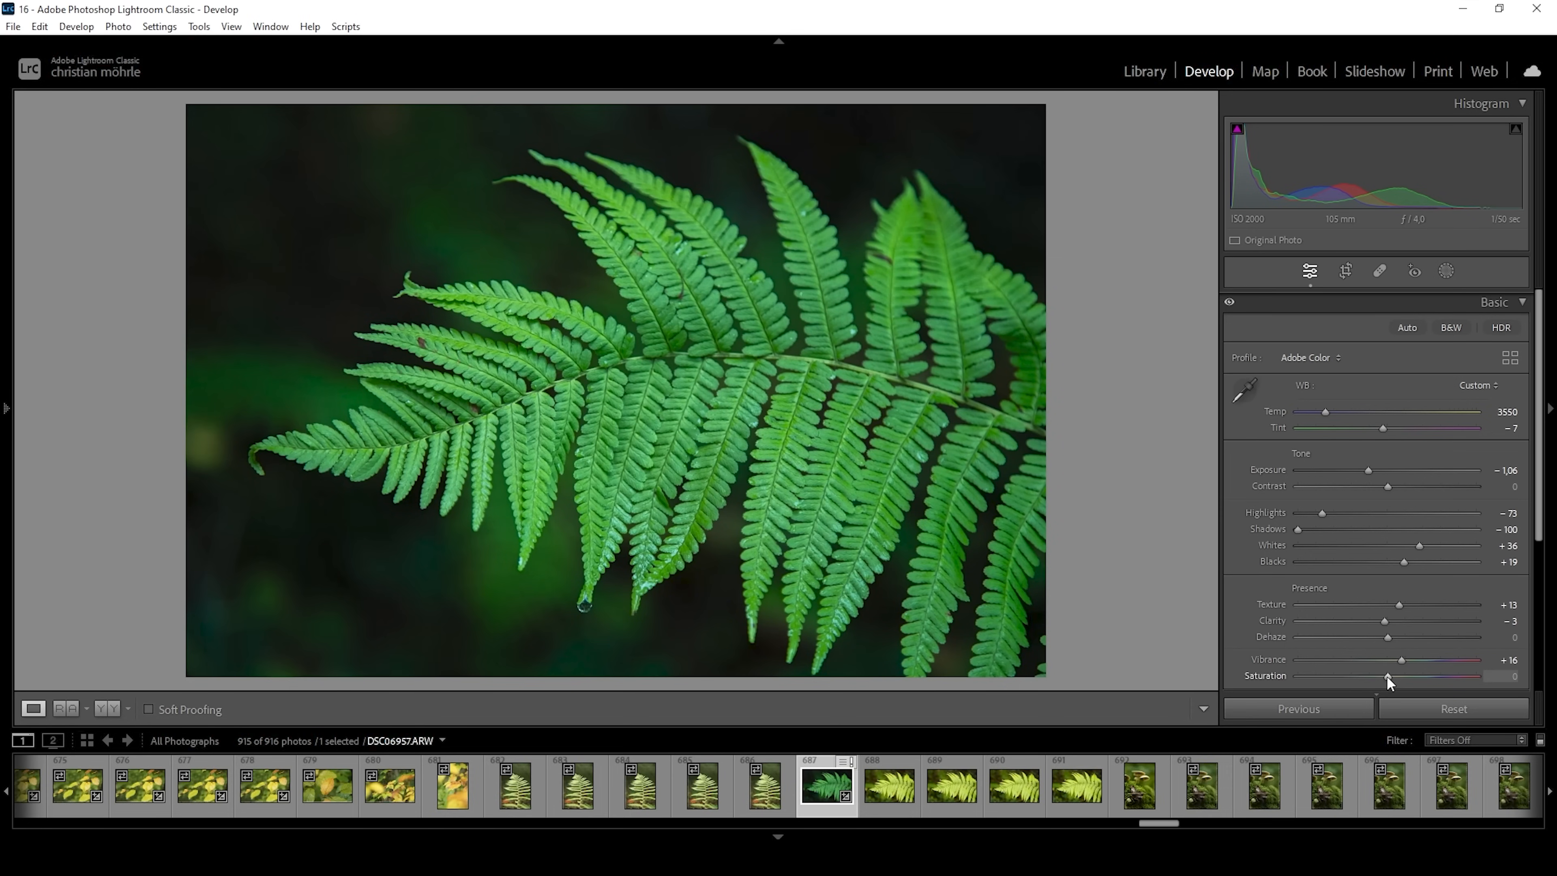
left_click_drag(1403, 676, 1383, 676)
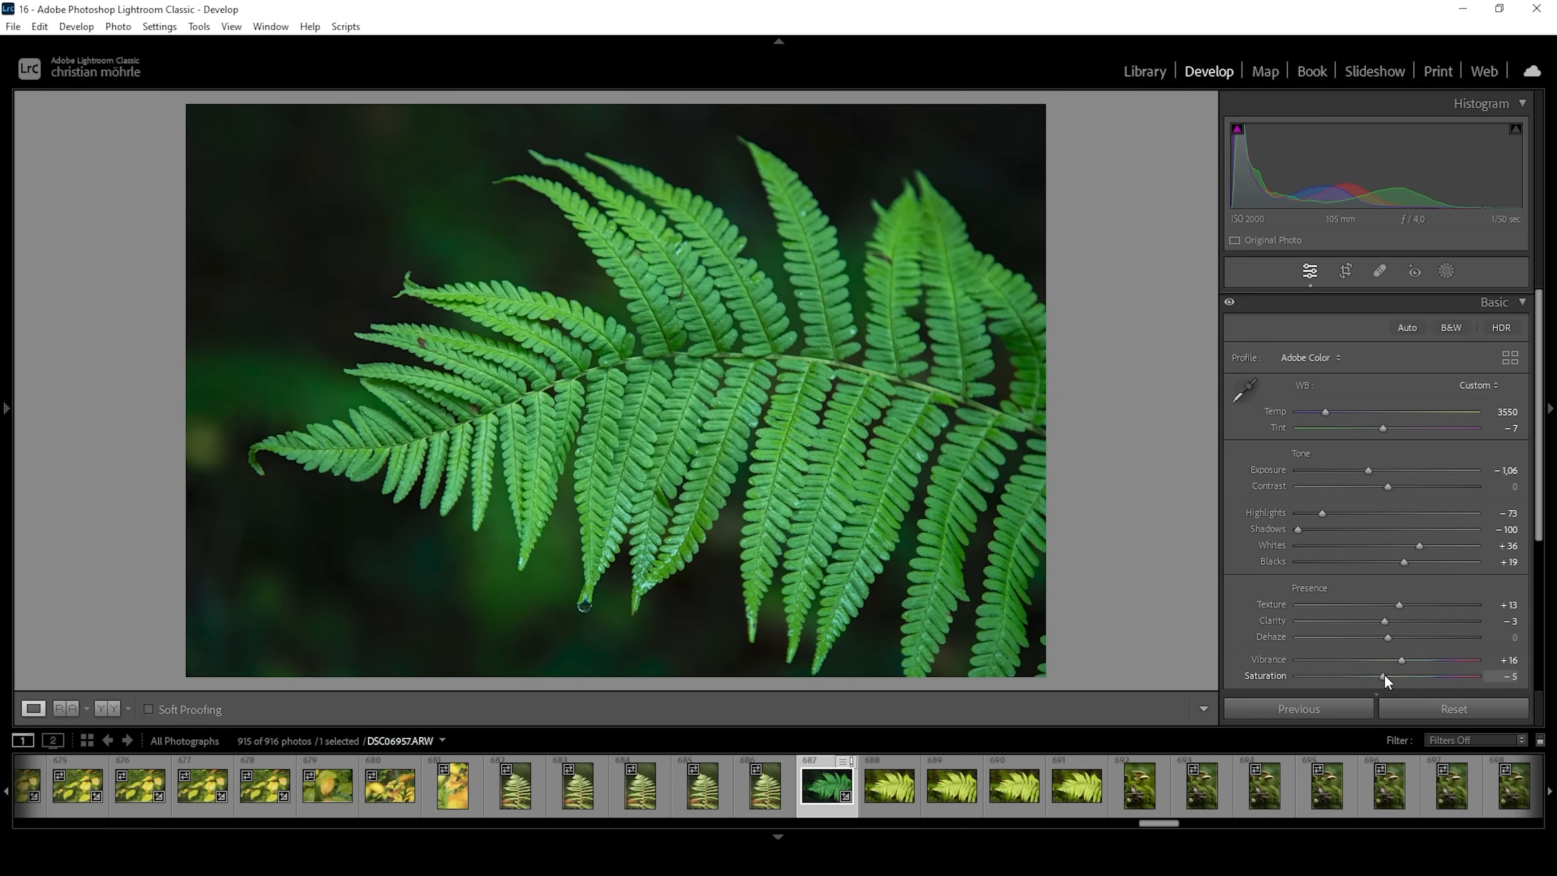
left_click_drag(1382, 676, 1378, 676)
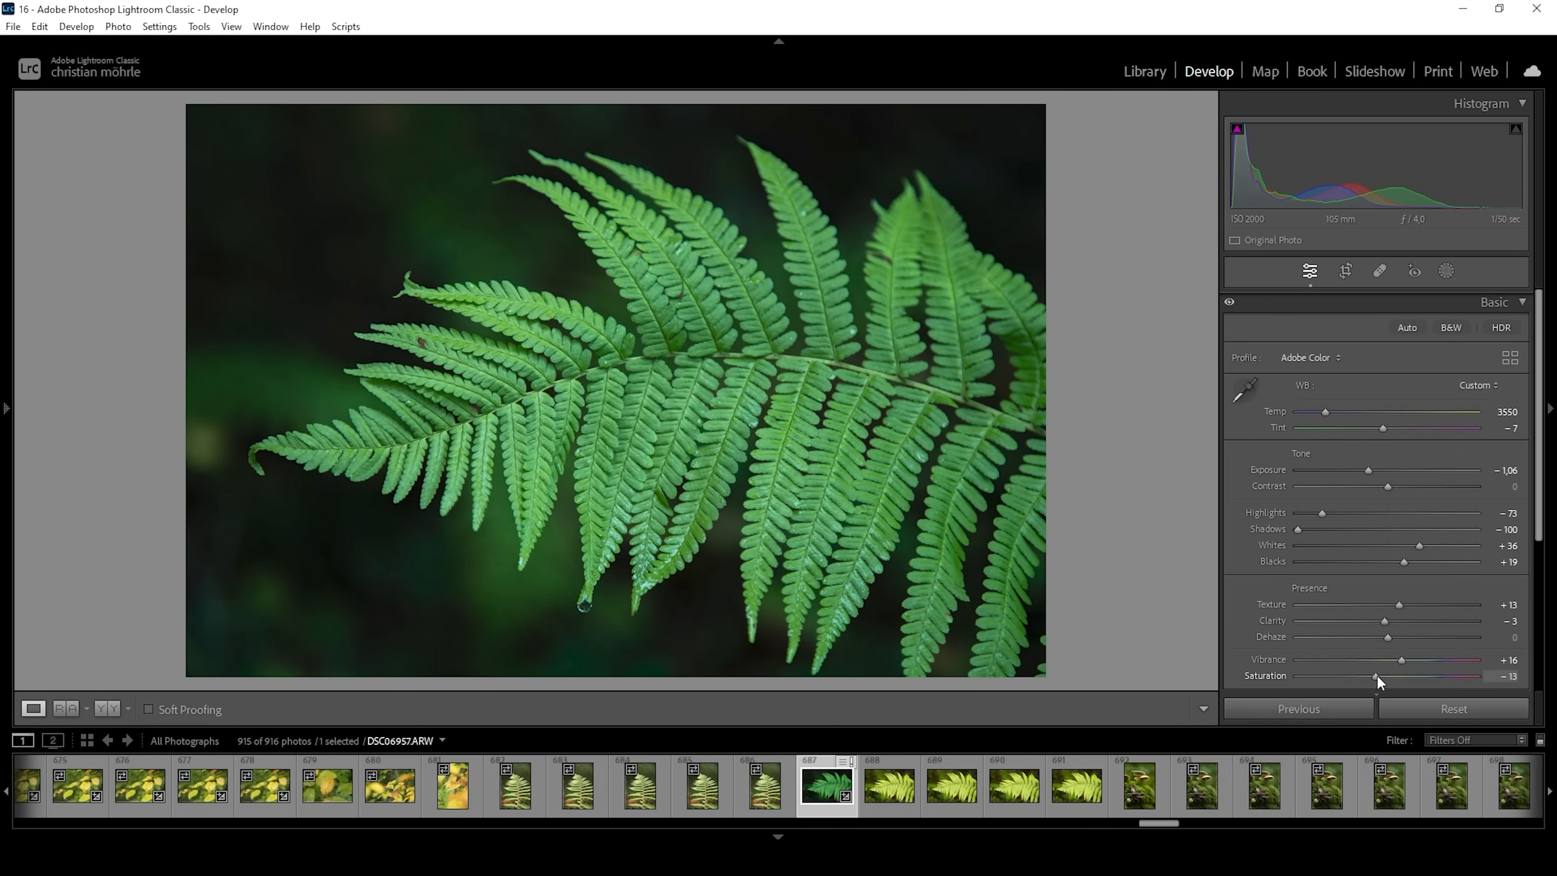
left_click_drag(1375, 675, 1369, 675)
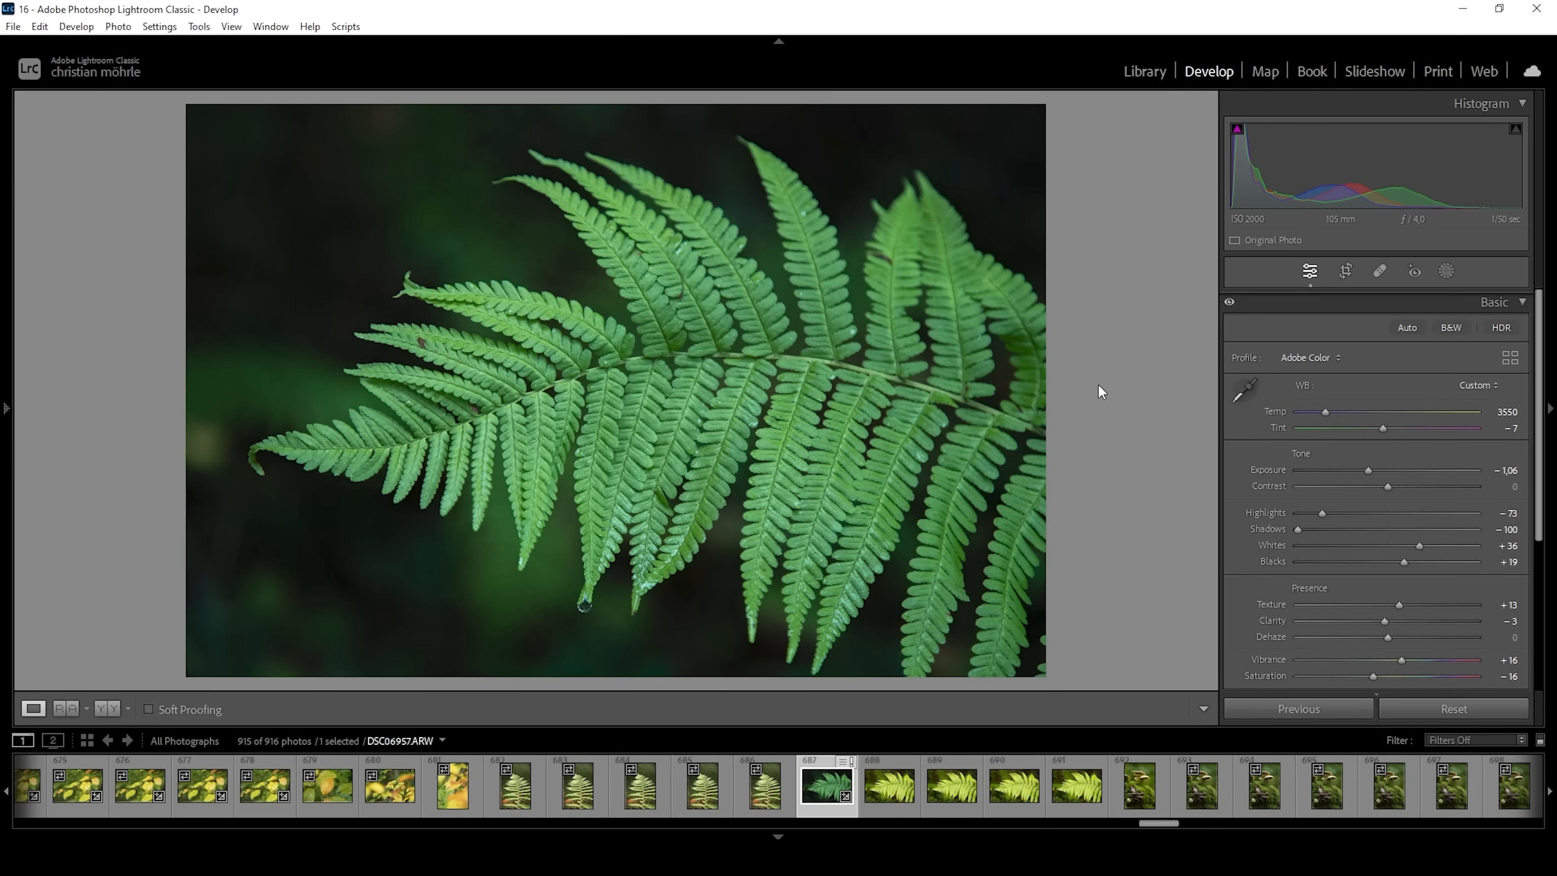
mouse_move(1119, 434)
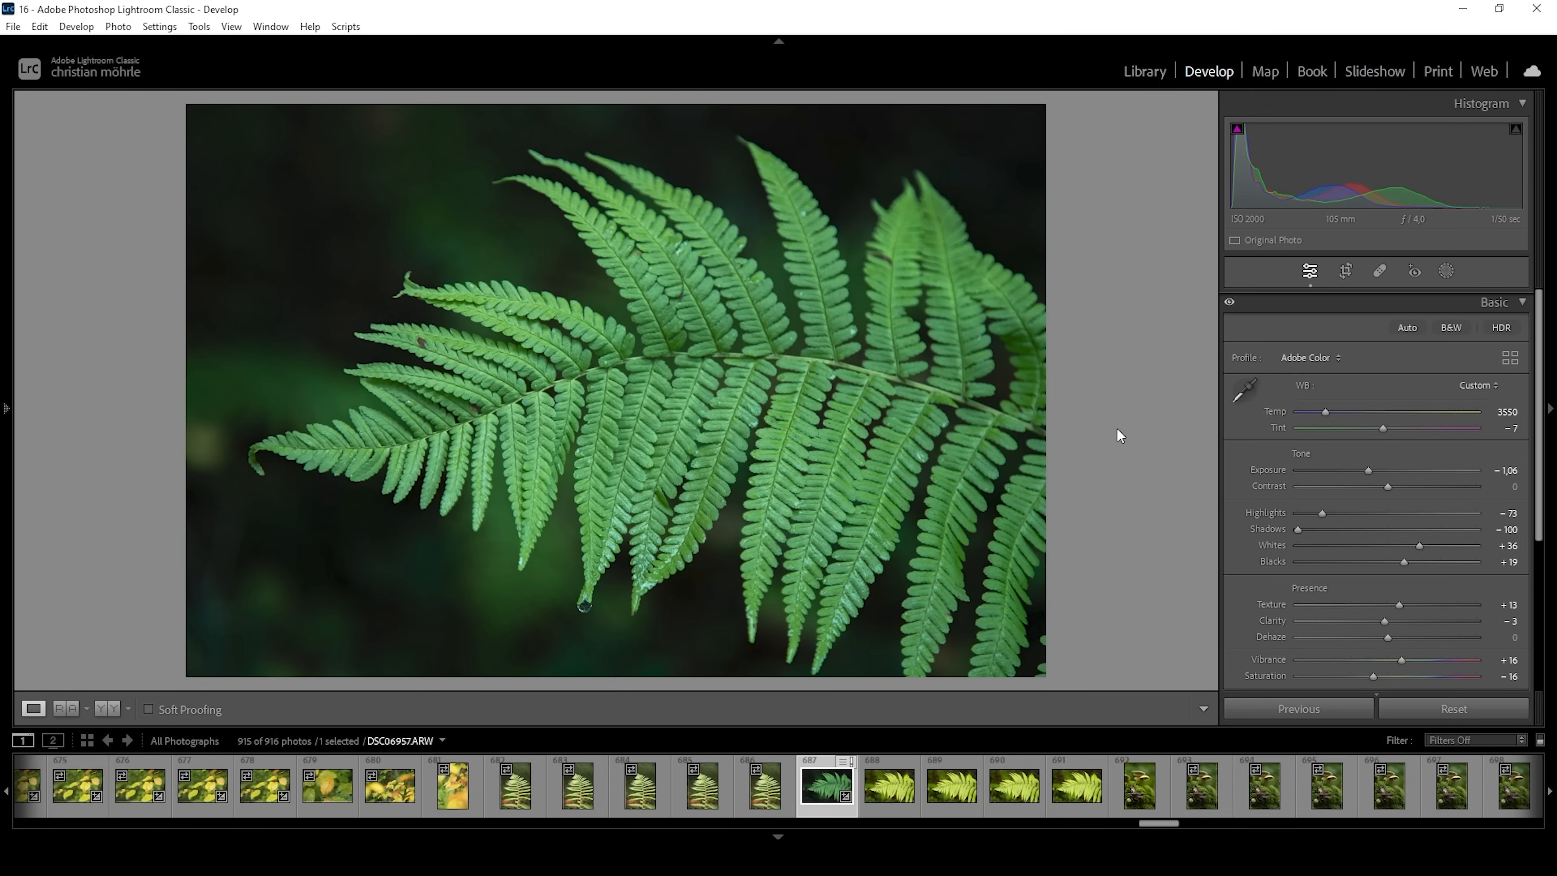
mouse_move(1132, 402)
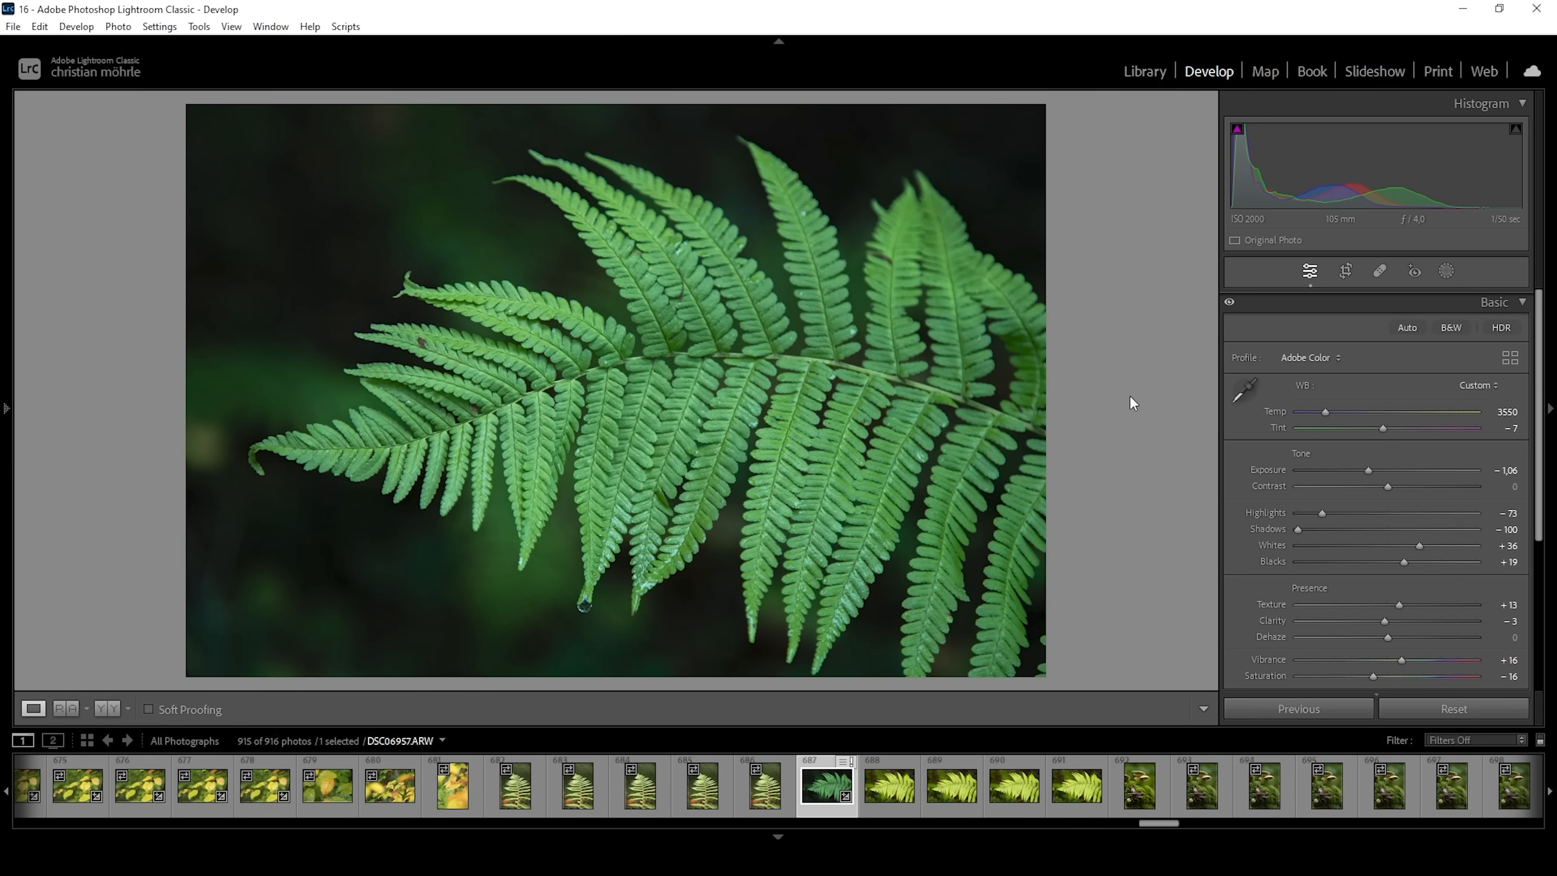
mouse_move(1177, 419)
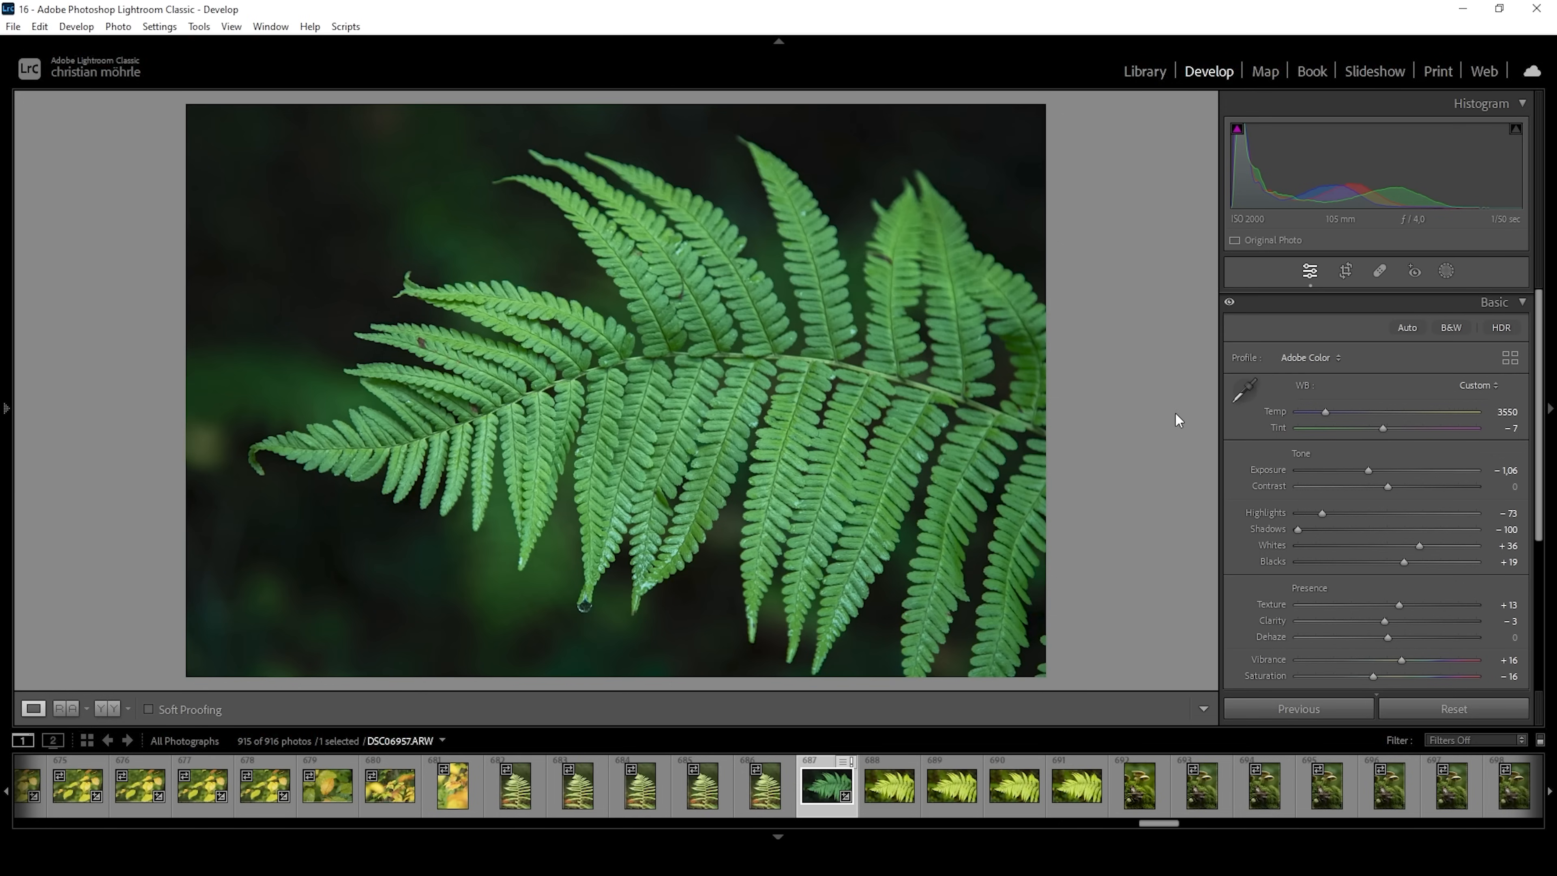
Create a subject mask on the fern and intersect it with a radial gradient
left_click(1446, 271)
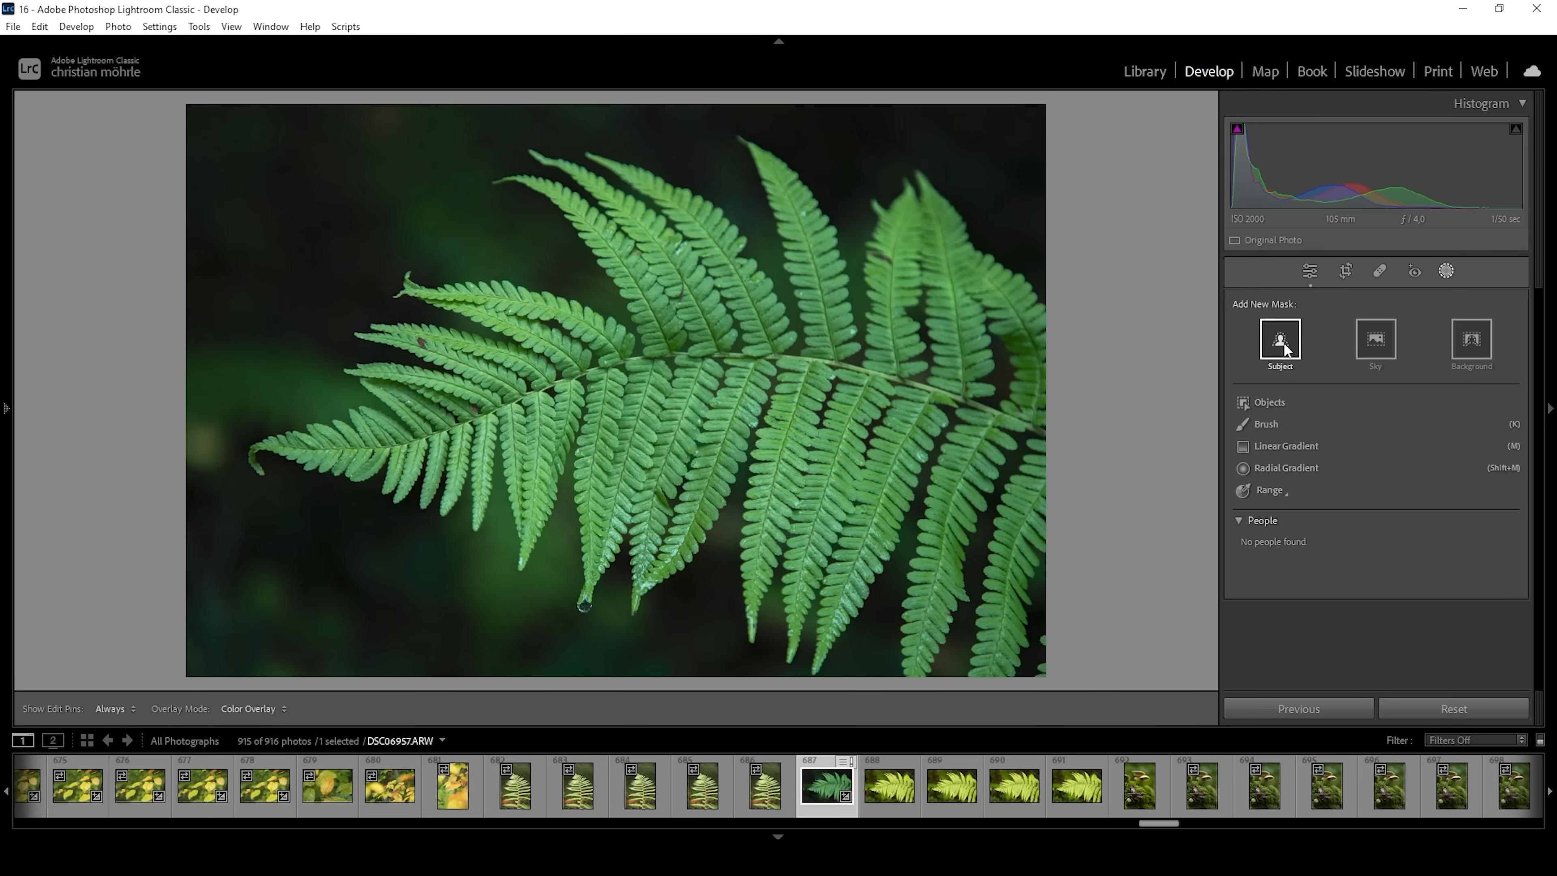
left_click(1279, 339)
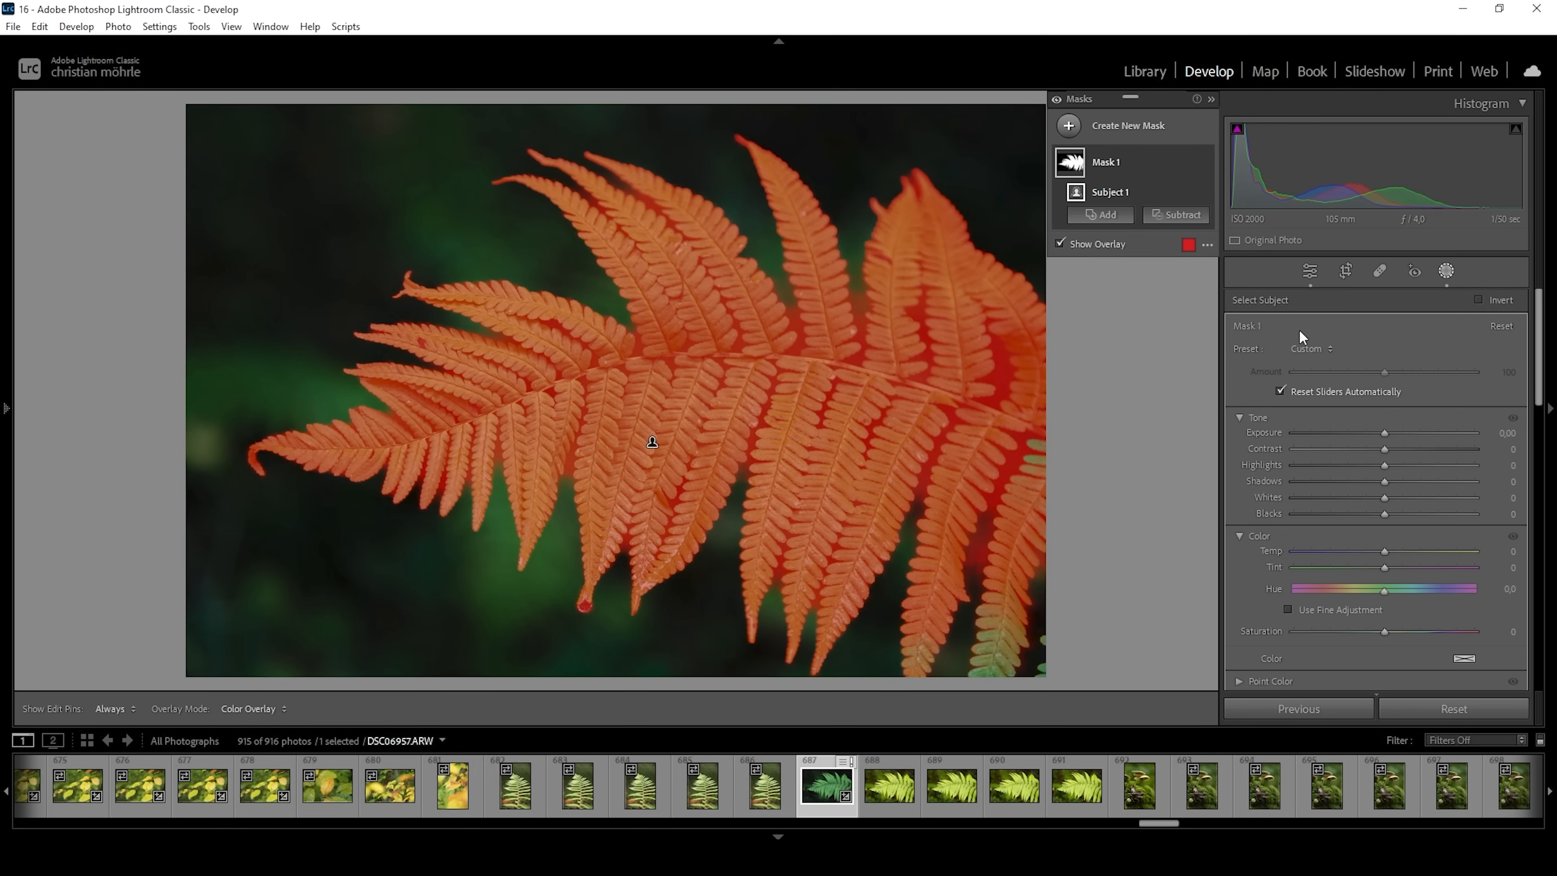
right_click(1110, 191)
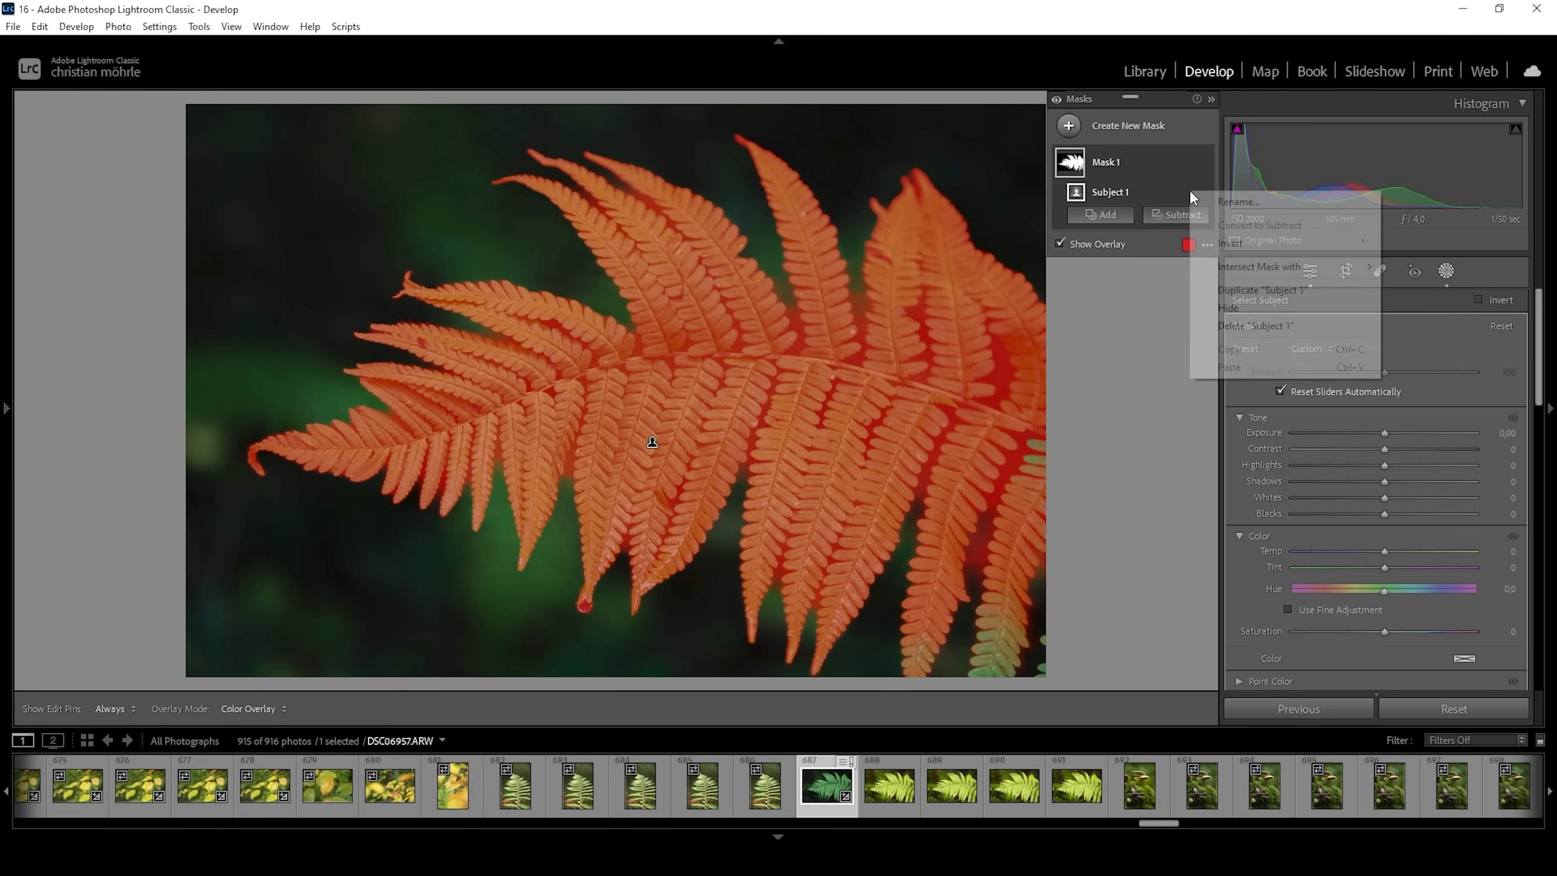
mouse_move(1257, 266)
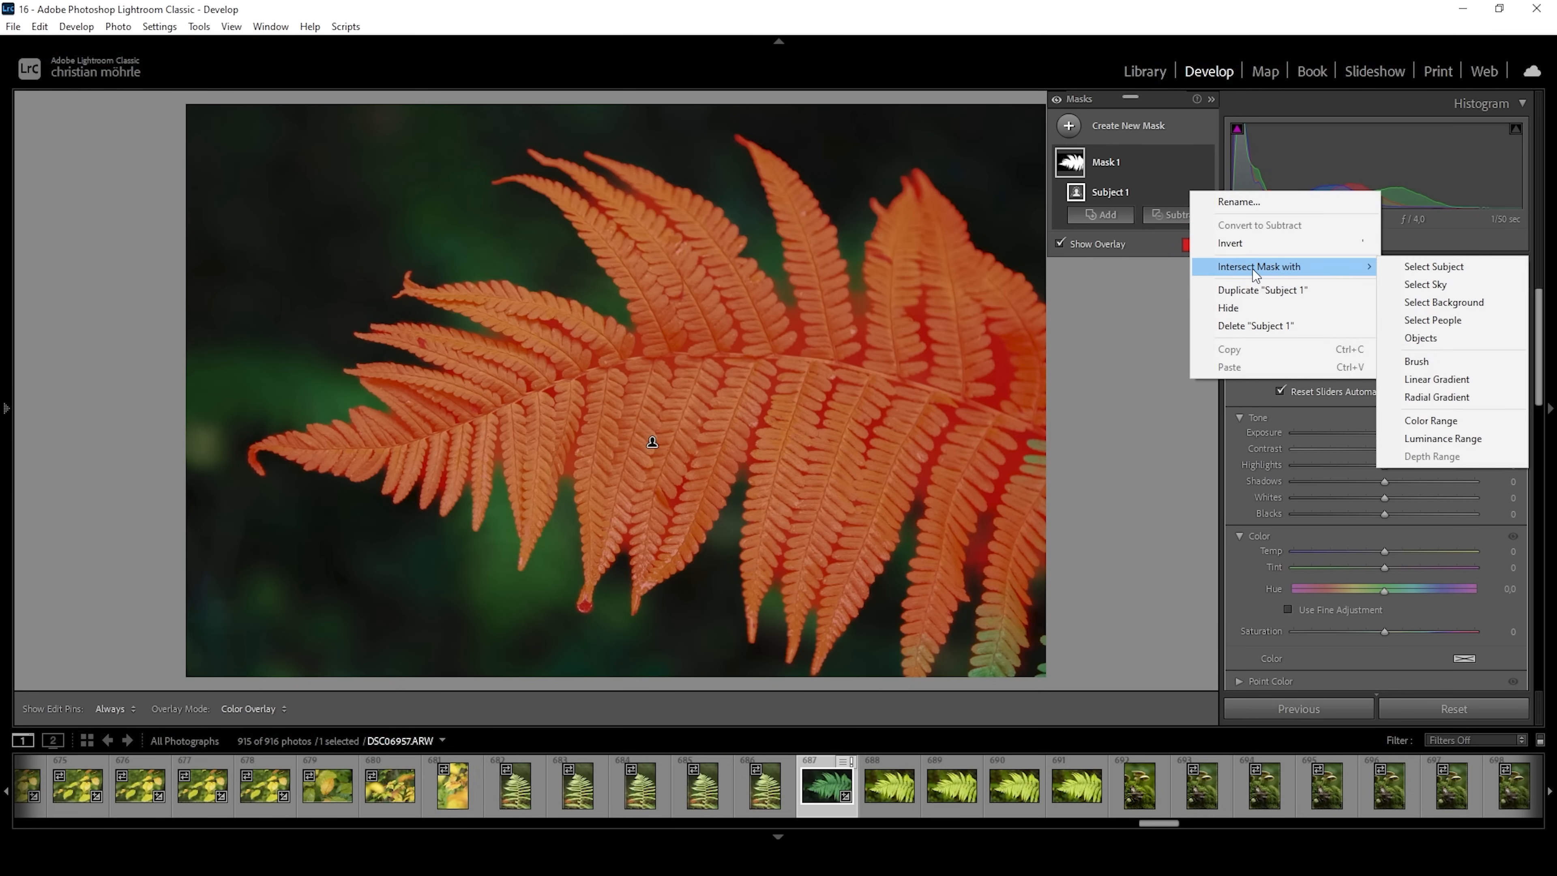
mouse_move(1435, 397)
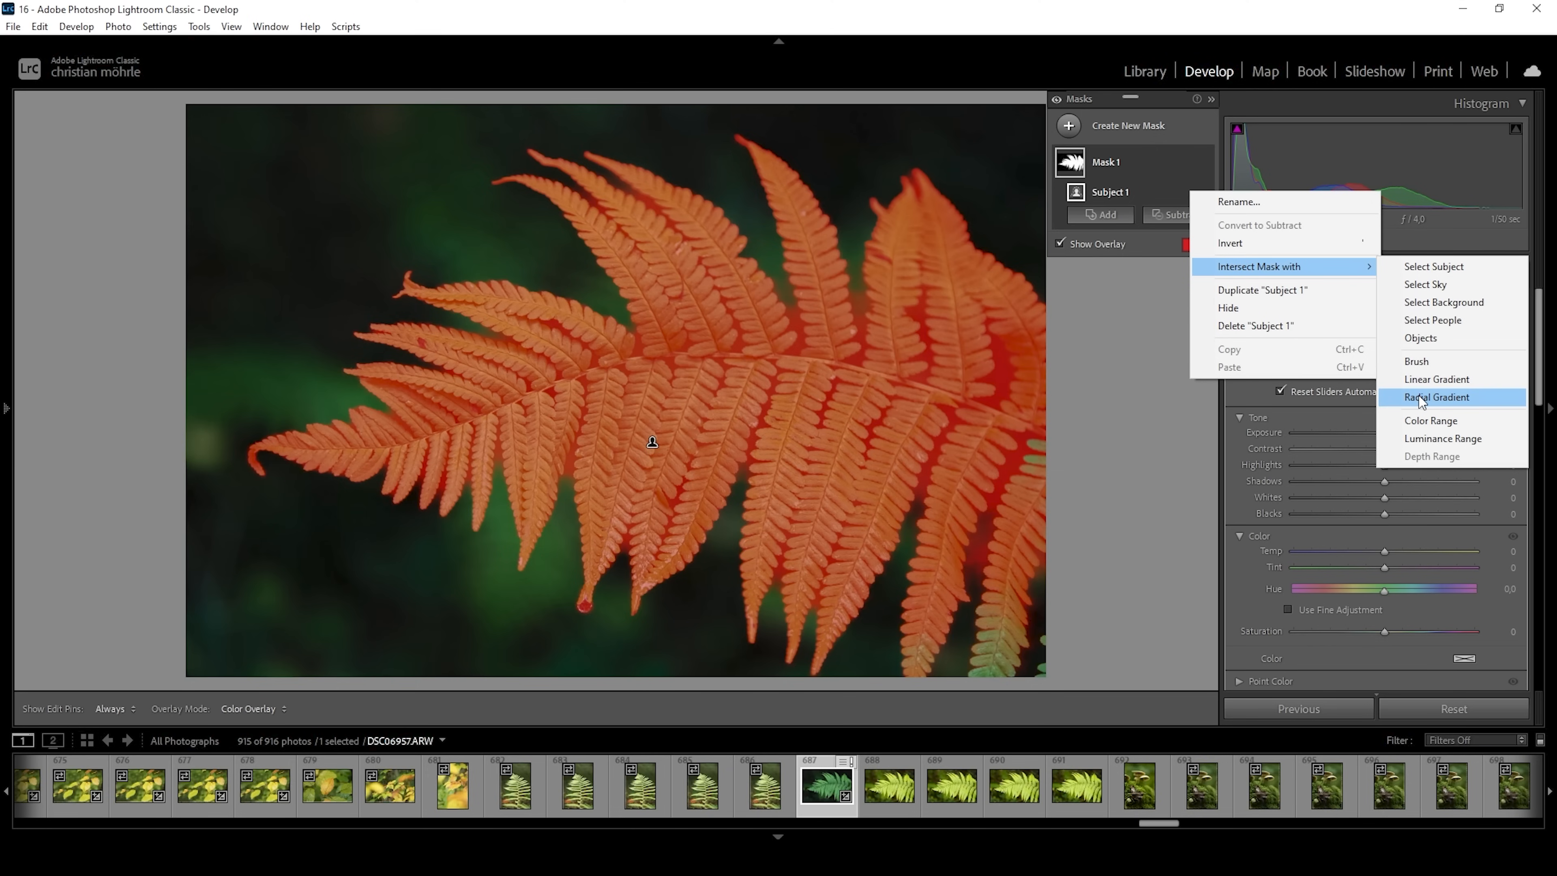
left_click(1434, 397)
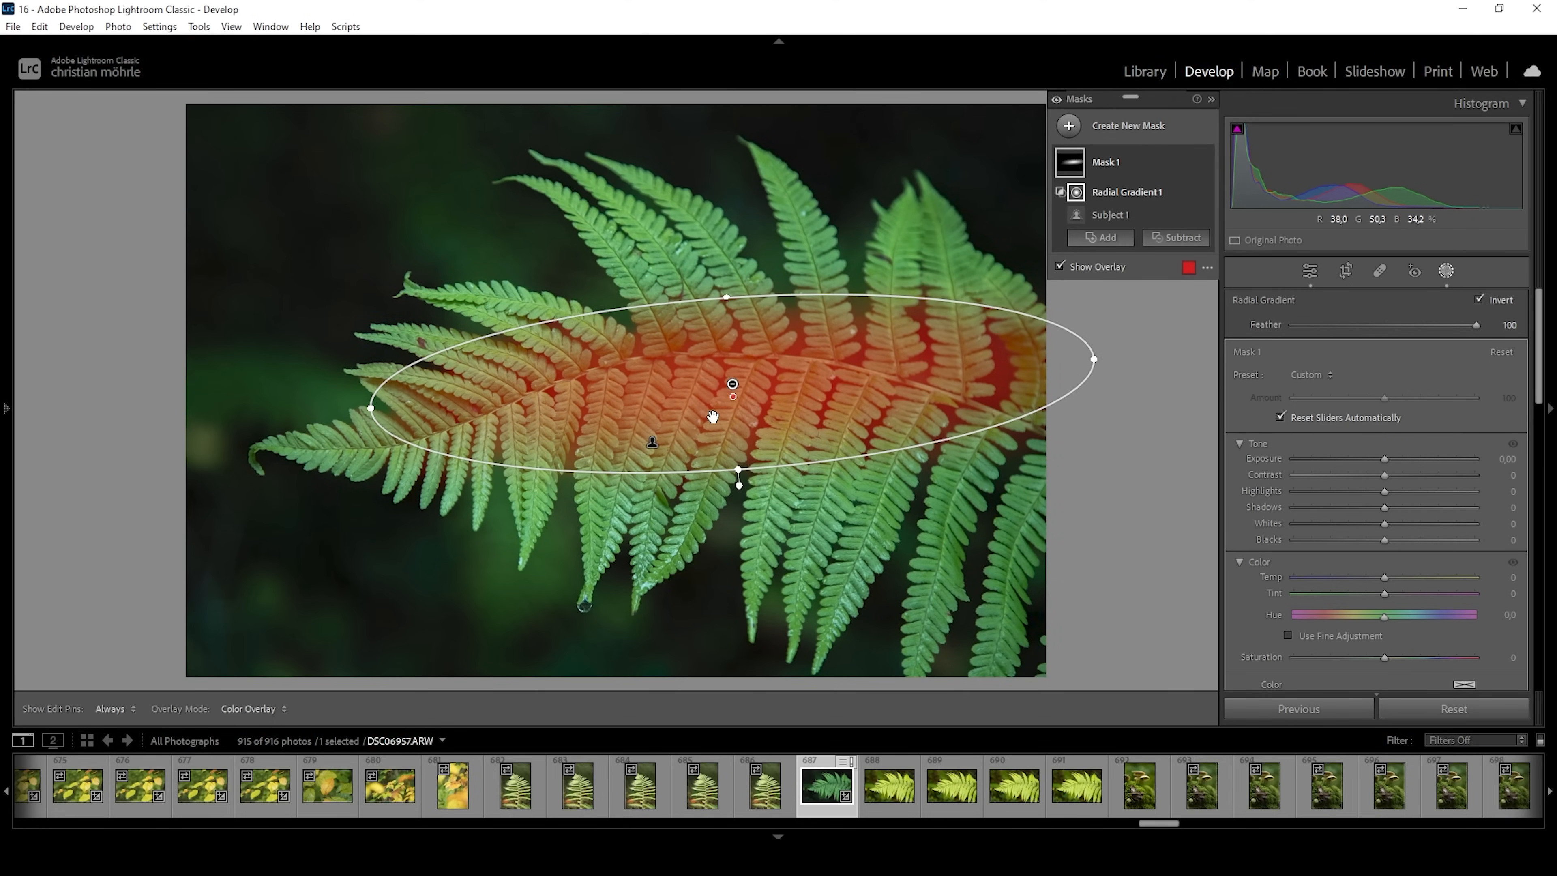
mouse_move(1385, 468)
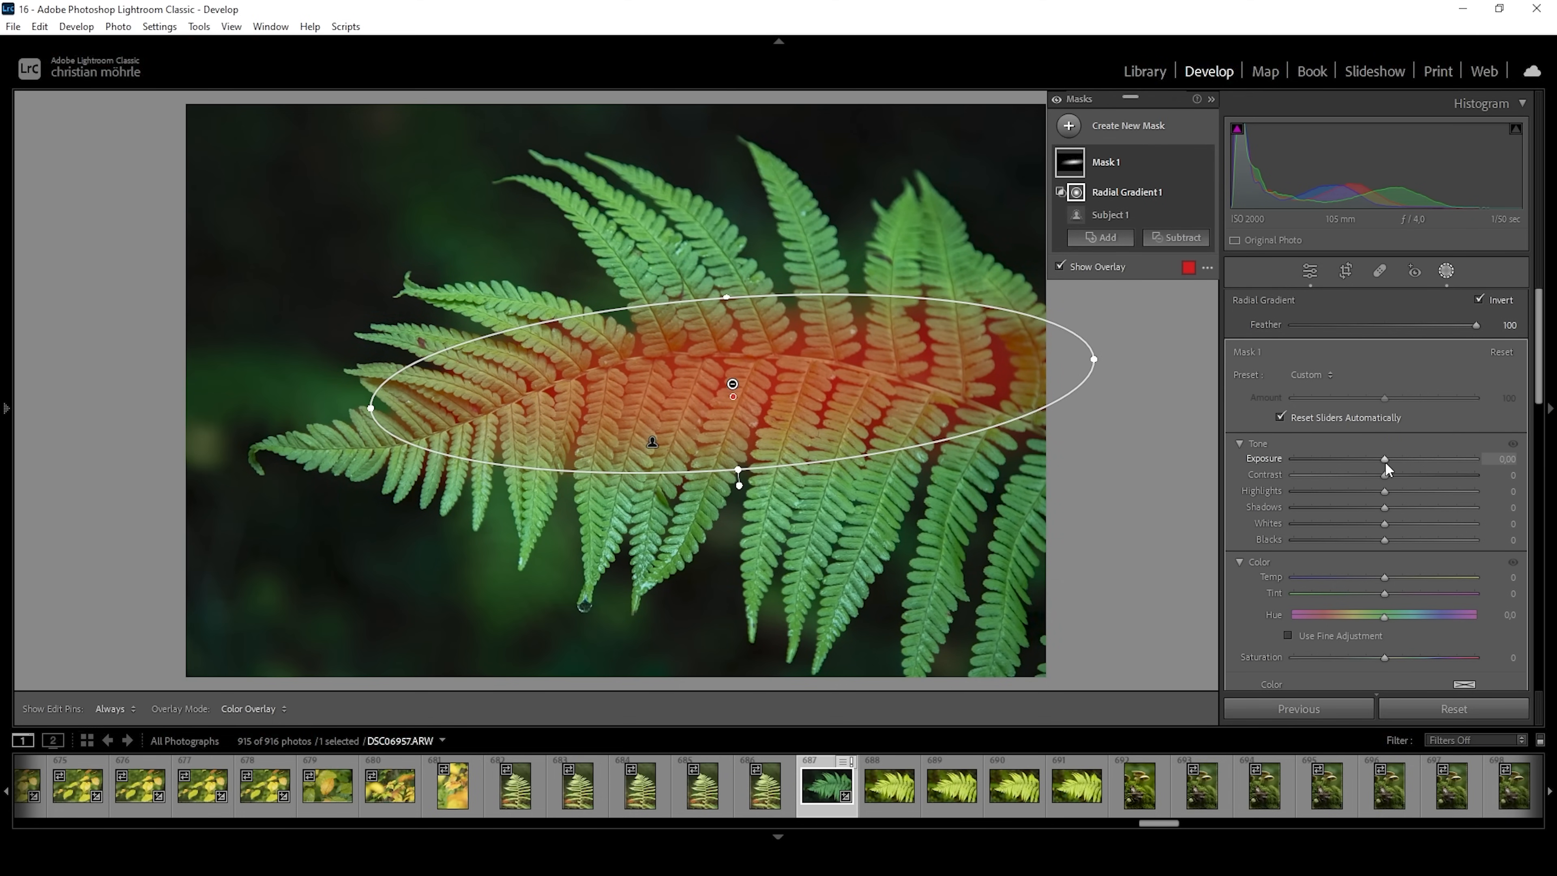
Brighten the masked outer fronds with exposure +0.29 and highlights +13
left_click_drag(1384, 458, 1396, 457)
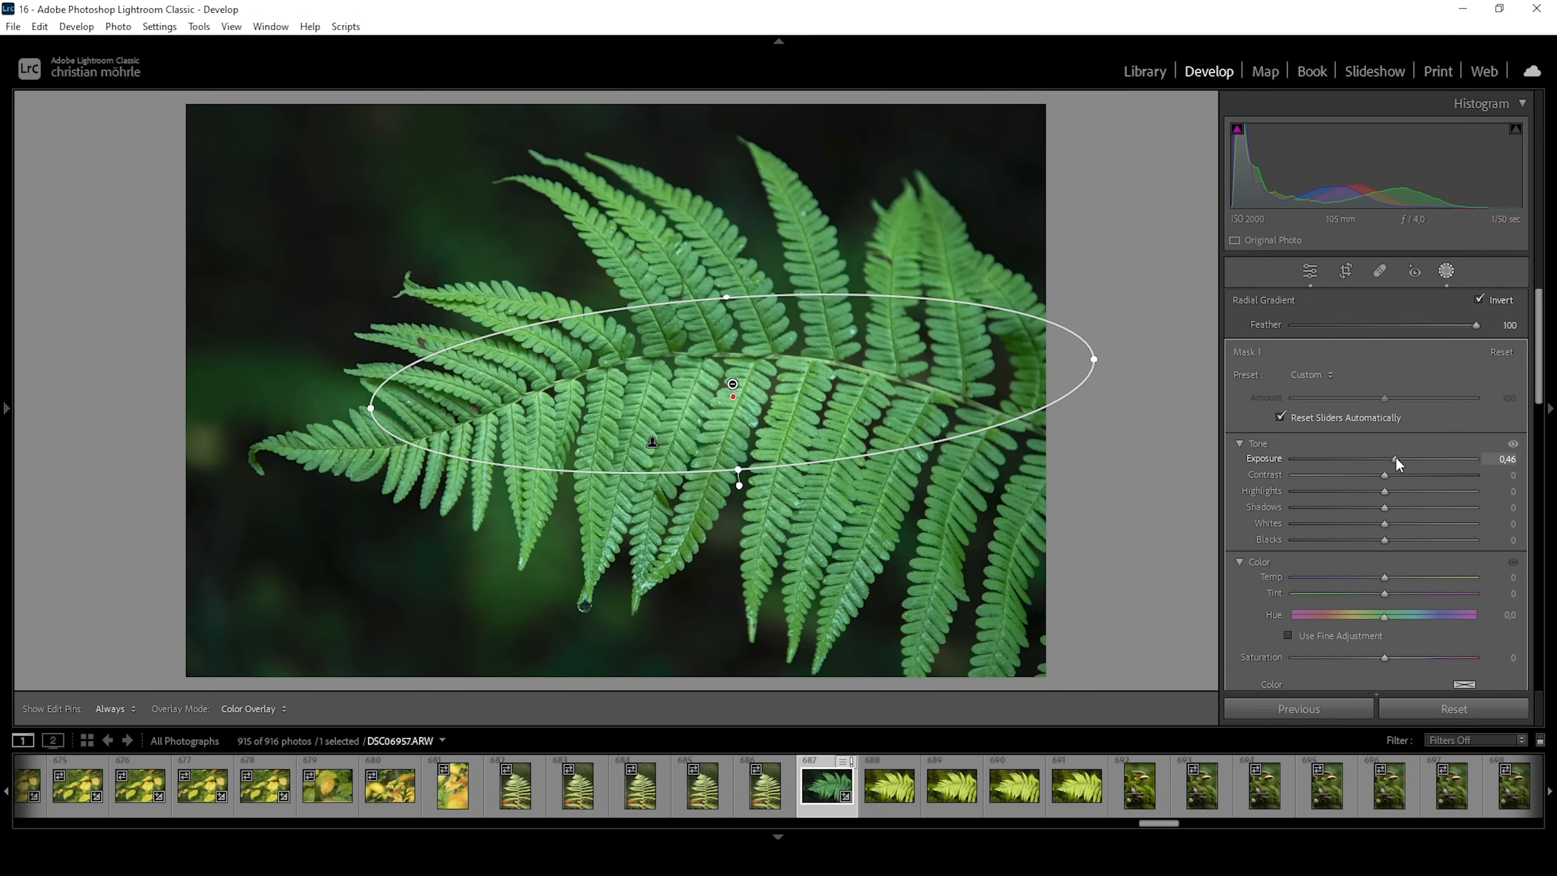
left_click_drag(1397, 458, 1389, 458)
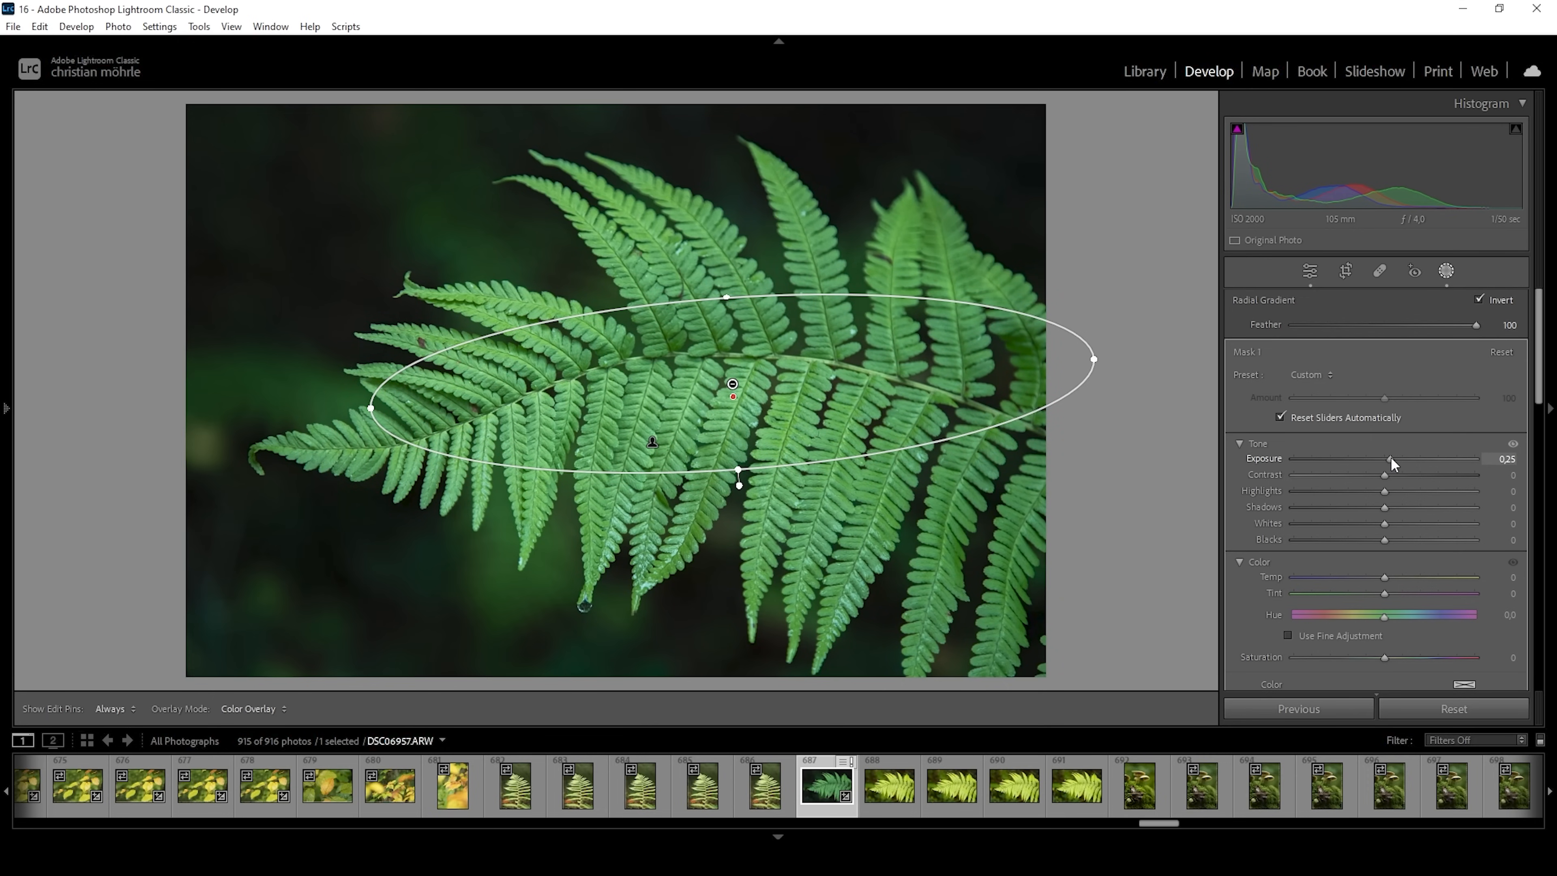
left_click_drag(1385, 459, 1392, 458)
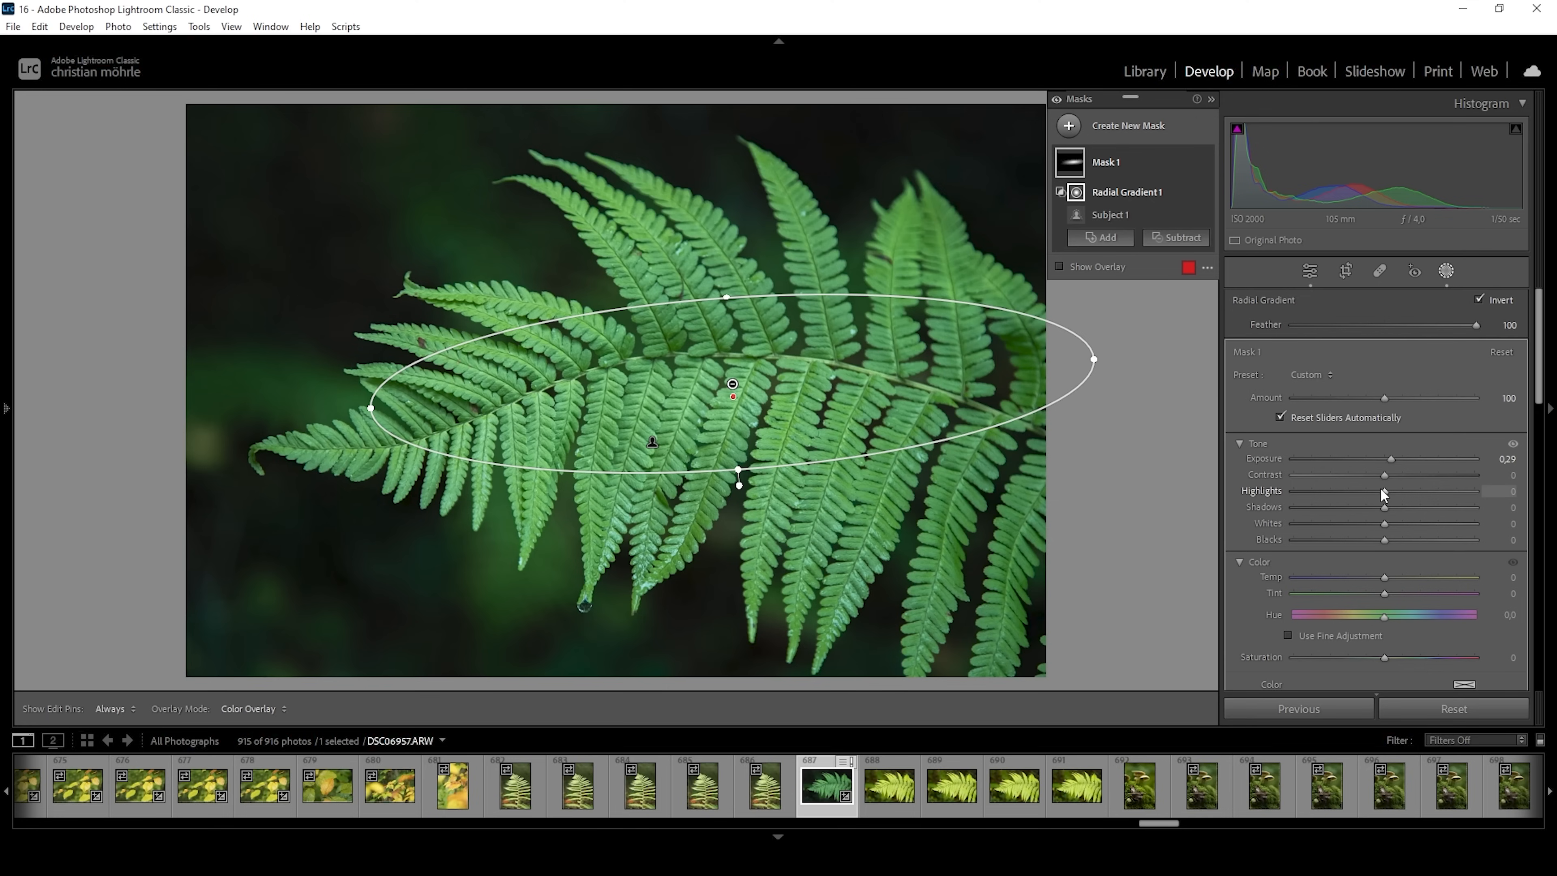
left_click_drag(1411, 491, 1421, 491)
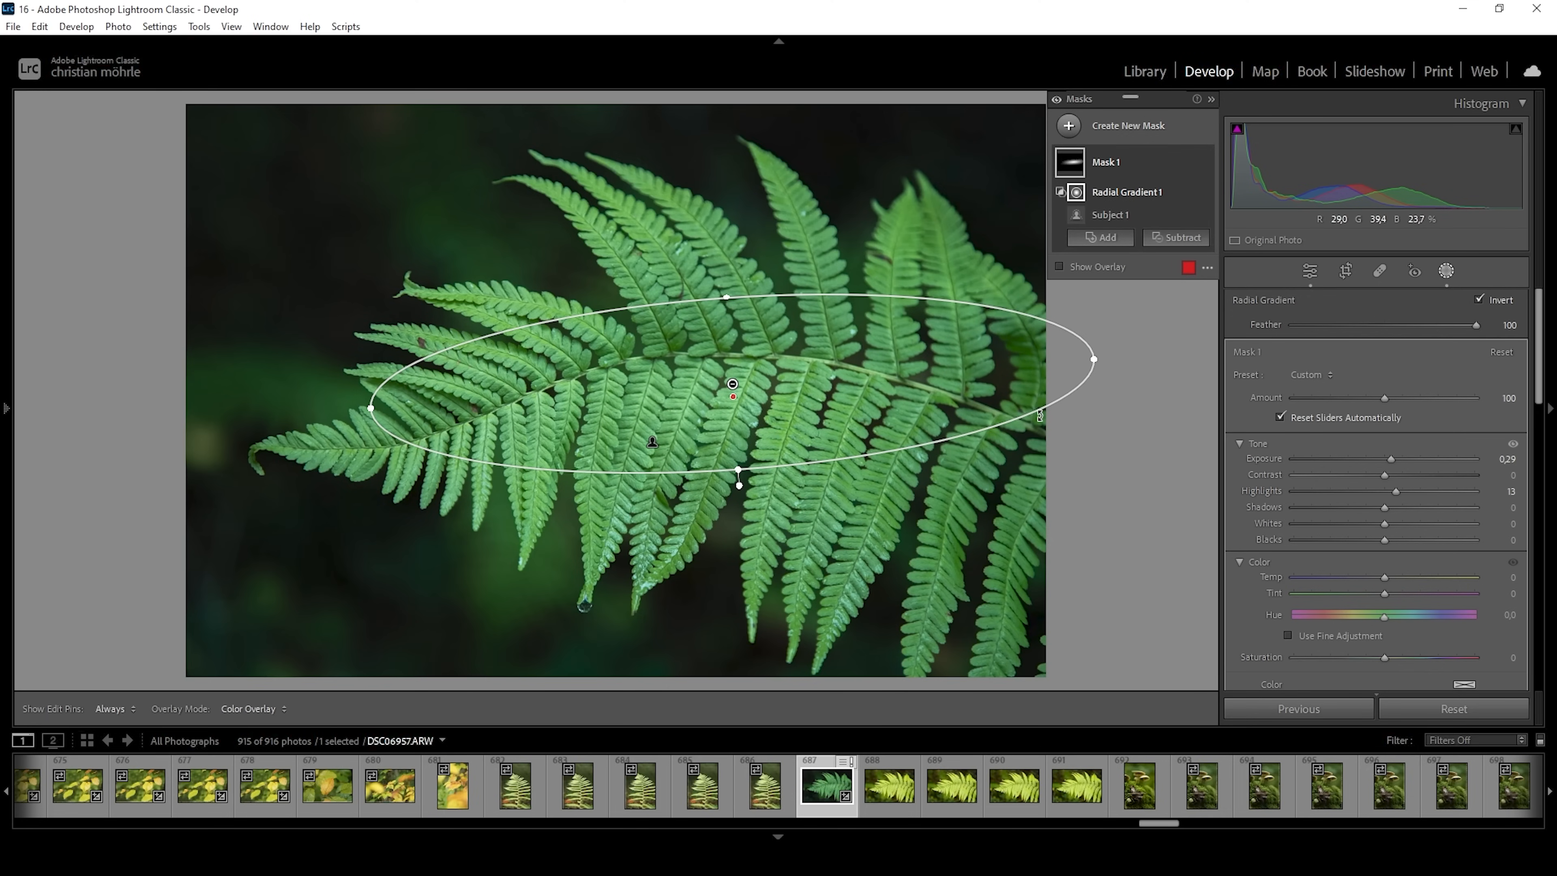
Add a new colour-range mask sampled from the fern's green
left_click(1068, 125)
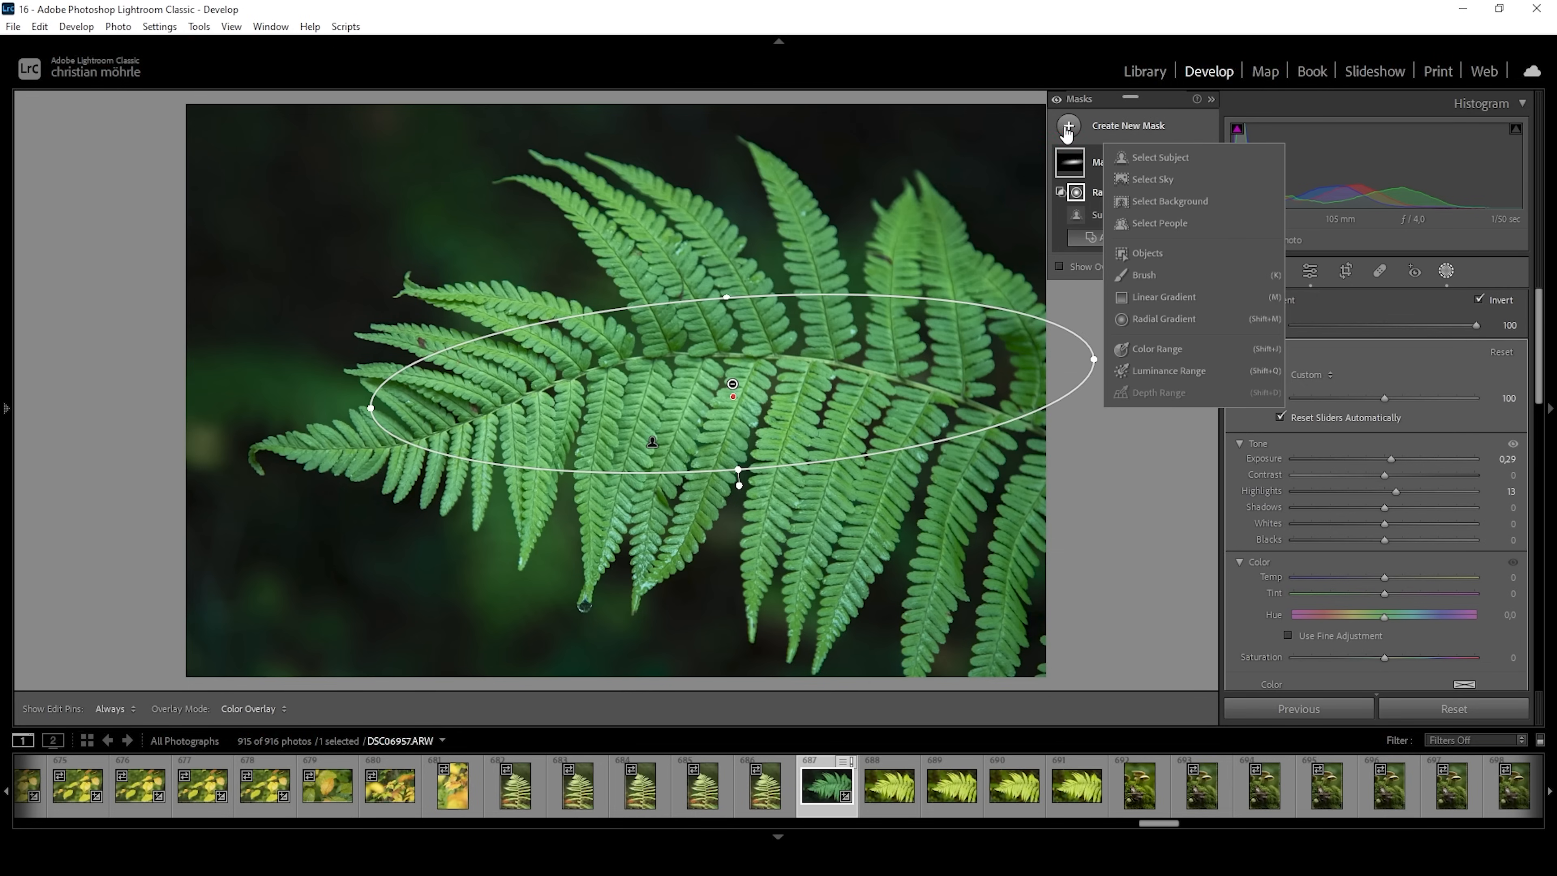
mouse_move(1172, 362)
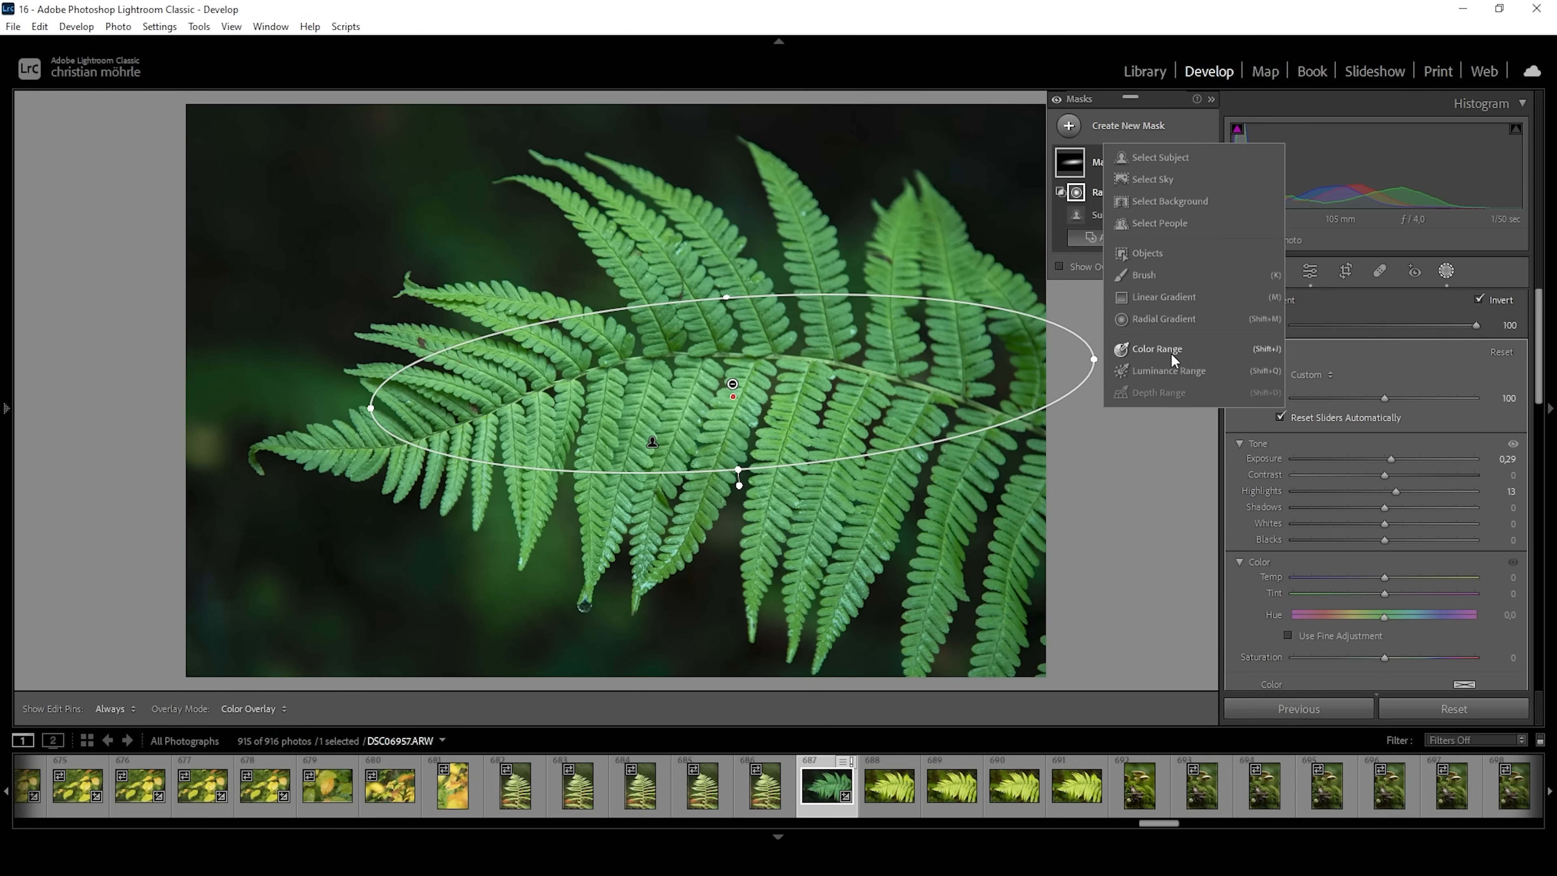
left_click(1155, 349)
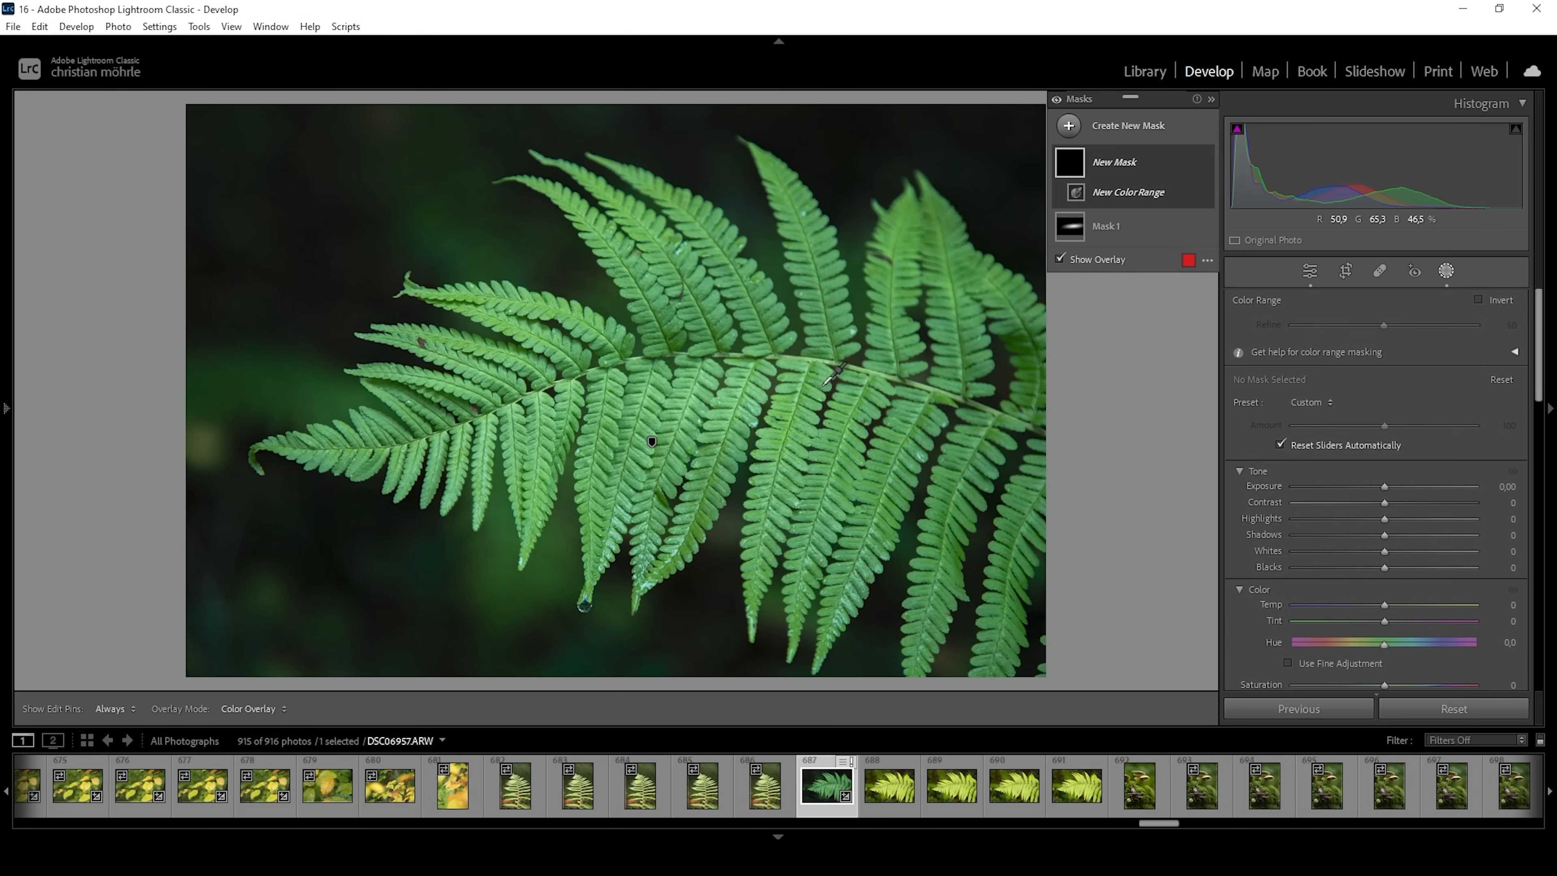
left_click(823, 381)
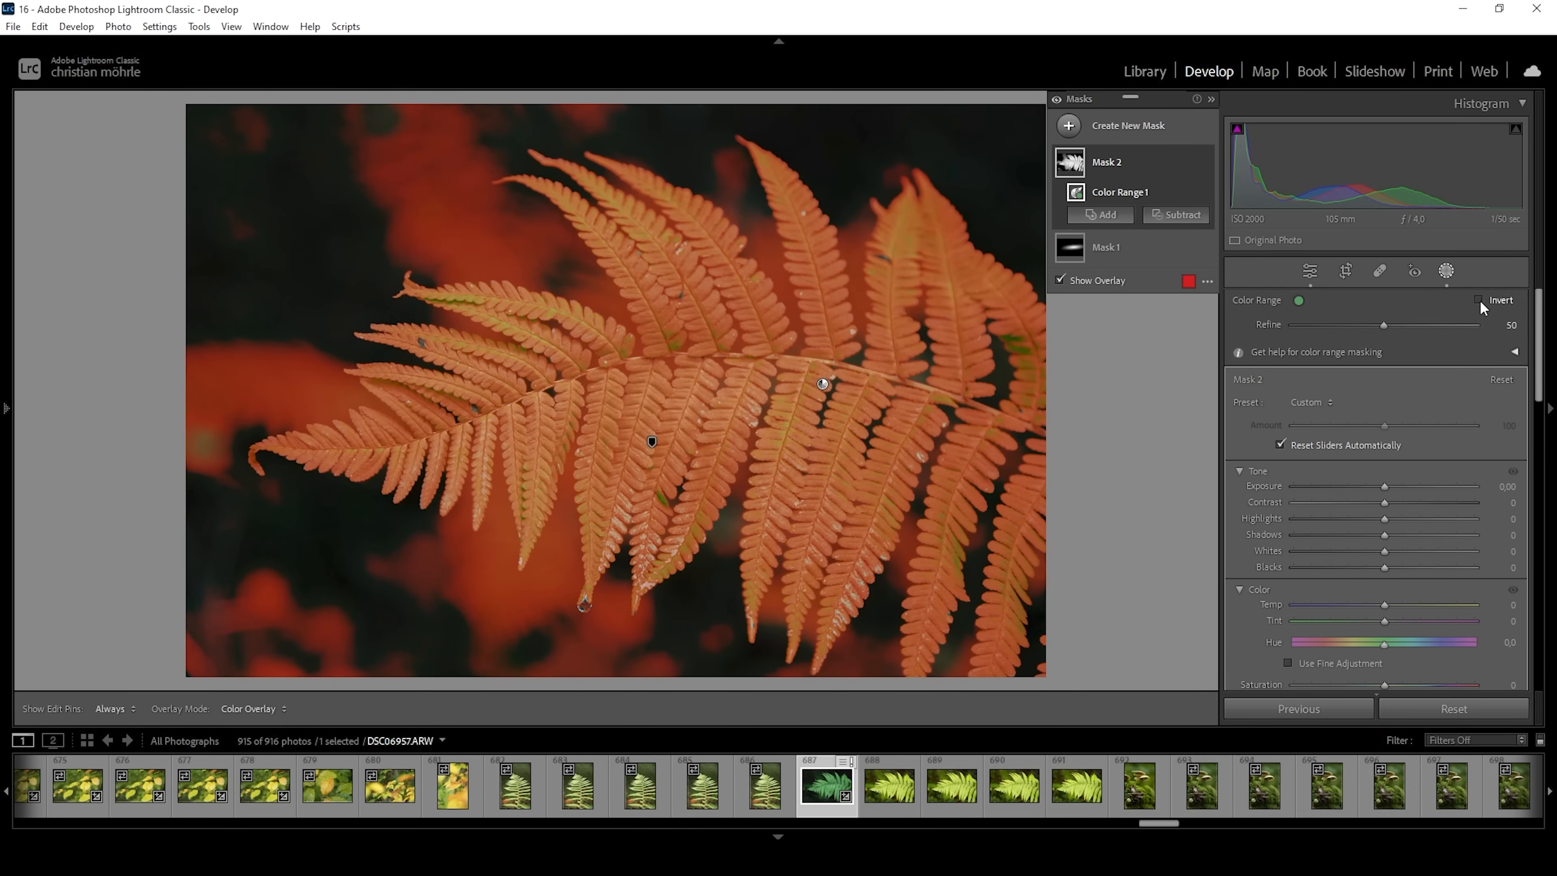
mouse_move(1478, 306)
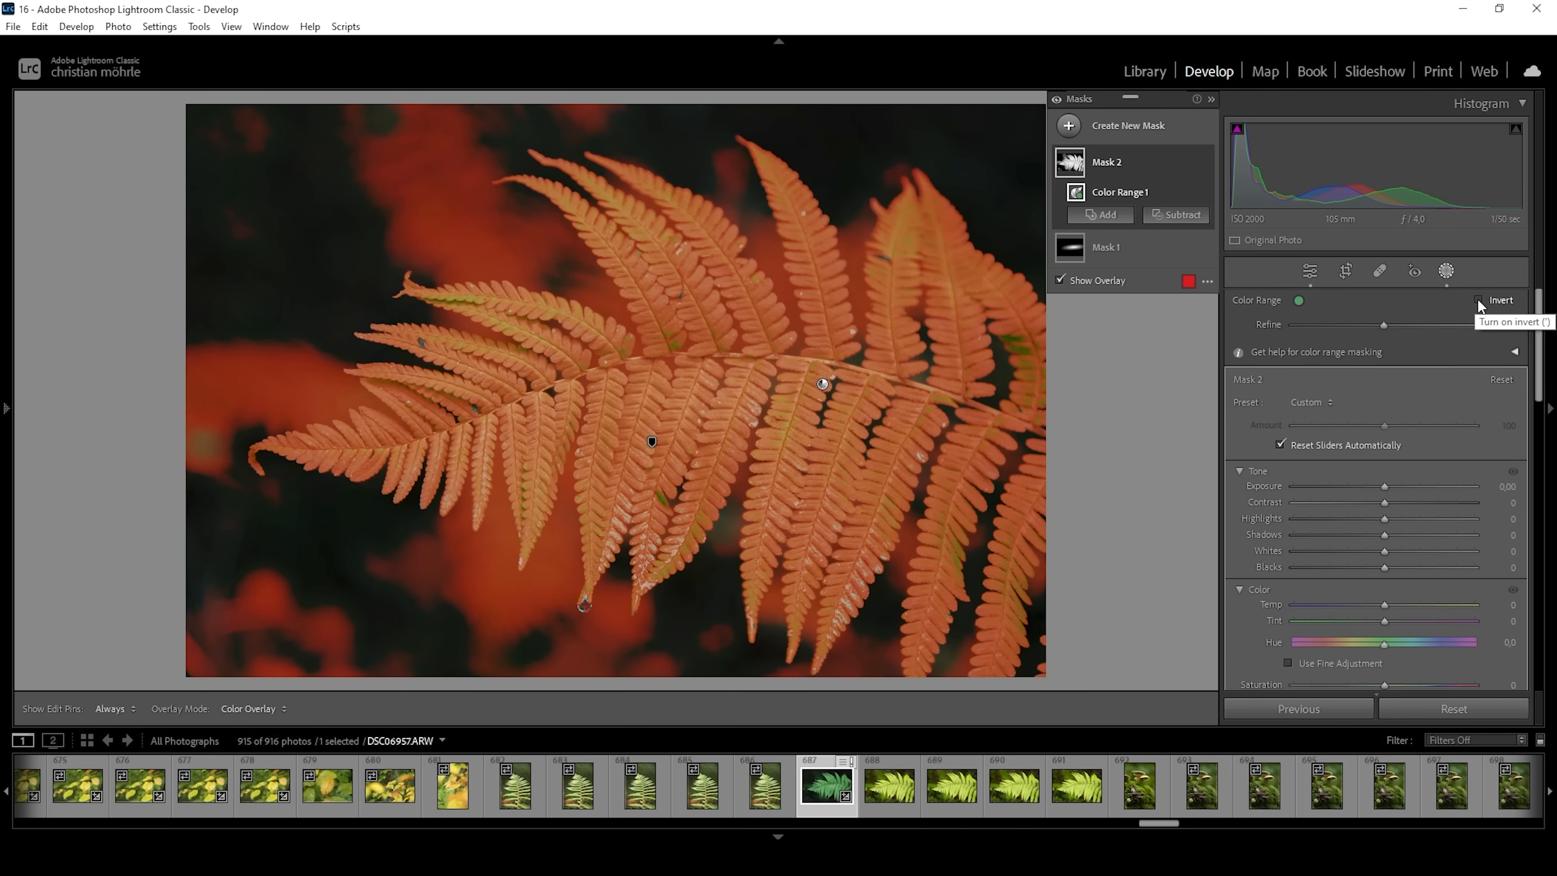
Invert the colour mask to cover the background and refine it to about 51
left_click(1480, 300)
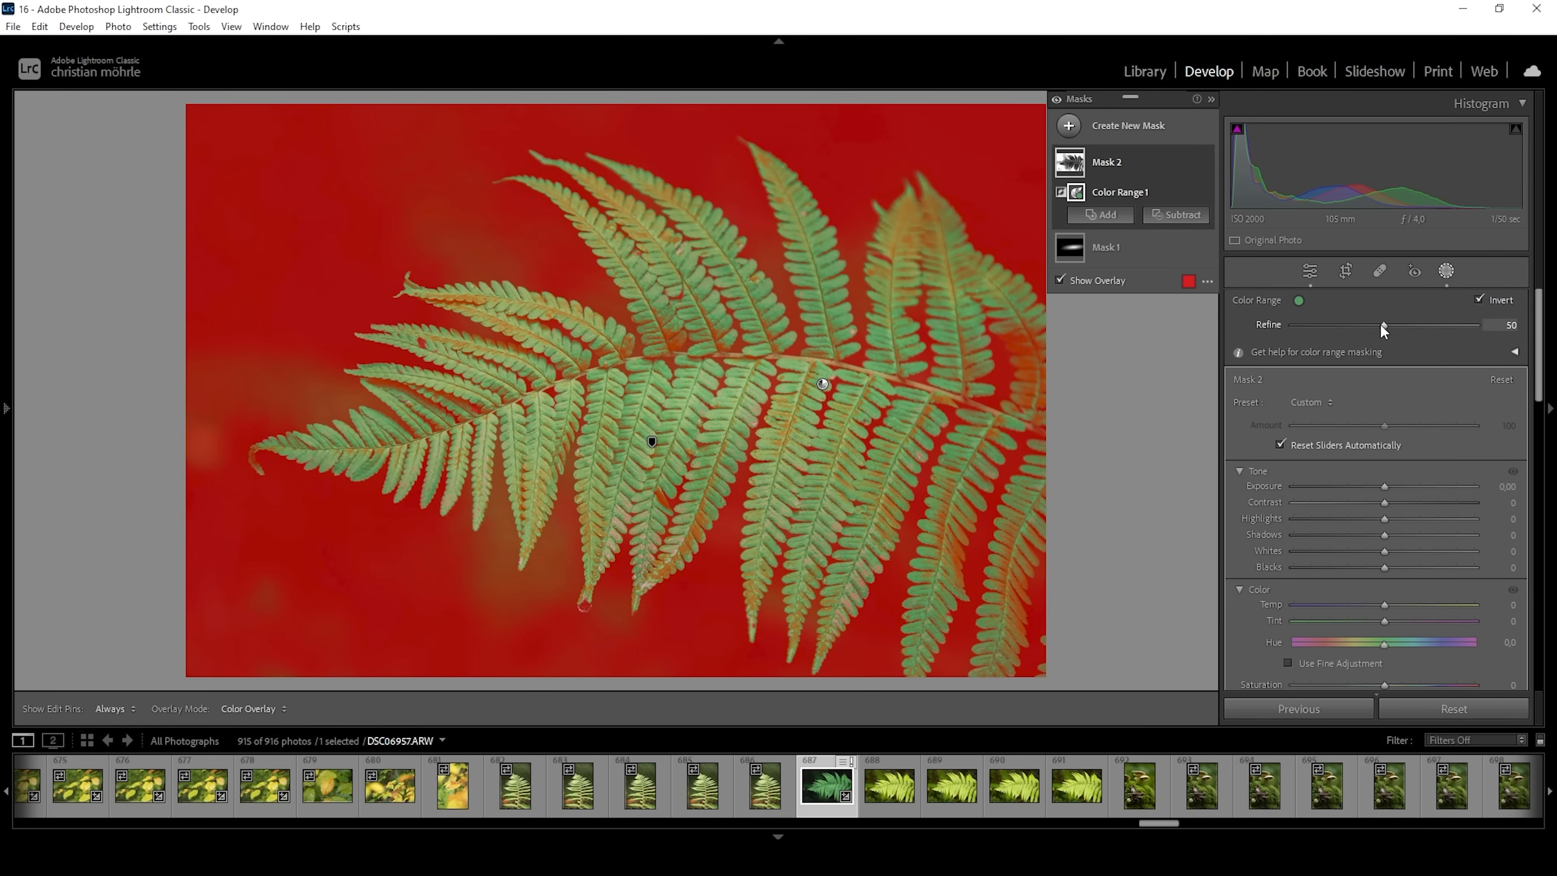
left_click_drag(1383, 326, 1432, 326)
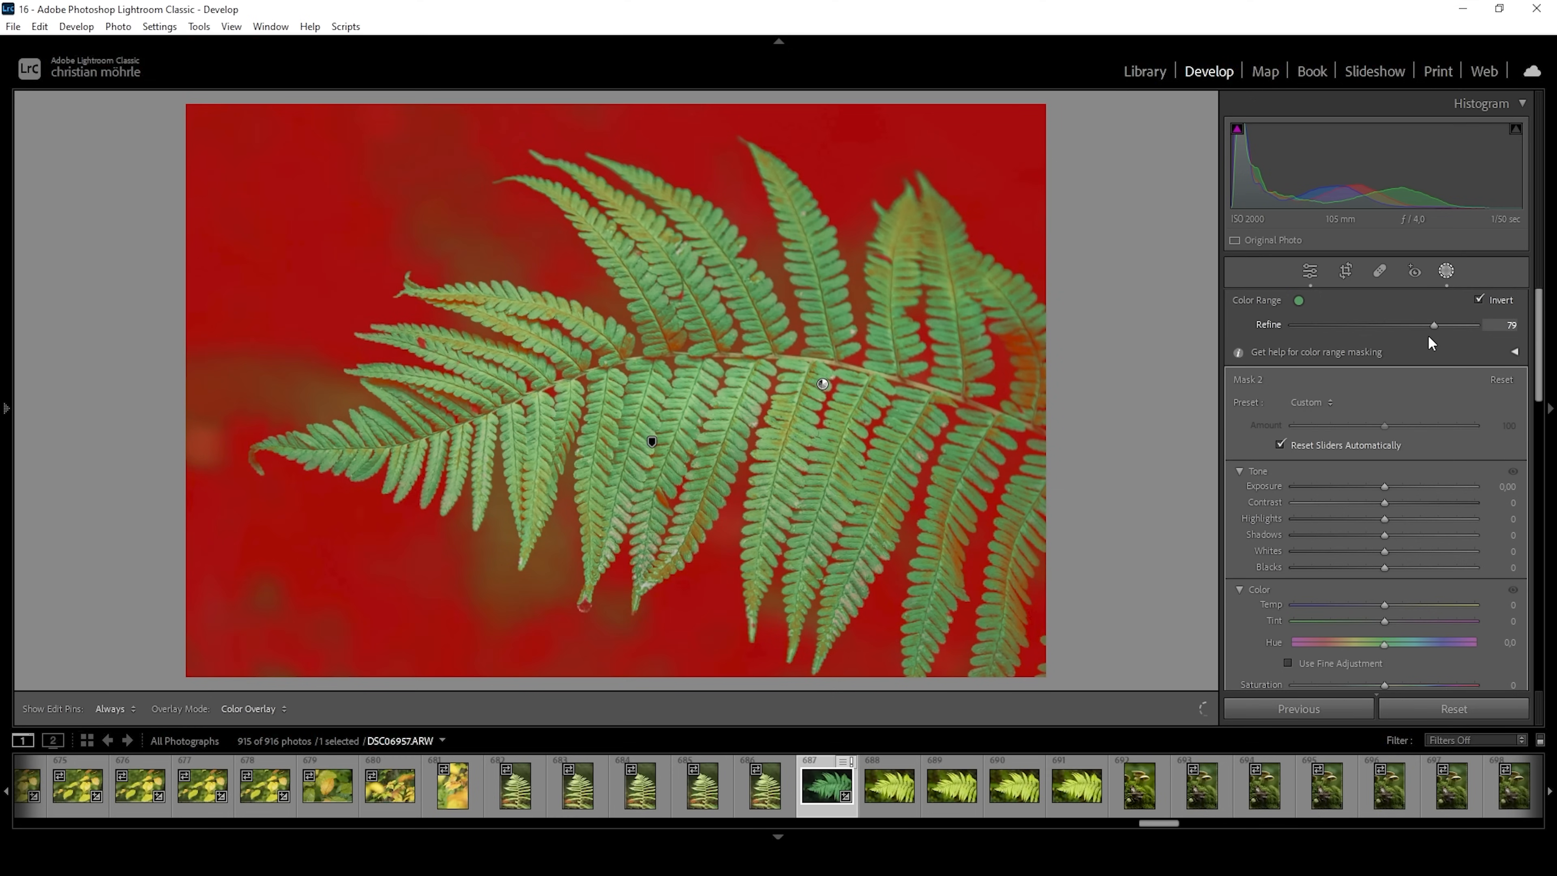
left_click_drag(1433, 325, 1383, 324)
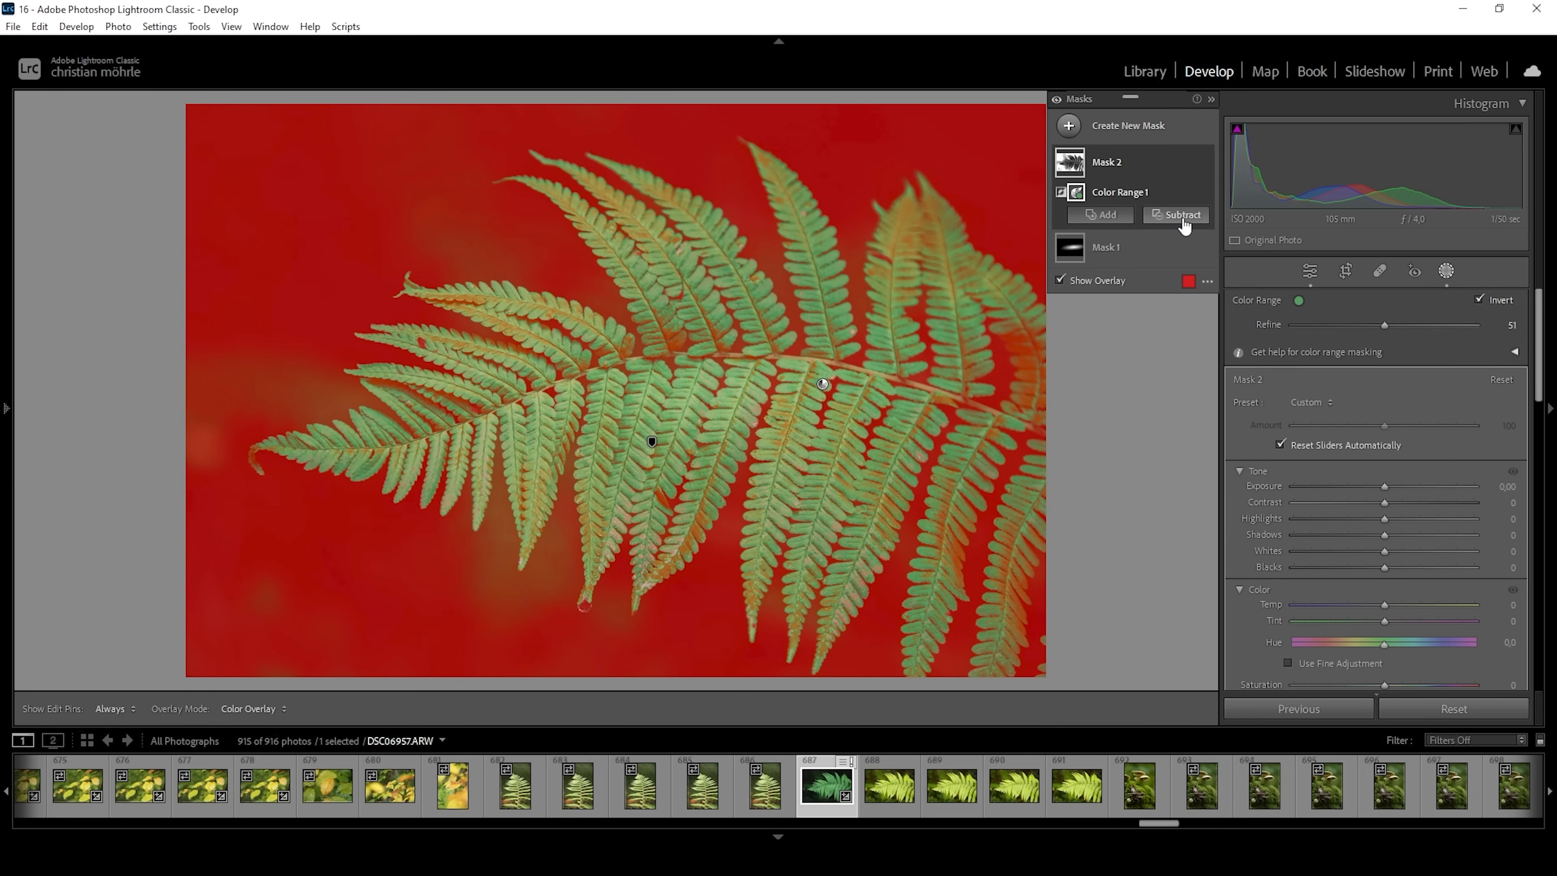
Subtract a luminance range from the background mask, narrowed to exclude bright fern tones
left_click(1181, 214)
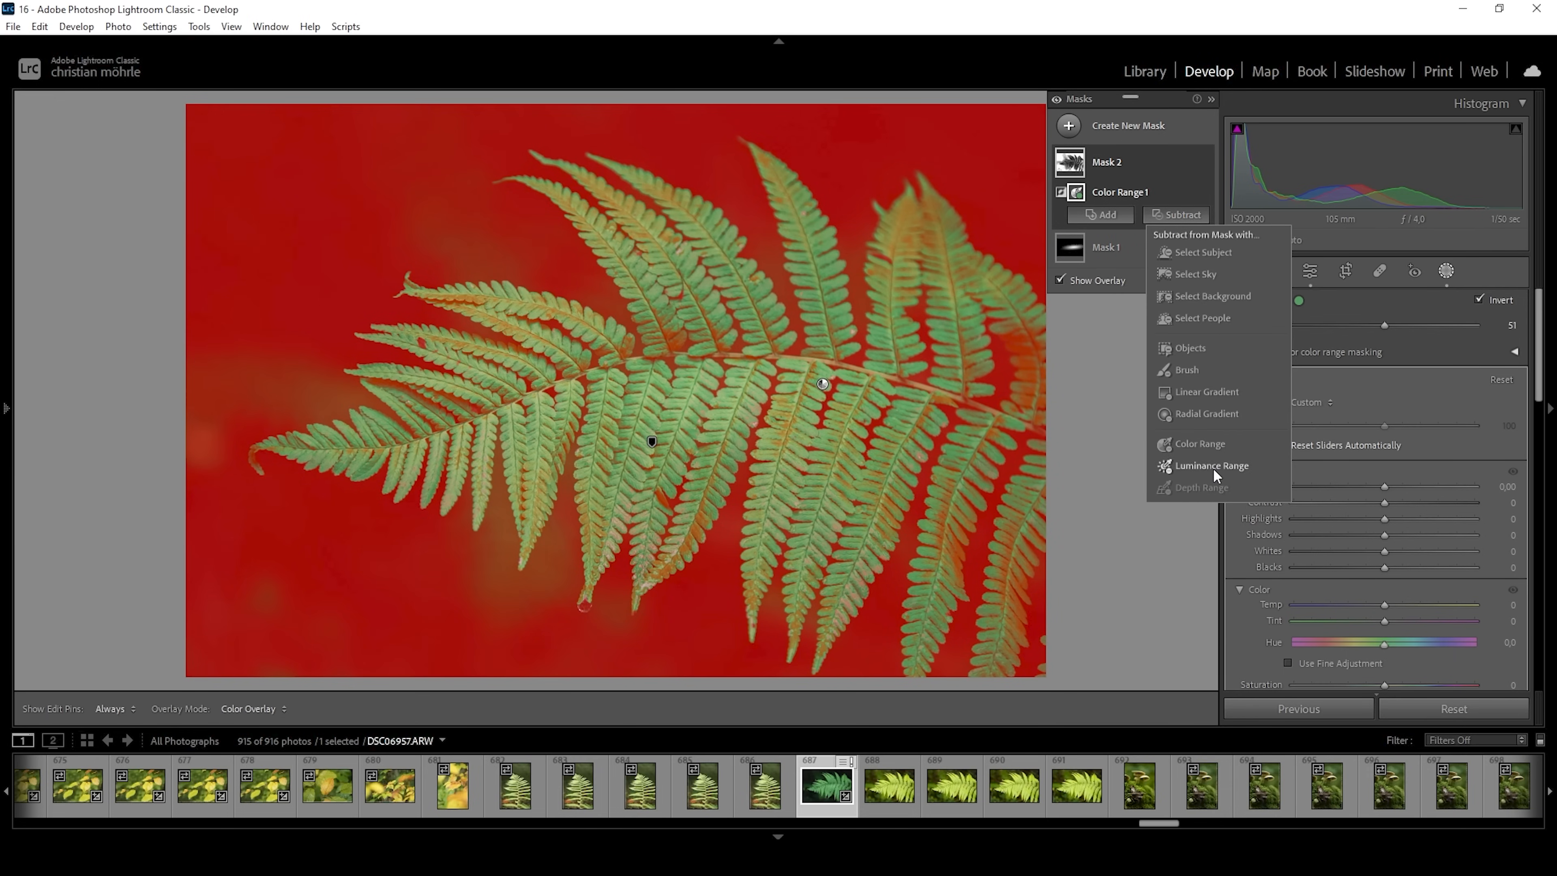
left_click(1210, 464)
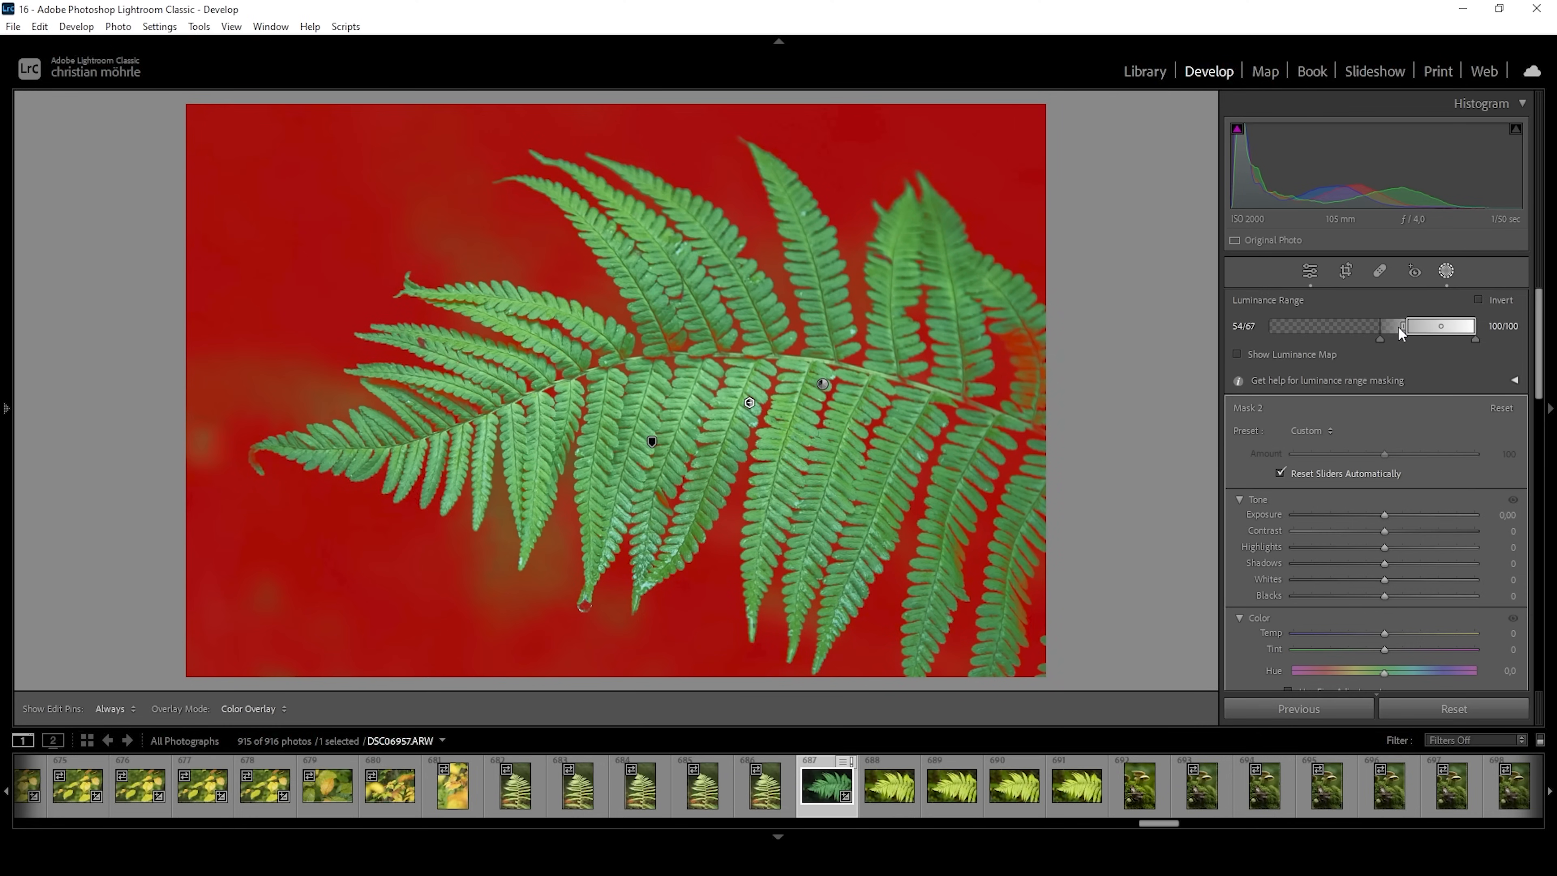
left_click_drag(1402, 326, 1387, 333)
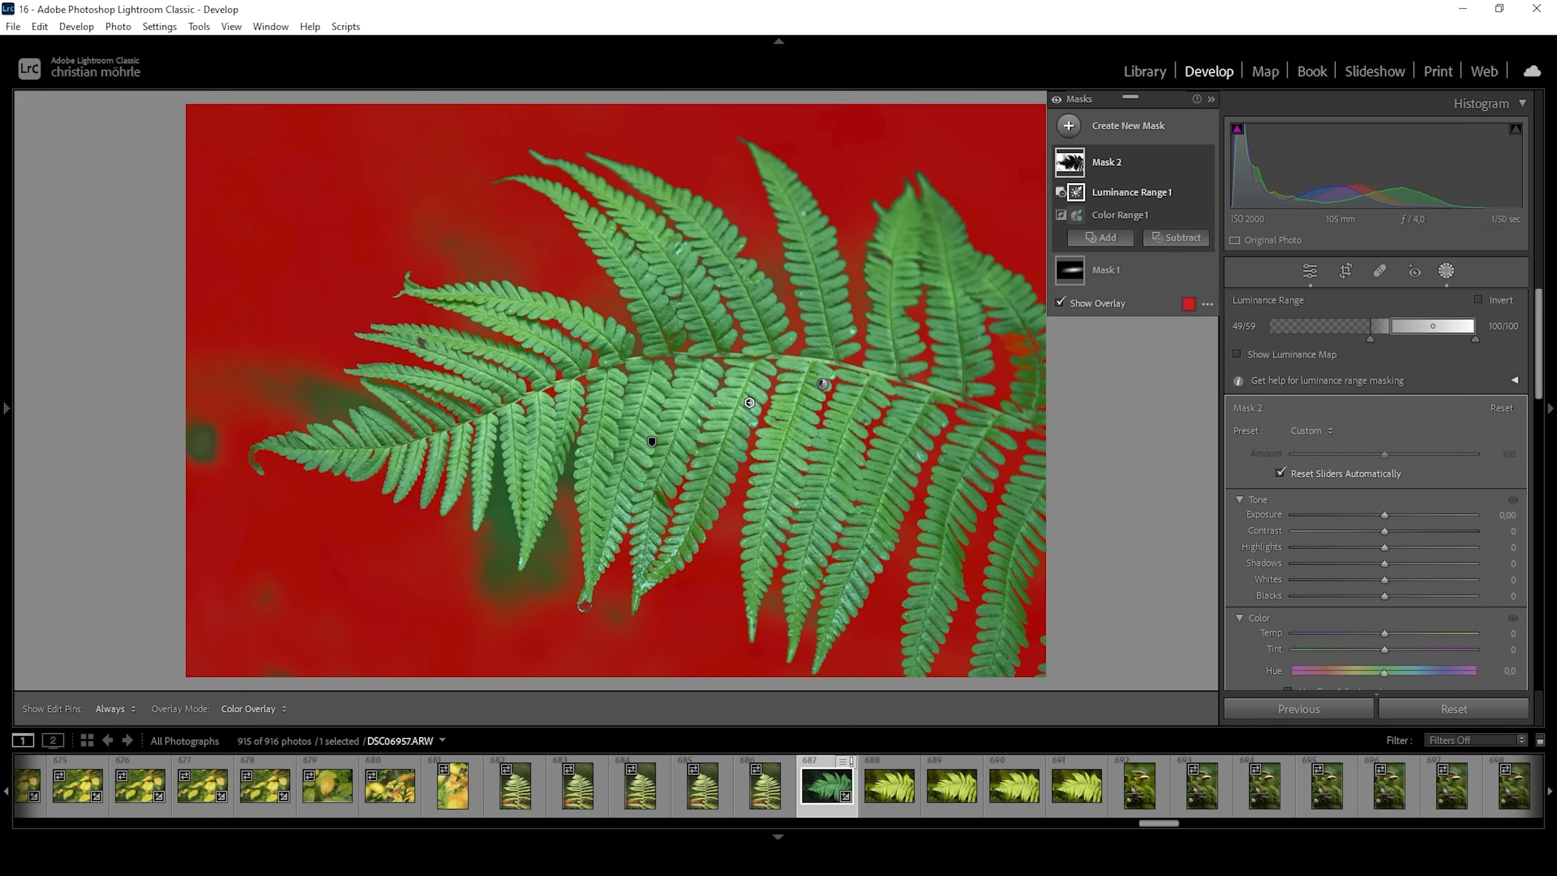
Darken the masked background to exposure -0.75 with blacks at +6
left_click_drag(1384, 514, 1379, 514)
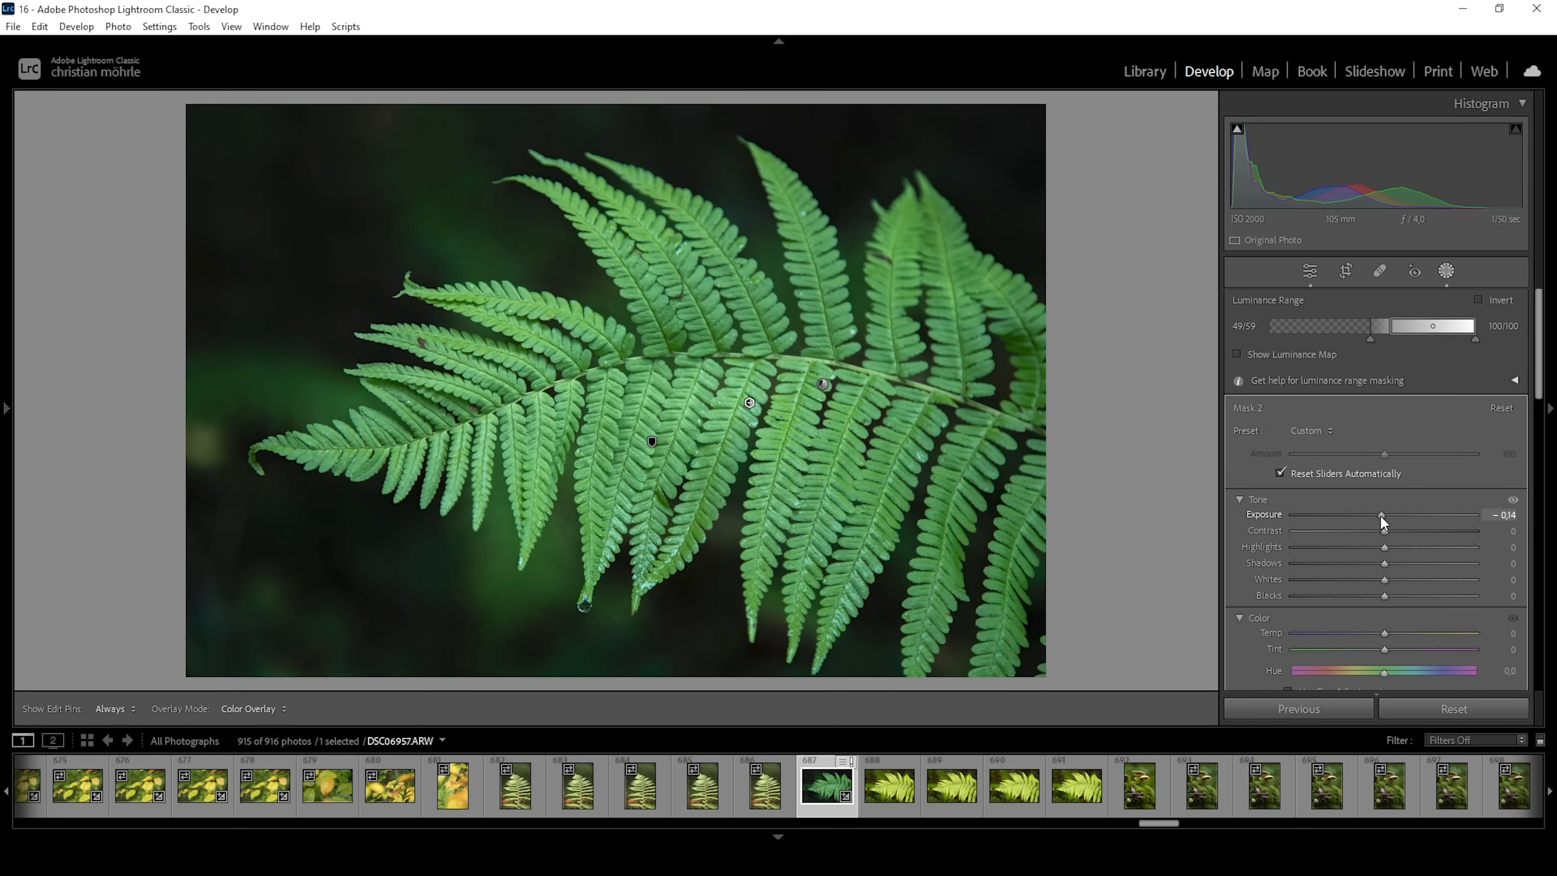
left_click_drag(1382, 514, 1372, 514)
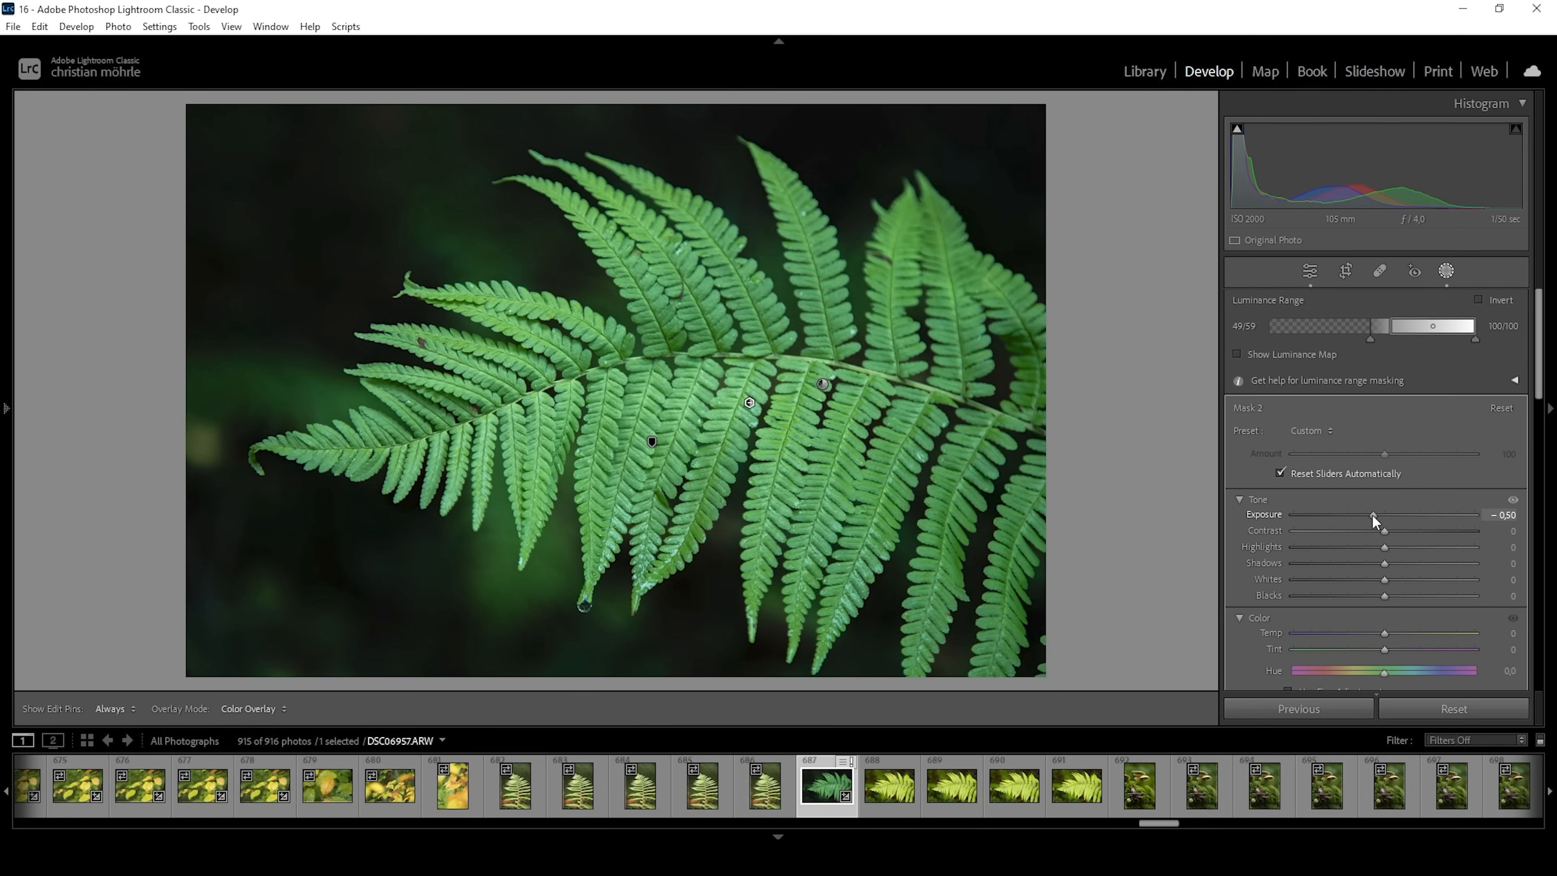
left_click_drag(1374, 514, 1367, 514)
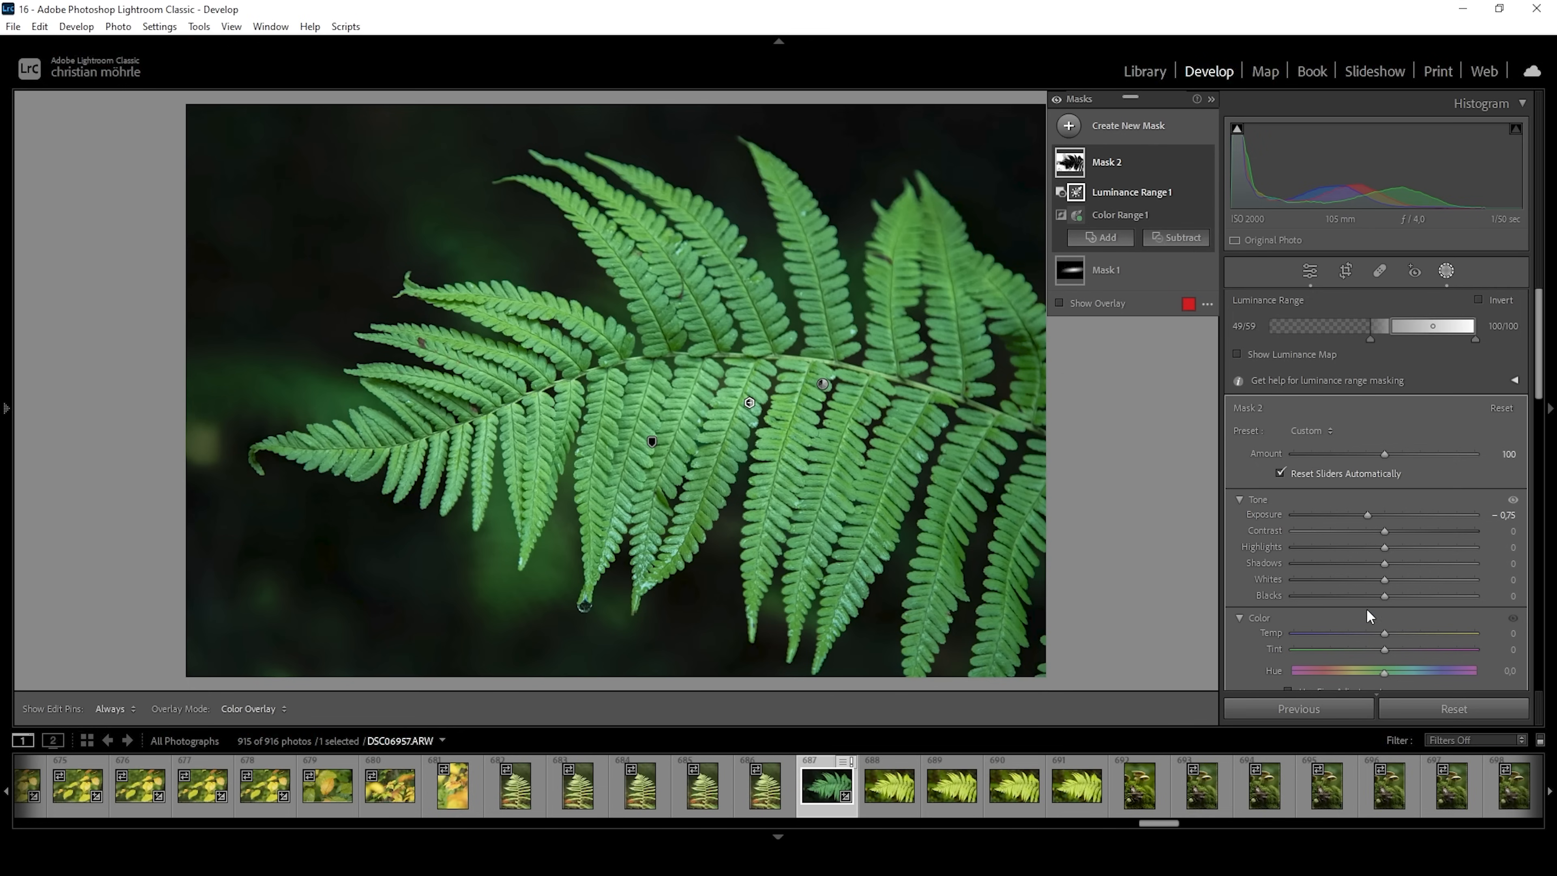
left_click_drag(1385, 596, 1398, 596)
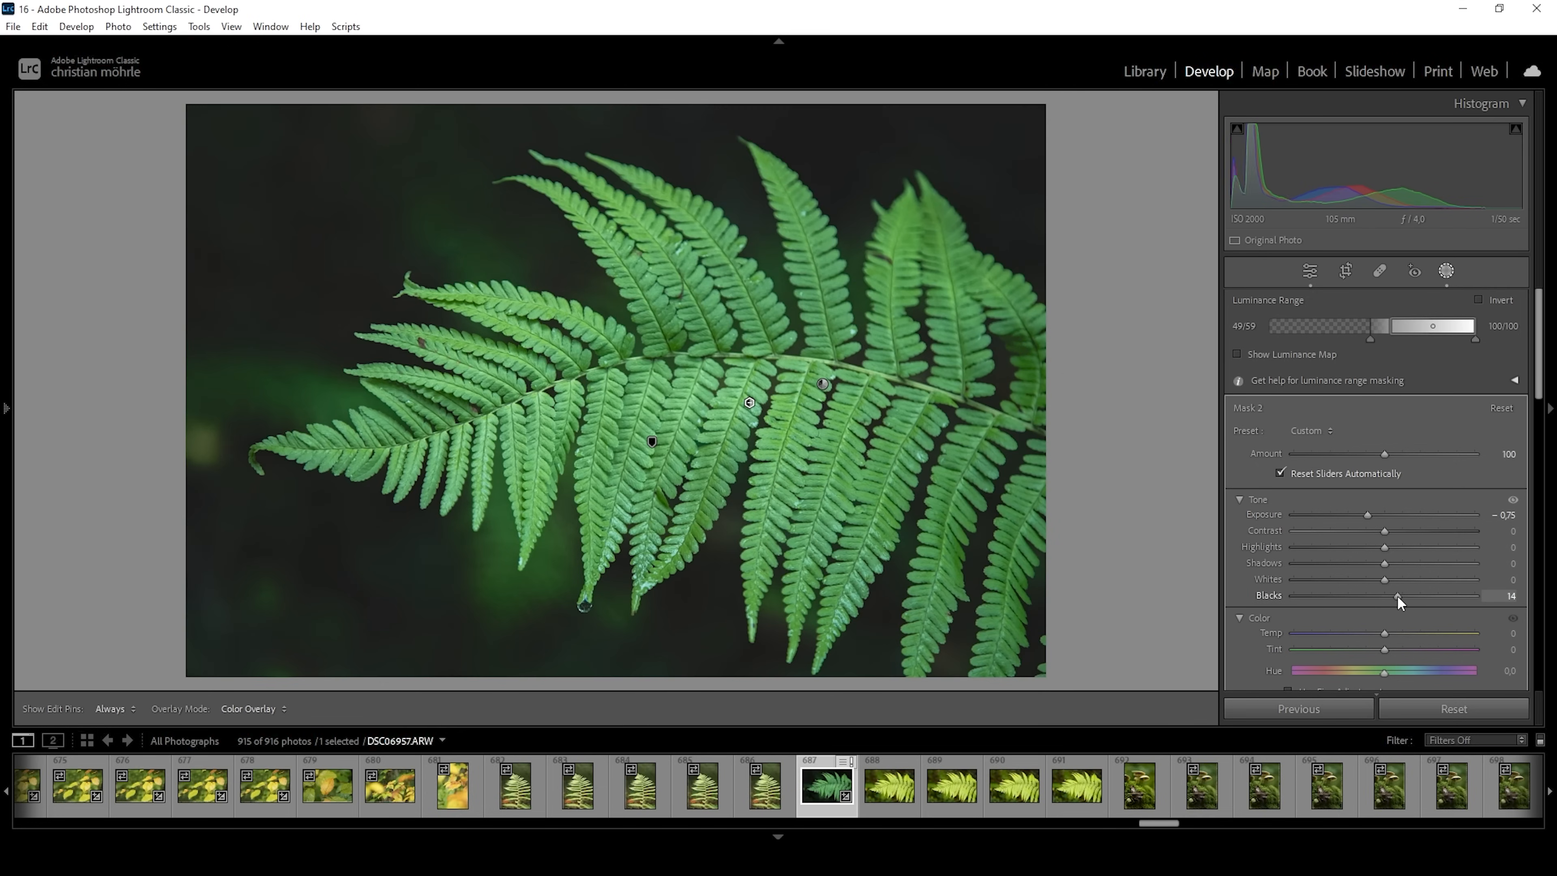
left_click_drag(1399, 596, 1389, 596)
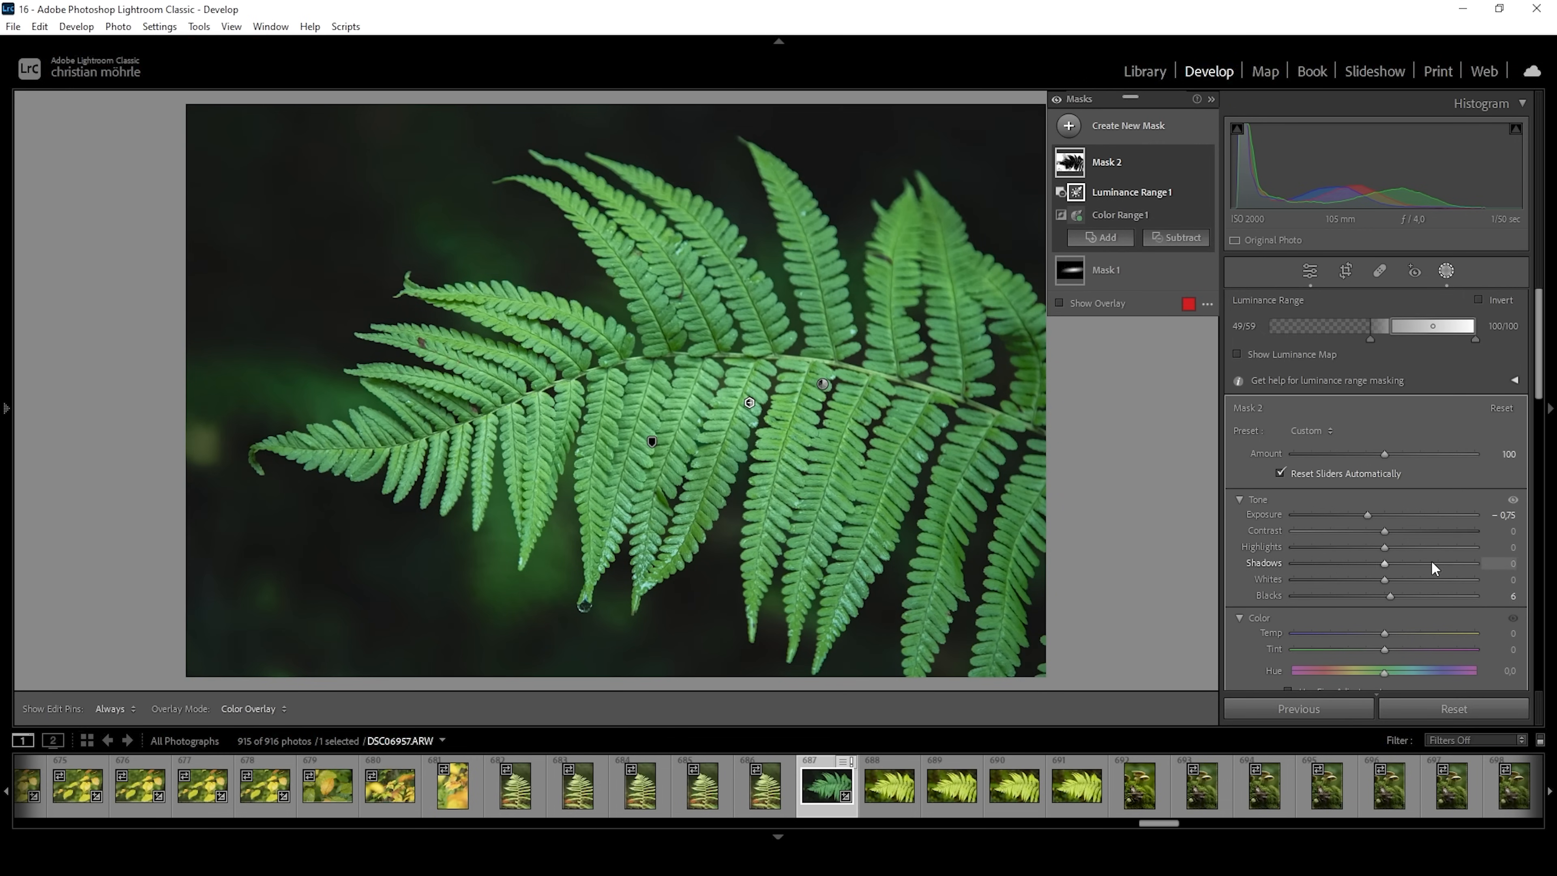
Soften the background by lowering its texture to about -33
scroll("down", 3)
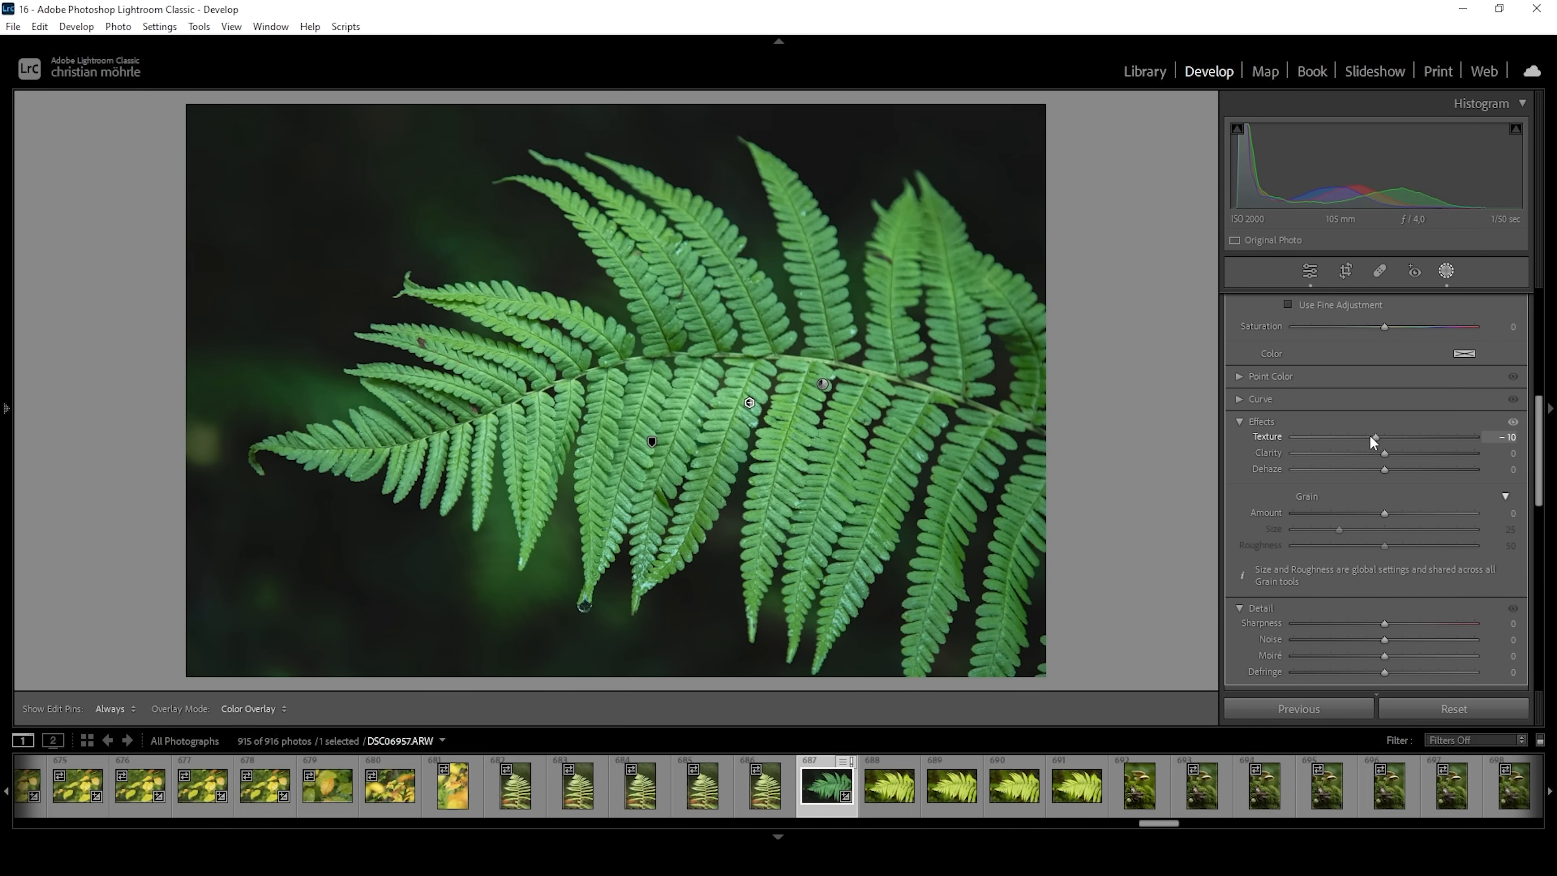
left_click_drag(1394, 437, 1360, 437)
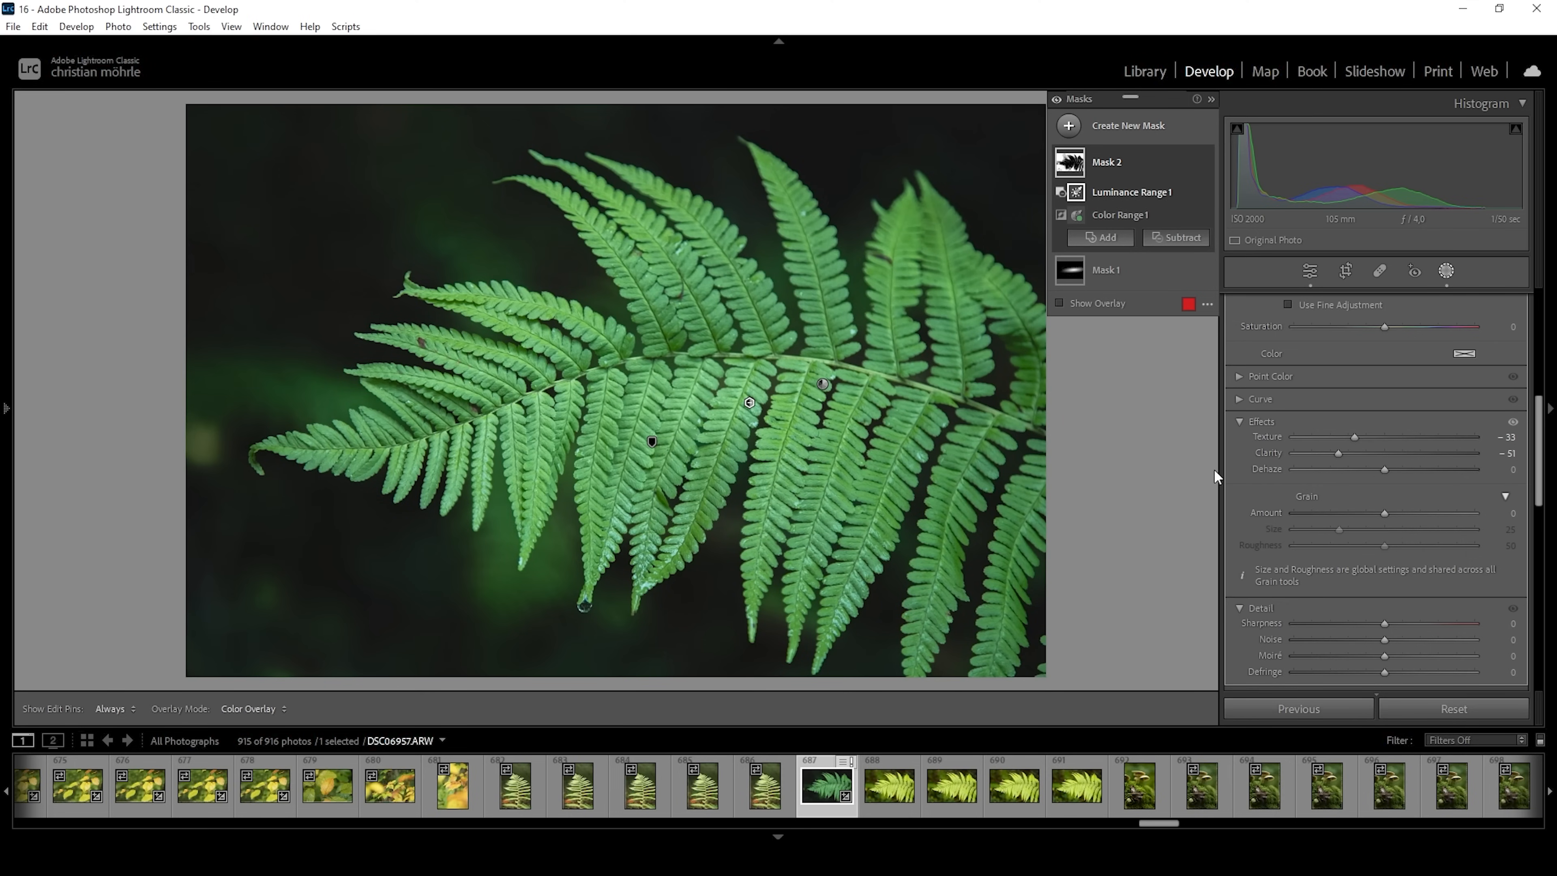
mouse_move(1348, 305)
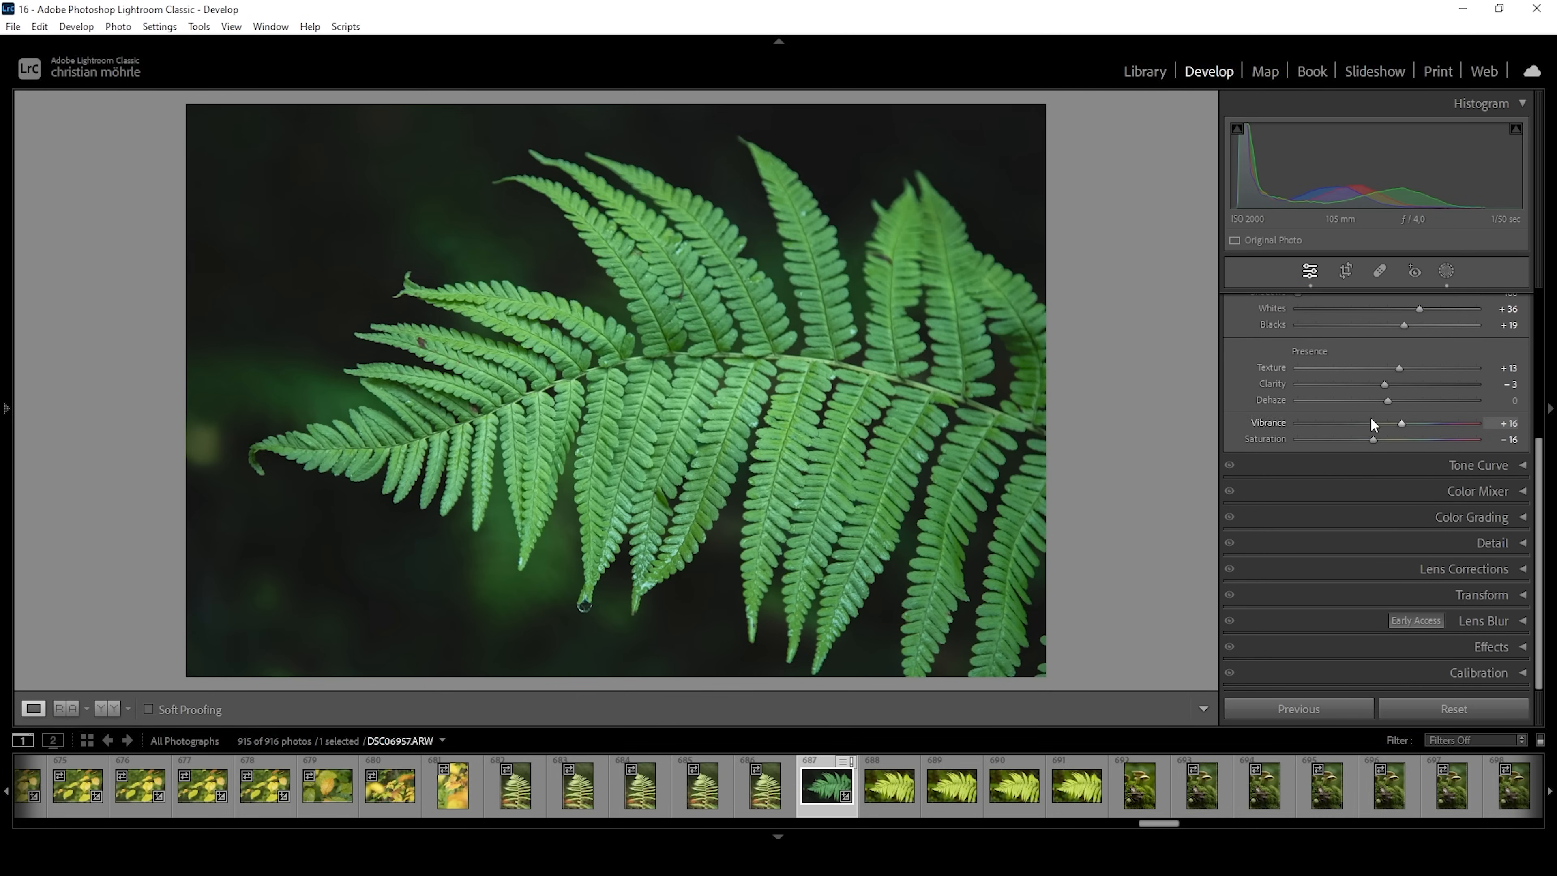
In the Color Mixer, reduce green saturation to -8
left_click(1476, 491)
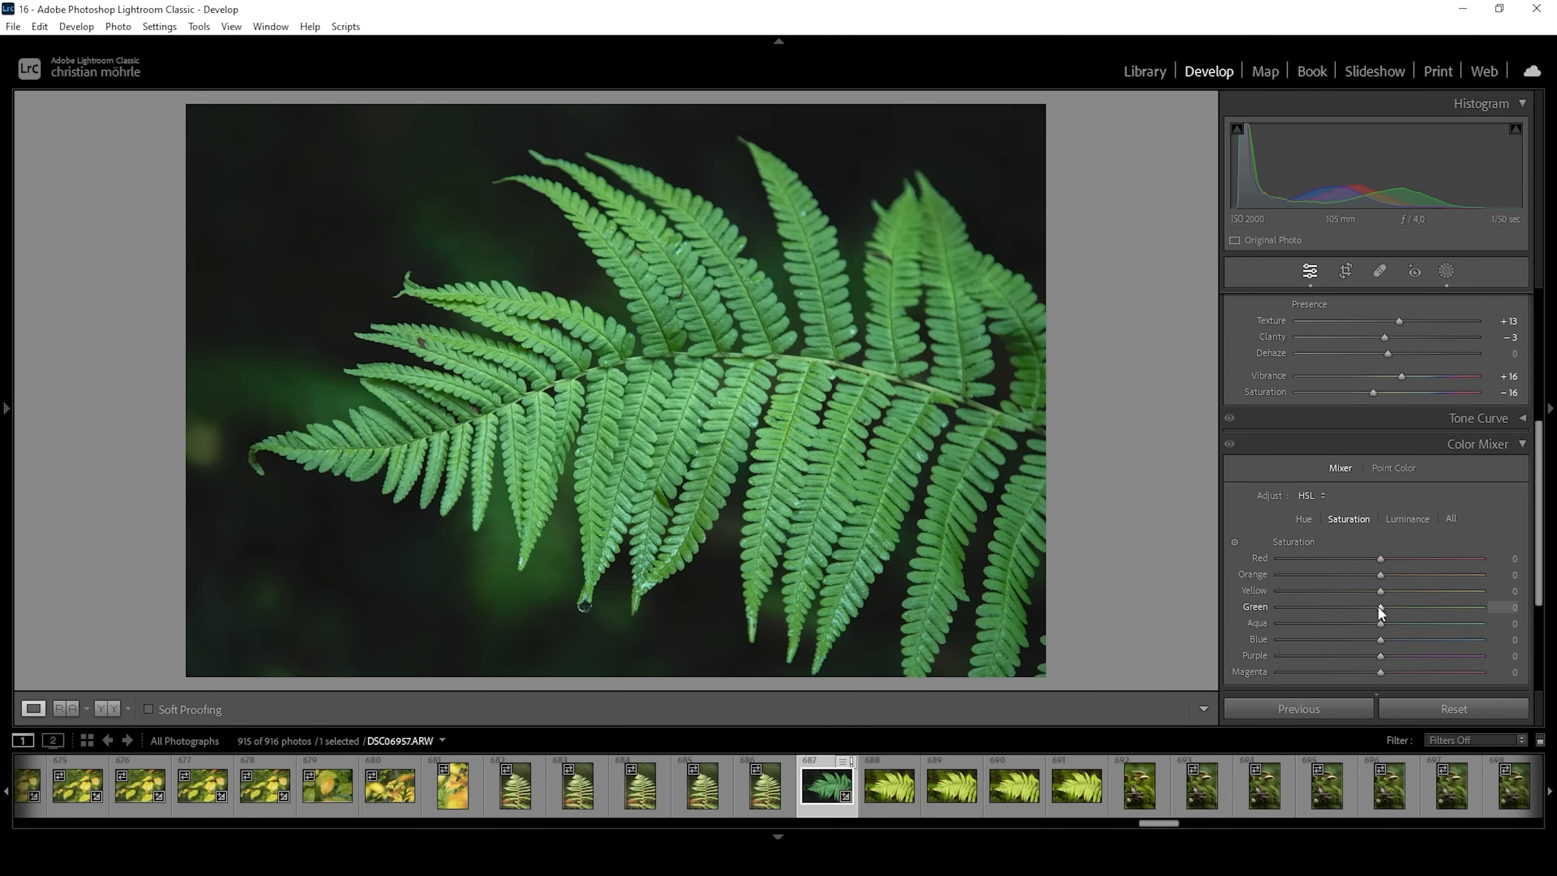
left_click_drag(1379, 607, 1371, 607)
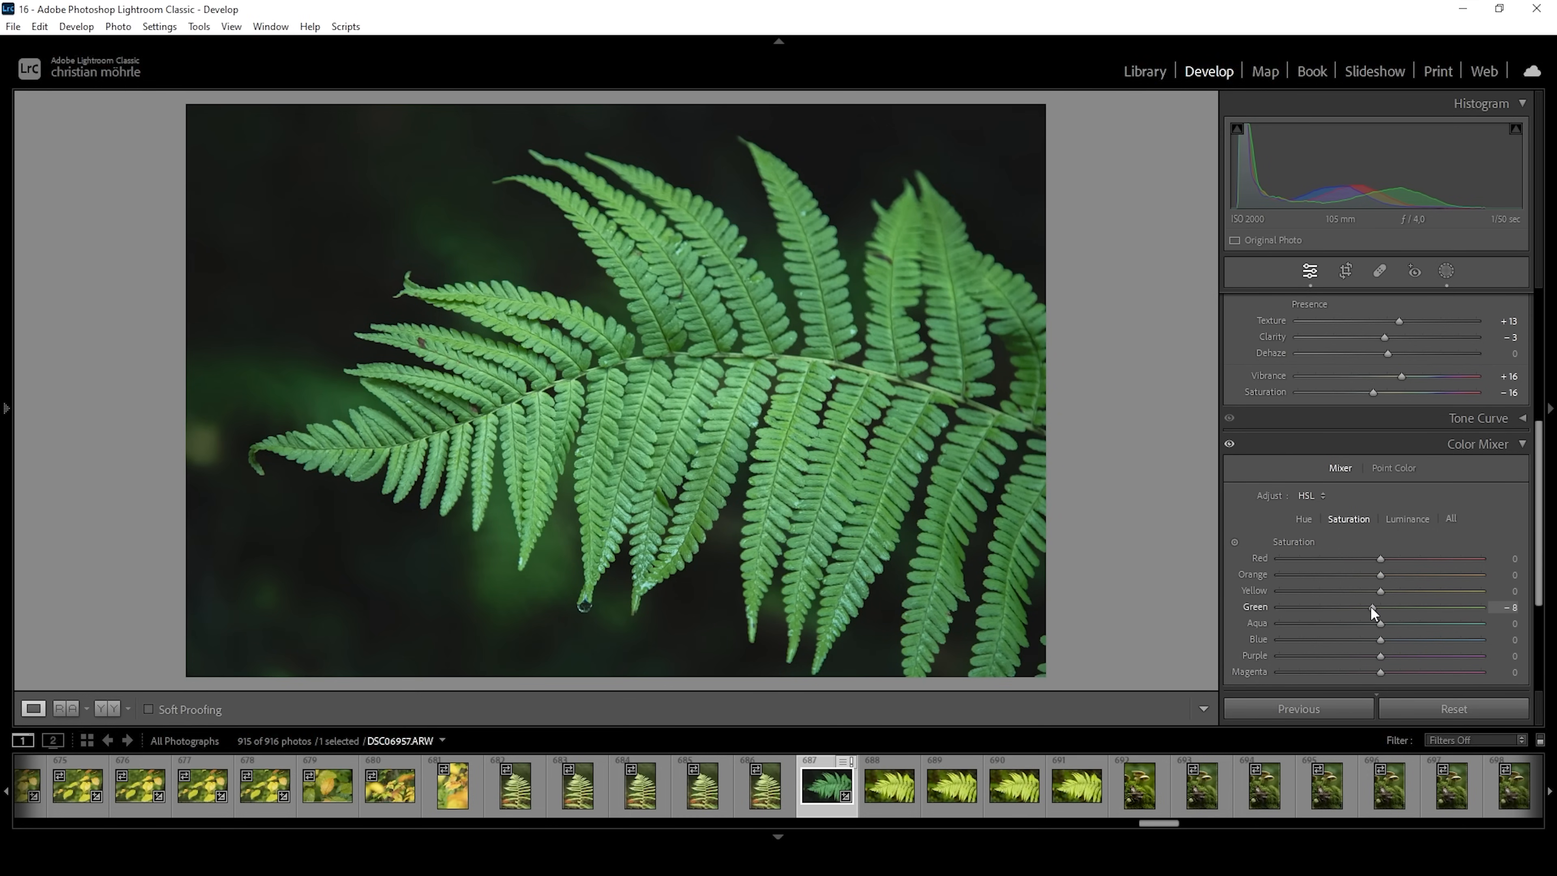
left_click(1407, 518)
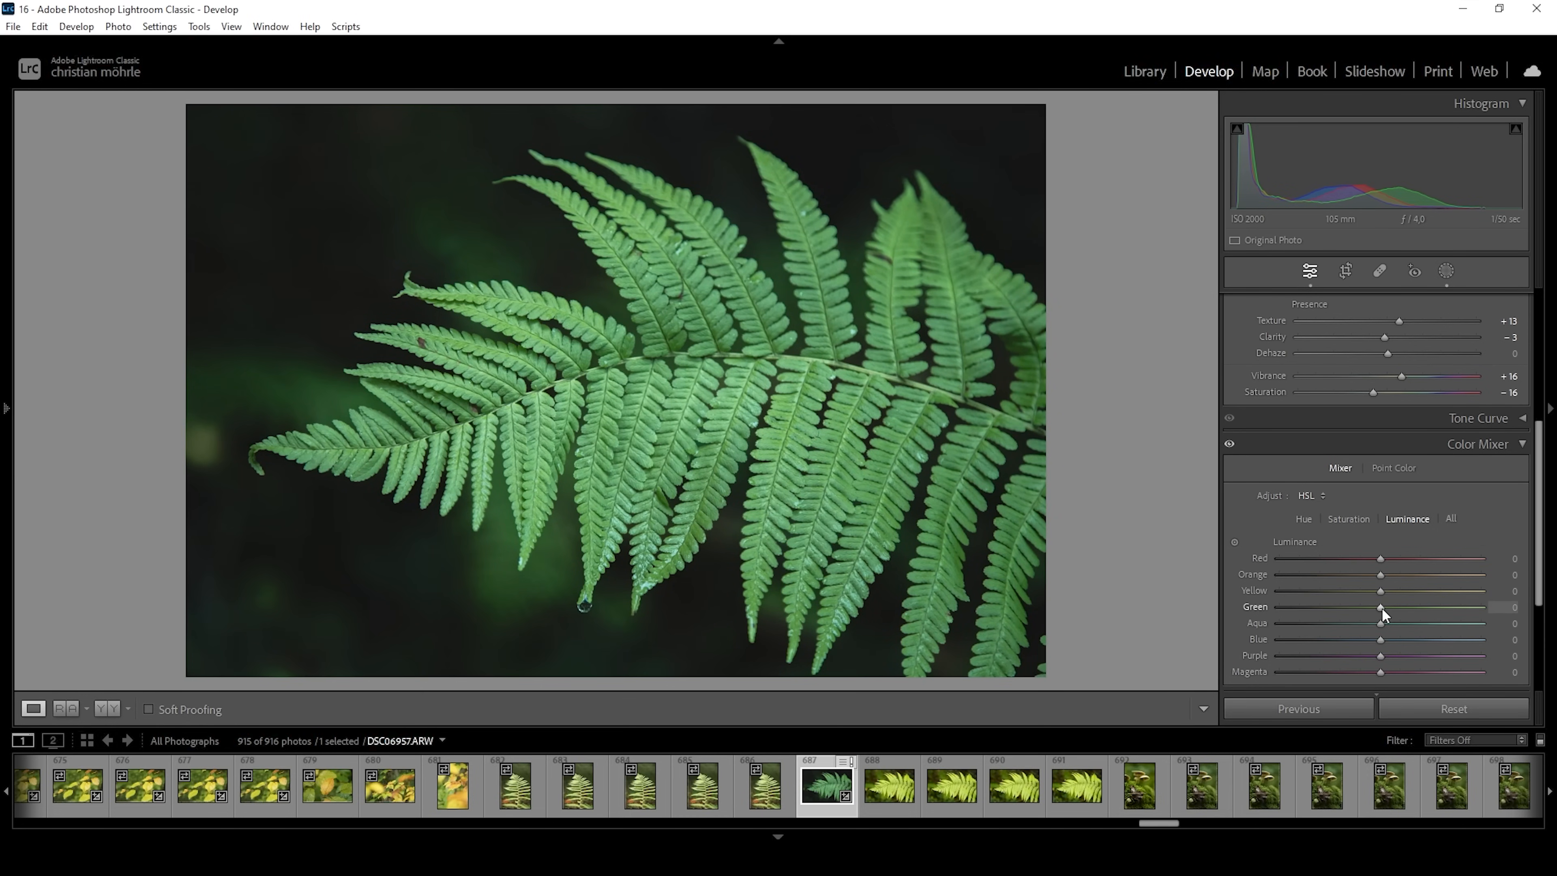
Brighten green luminance to +14 and collapse the Color Mixer
left_click_drag(1380, 606, 1397, 606)
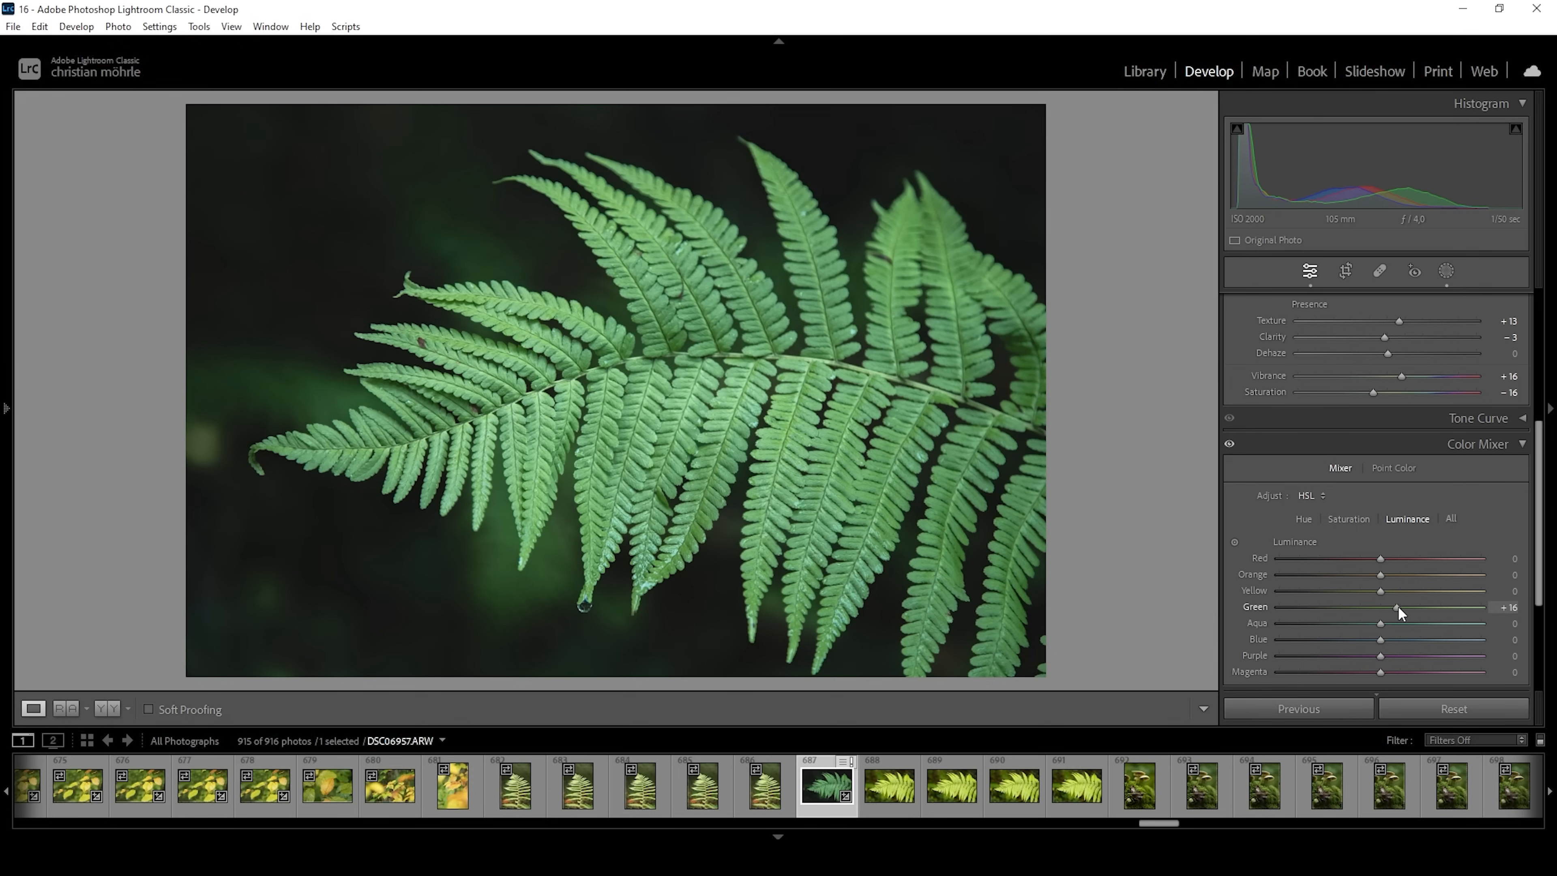
left_click_drag(1401, 606, 1398, 606)
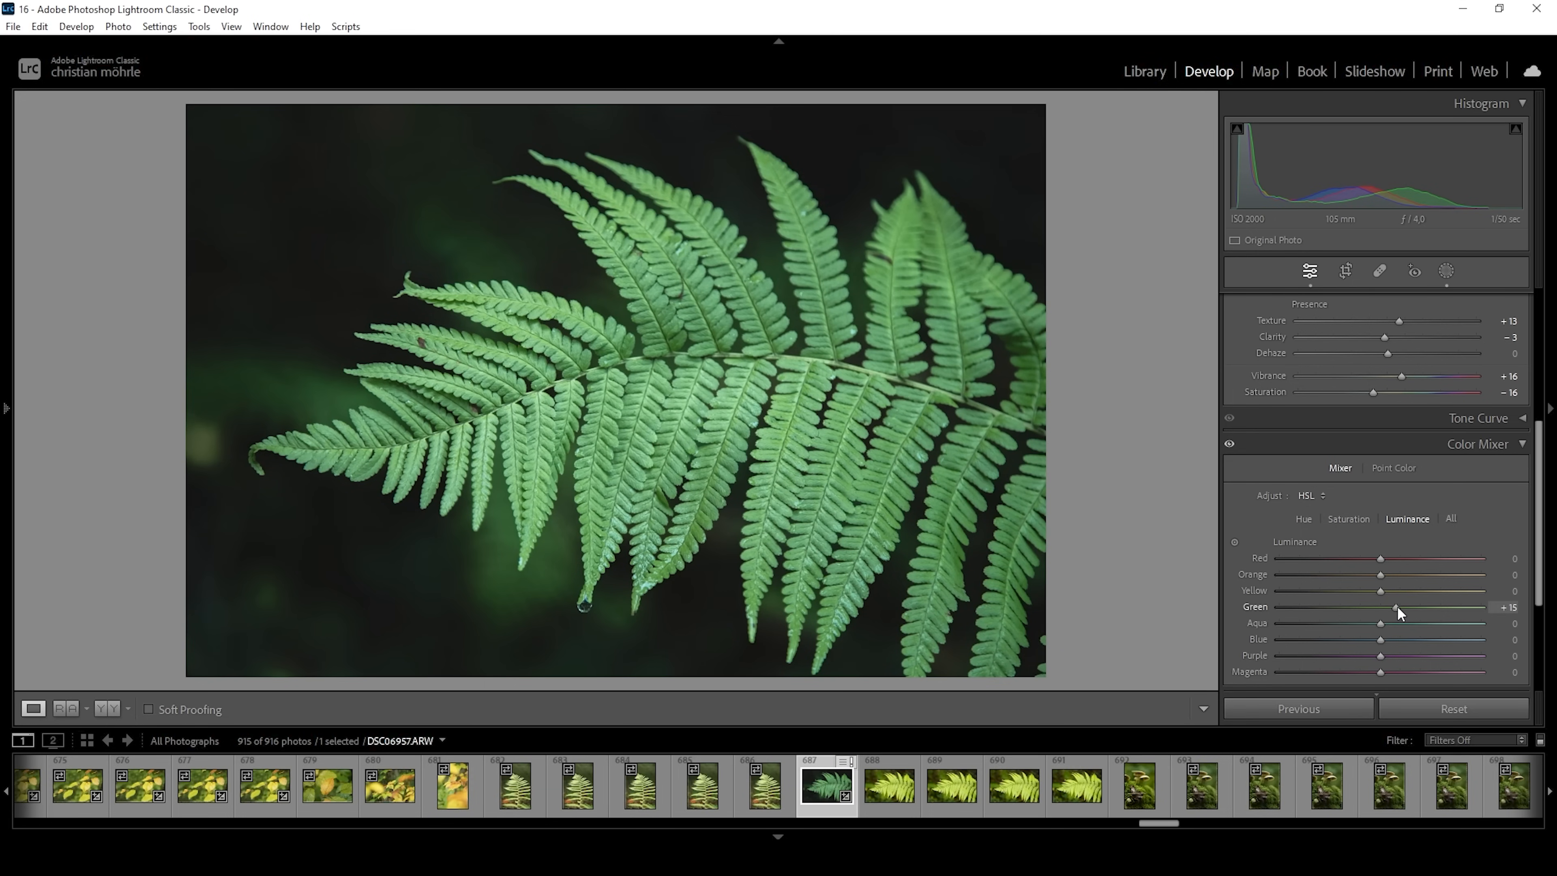
left_click_drag(1400, 607, 1395, 606)
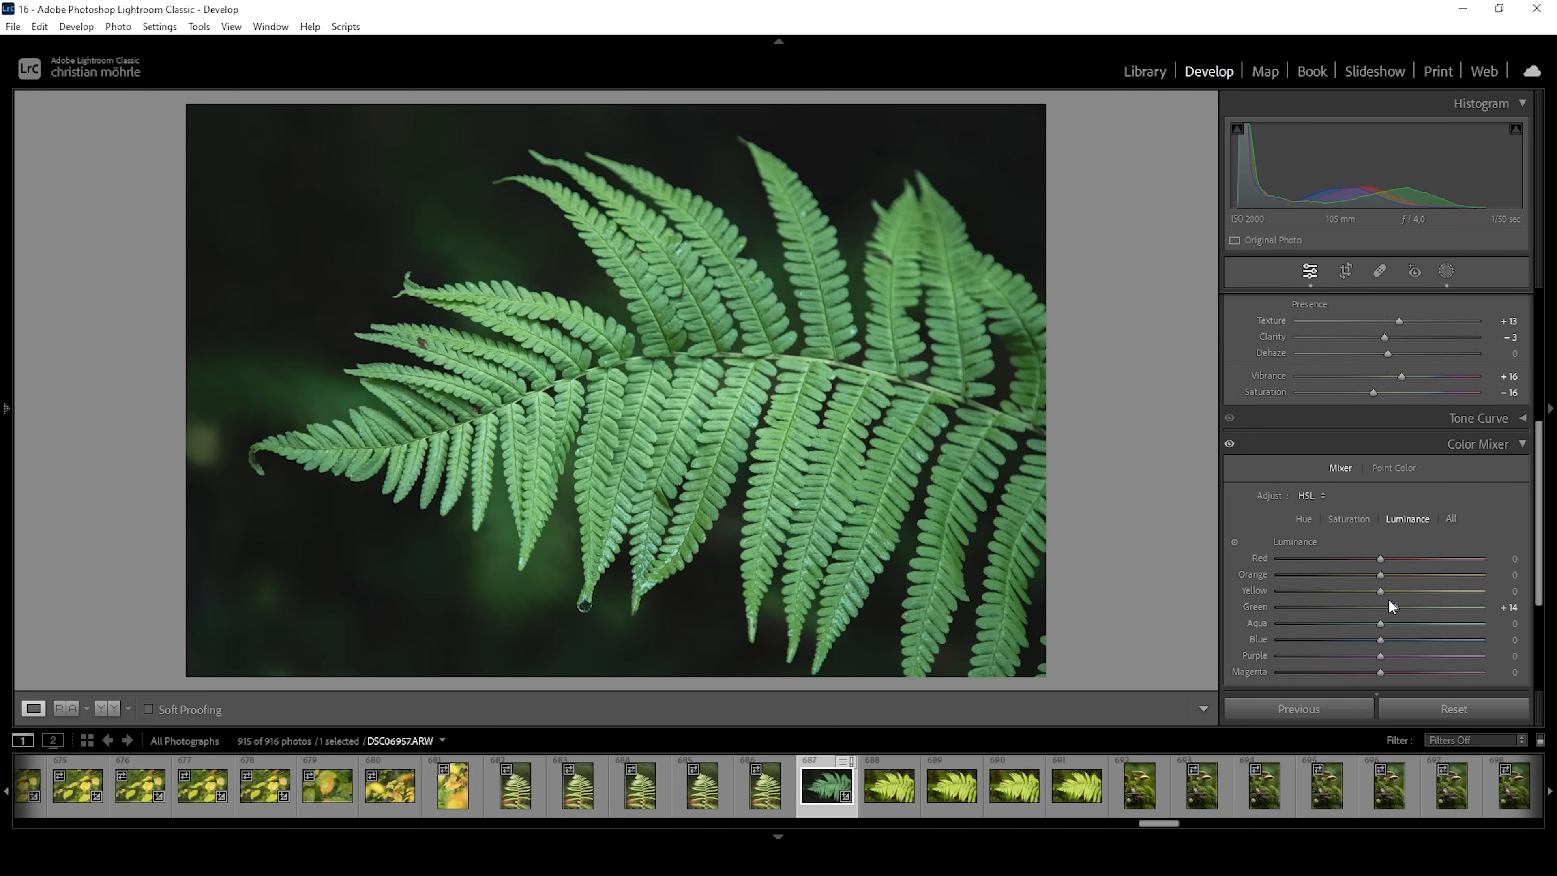
mouse_move(1380, 574)
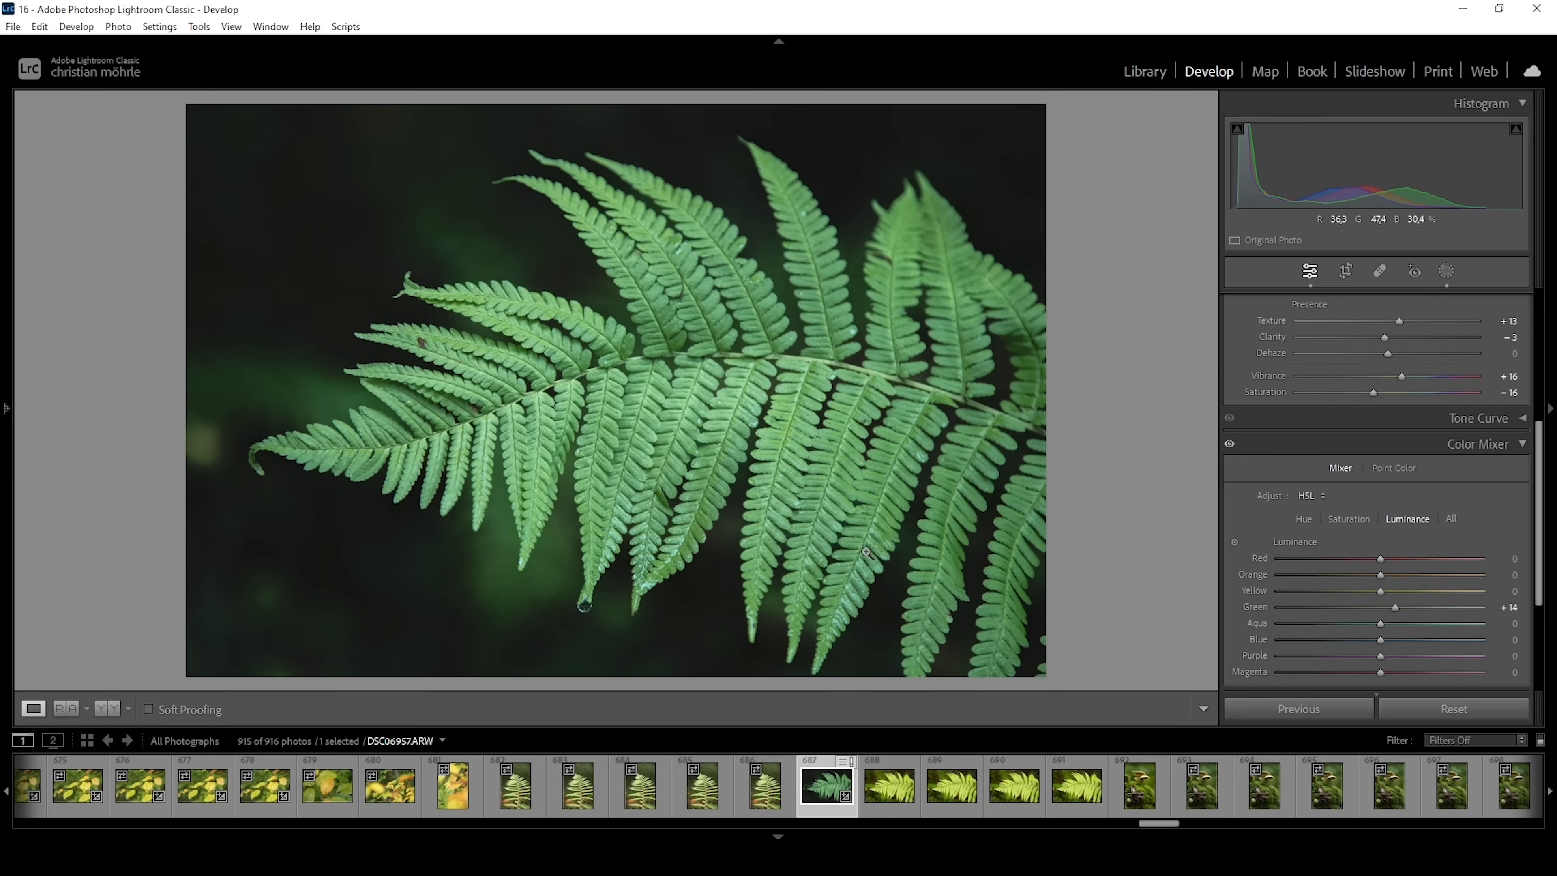
mouse_move(1106, 530)
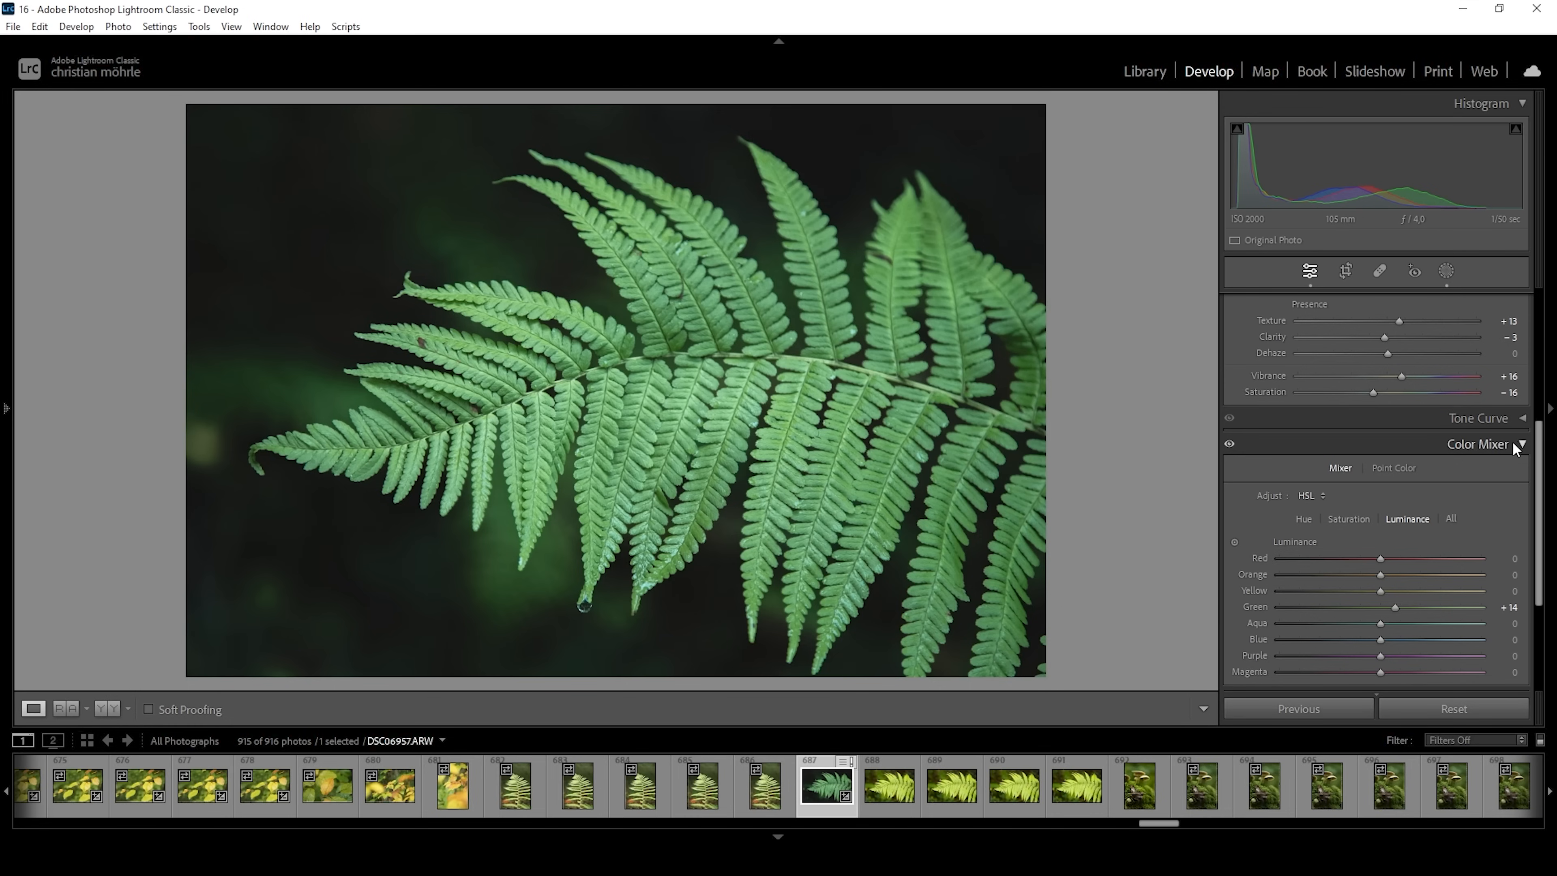
left_click(1478, 444)
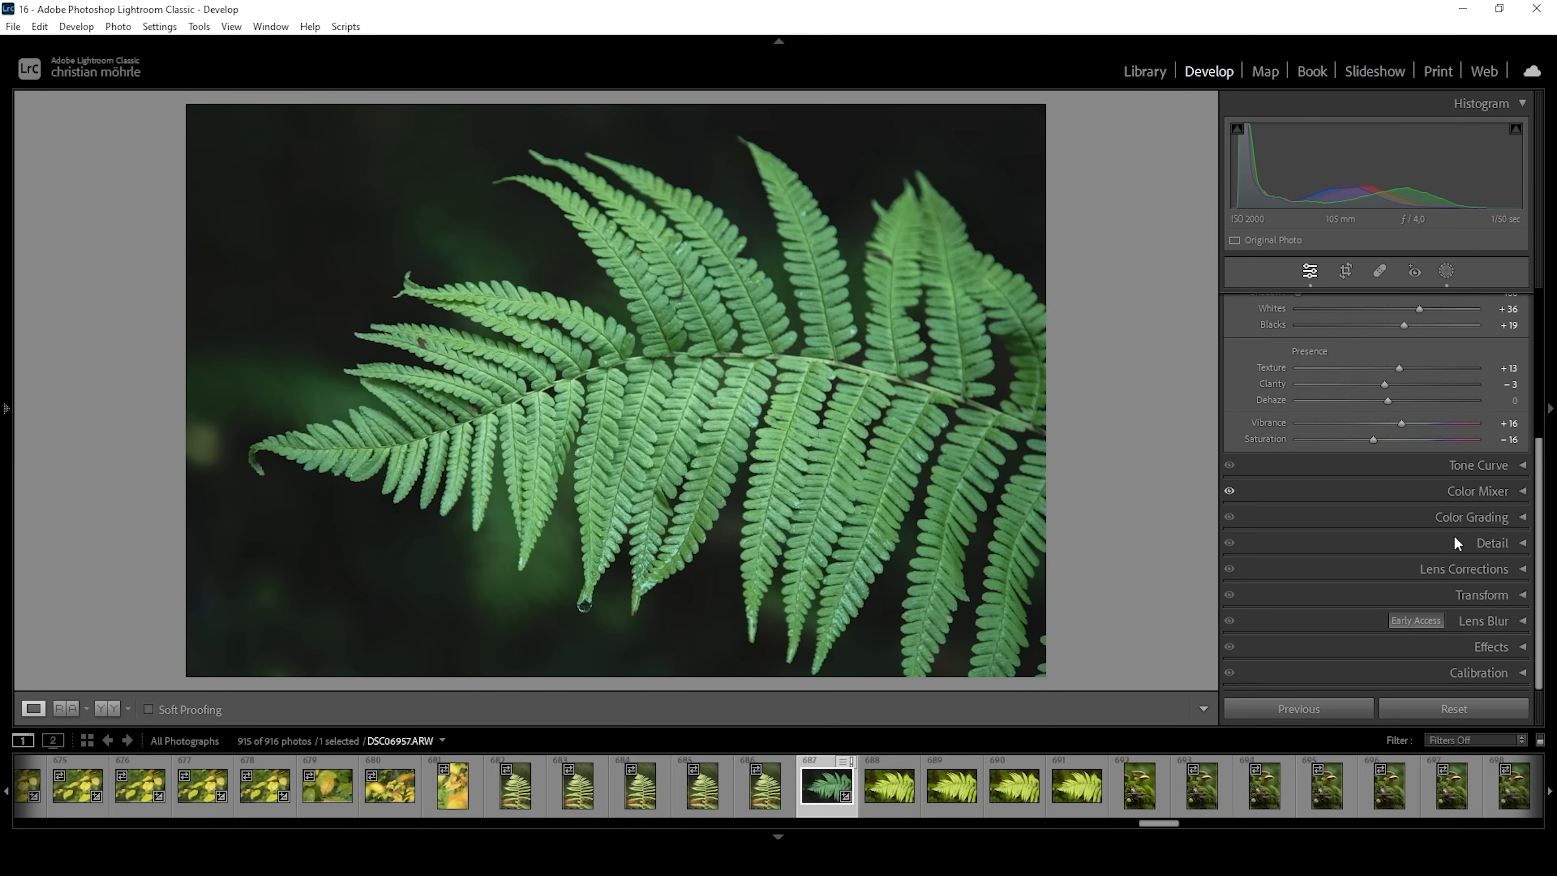
Tint the shadows blue in Color Grading: hue 209, saturation 14
left_click(1472, 517)
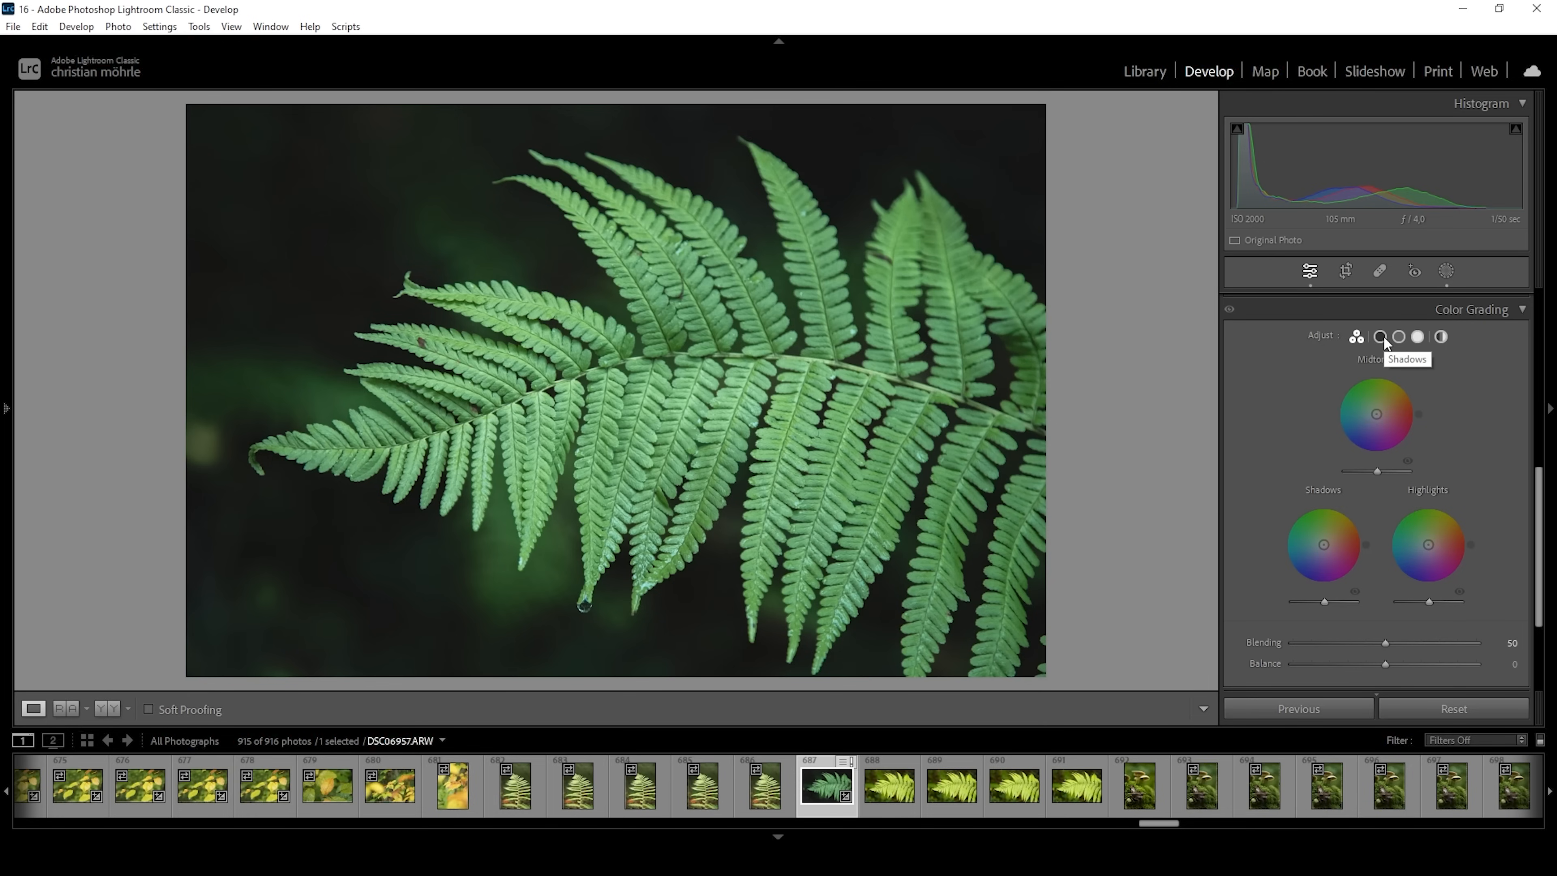
left_click(1378, 336)
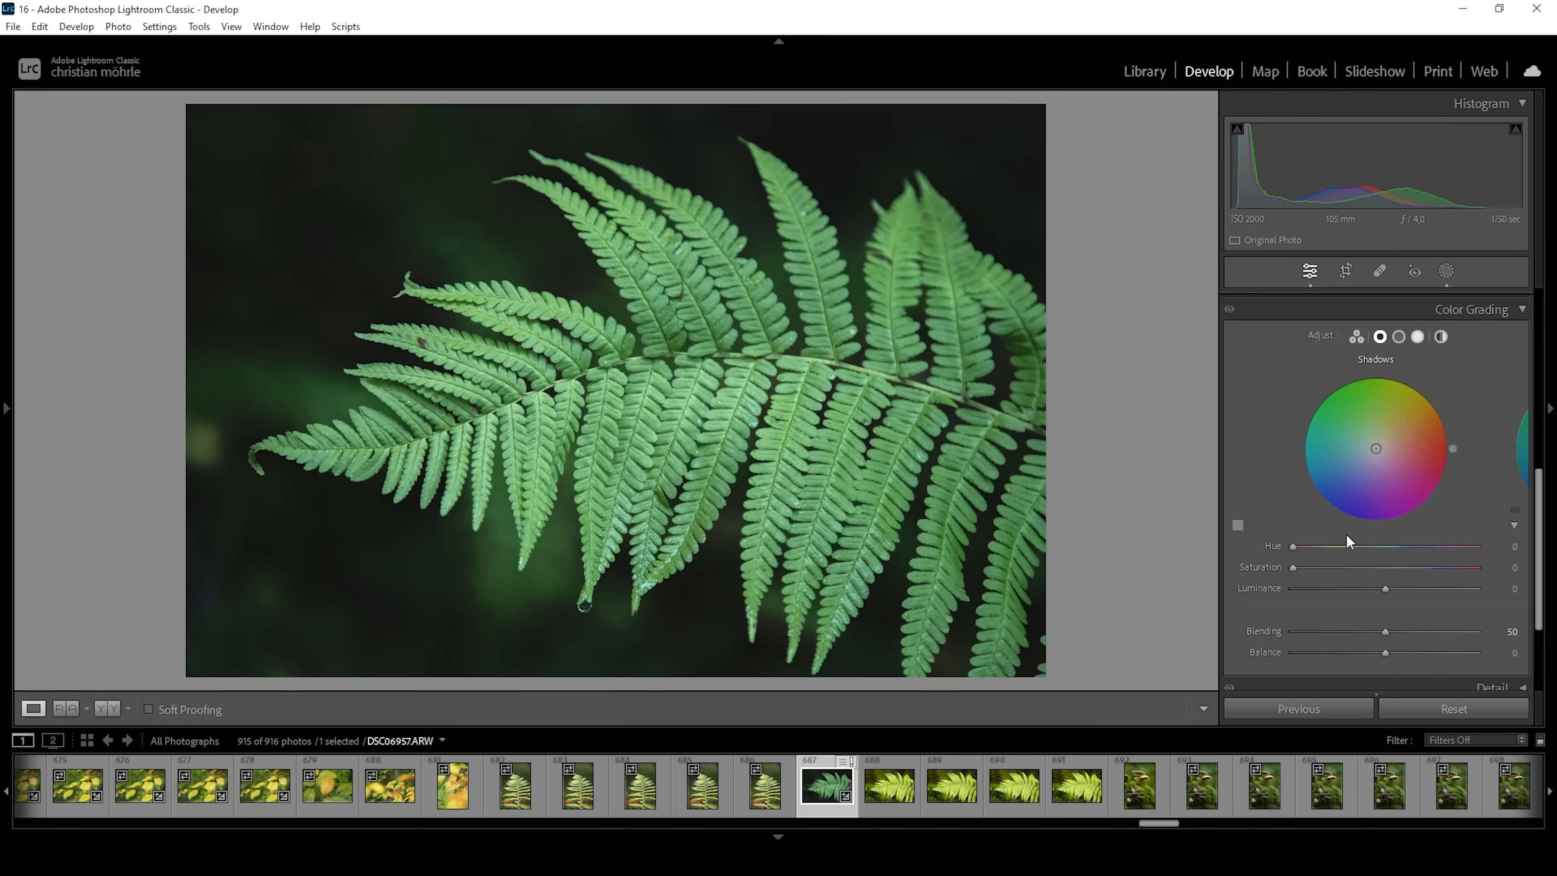
left_click_drag(1294, 544, 1385, 544)
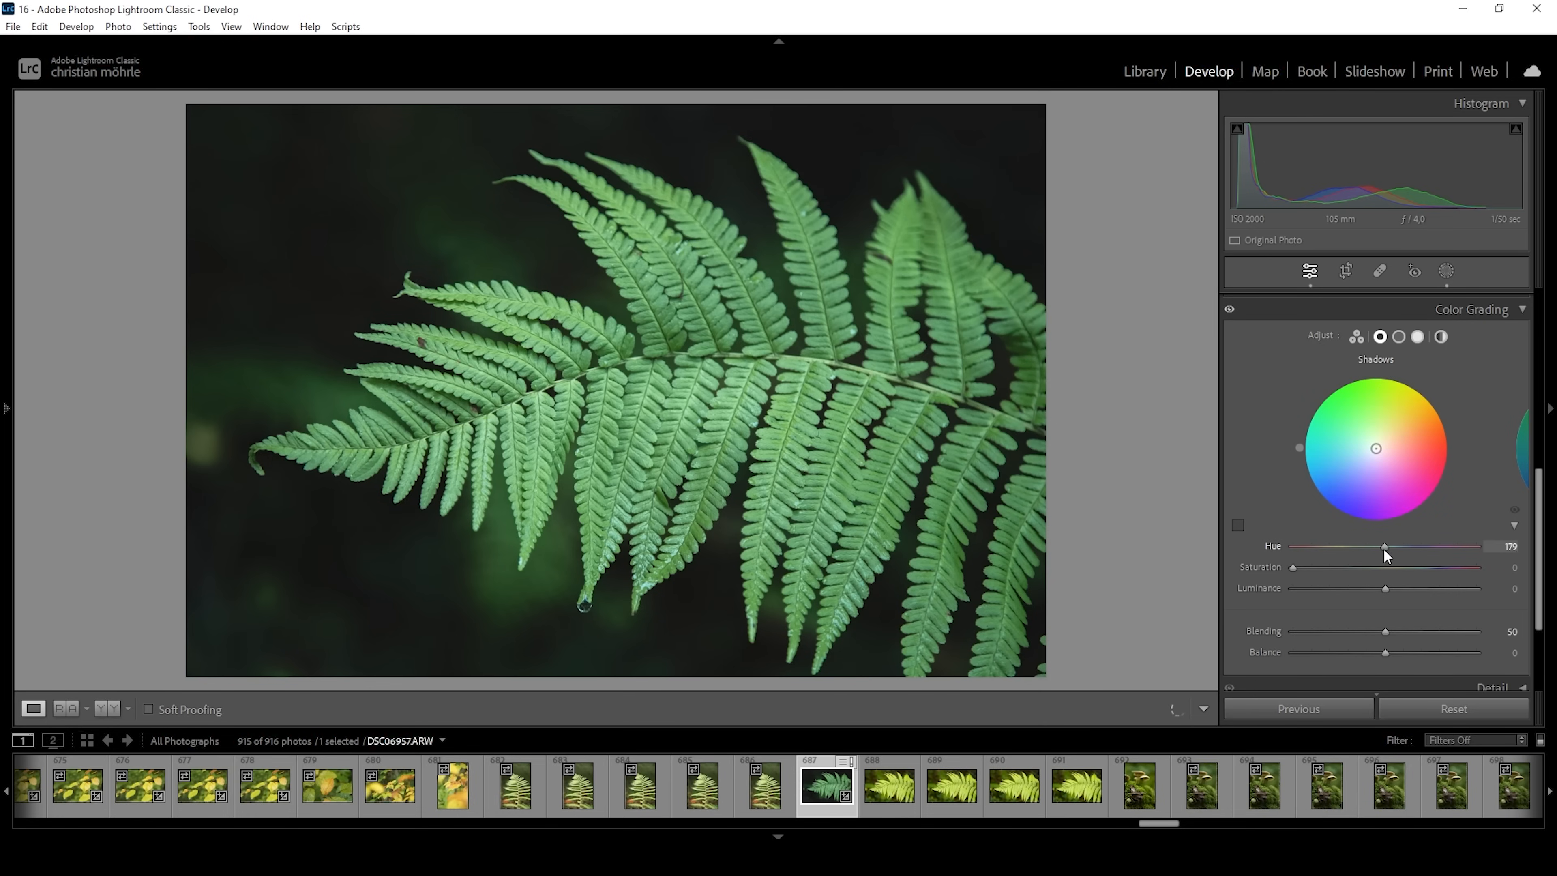
left_click_drag(1384, 547, 1398, 547)
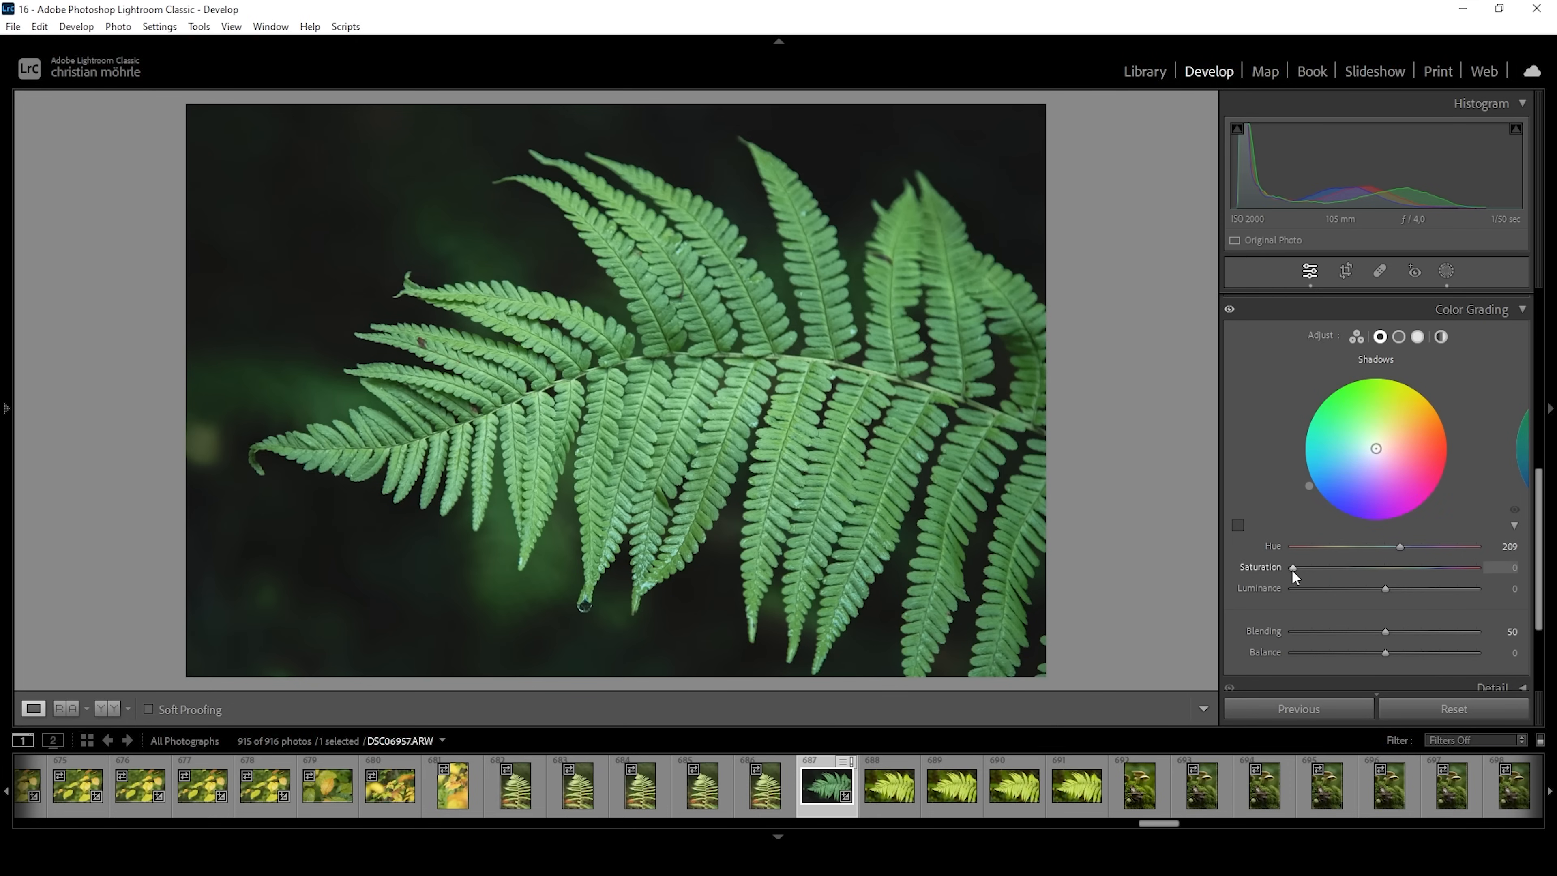
left_click_drag(1294, 567, 1310, 566)
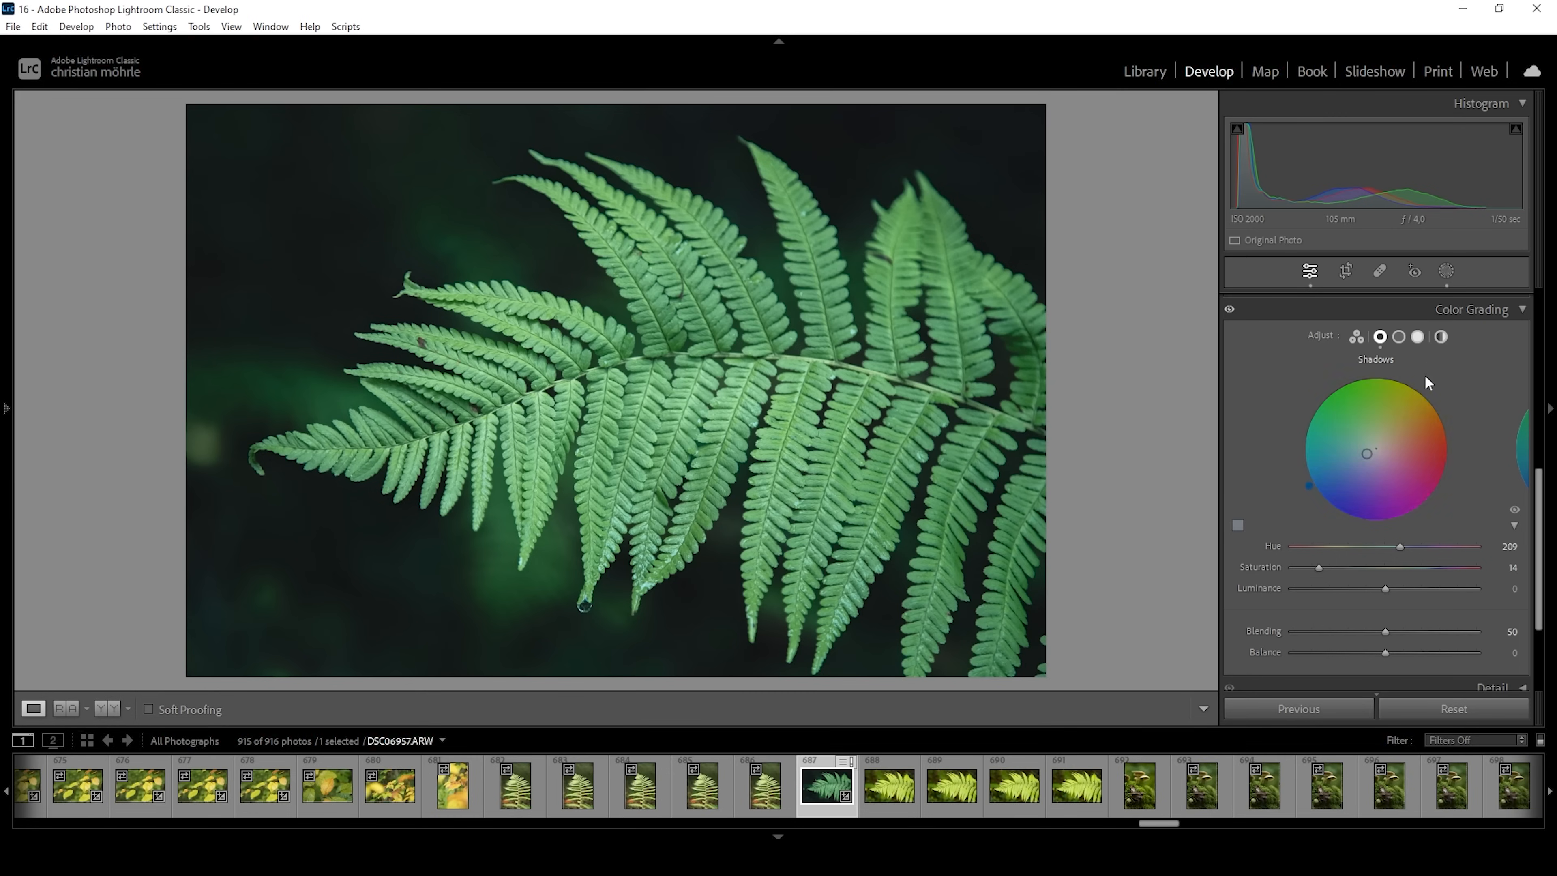
Tint the midtones yellow-green: hue 86, saturation 20
left_click(1398, 336)
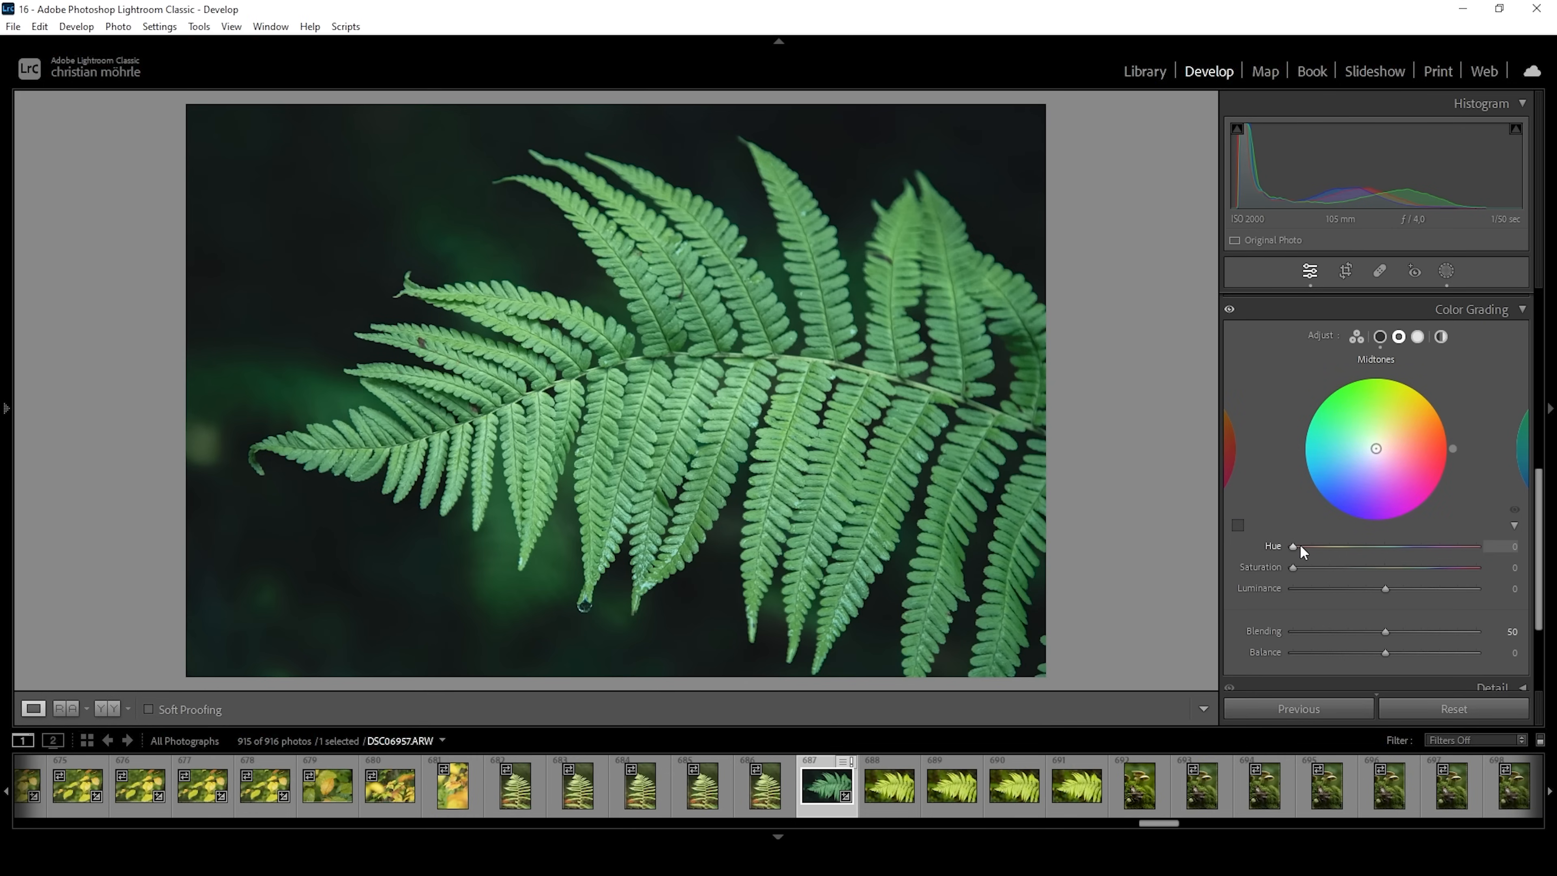
left_click_drag(1294, 546, 1346, 546)
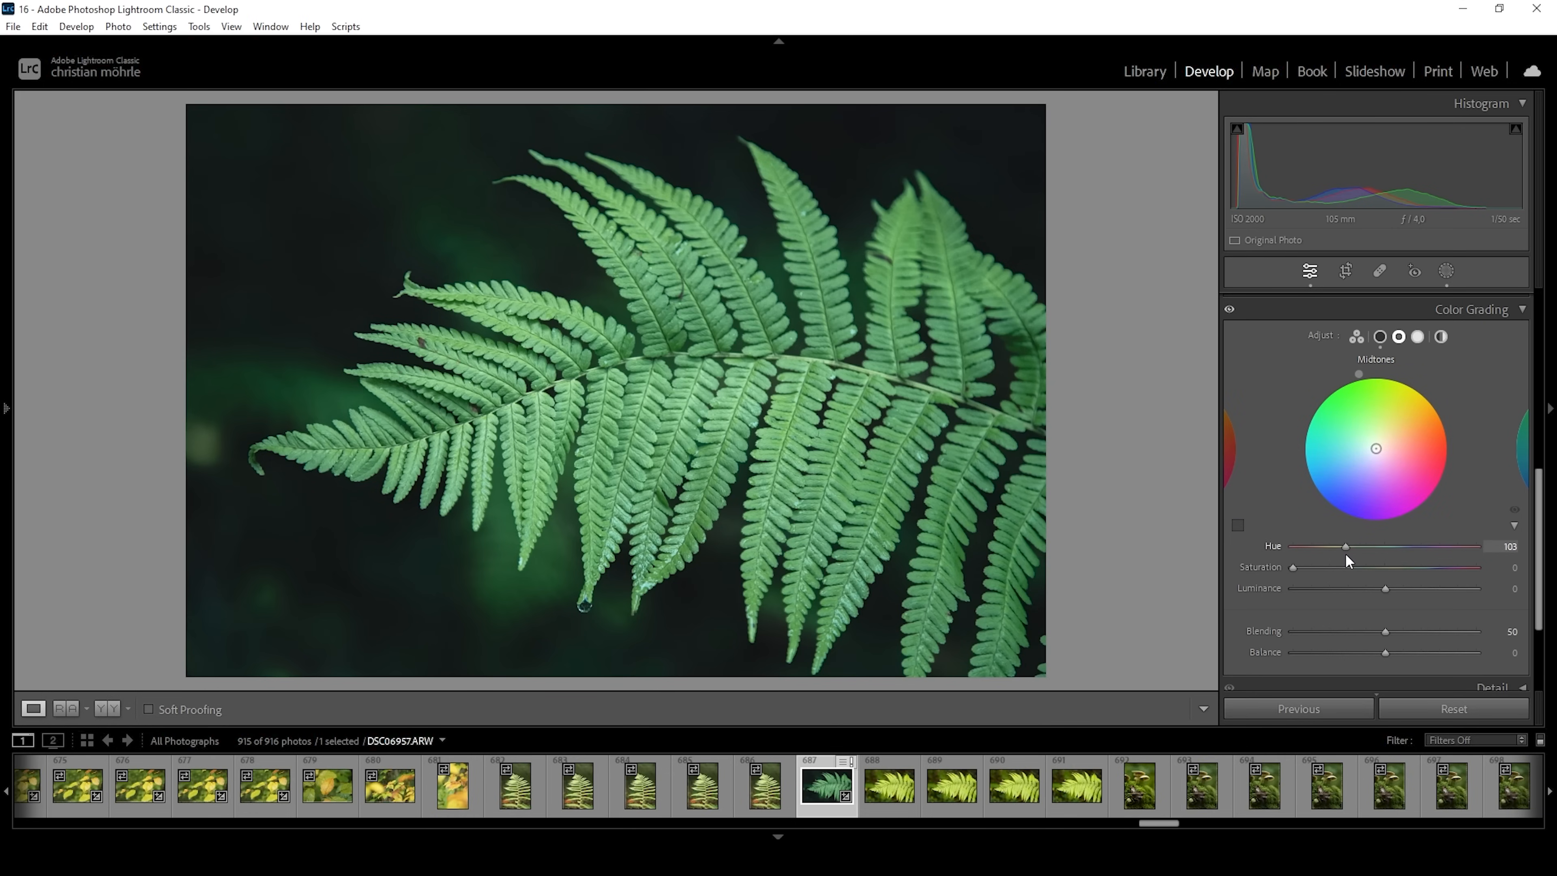
left_click_drag(1347, 546, 1337, 545)
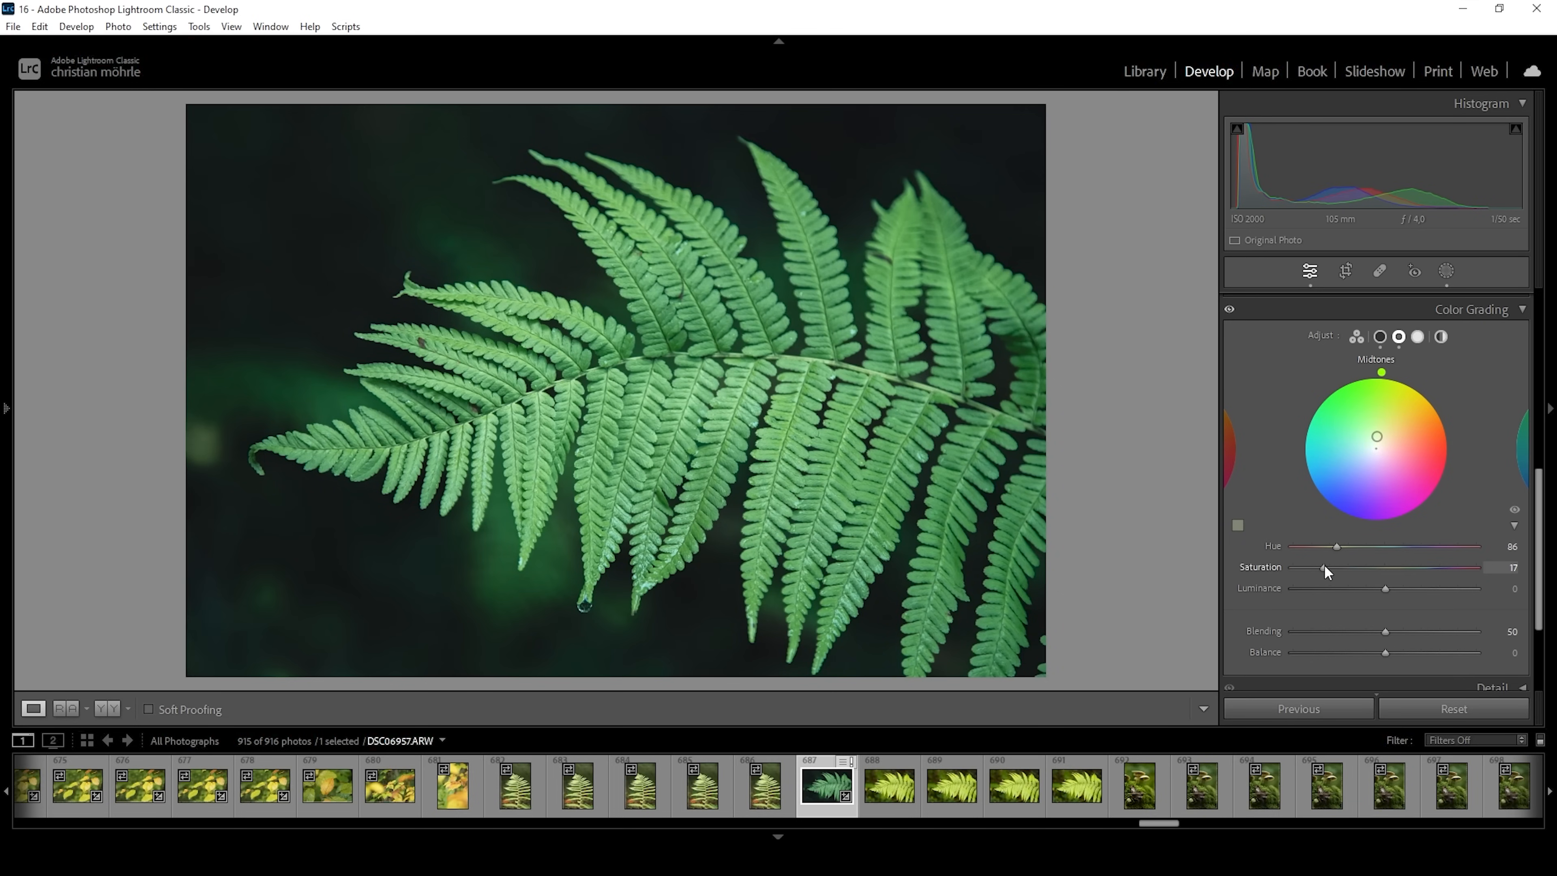
left_click_drag(1325, 571, 1330, 571)
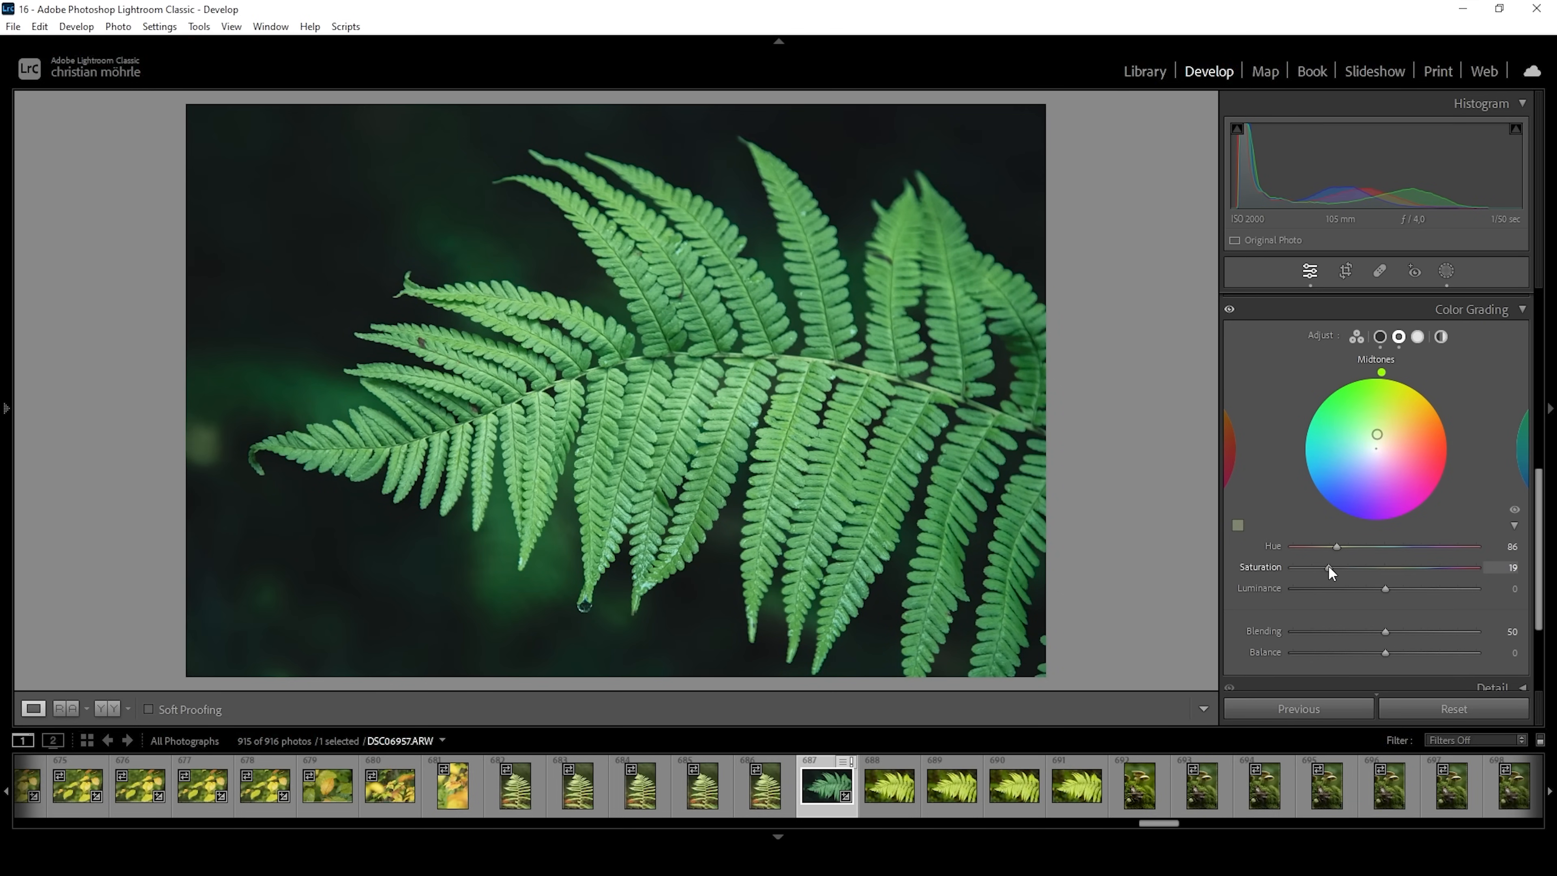
left_click_drag(1327, 567, 1330, 567)
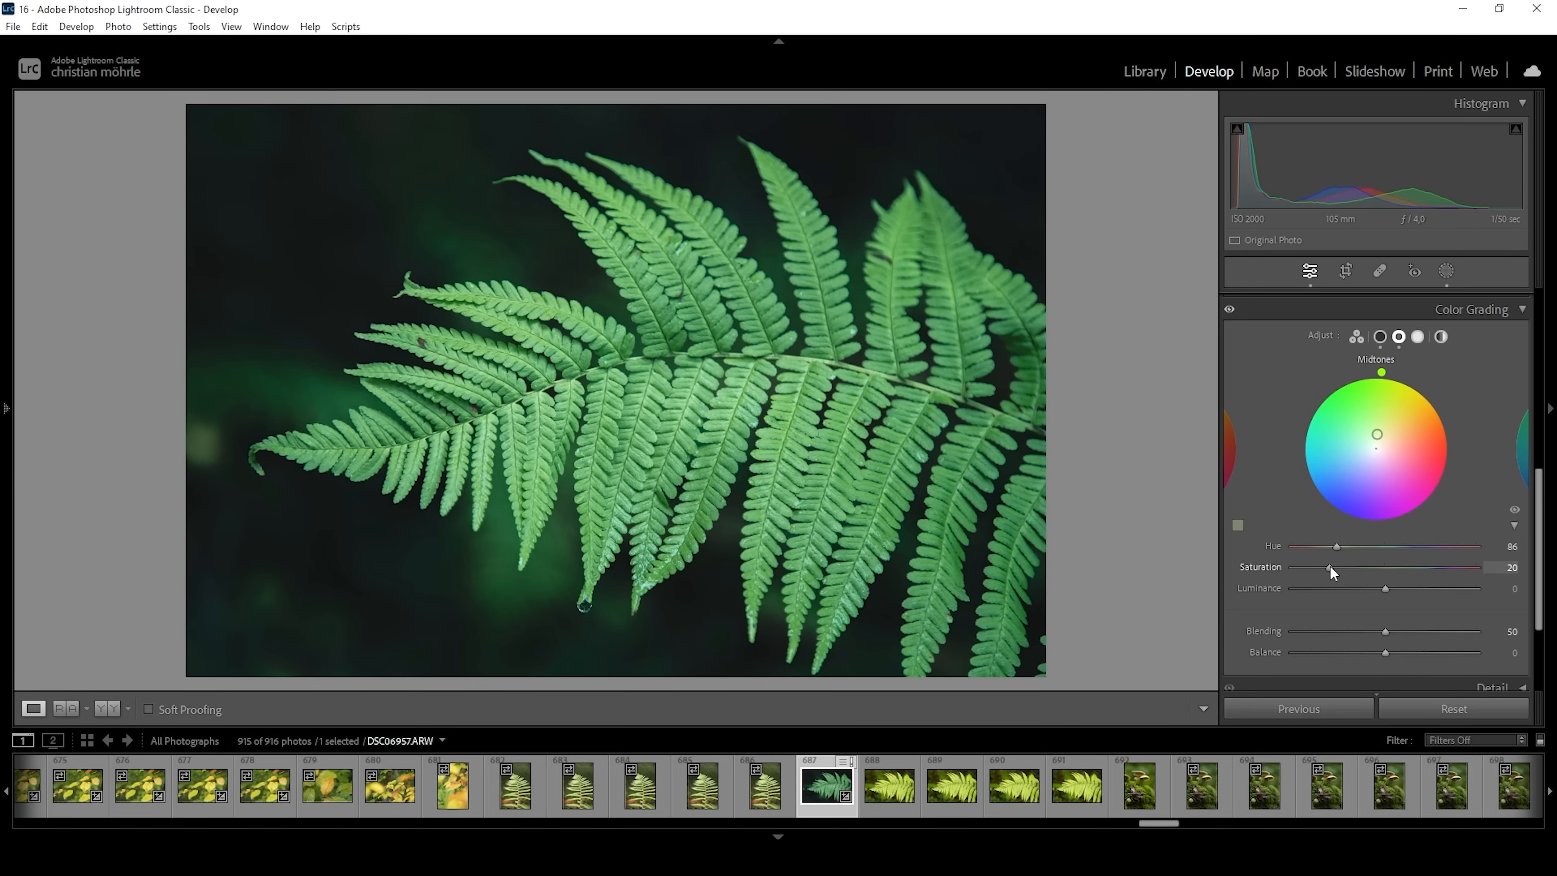
left_click_drag(1335, 573, 1343, 566)
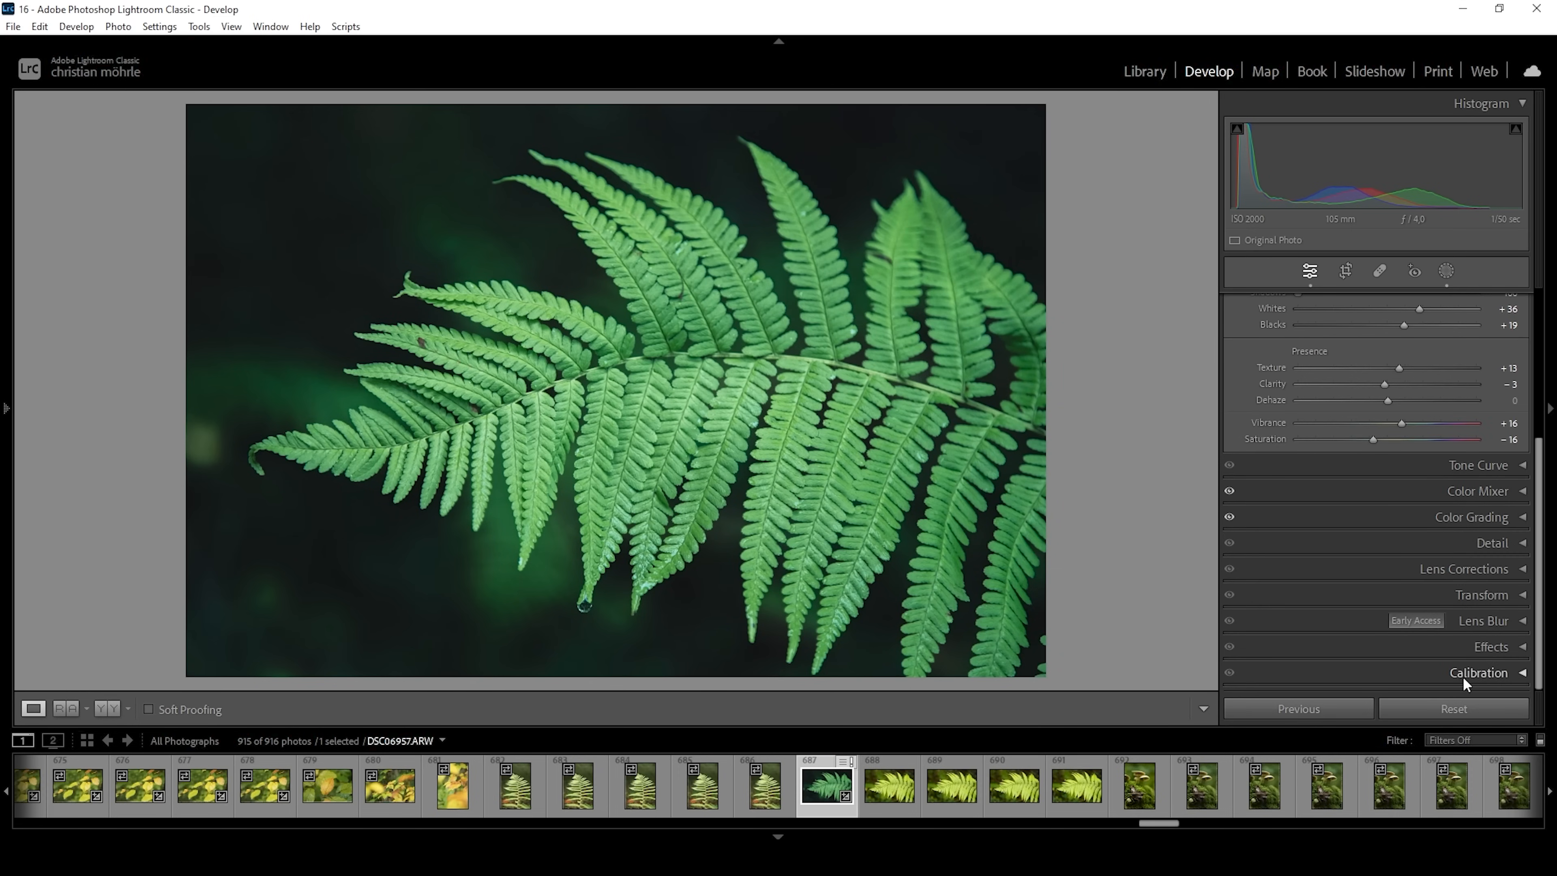
In Calibration, set Blue Primary hue to -16 and saturation to +10
left_click(1478, 672)
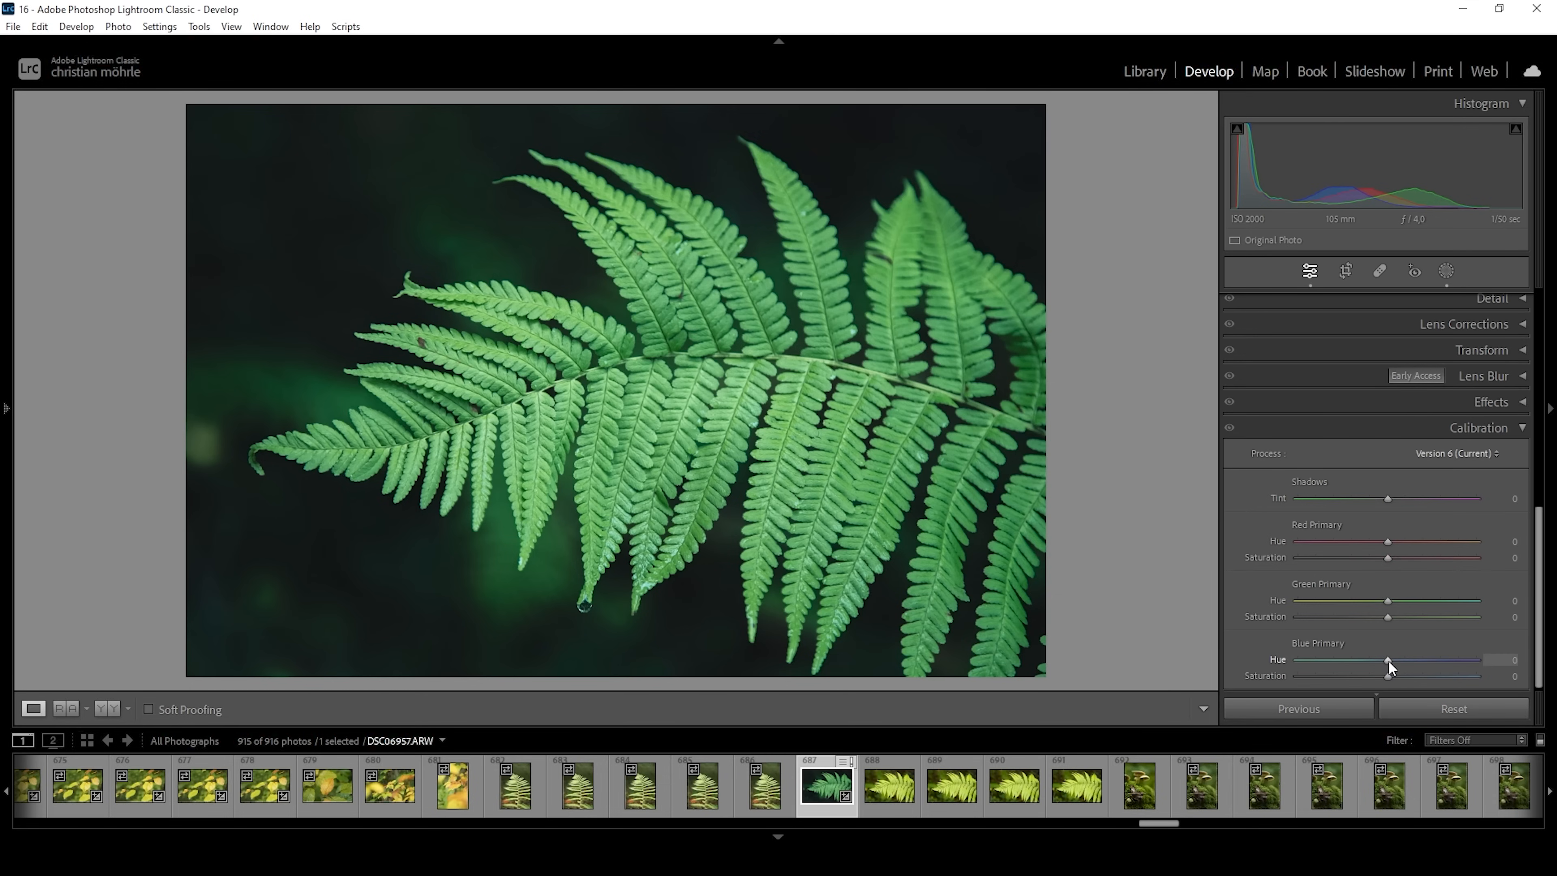
left_click_drag(1388, 661, 1378, 662)
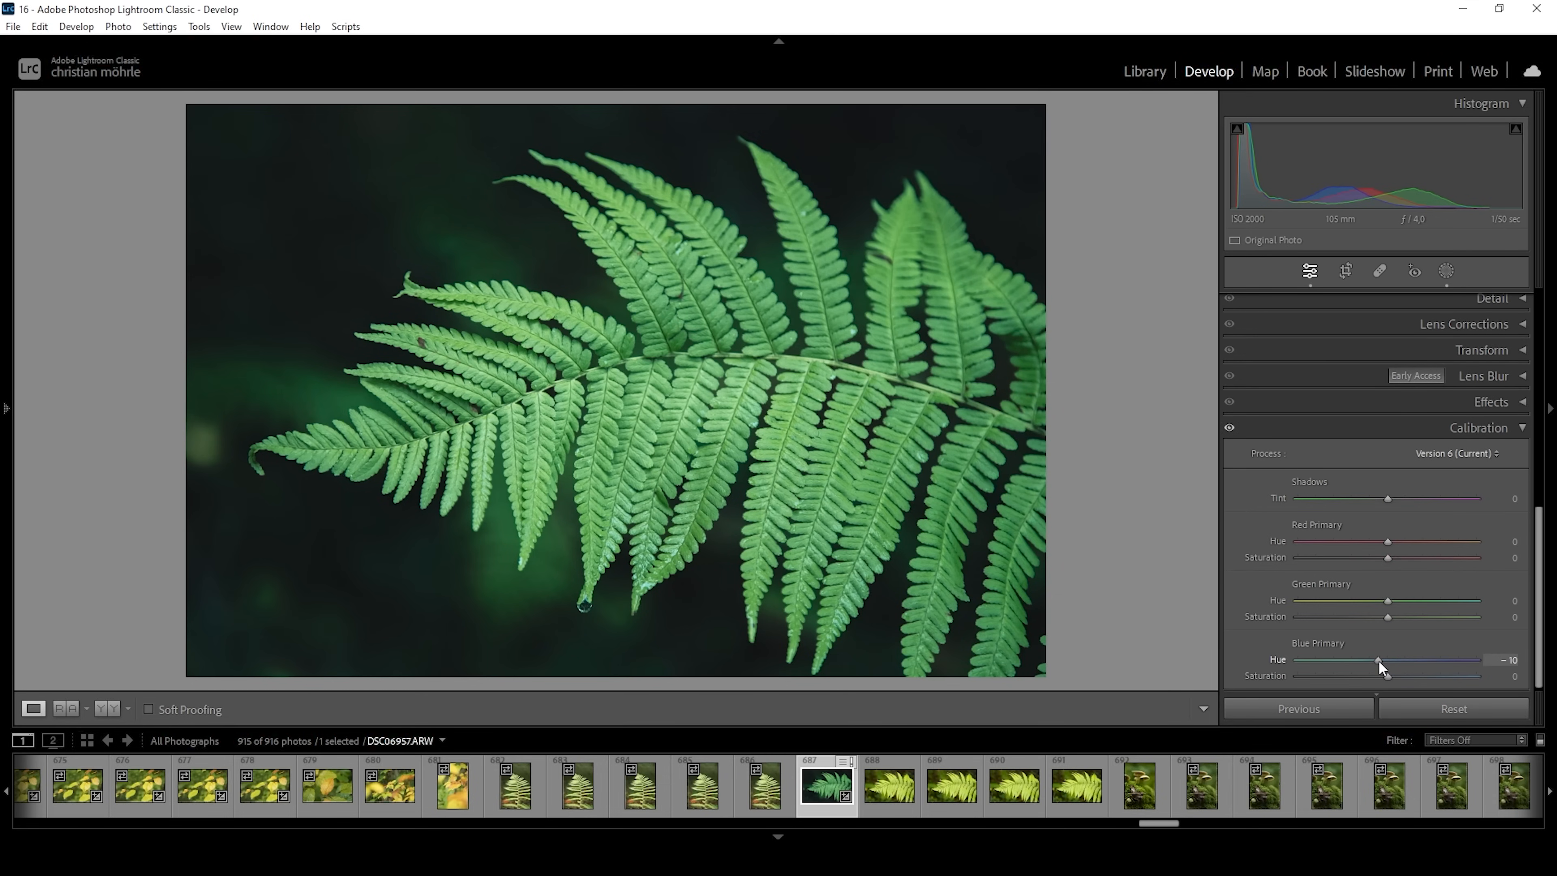
left_click_drag(1378, 660, 1373, 660)
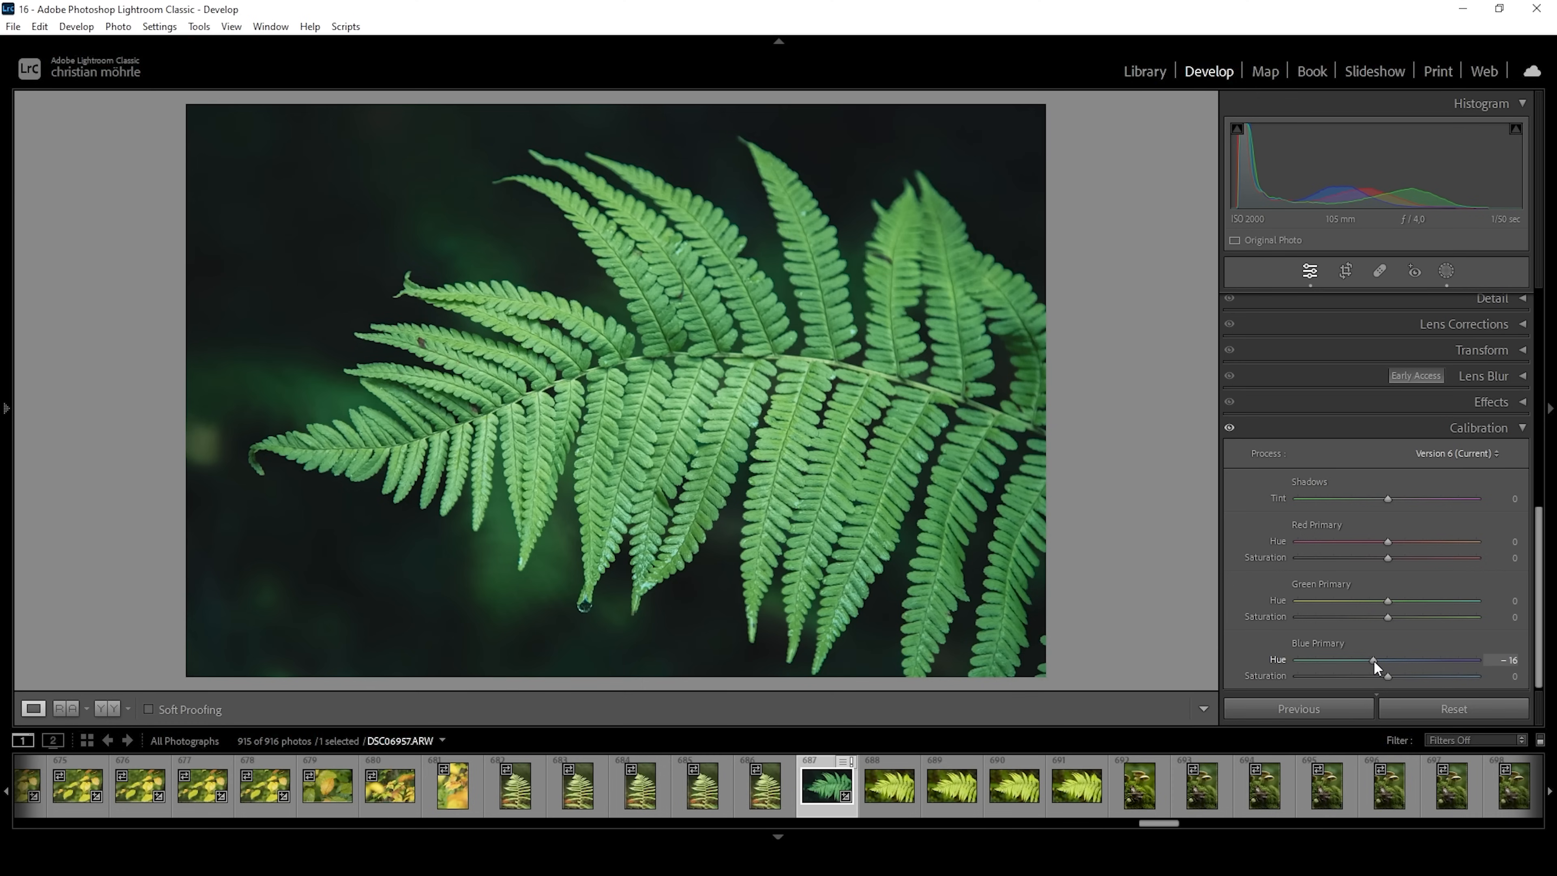
left_click_drag(1387, 675, 1390, 676)
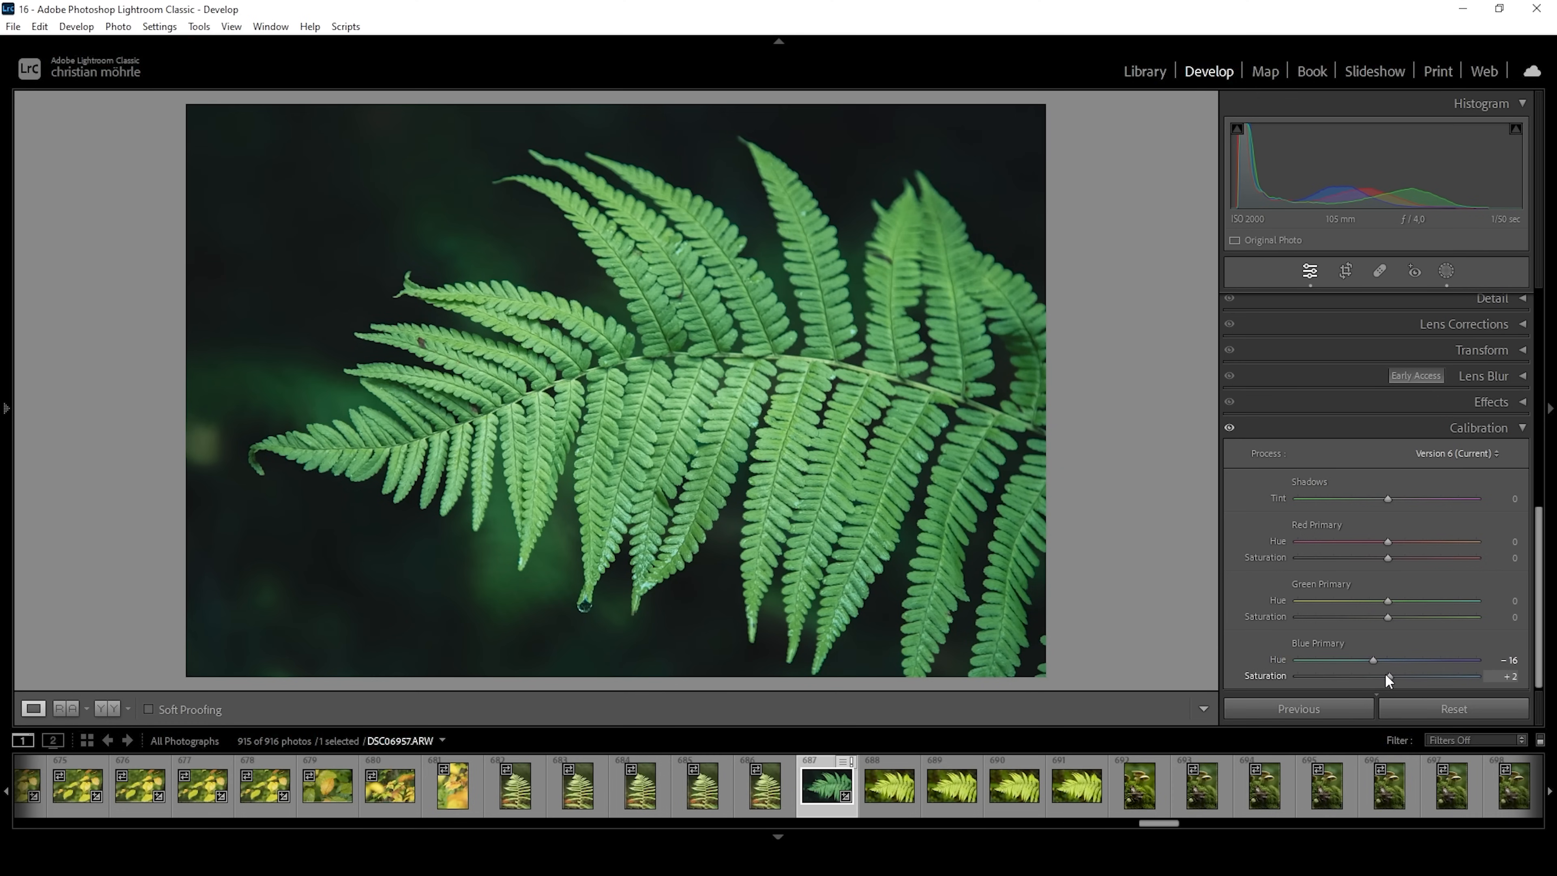
left_click_drag(1385, 676, 1419, 675)
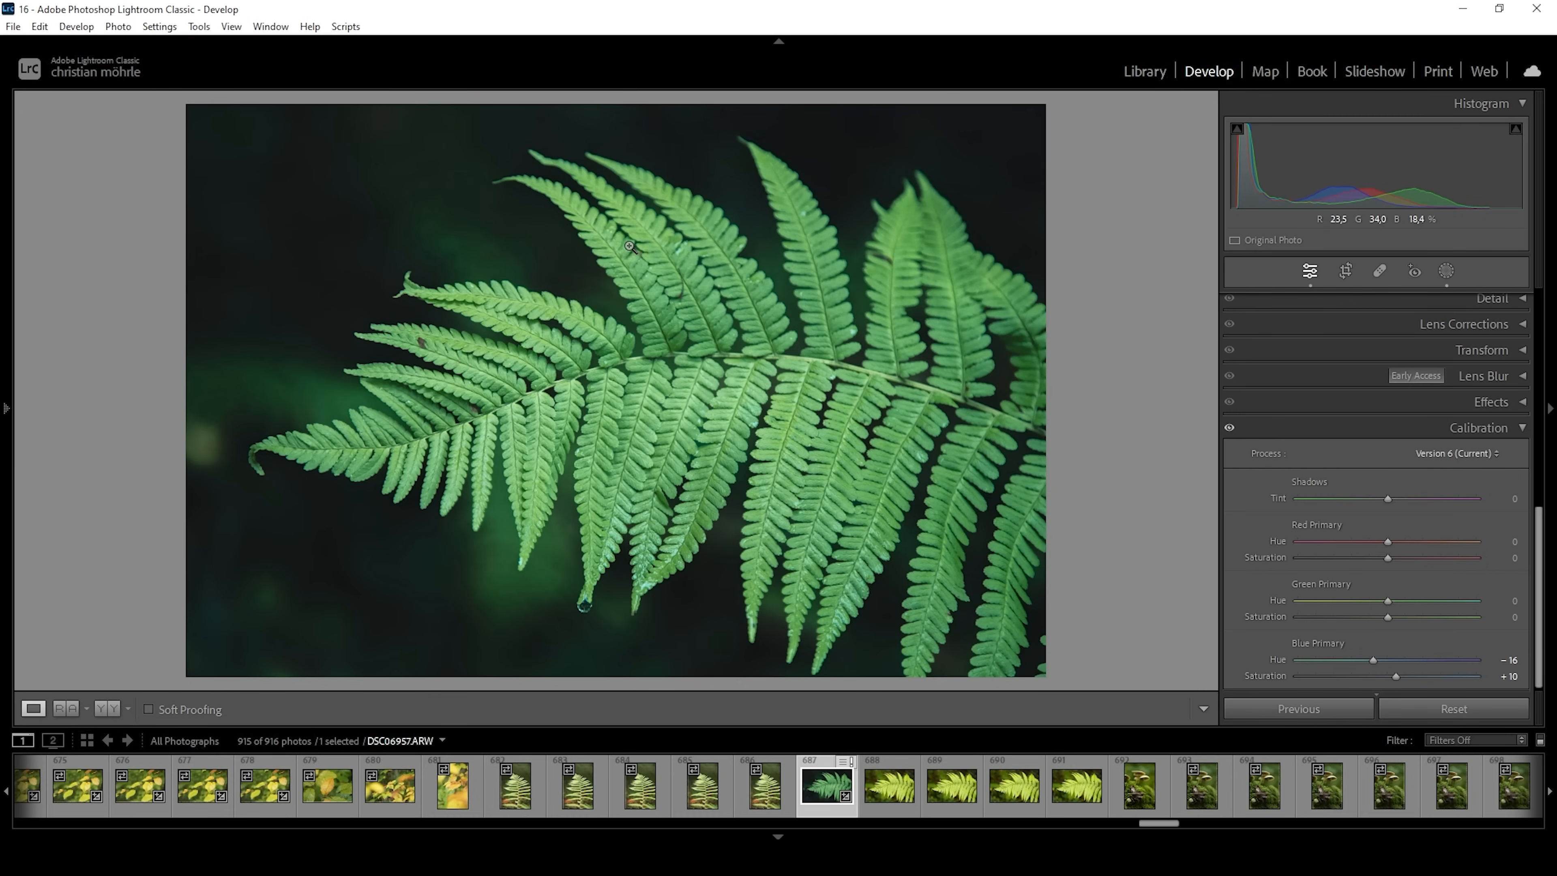
mouse_move(1507, 440)
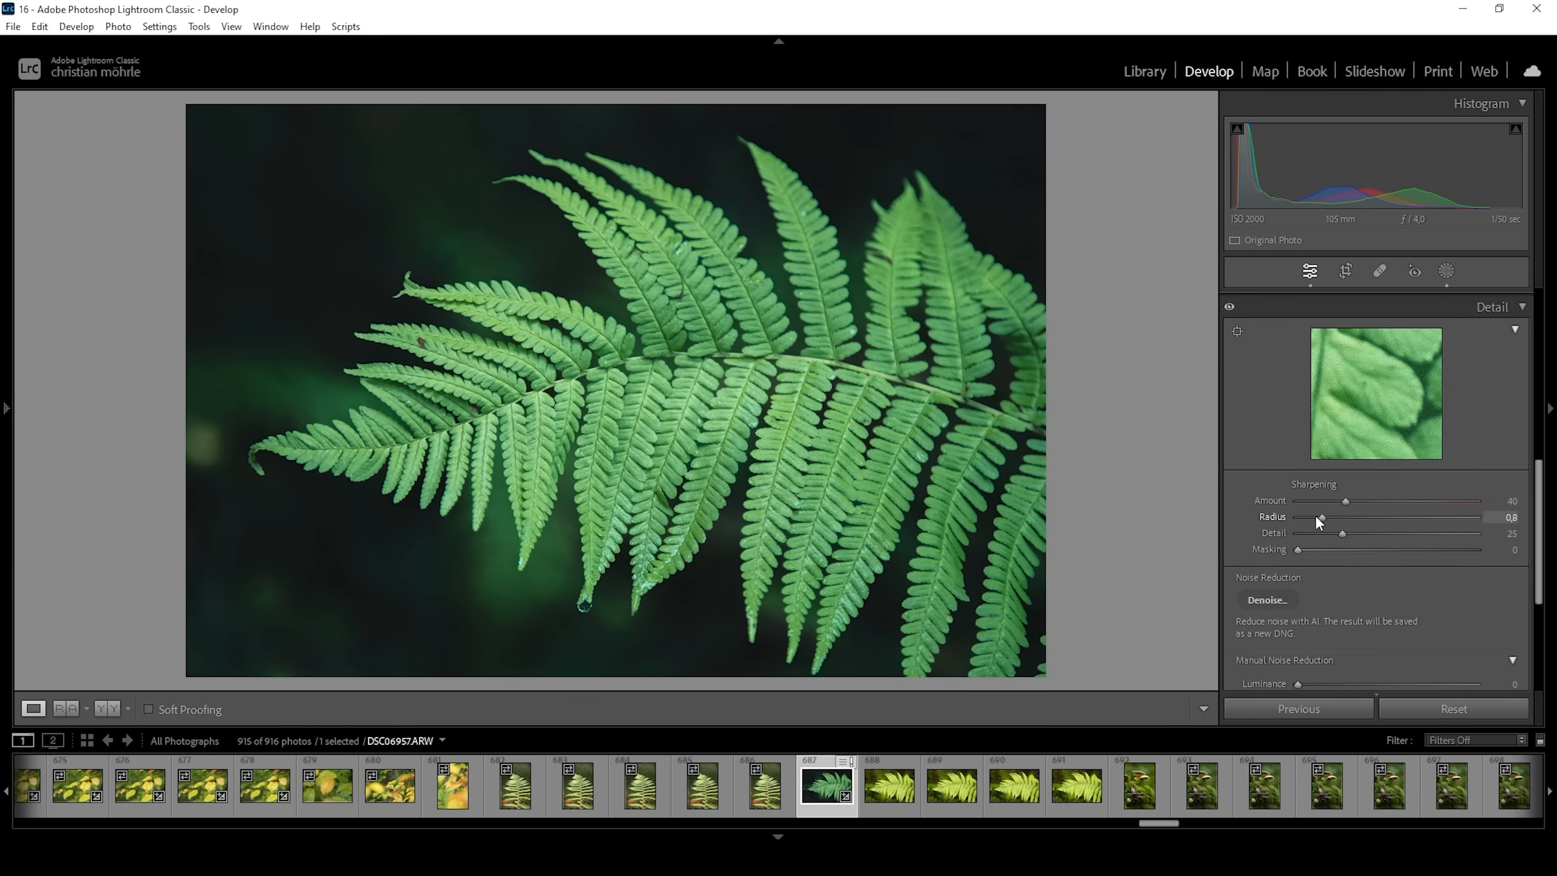
Set sharpening detail 100, masking 71 to exclude the blurry background, and amount 94
left_click_drag(1341, 532, 1475, 532)
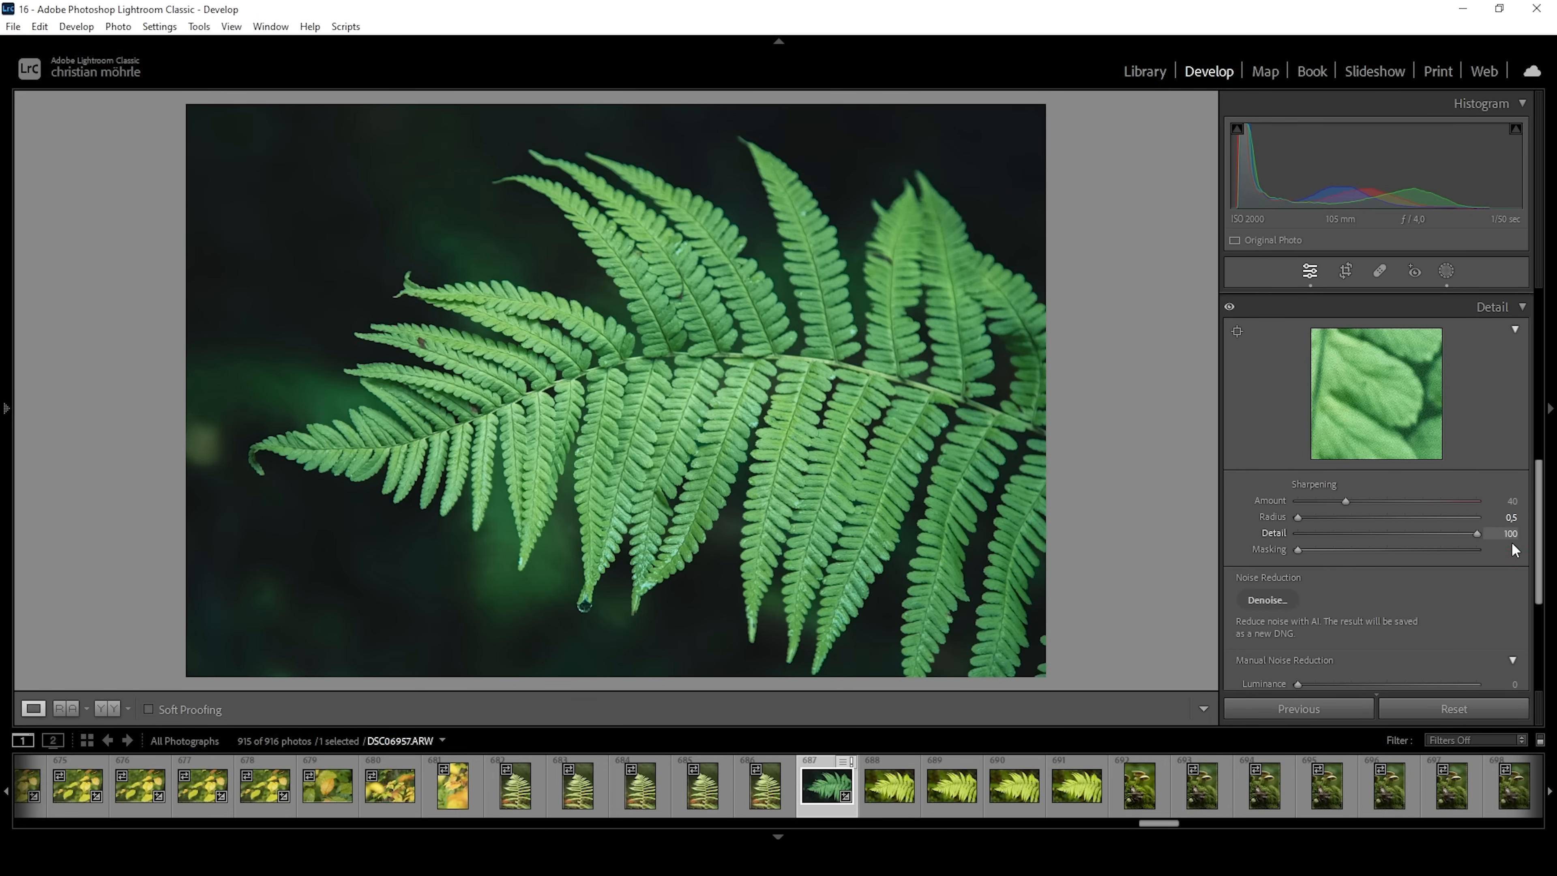
left_click_drag(1296, 548, 1324, 549)
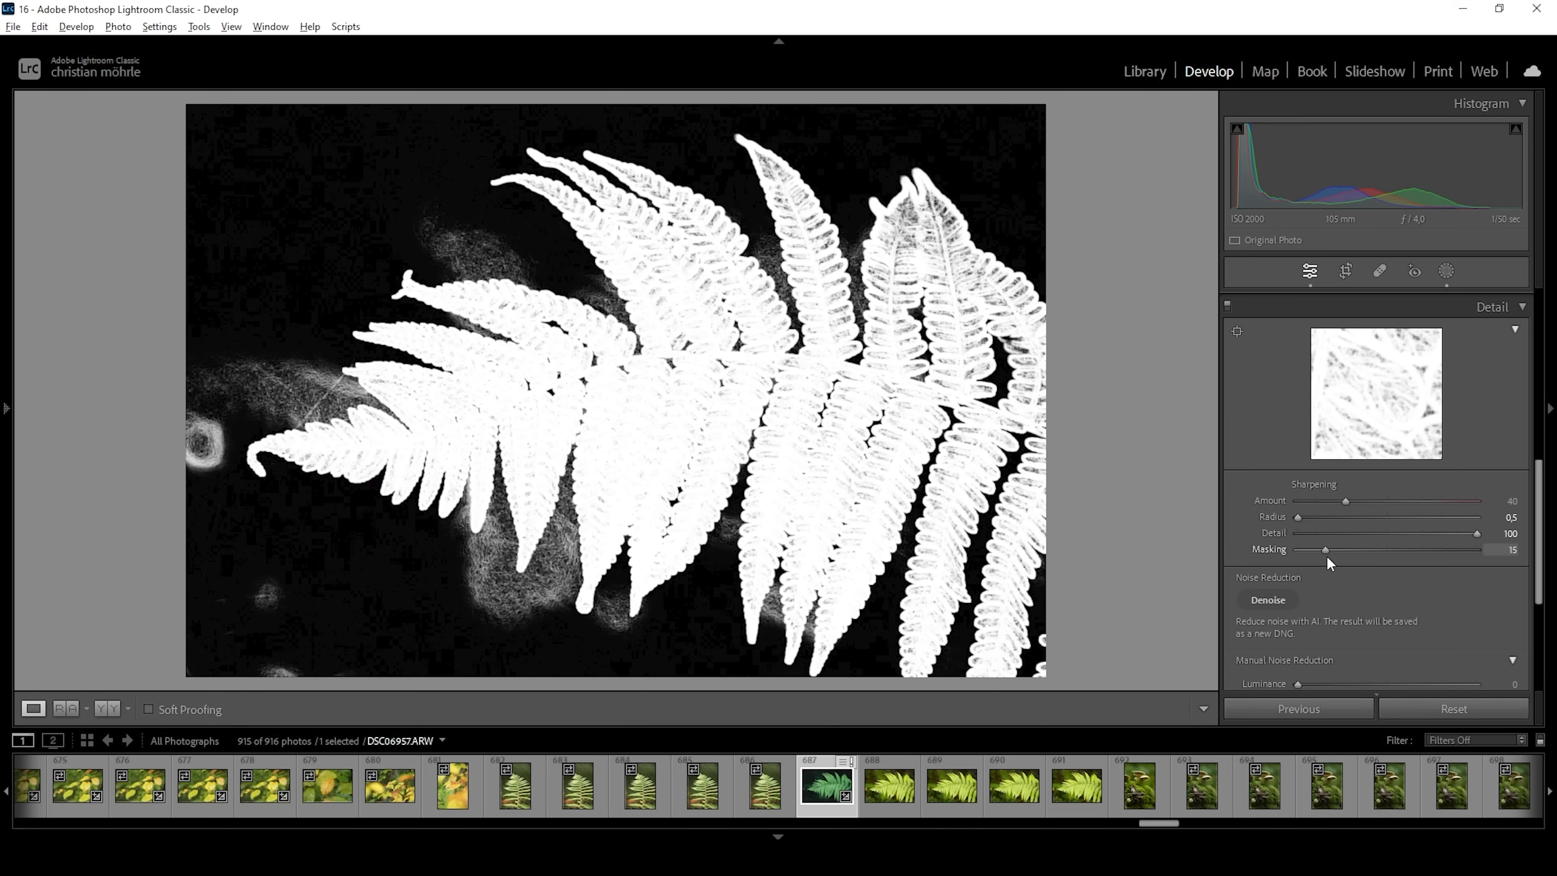
left_click_drag(1322, 549, 1391, 549)
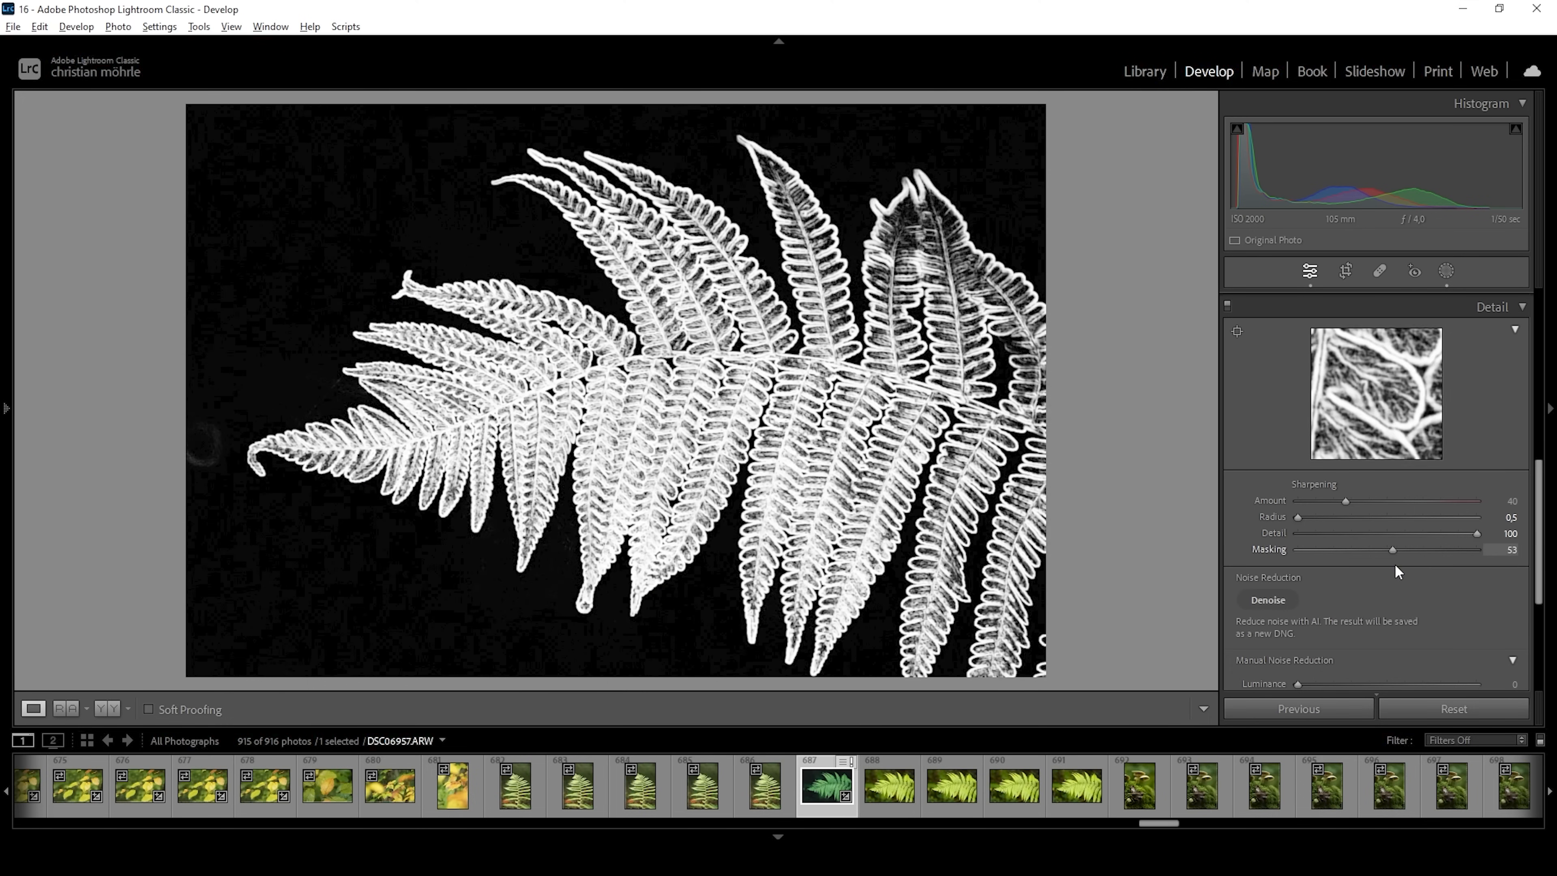
left_click_drag(1390, 549, 1422, 549)
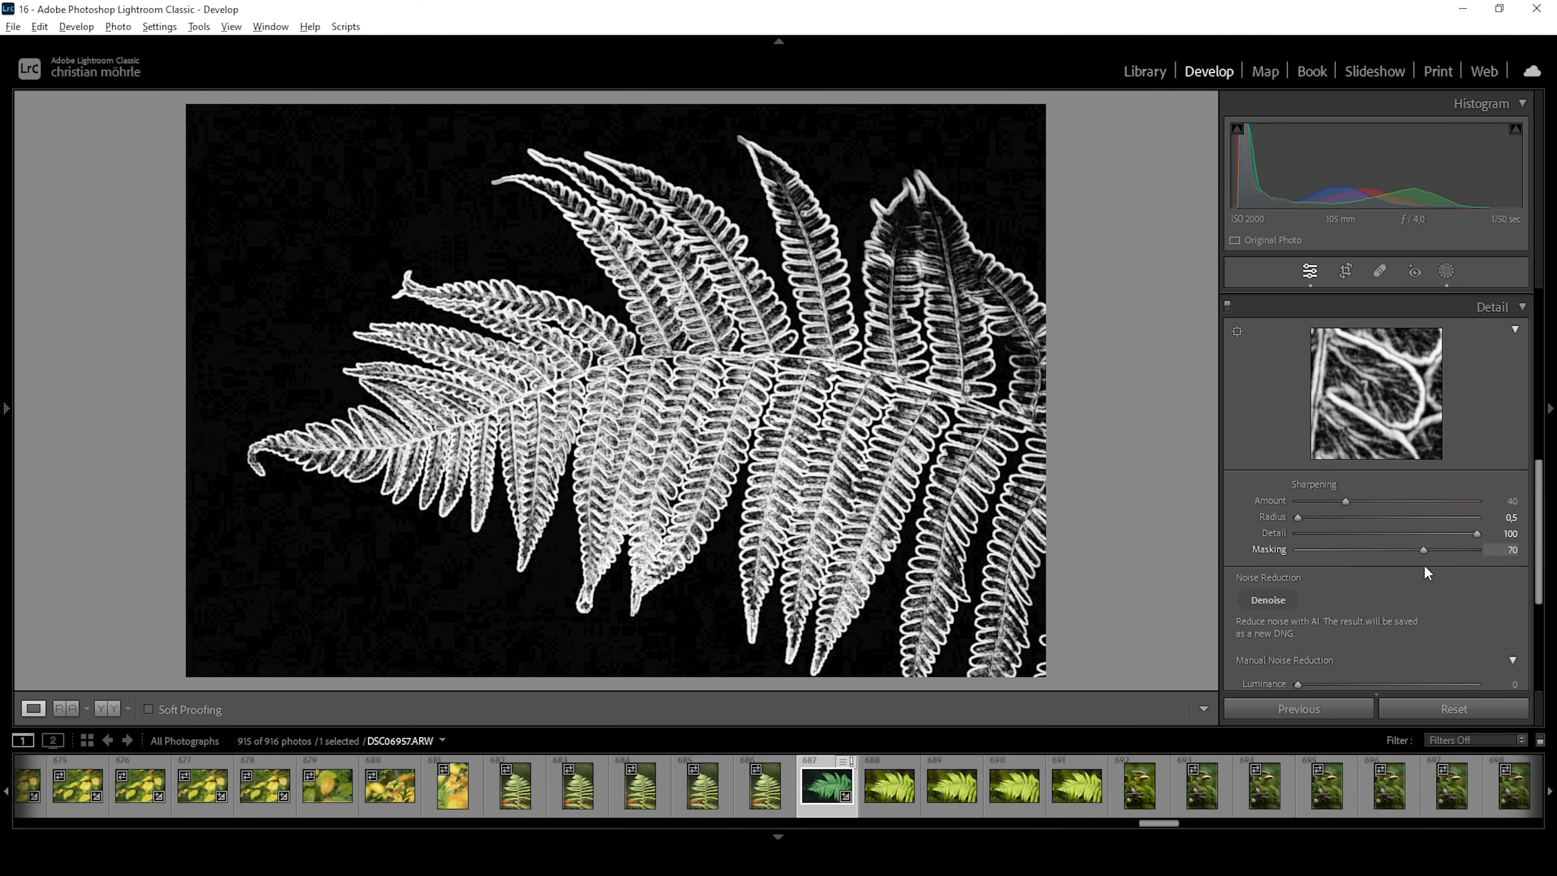
left_click_drag(1420, 549, 1422, 549)
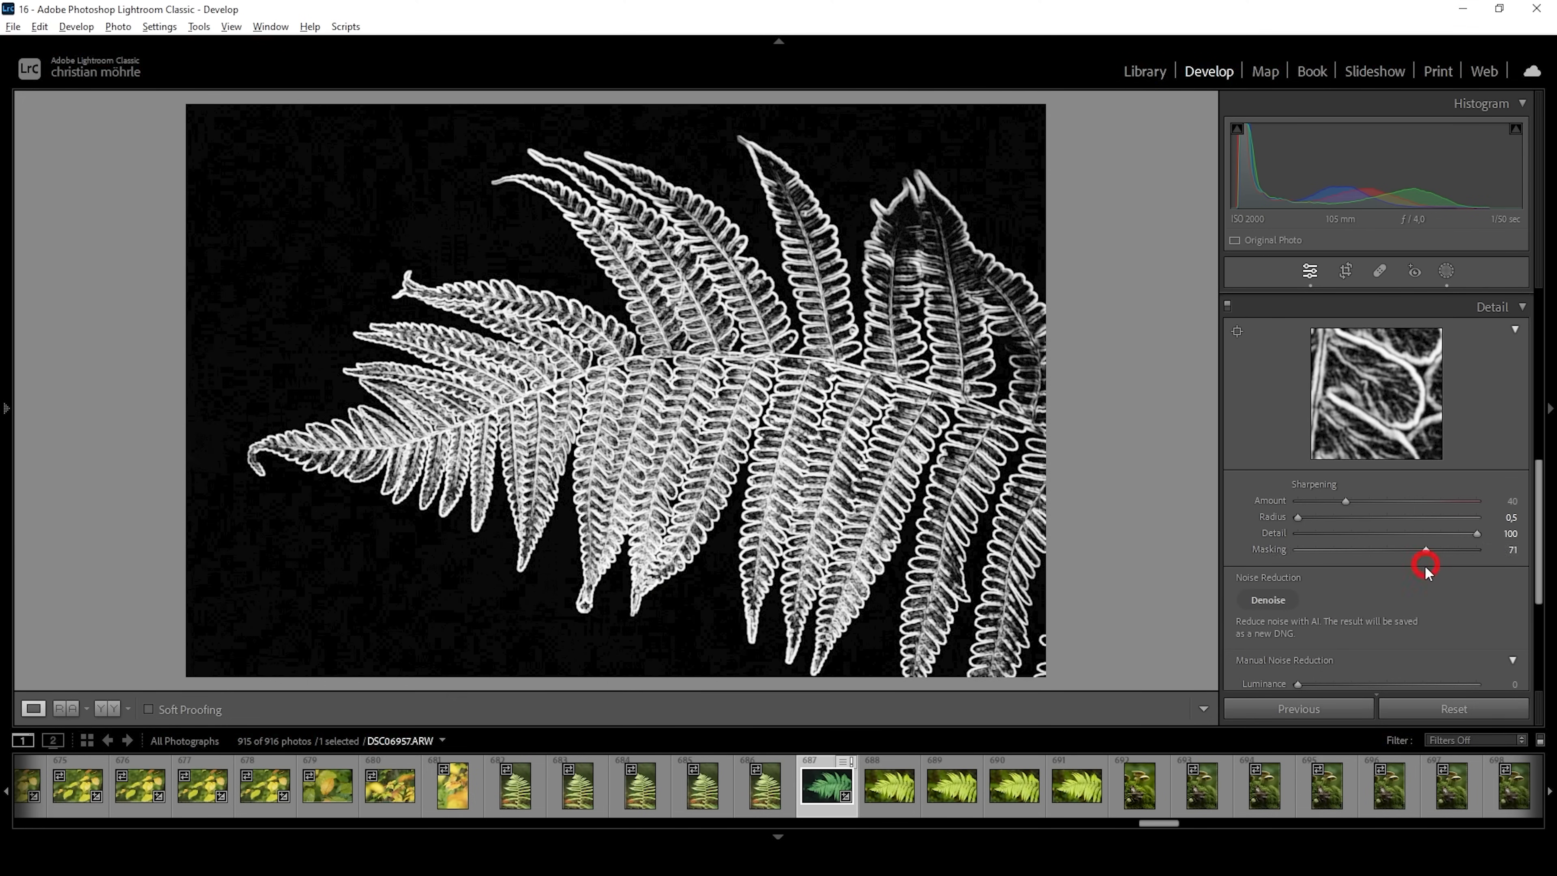
left_click_drag(1375, 500, 1410, 500)
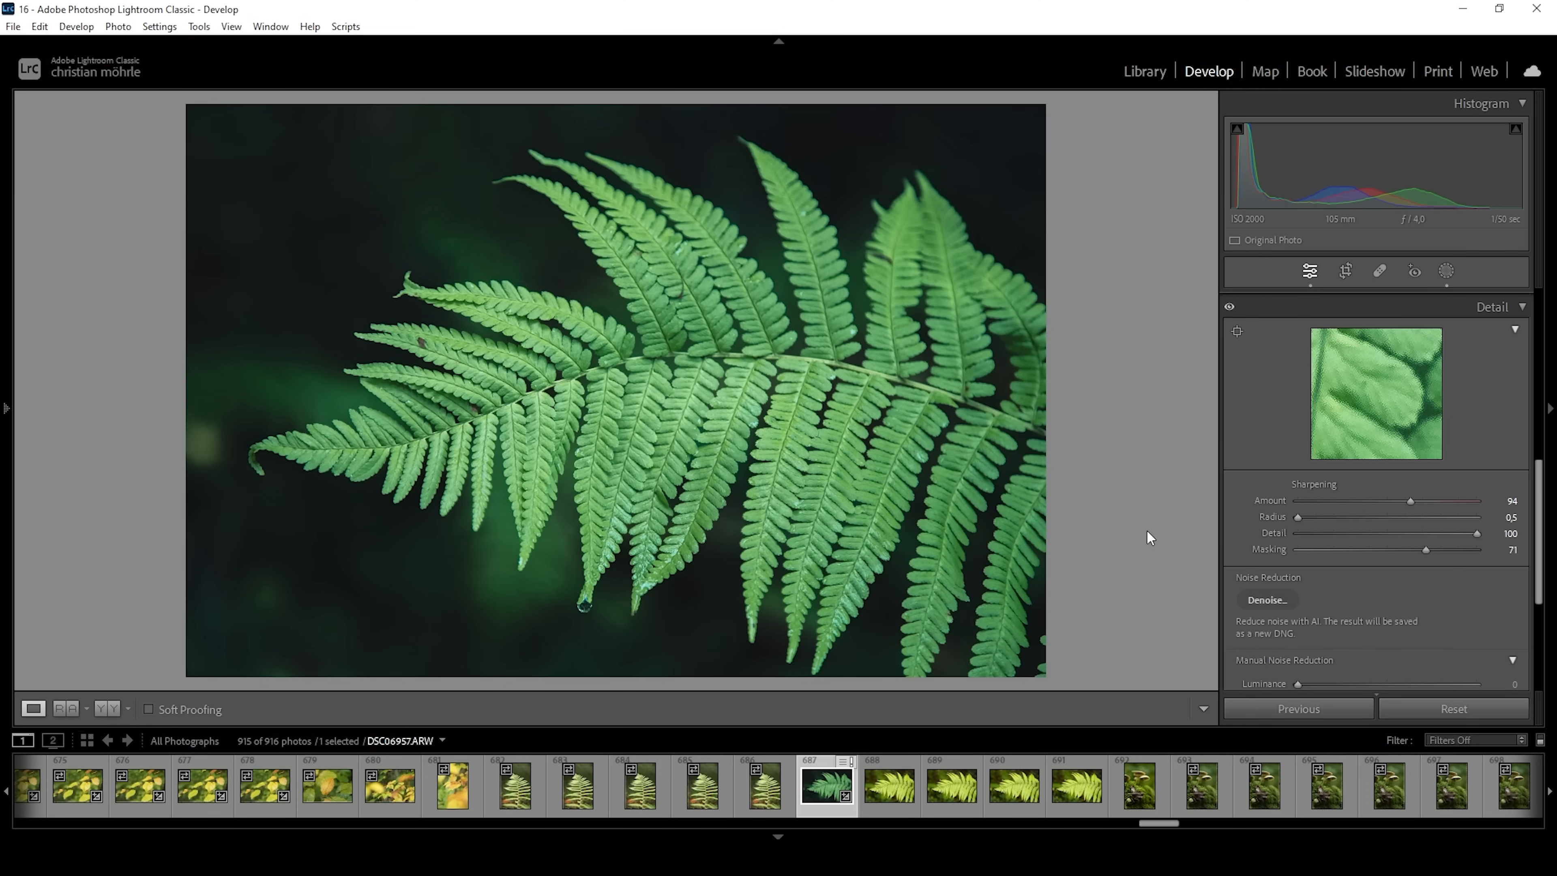
mouse_move(288, 478)
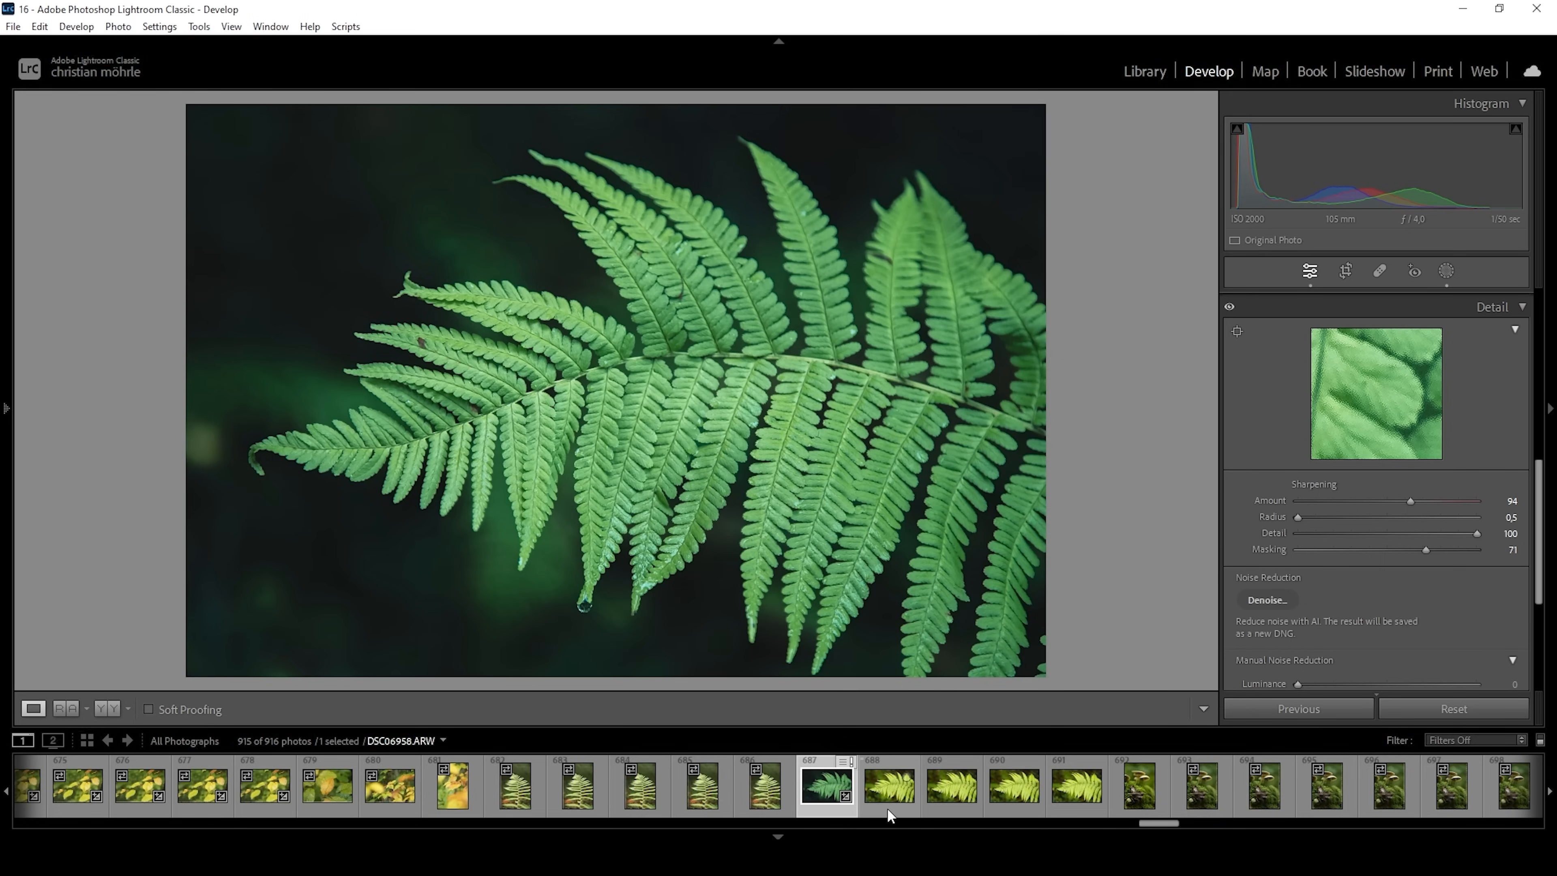
Review the focus frames in the filmstrip and select all five fern shots
left_click(888, 784)
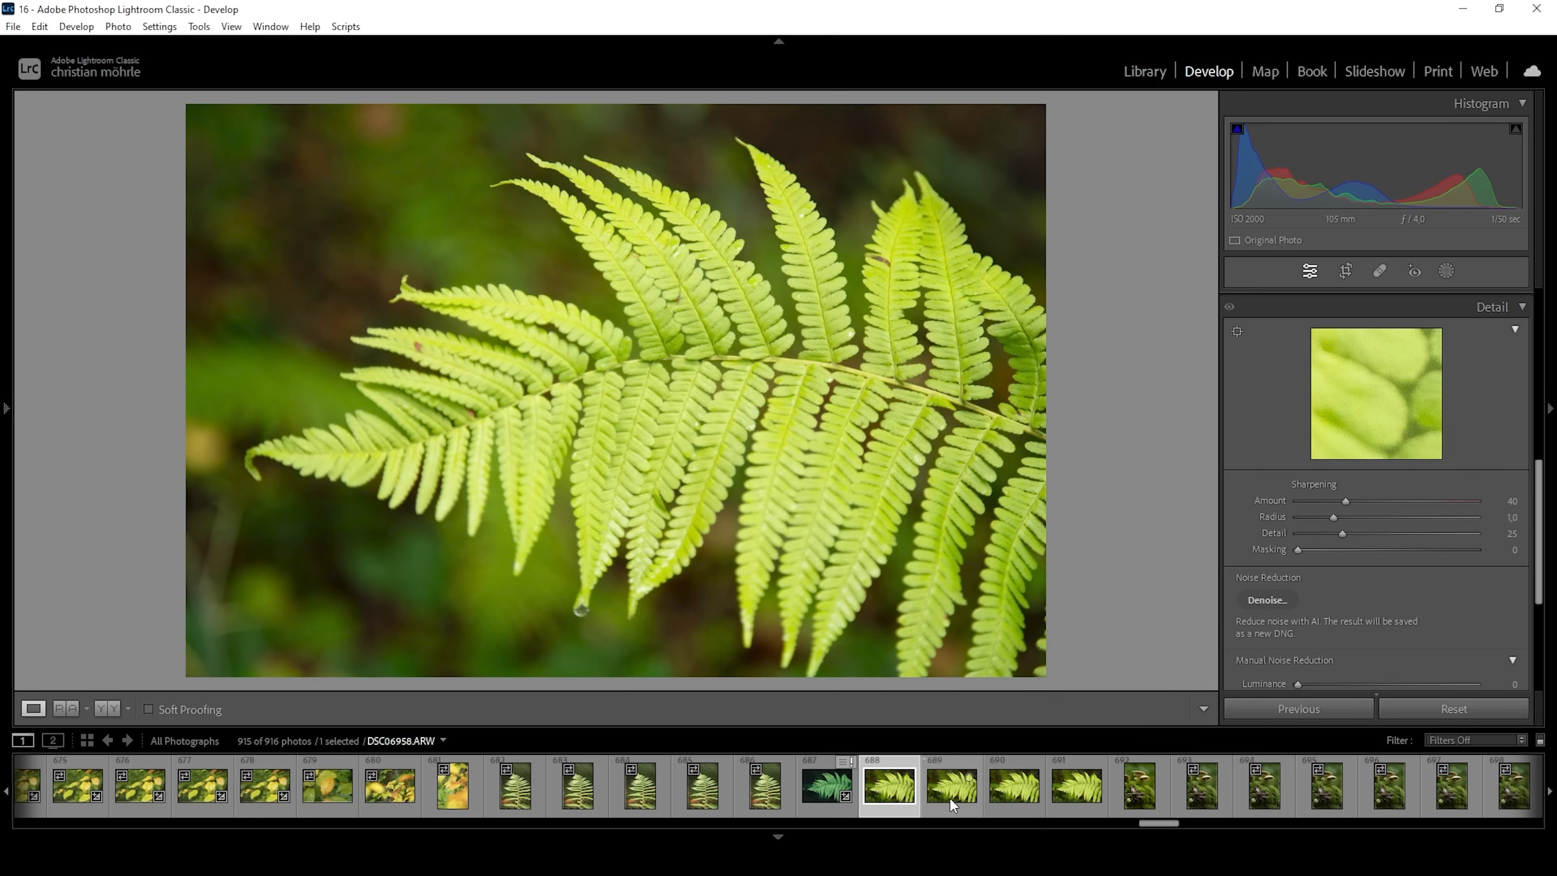
left_click(1014, 785)
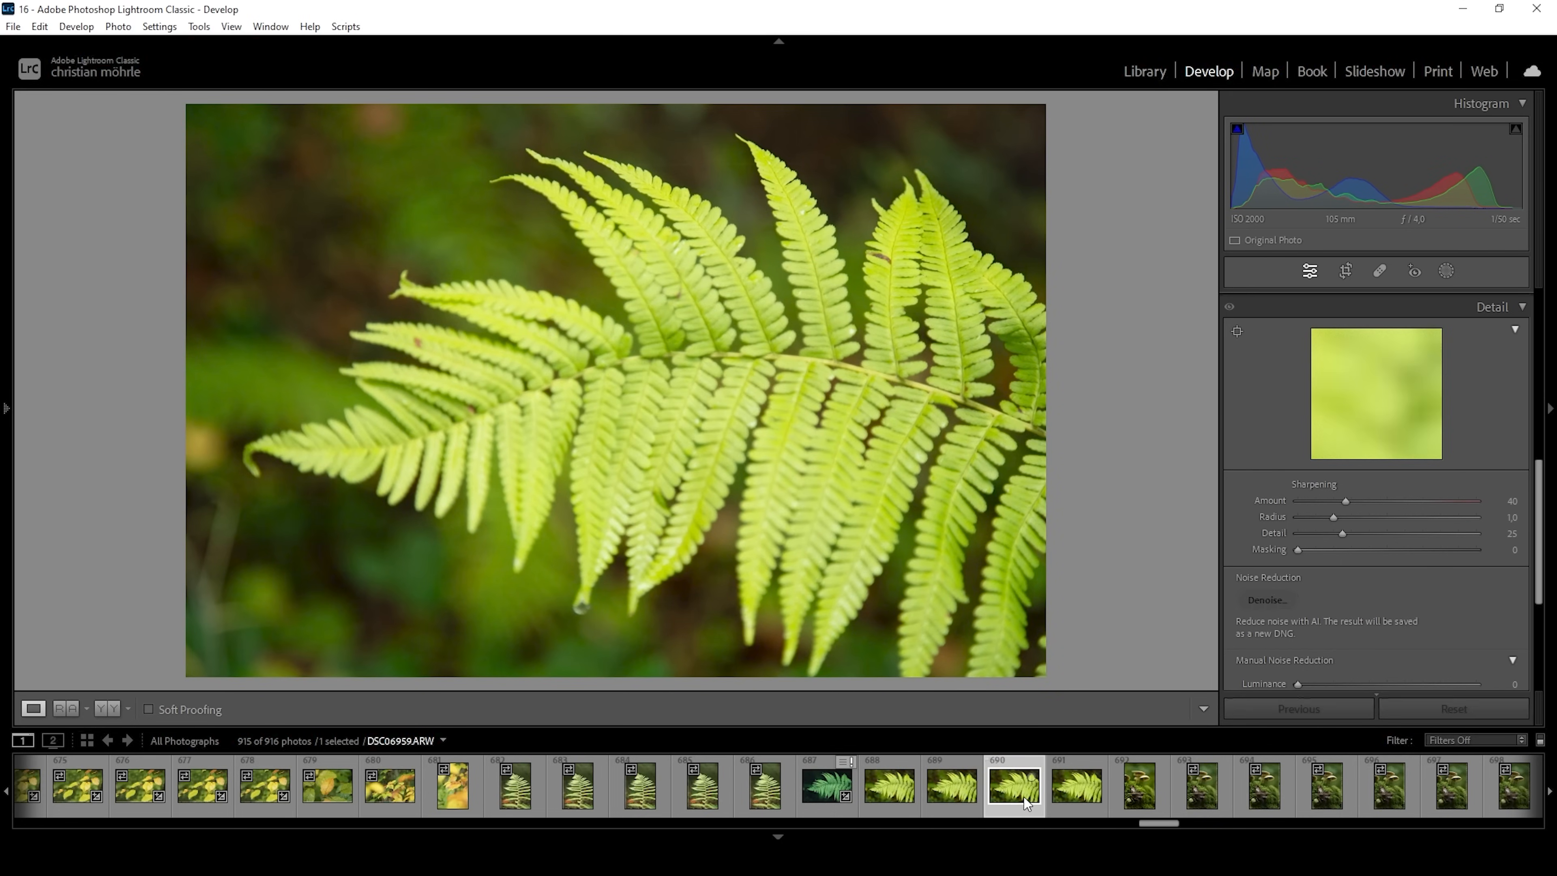
left_click(1074, 784)
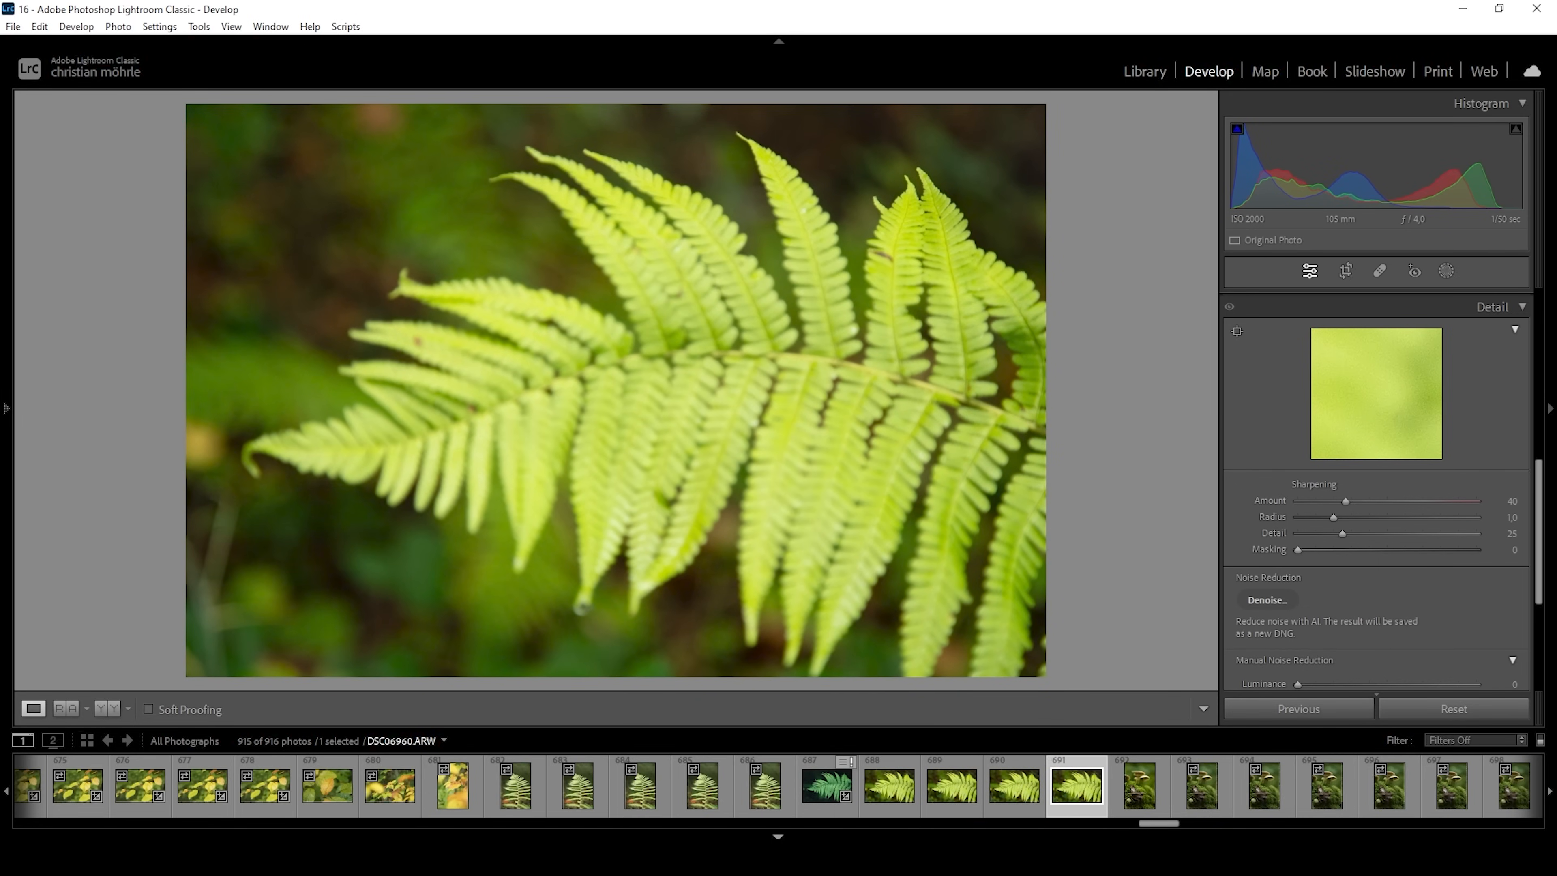
left_click(826, 784)
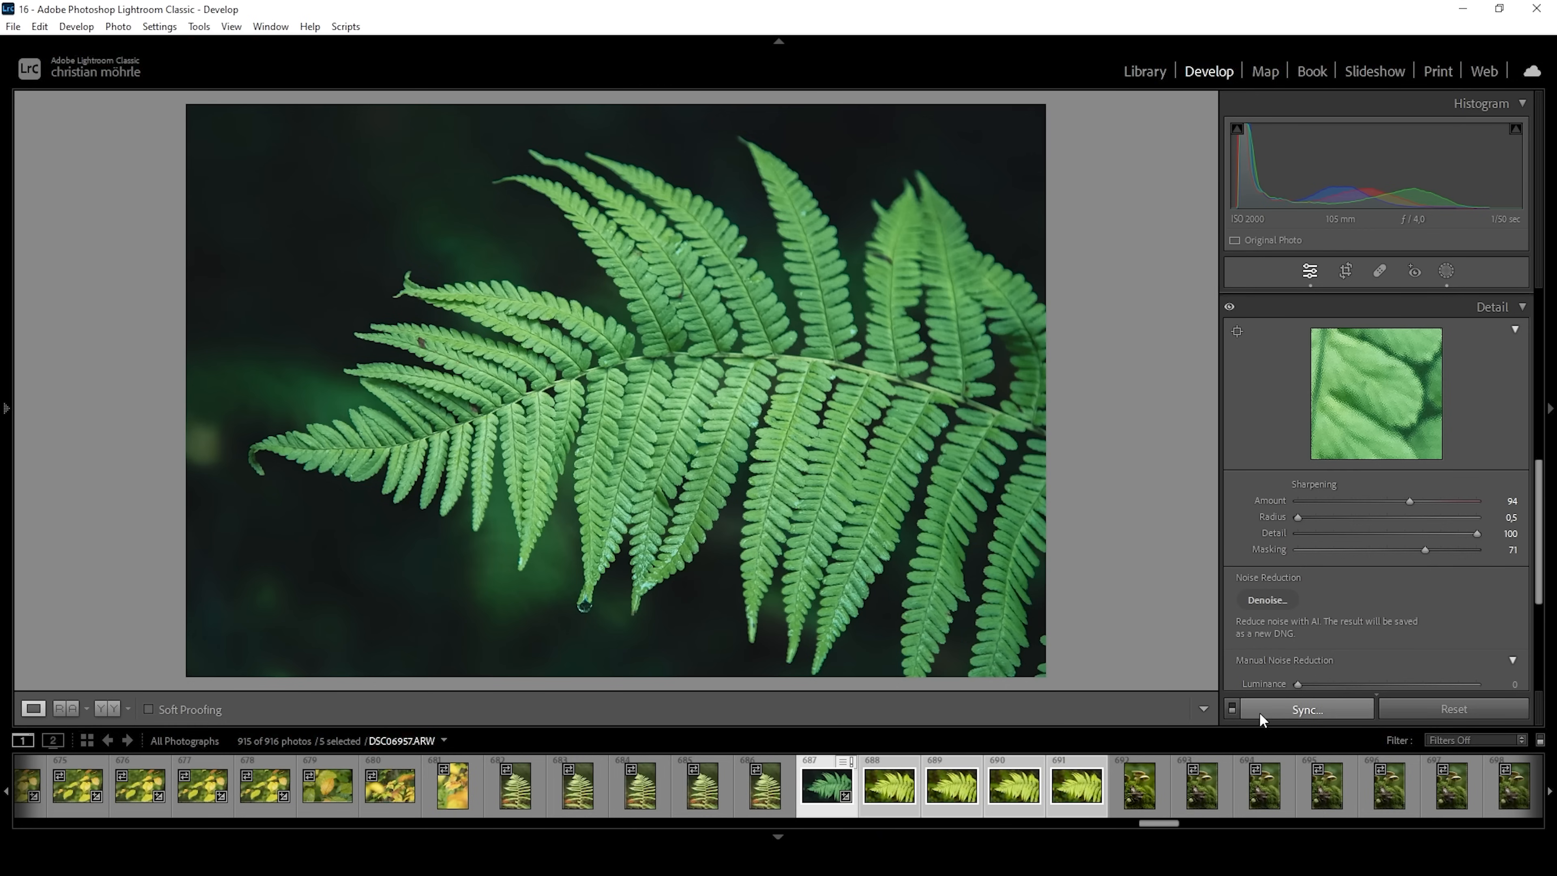
Synchronize all edit settings from the graded photo onto the four other frames
left_click(1305, 708)
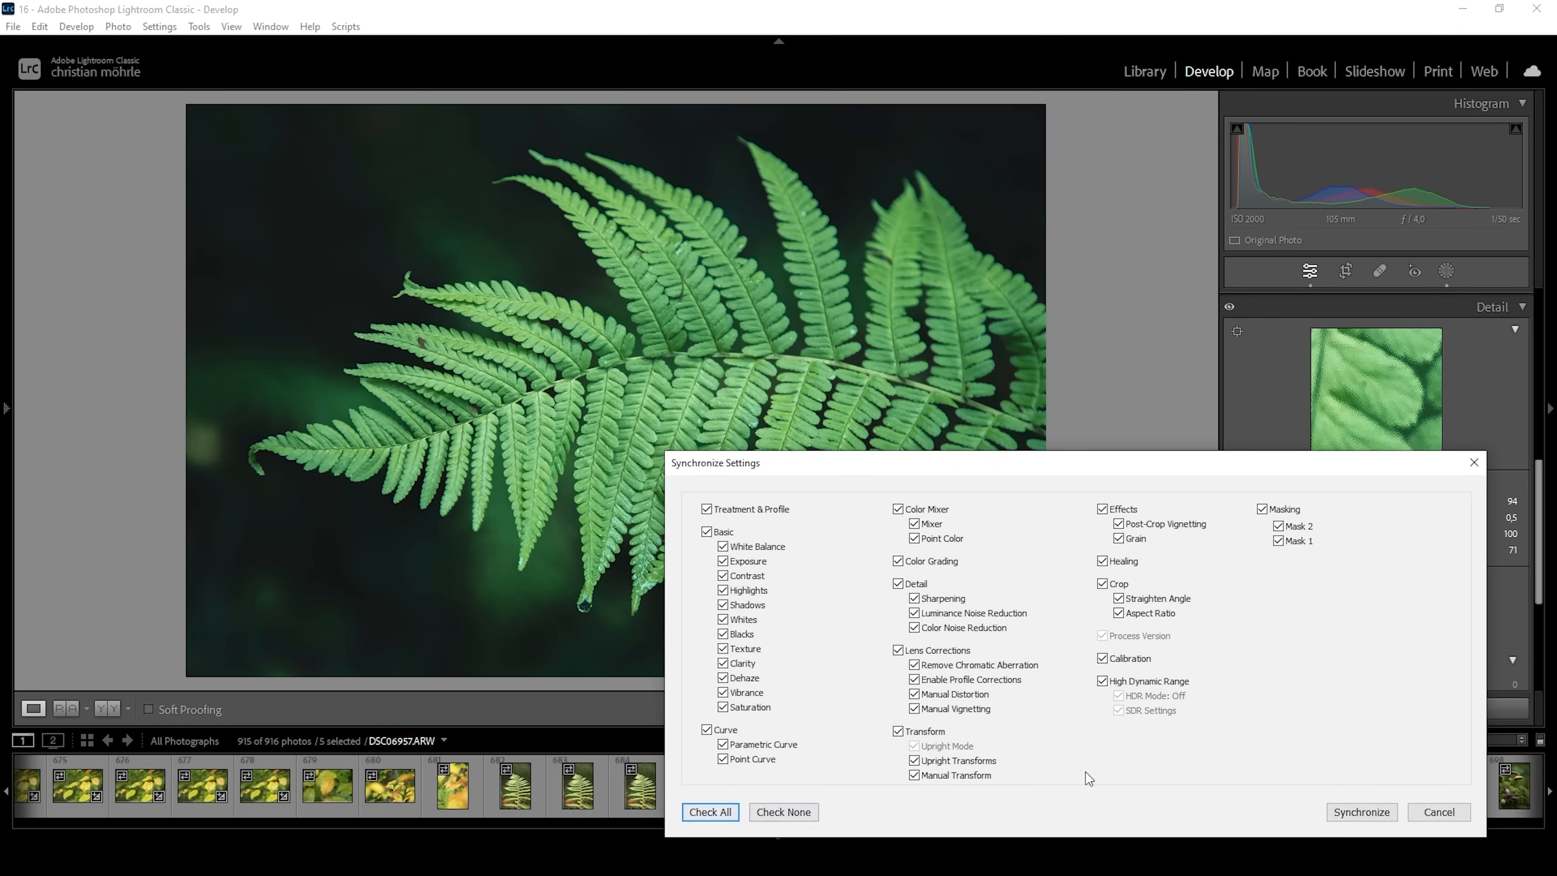
left_click(1358, 811)
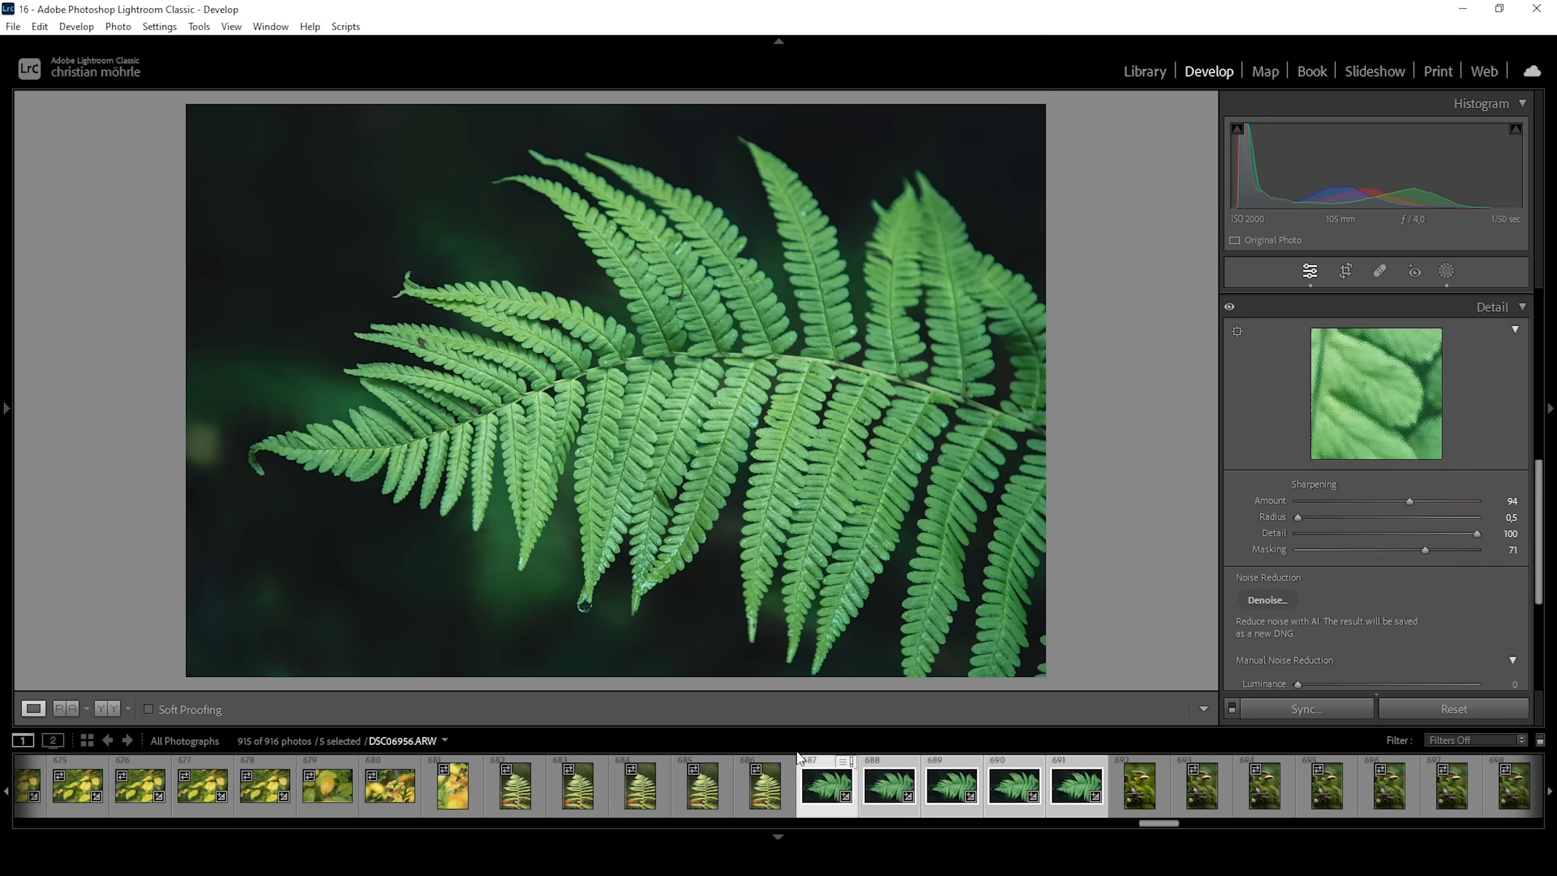
left_click(824, 784)
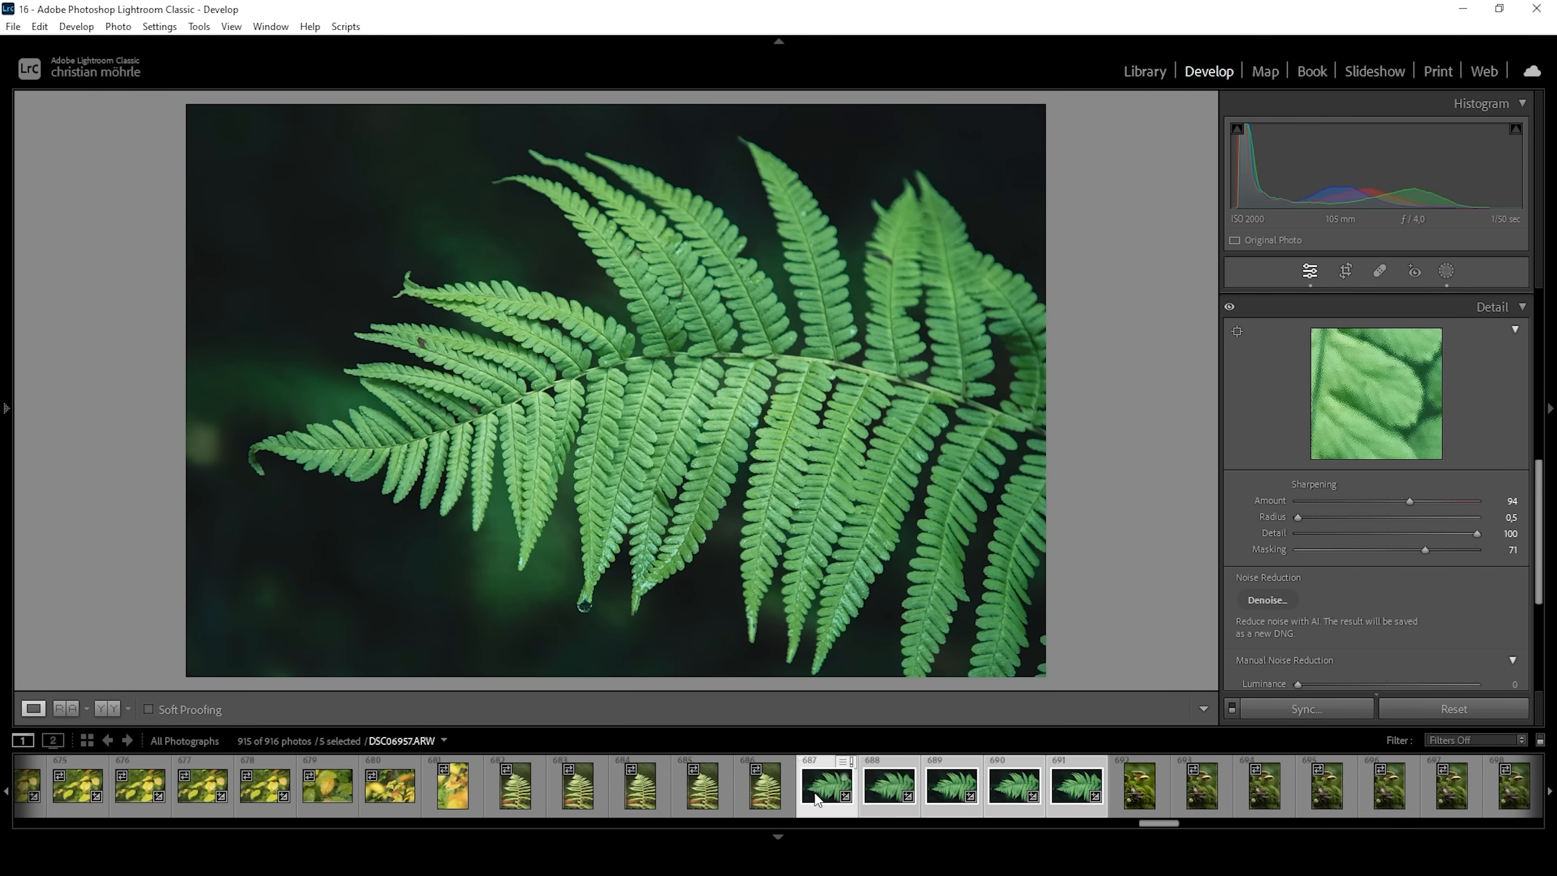
Bring up the context menu on the five selected fern frames to open them as Photoshop layers
right_click(819, 797)
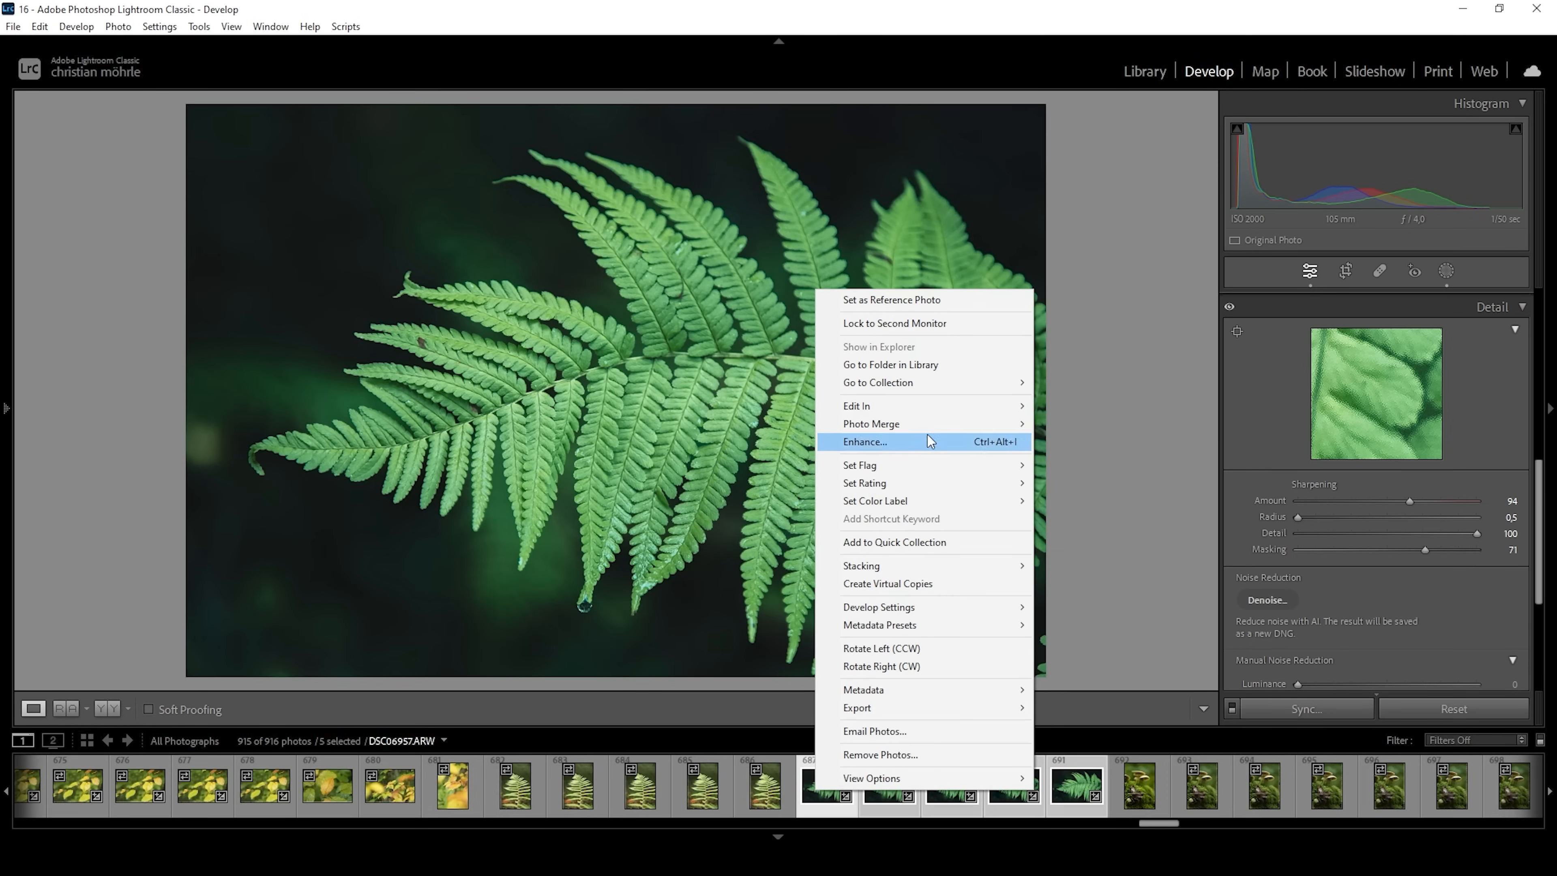
mouse_move(856, 406)
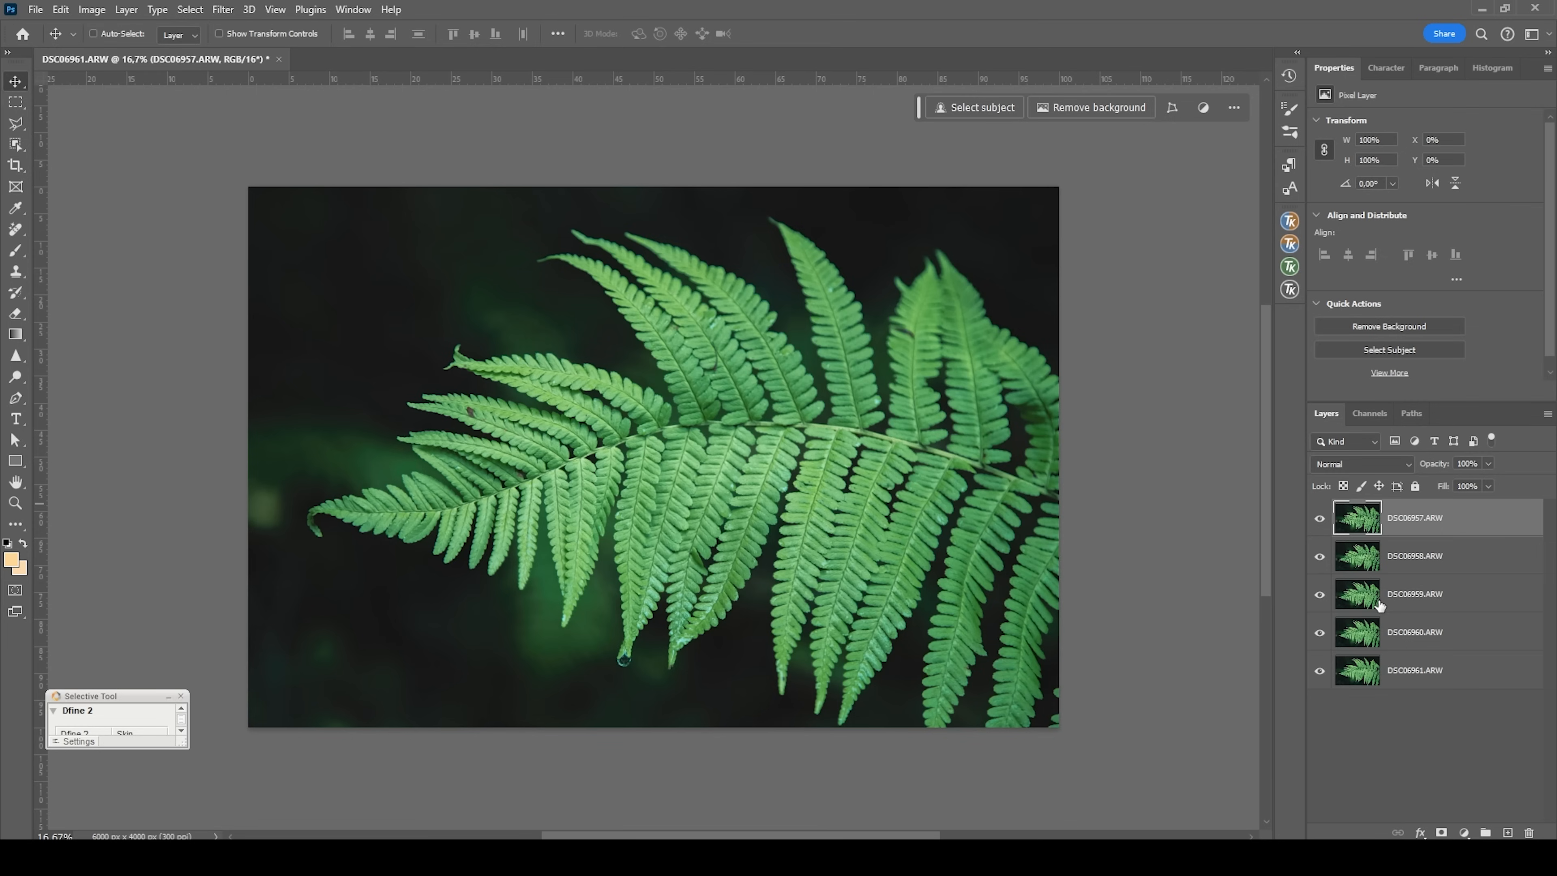
mouse_move(1357, 633)
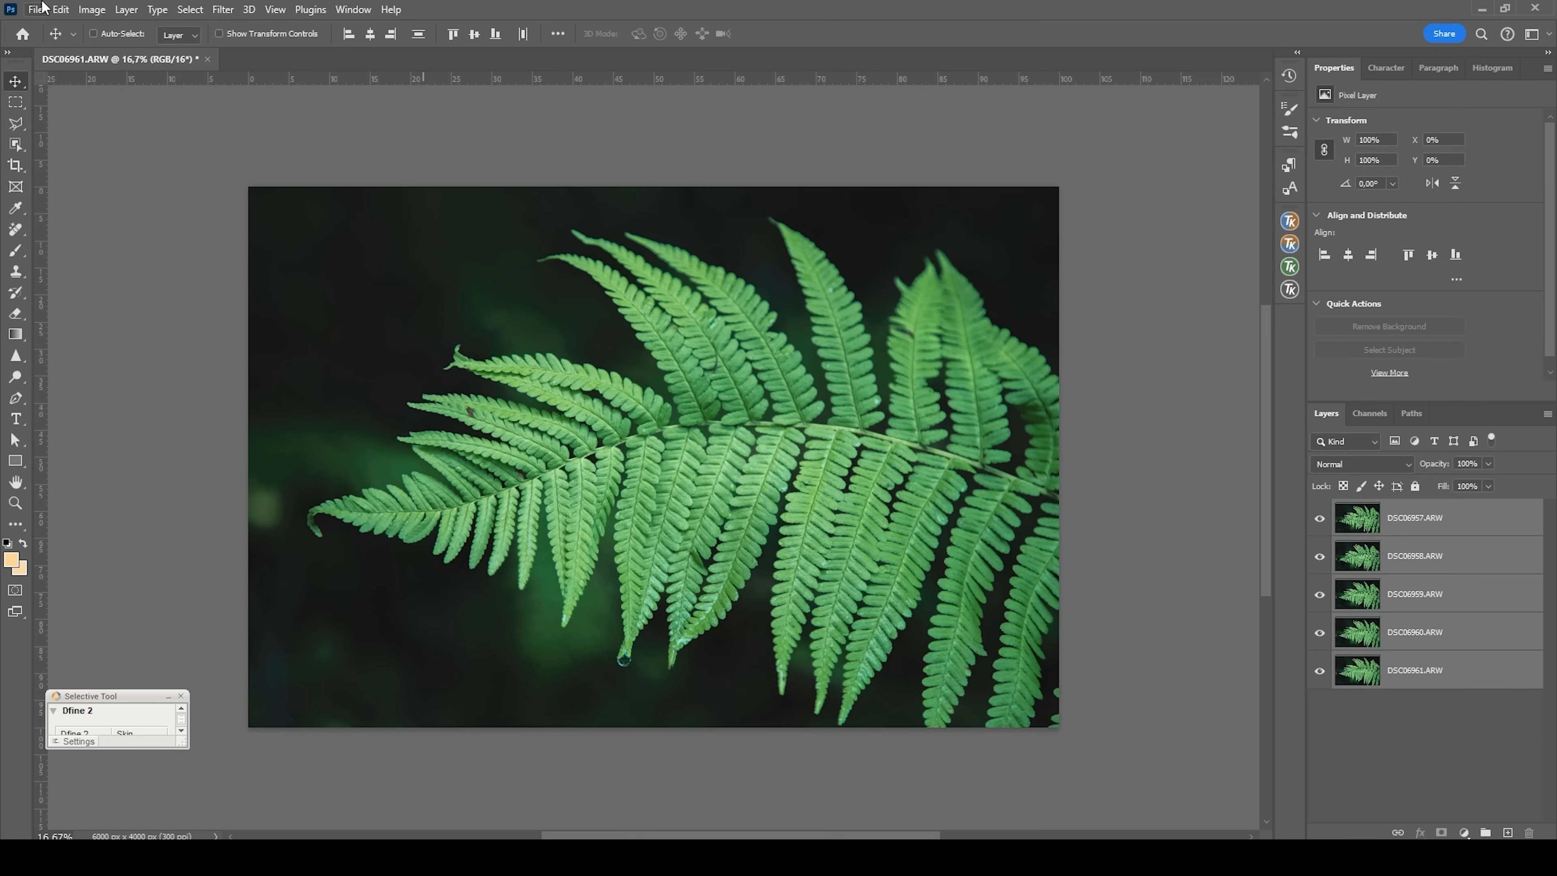
Auto-Align the five fern layers with Auto projection via Edit > Auto-Align Layers
left_click(60, 9)
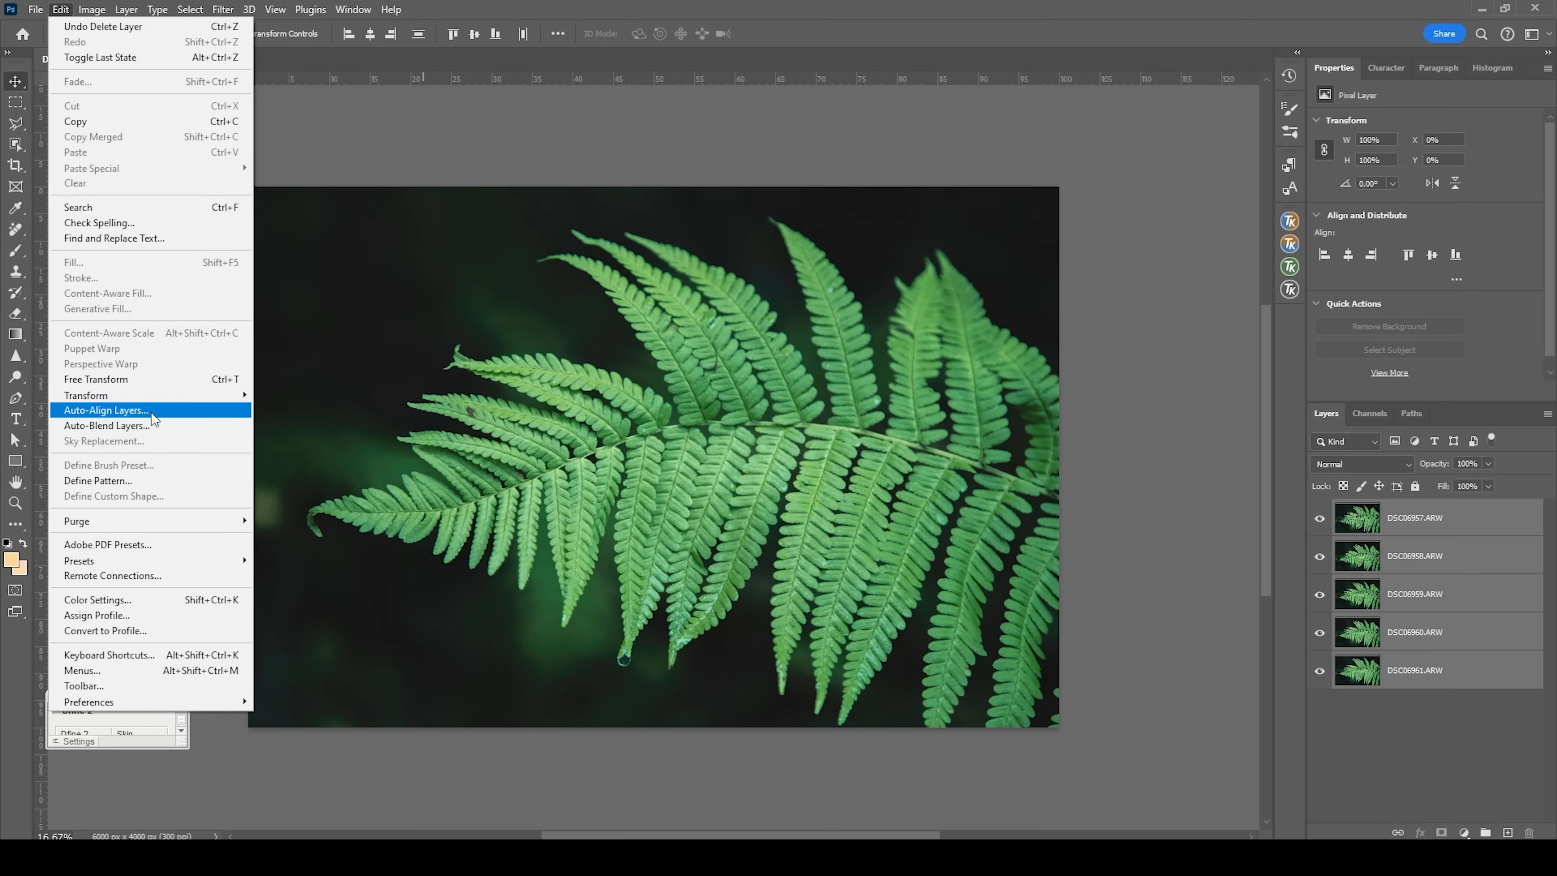
left_click(104, 411)
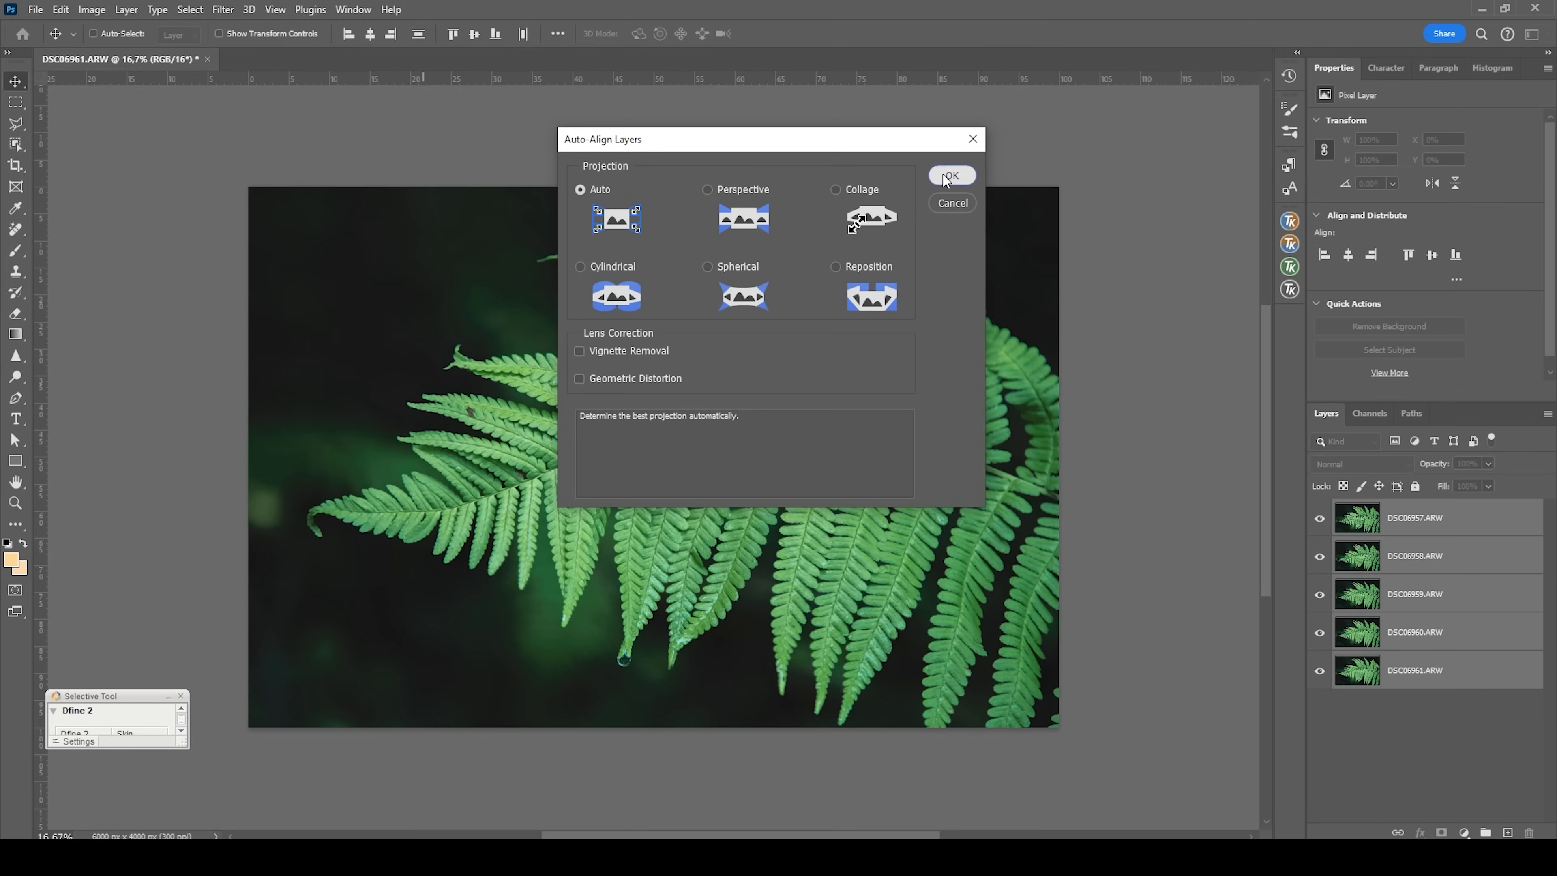
left_click(951, 176)
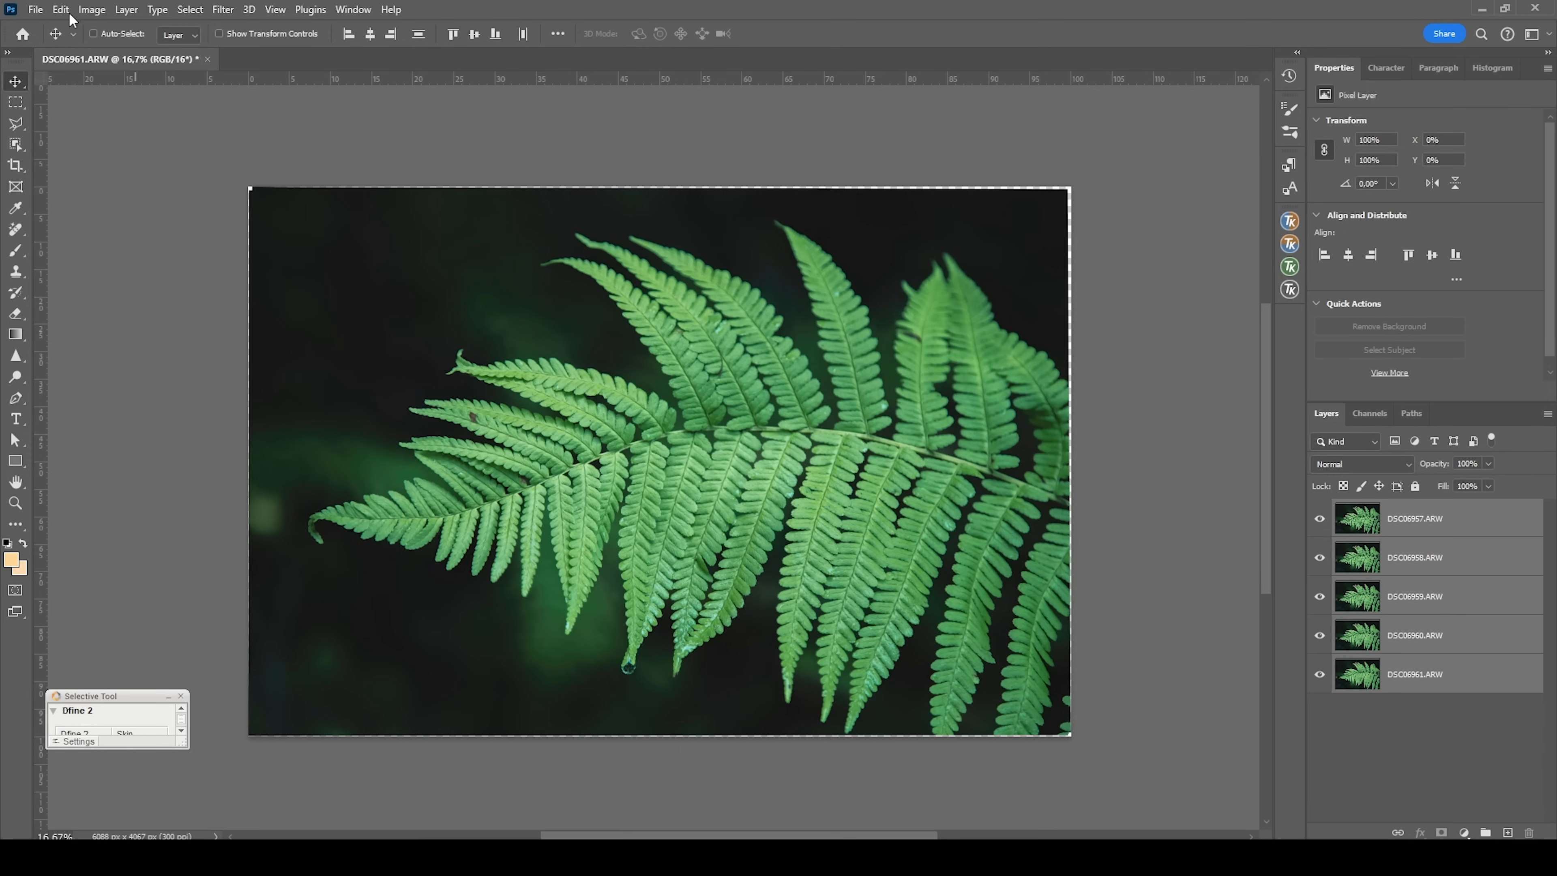
Auto-Blend the aligned layers as Stack Images with seamless tones and colors
left_click(60, 9)
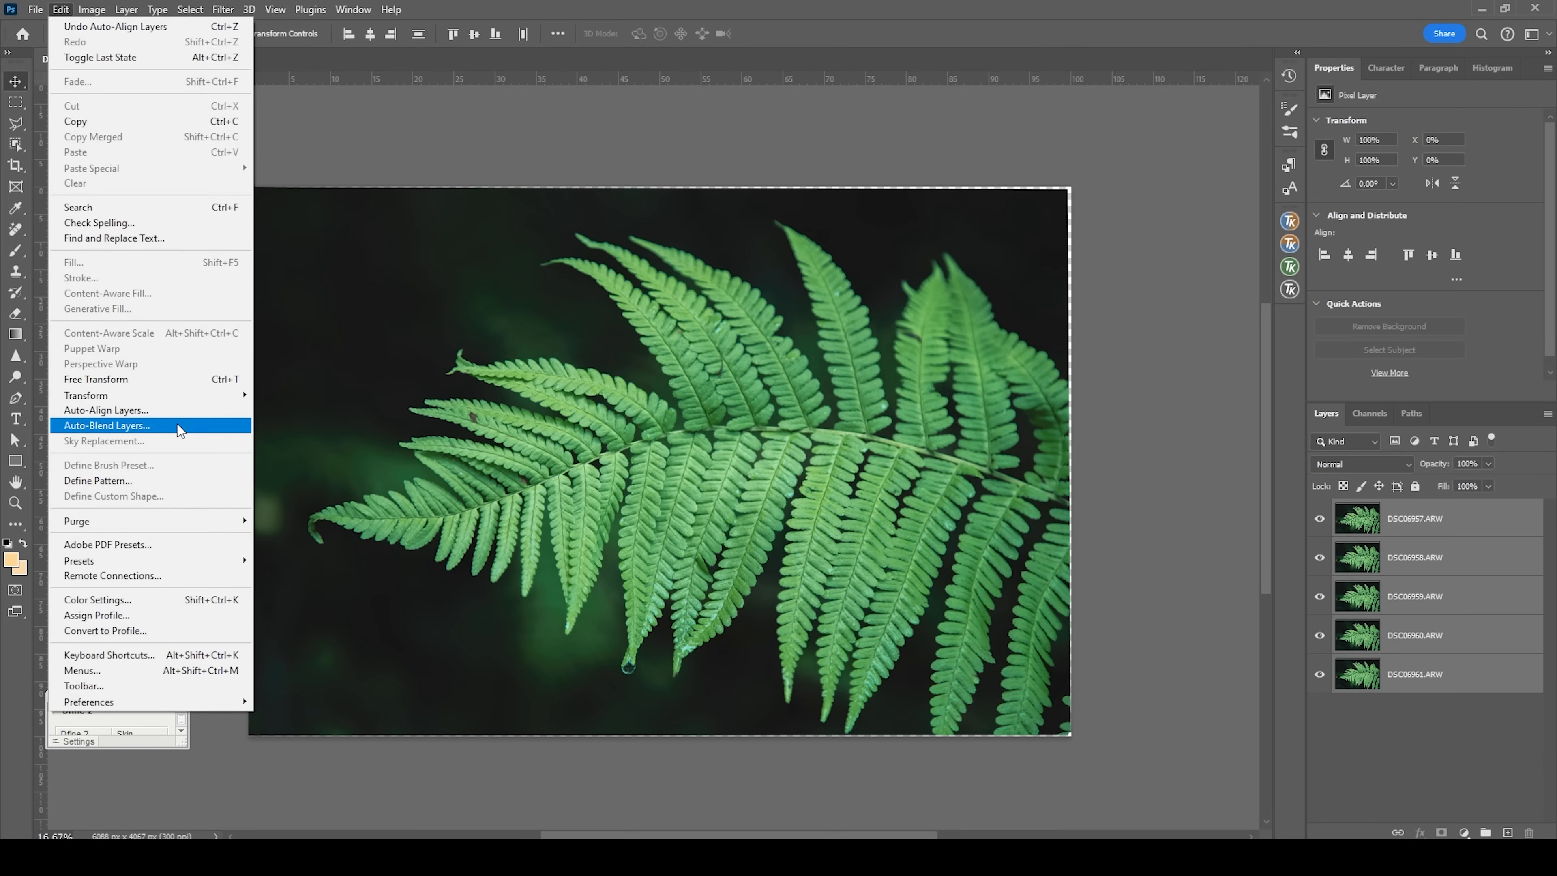
left_click(106, 425)
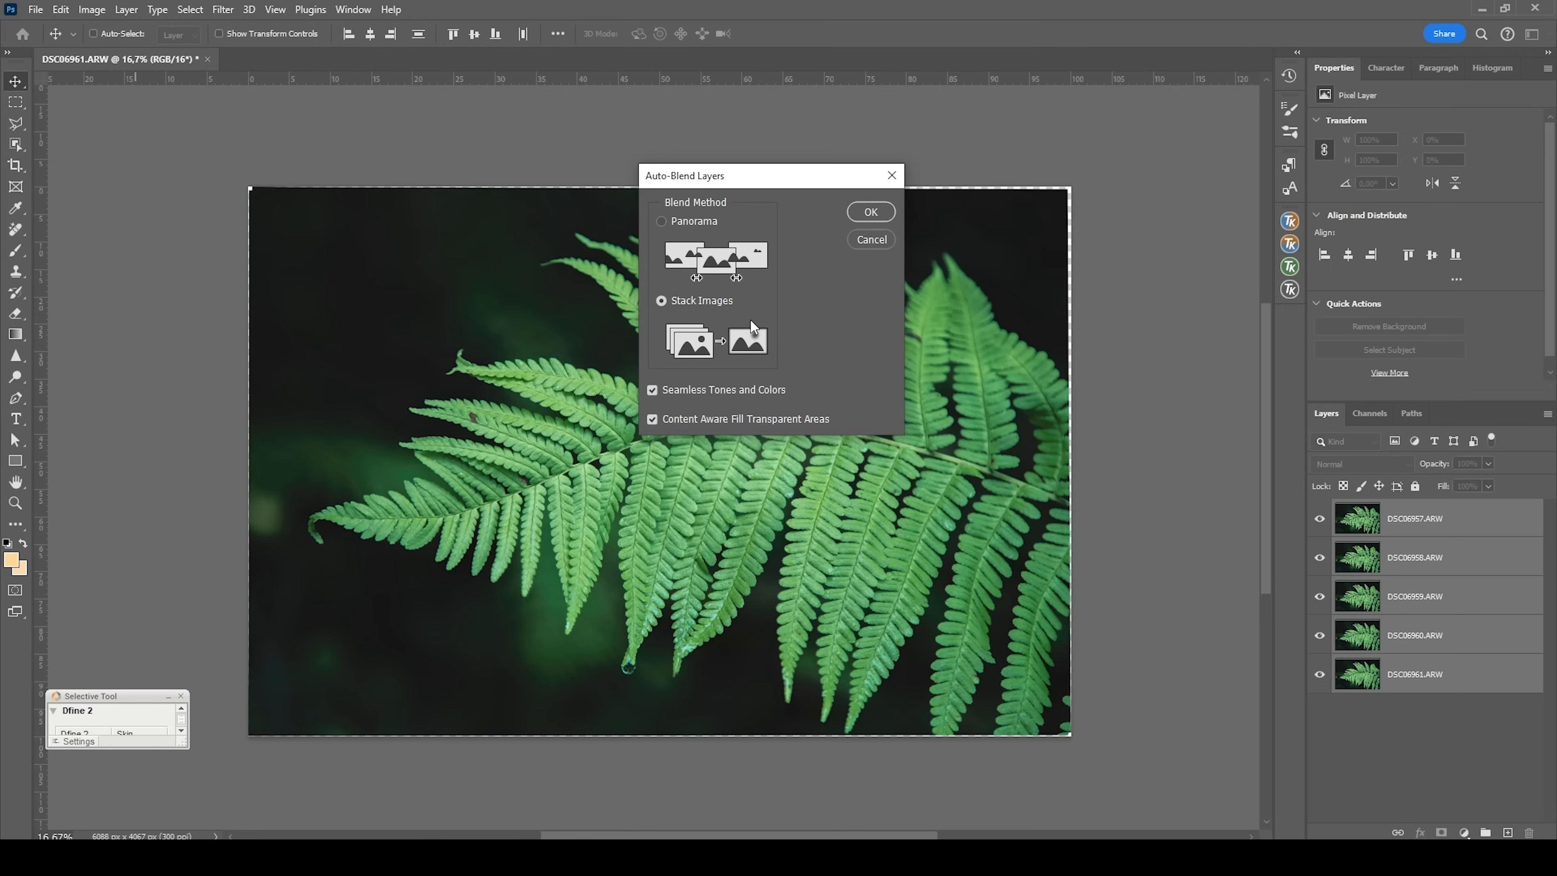
mouse_move(870, 213)
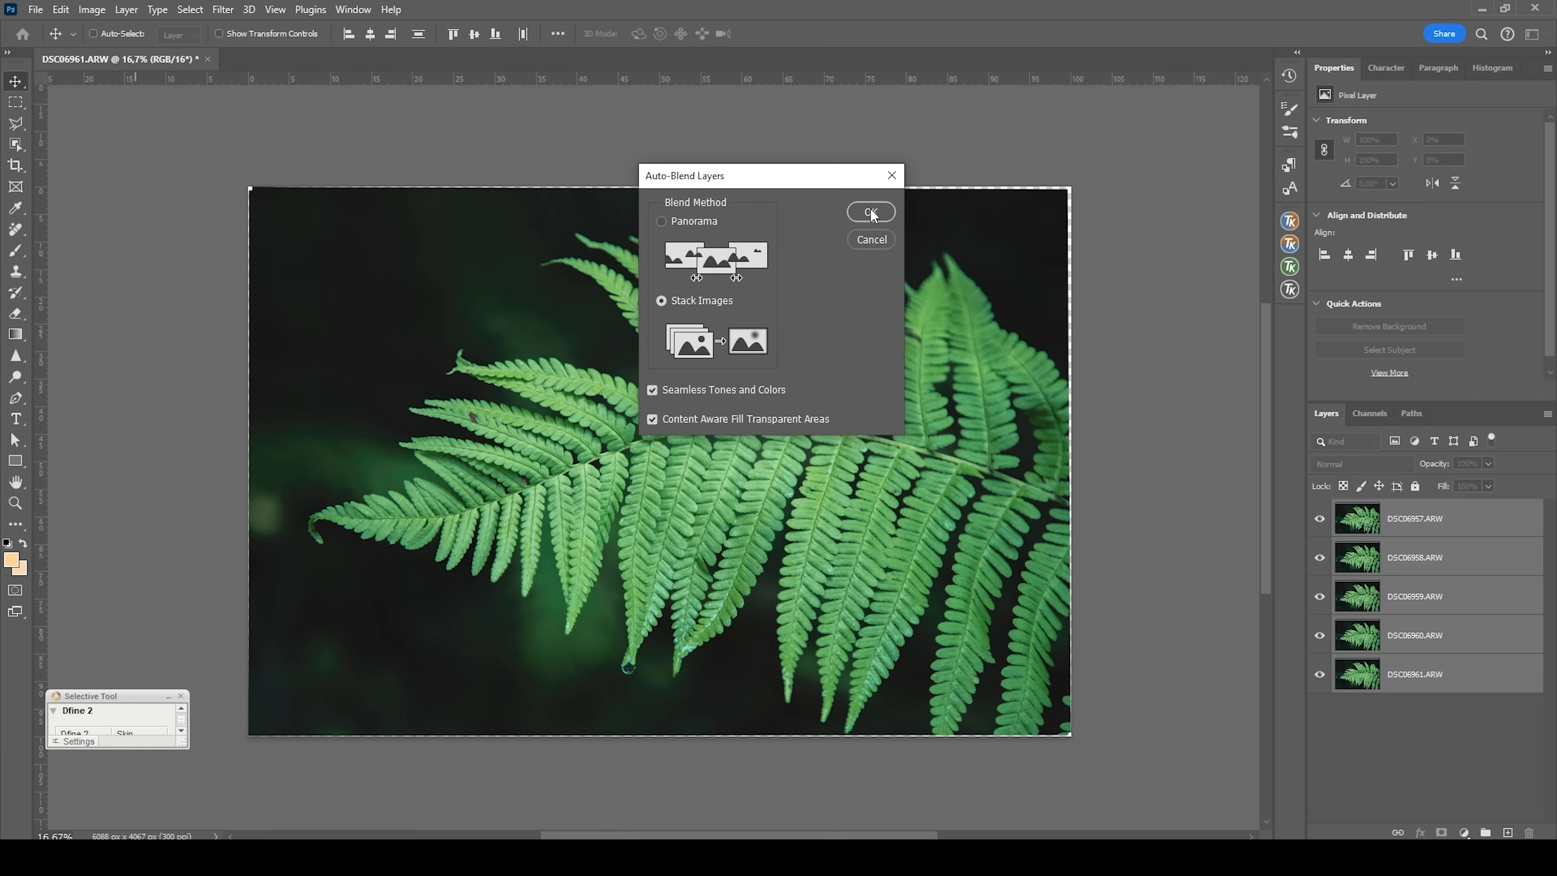
left_click(870, 212)
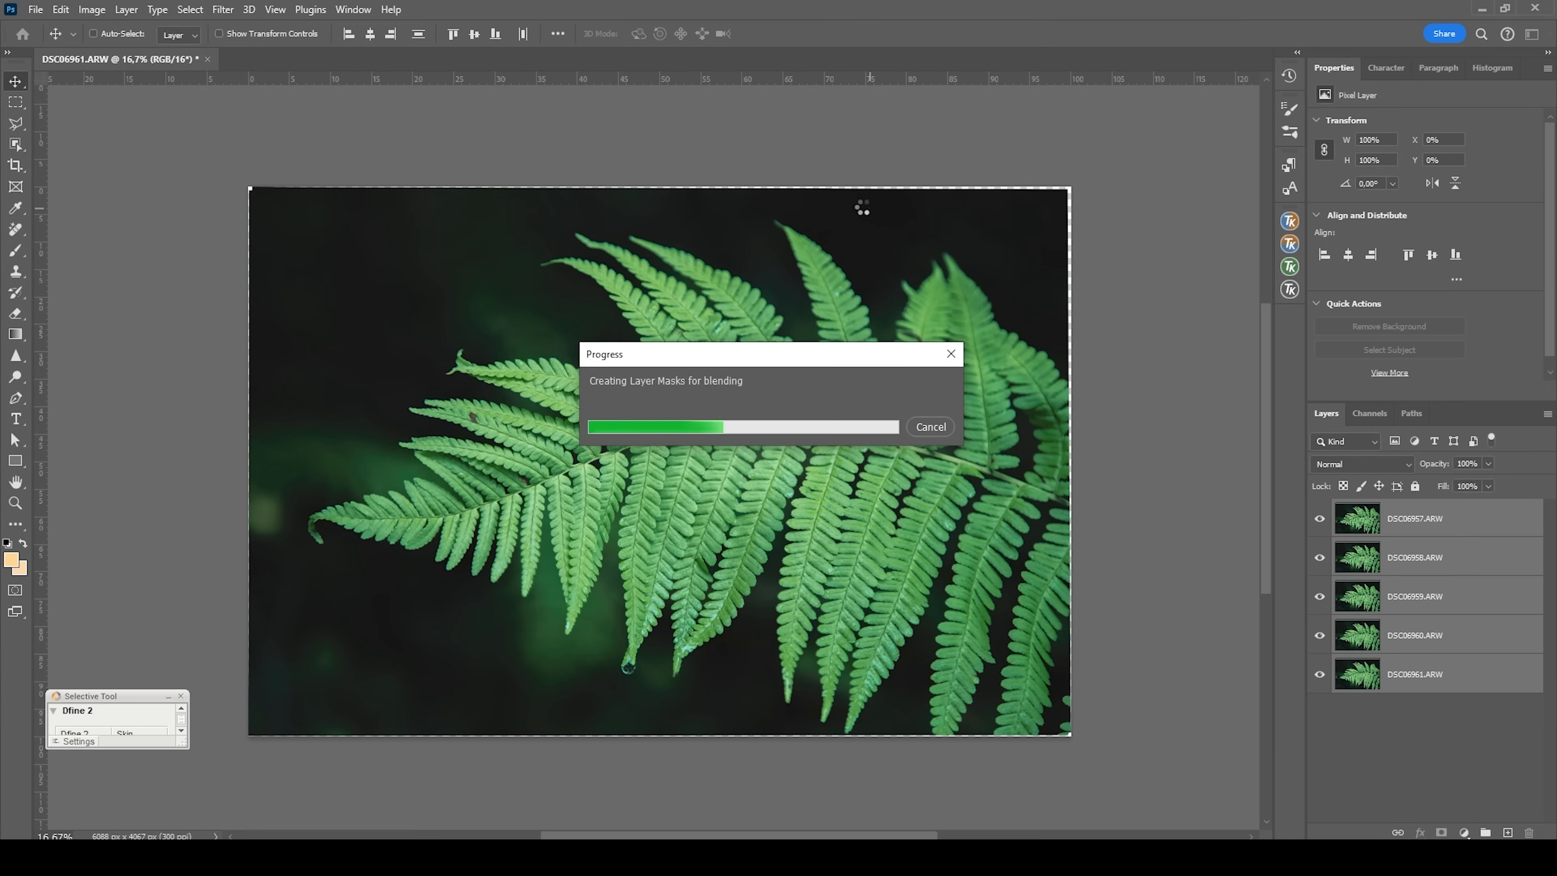